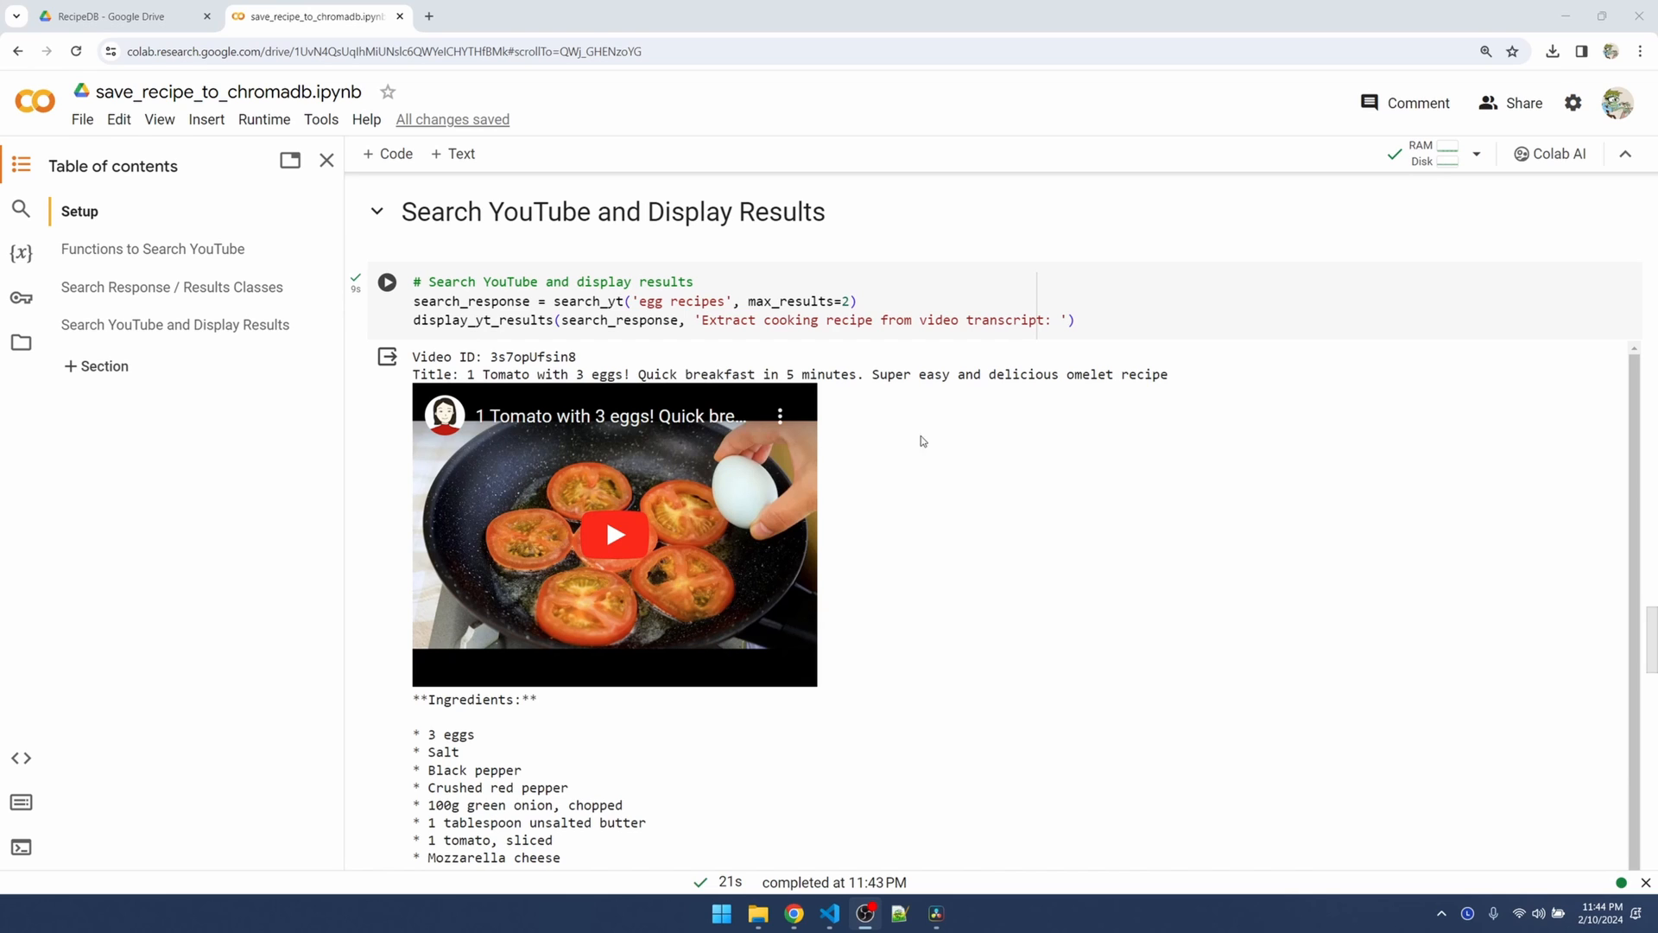
Install chromadb, sentence-transformers and youtube-transcript-api from the Setup pip cell
scroll(down, 3)
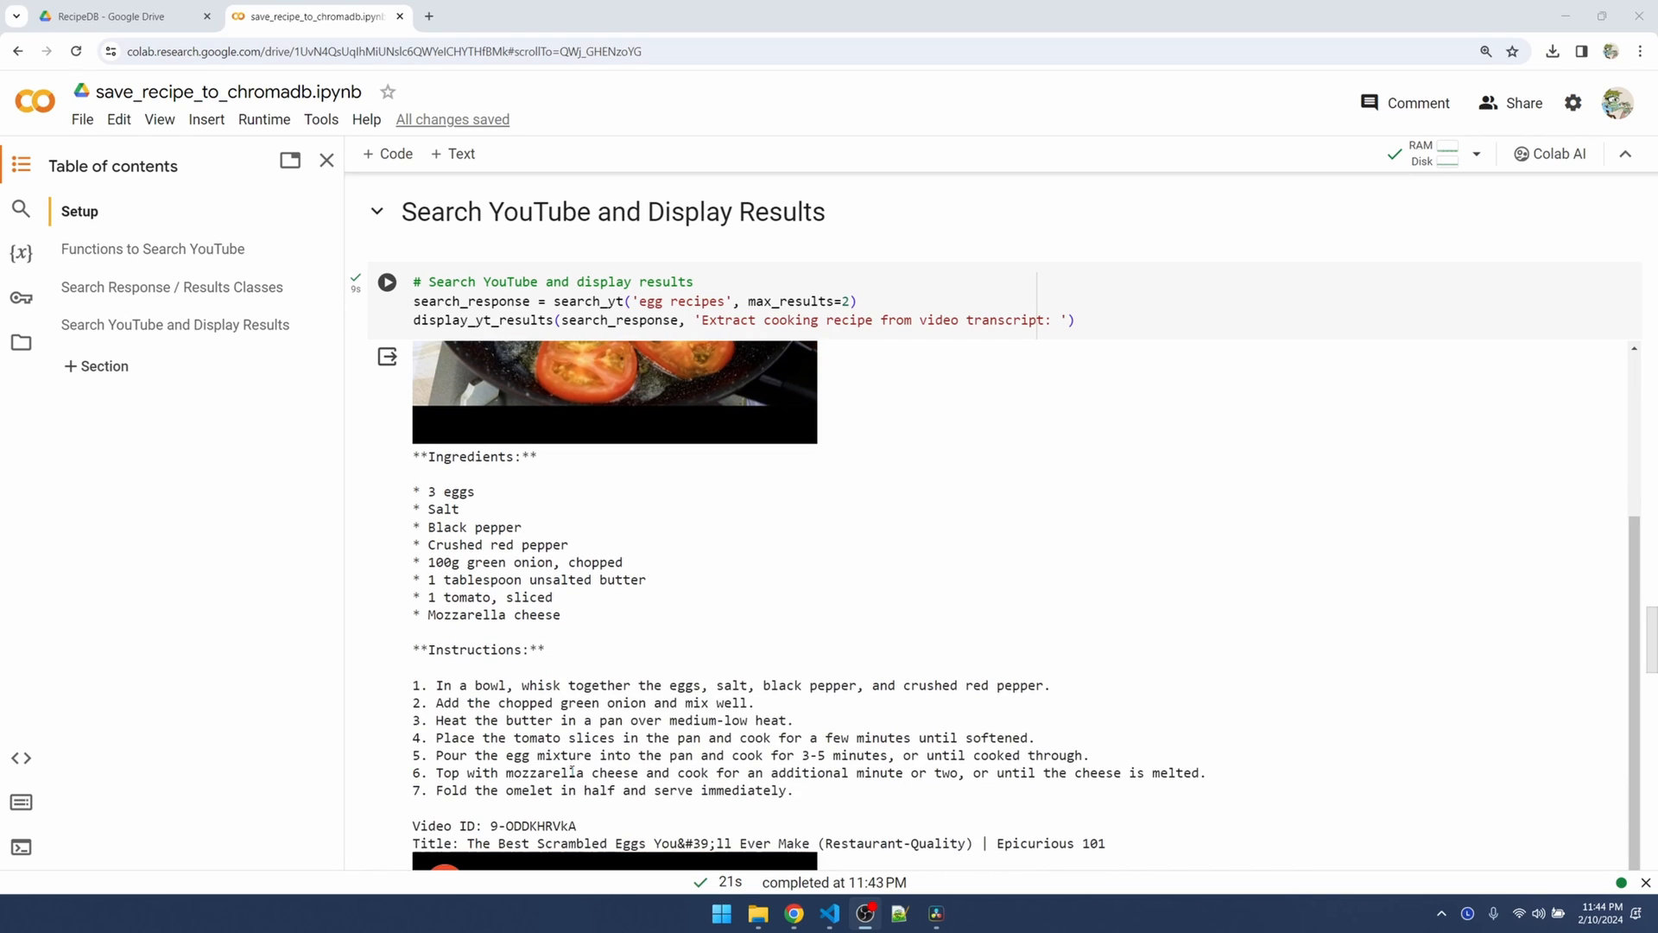
scroll(up, 3)
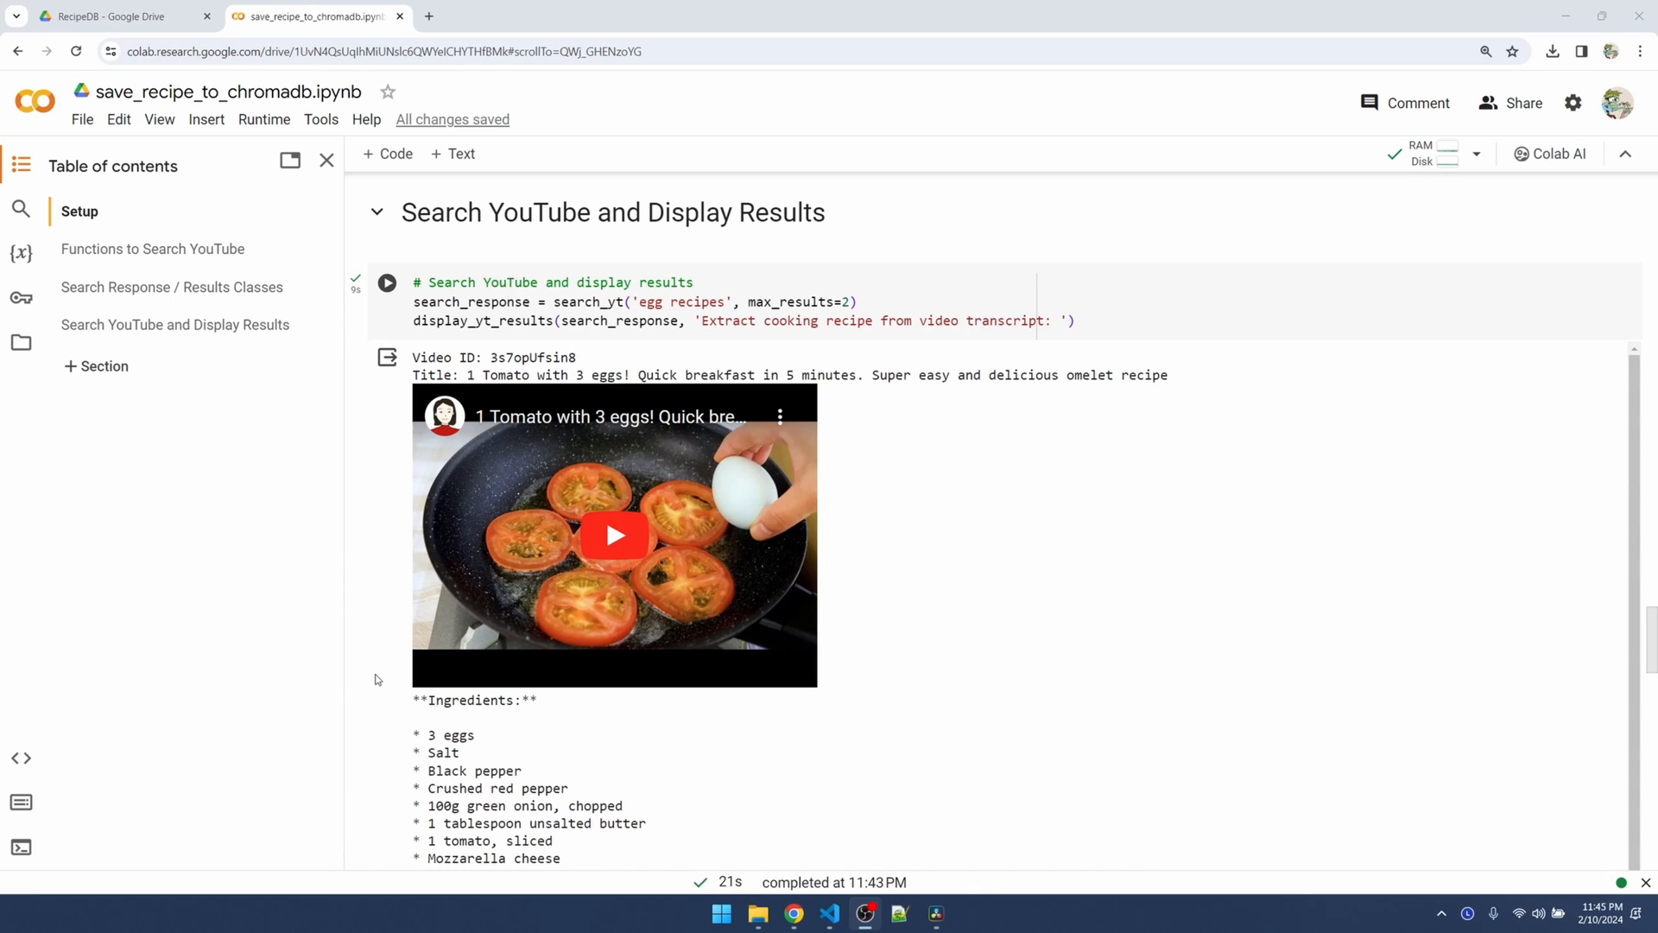
scroll(up, 3)
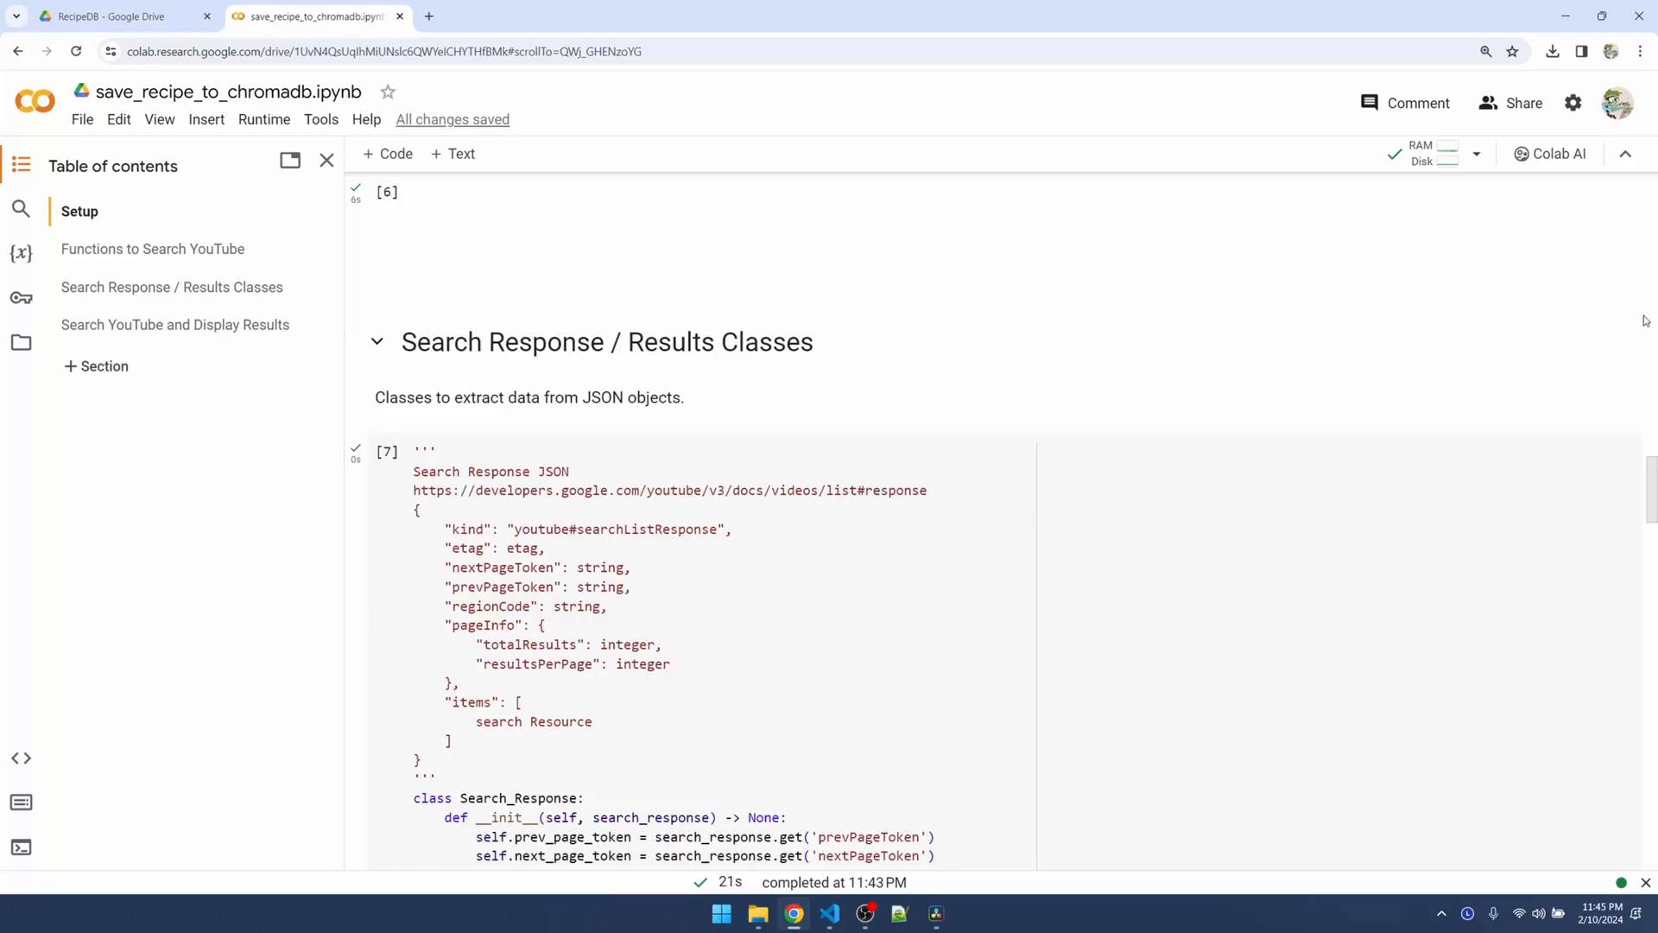
scroll(up, 3)
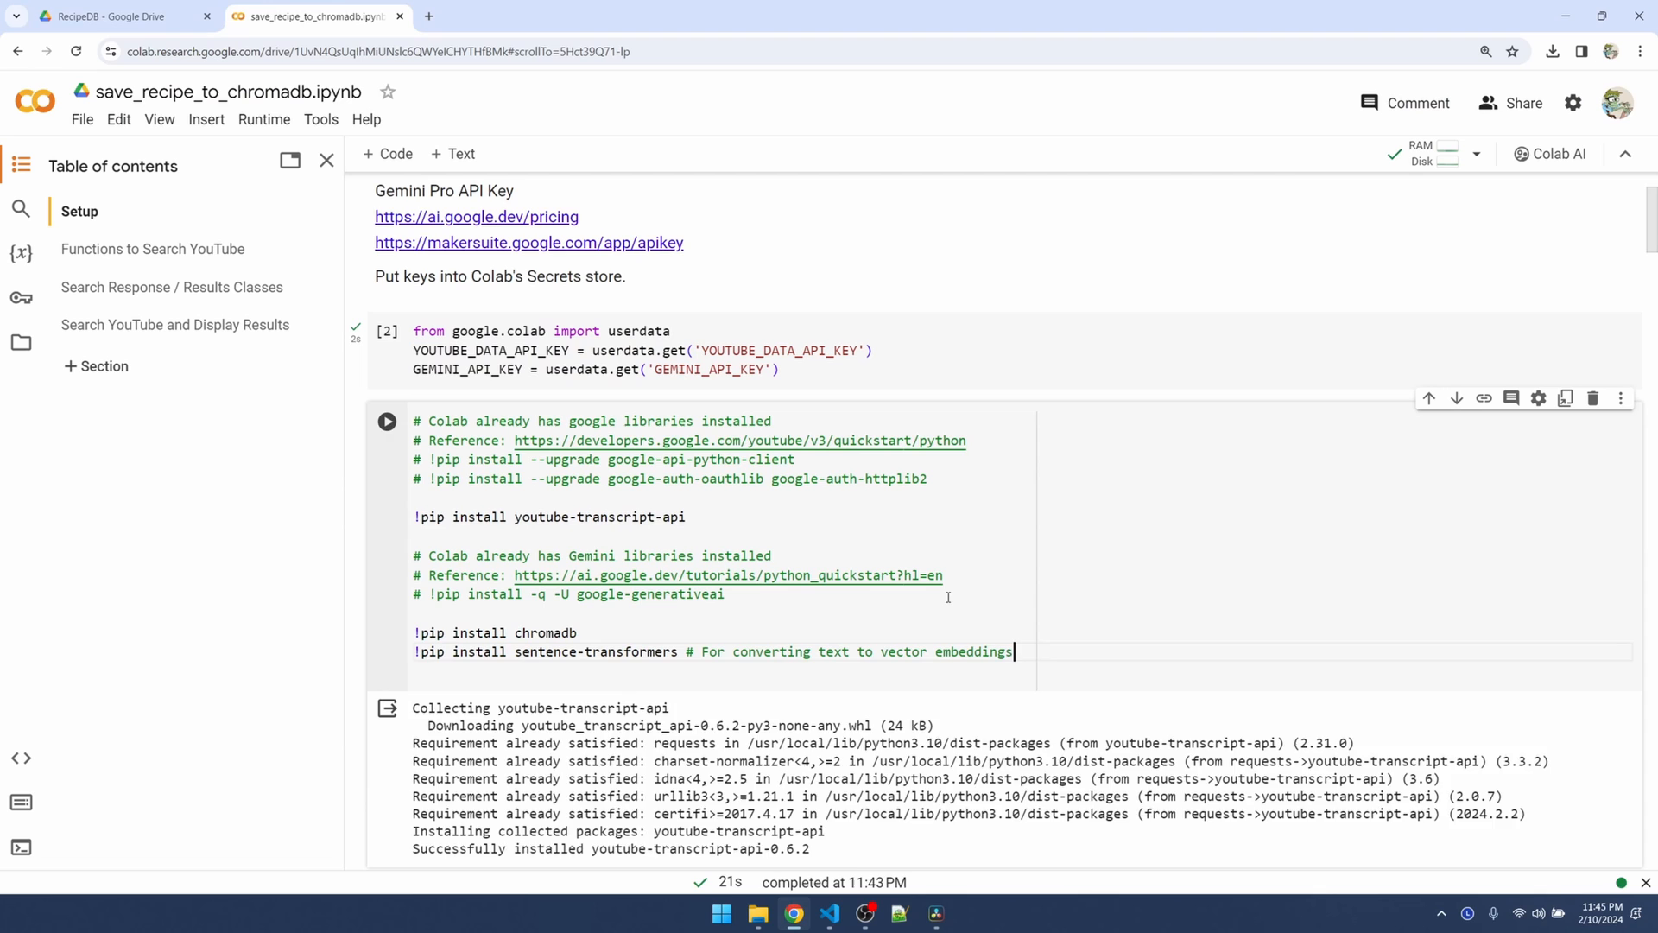
click(387, 421)
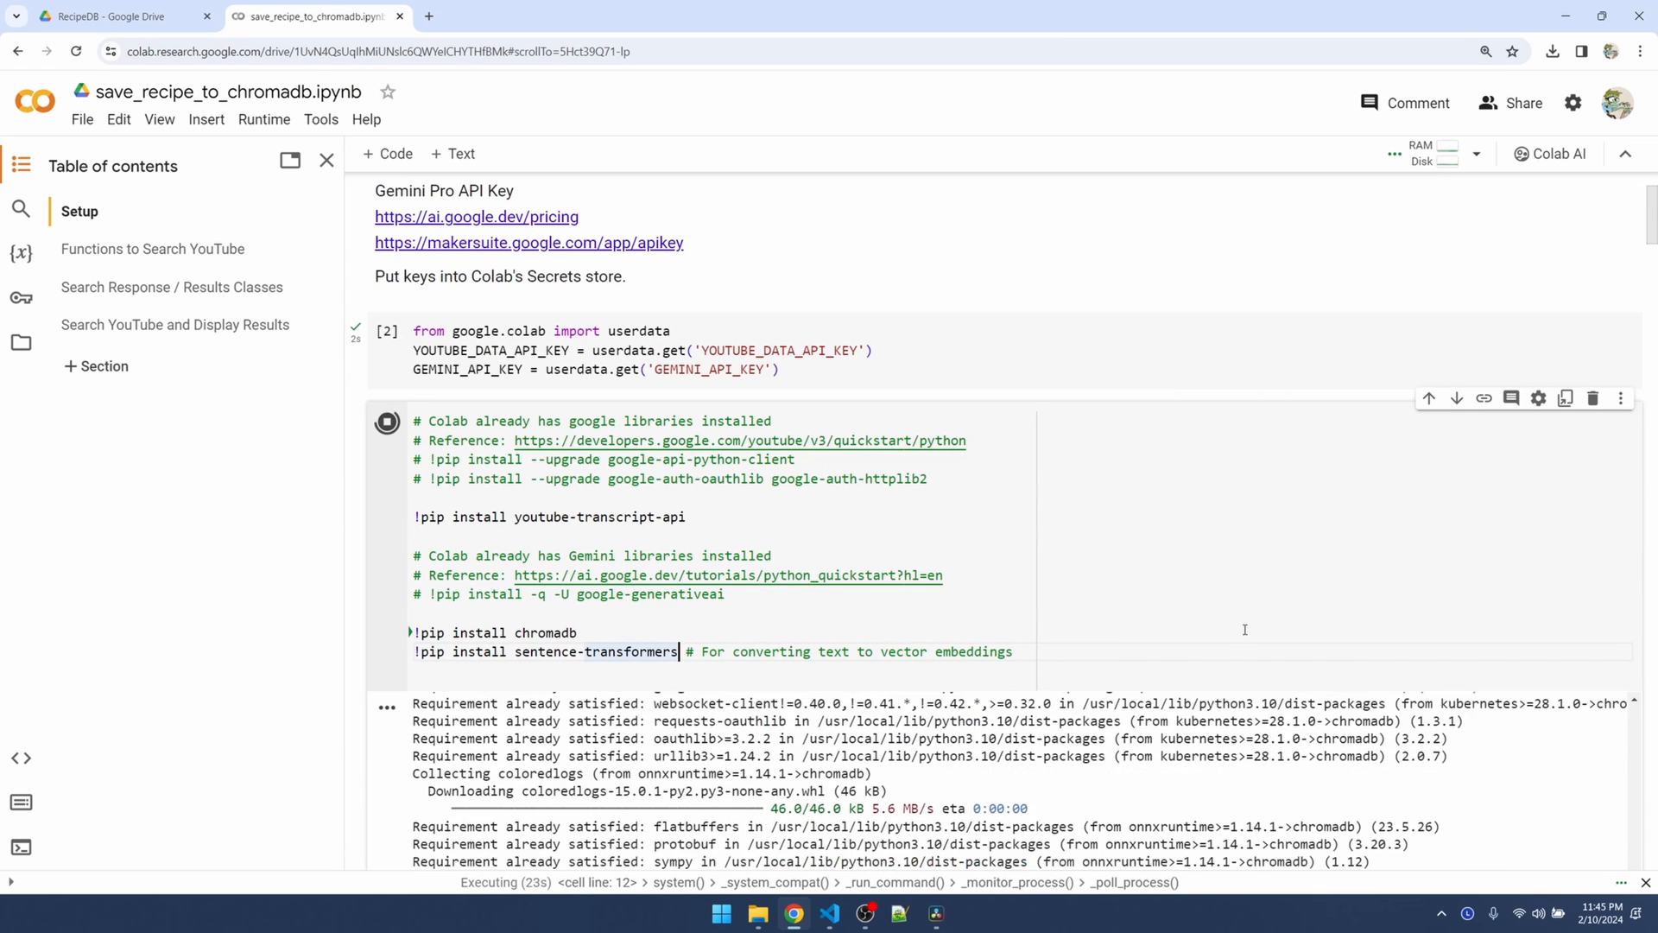
Run the library imports cell and place the cursor after the Gemini model setup line
scroll(down, 3)
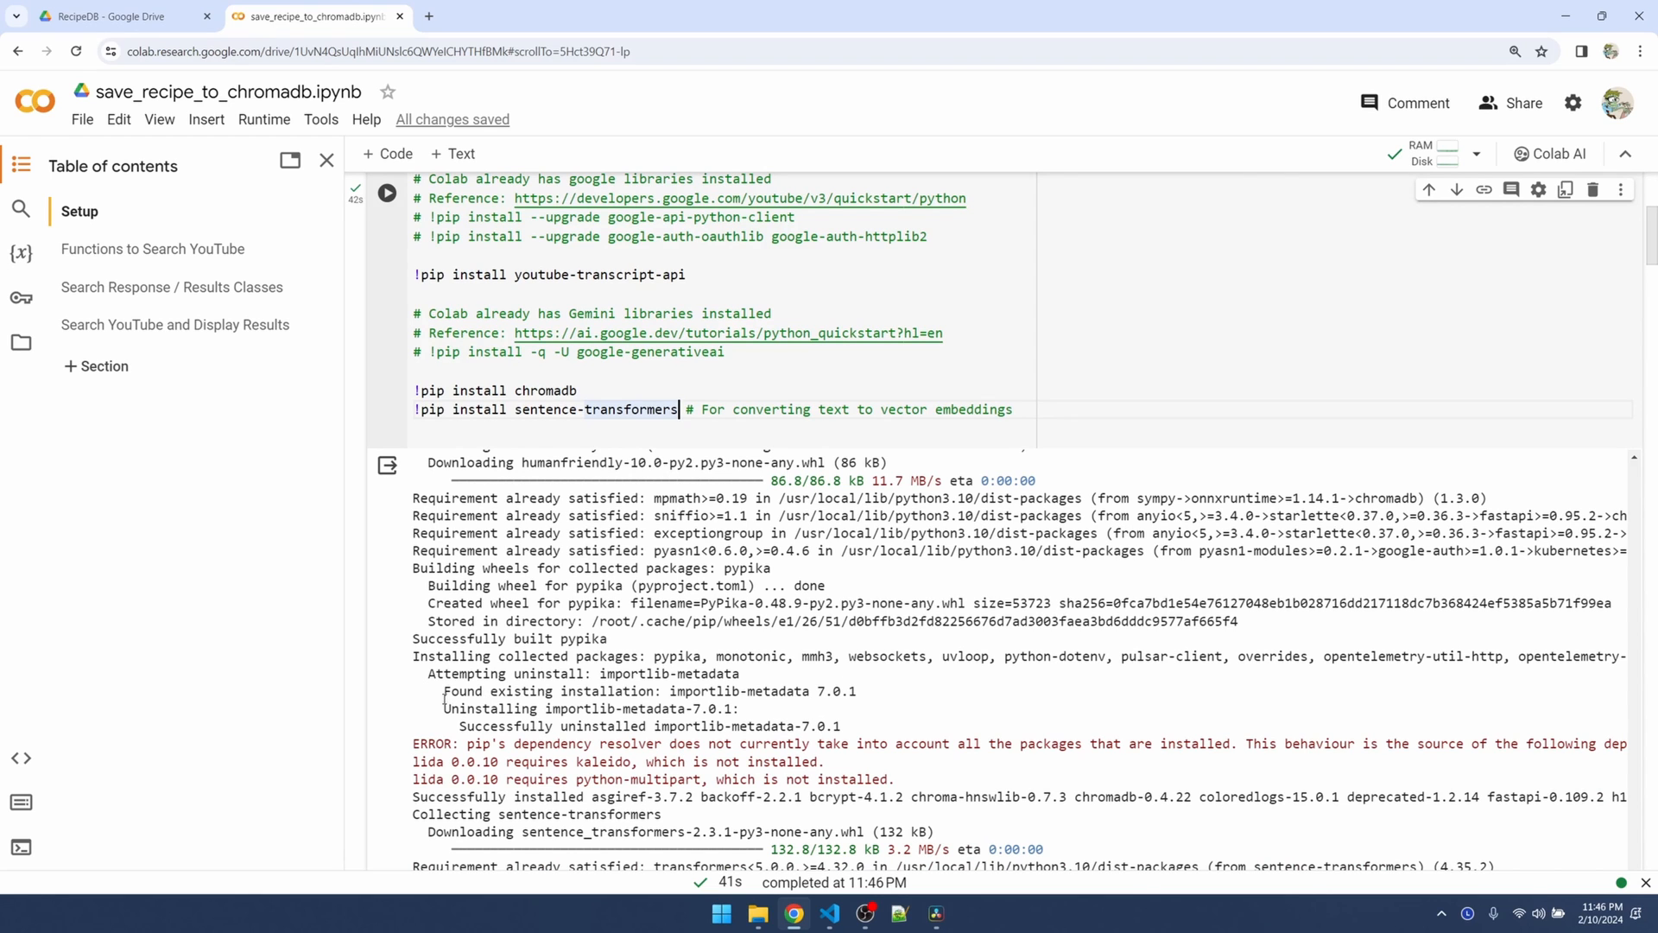
scroll(down, 3)
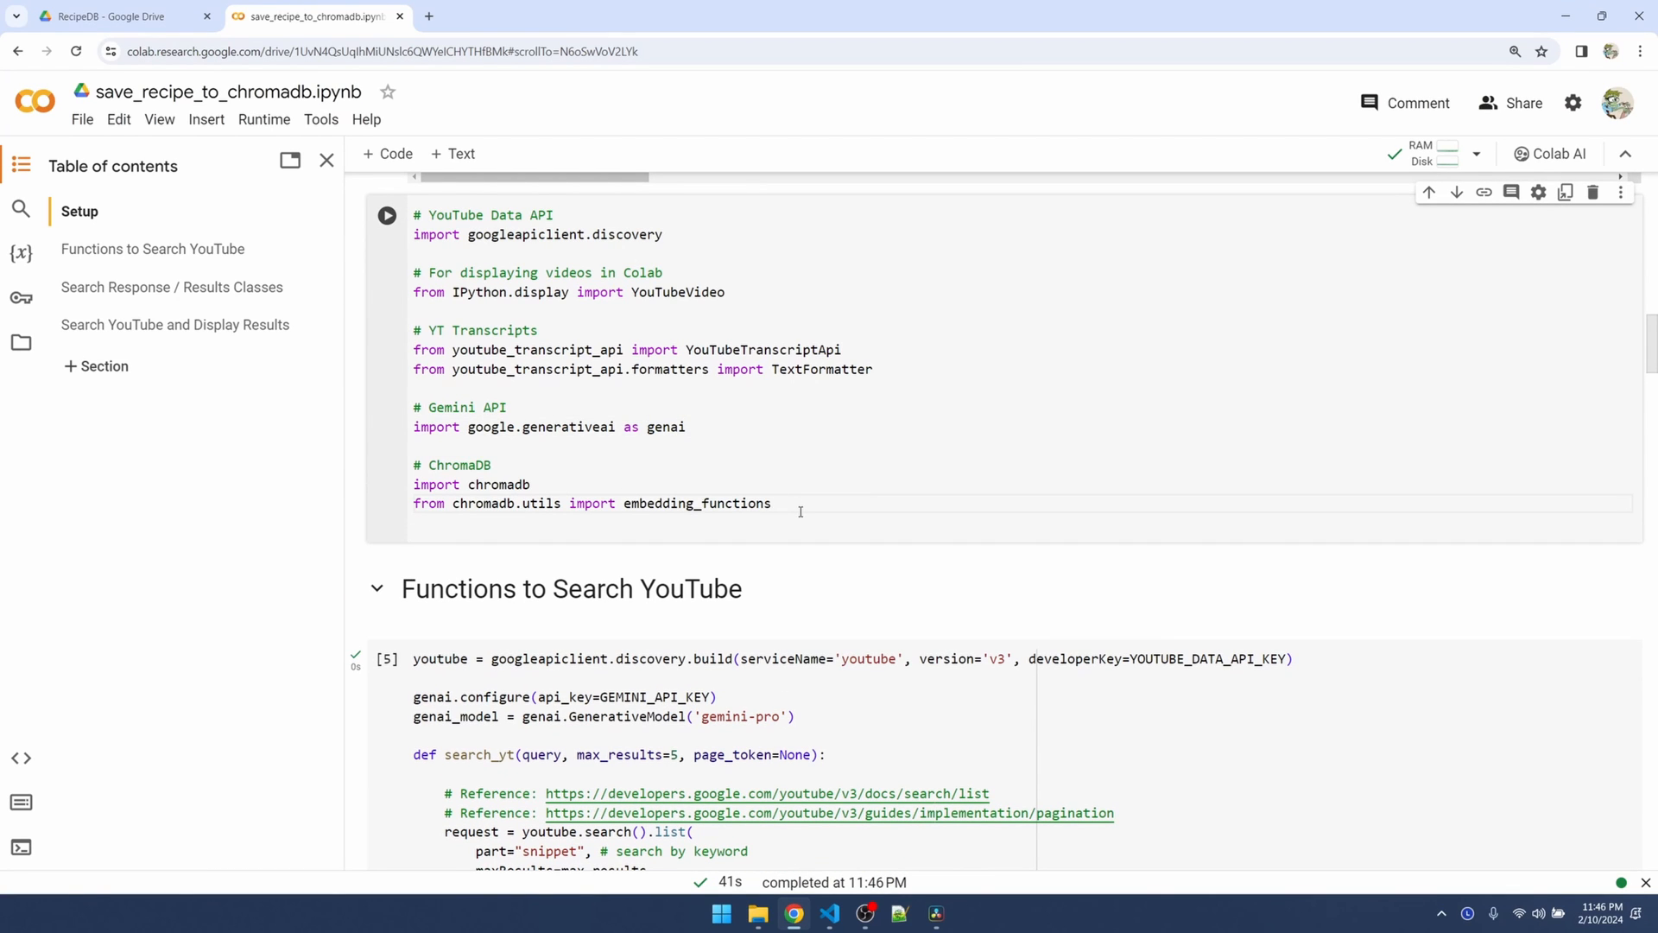
click(387, 215)
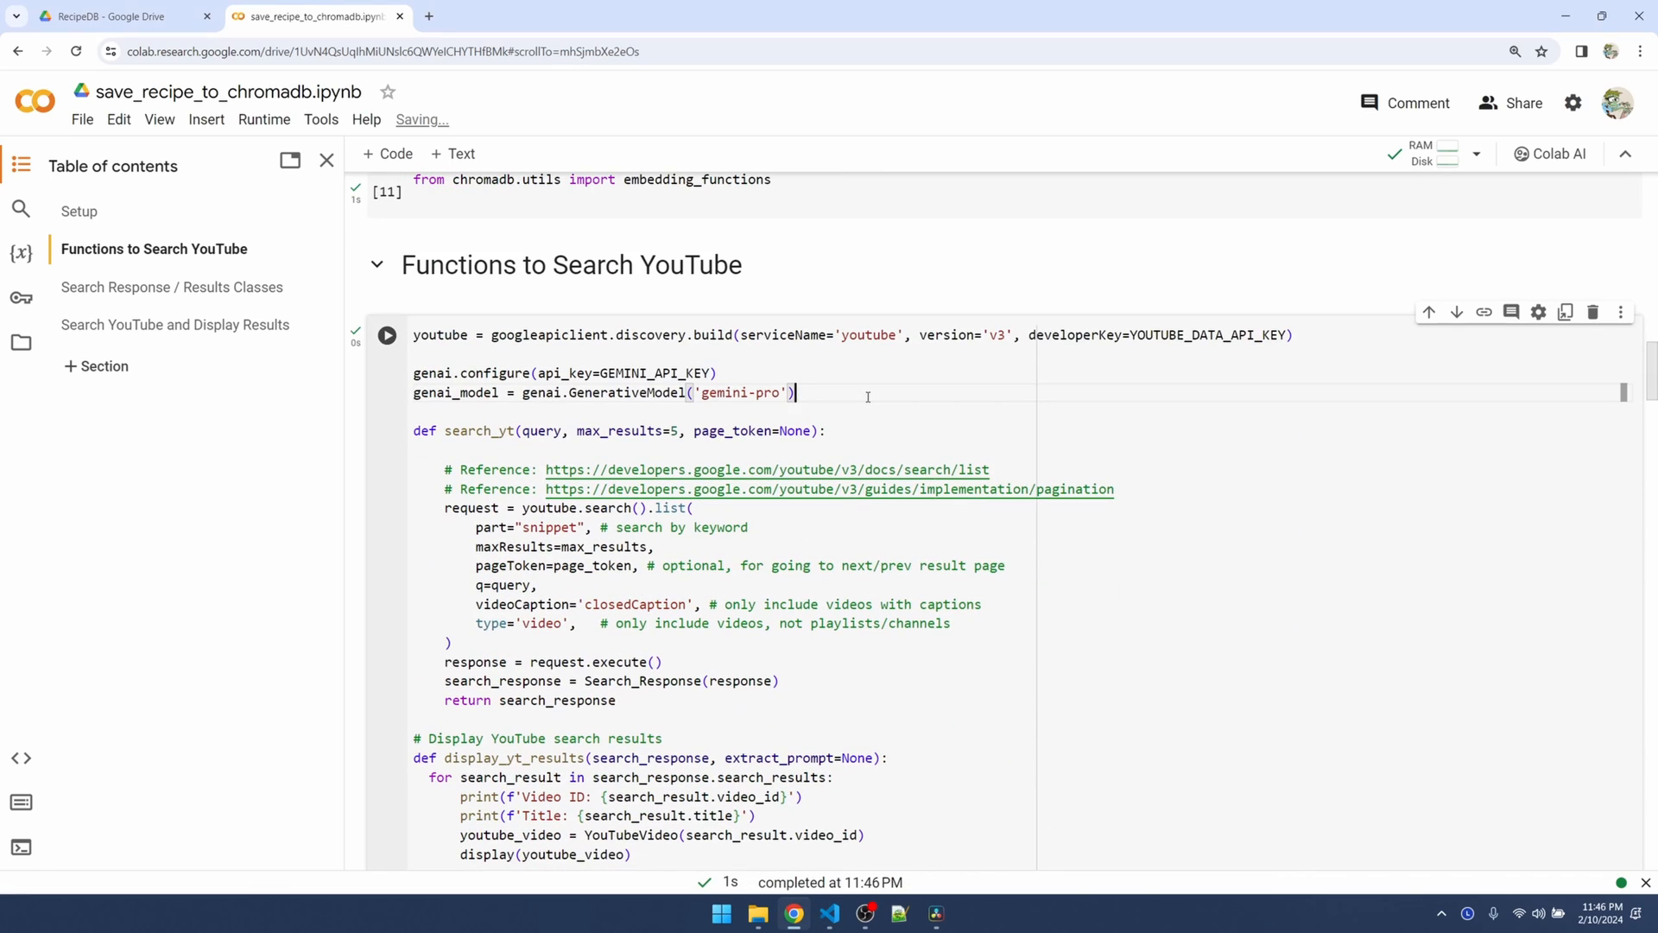
Add the '# Load vector database, or create new on first run' comment and mount Google Drive
text(# Load vector database, or create new on first run)
text(chroma_client = chromadb.PersistentClient()
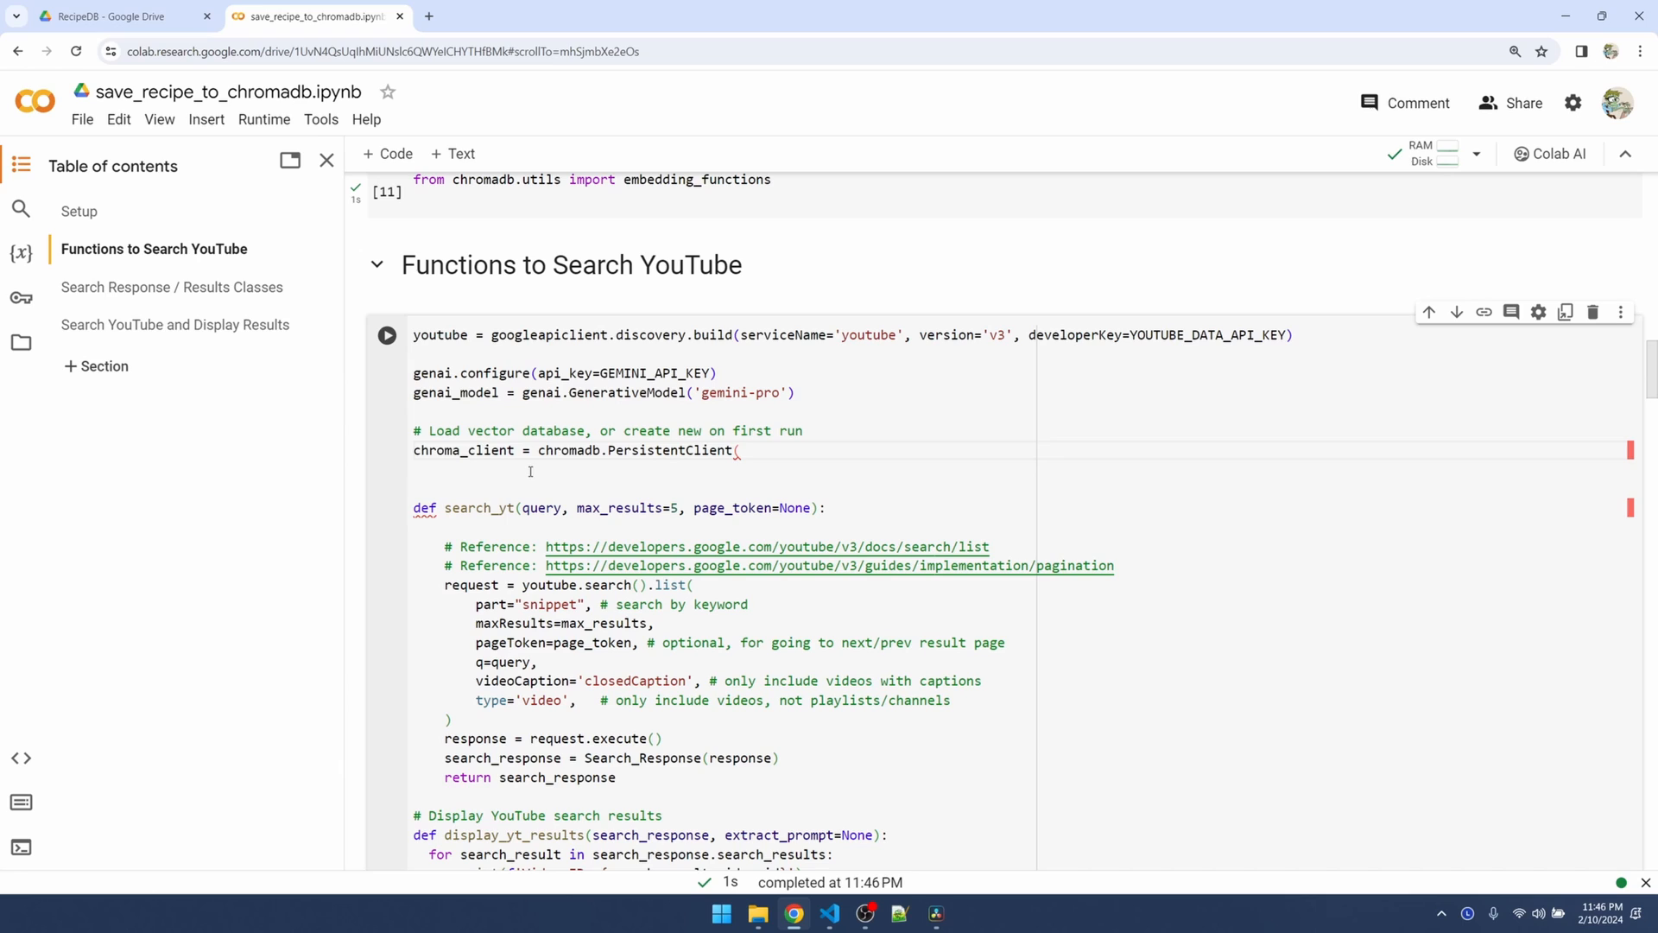
click(20, 342)
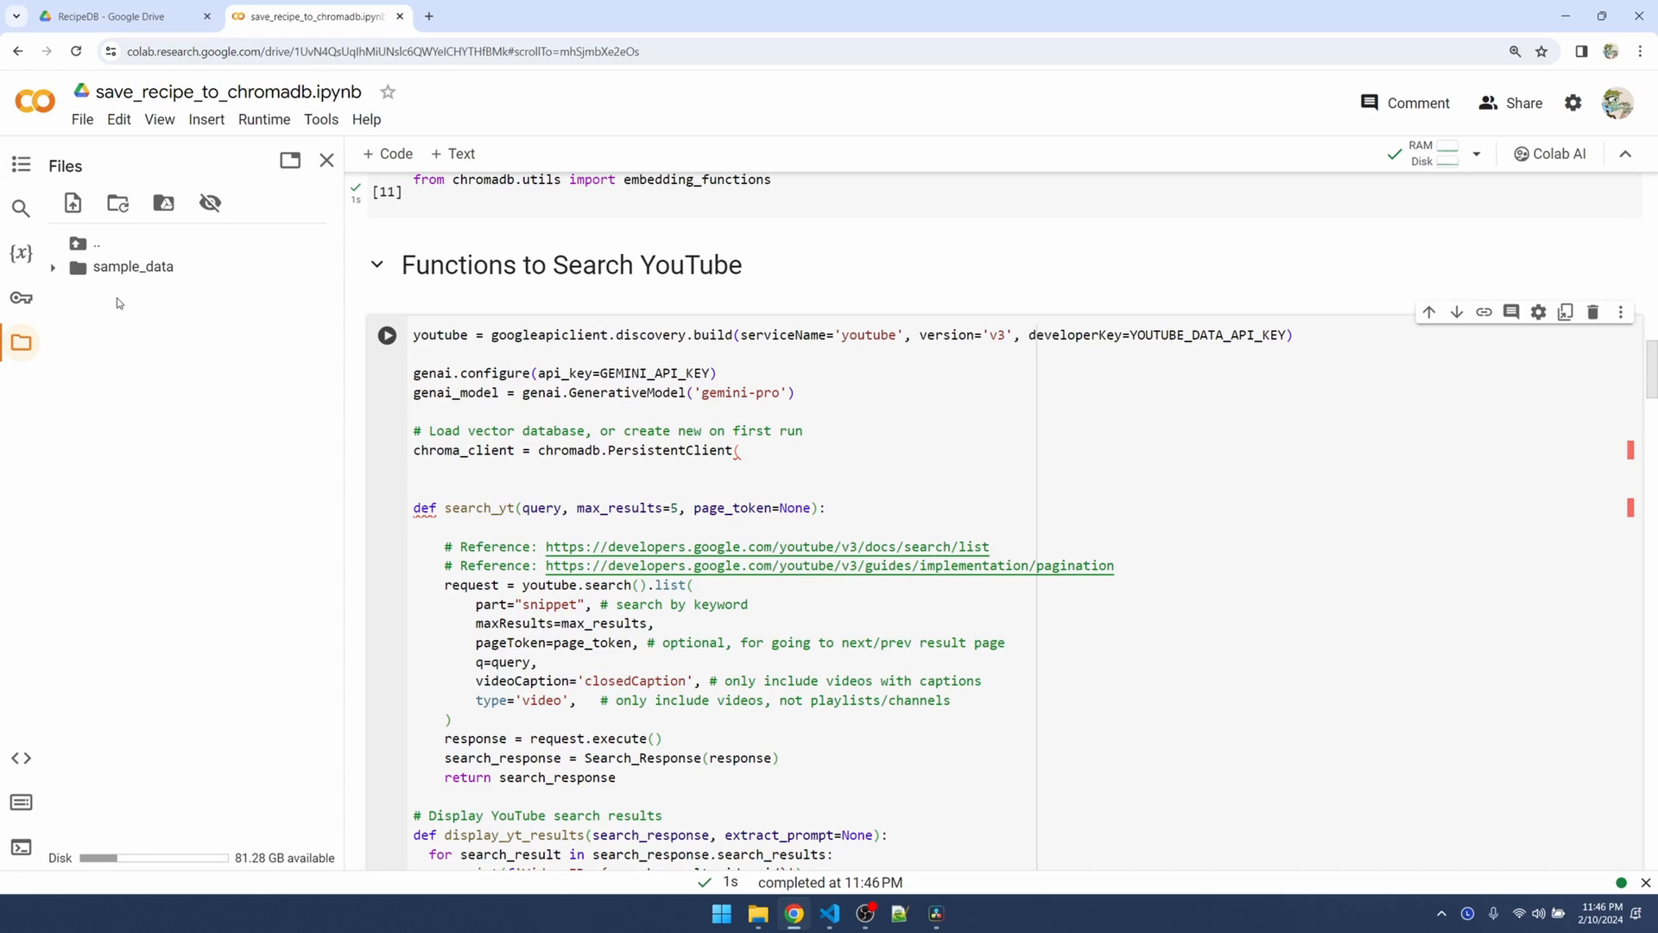
mouse_move(23, 343)
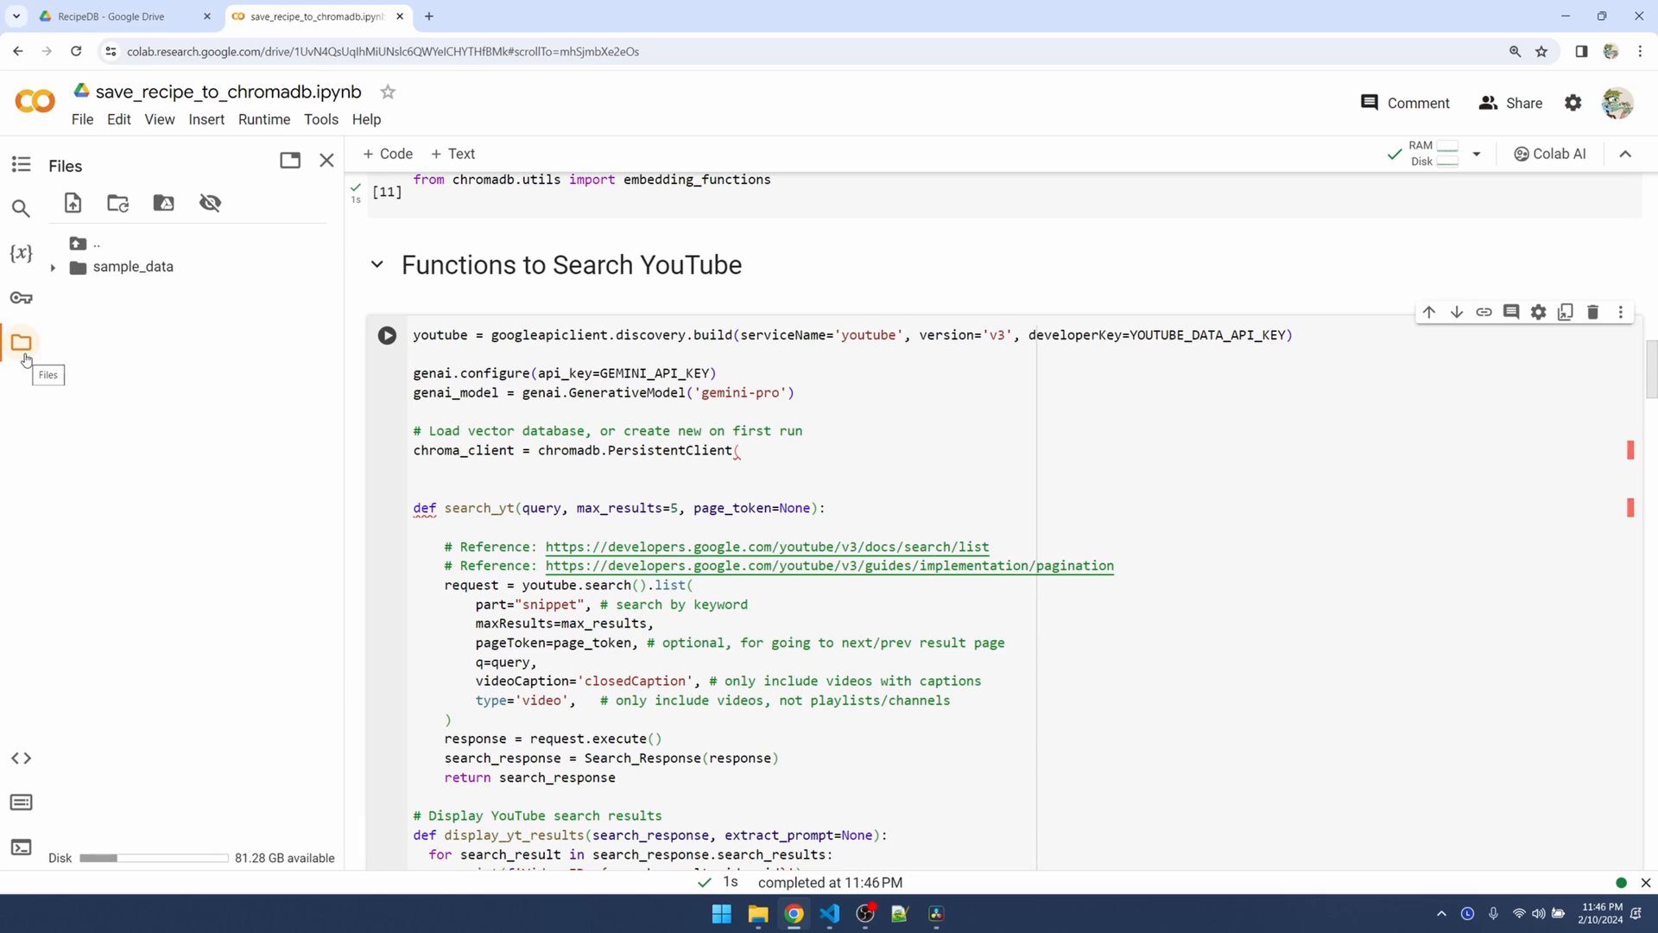
click(164, 203)
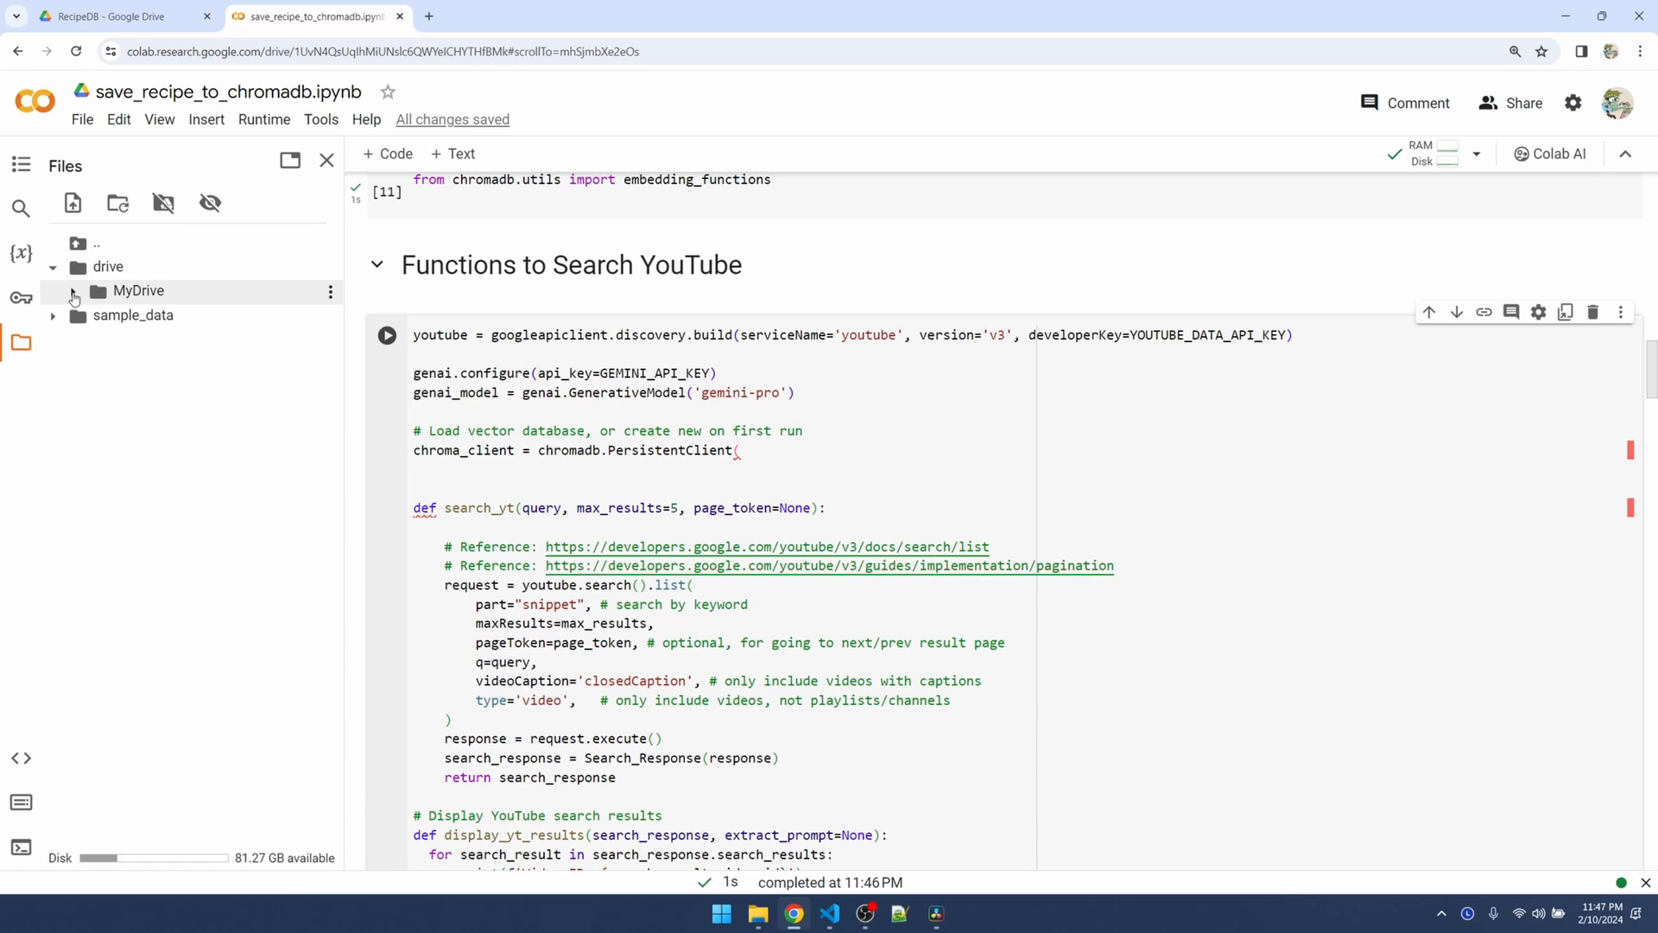
Expand MyDrive to the RecipeDB folder and copy the db folder's path
click(72, 291)
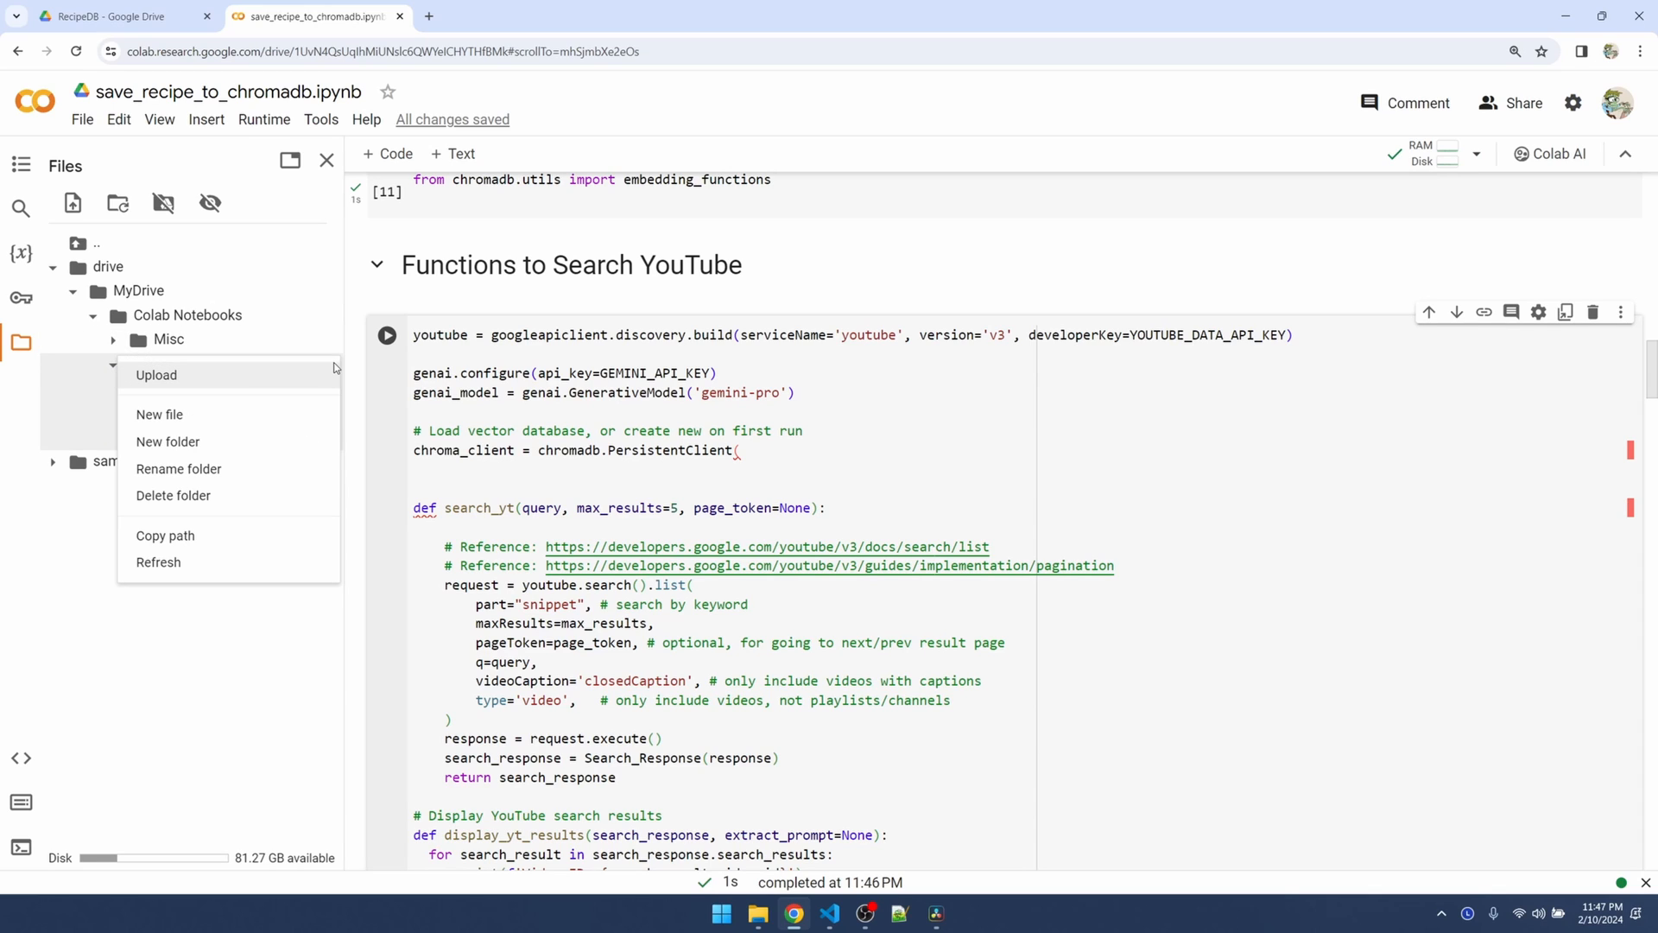
click(167, 441)
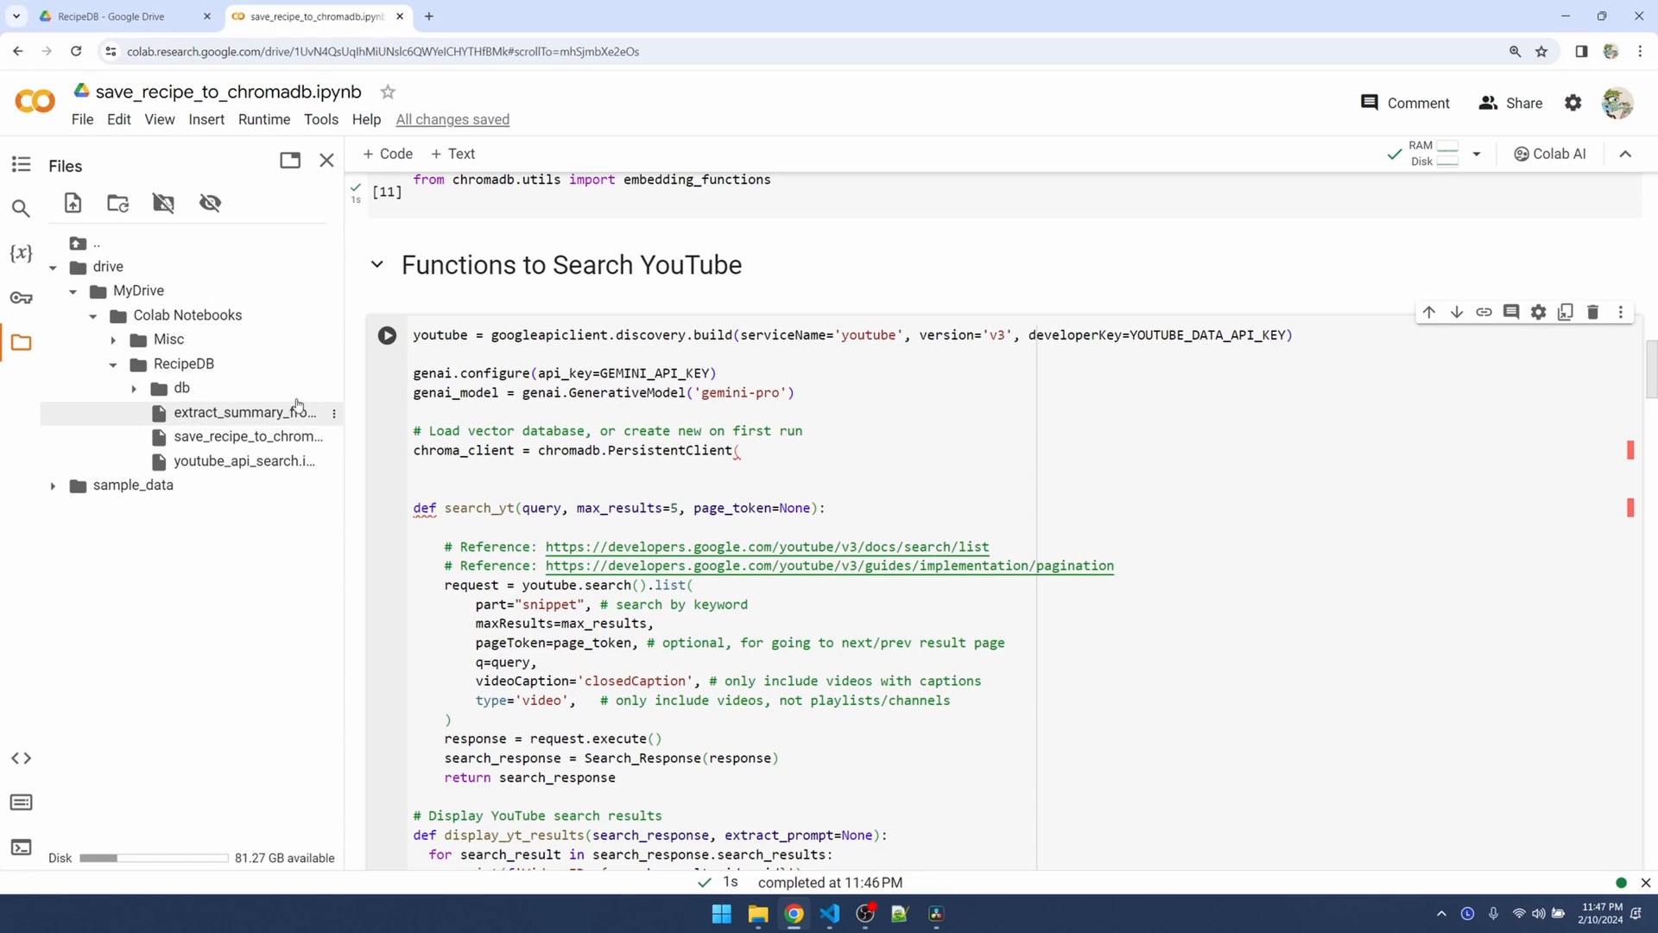
right_click(183, 362)
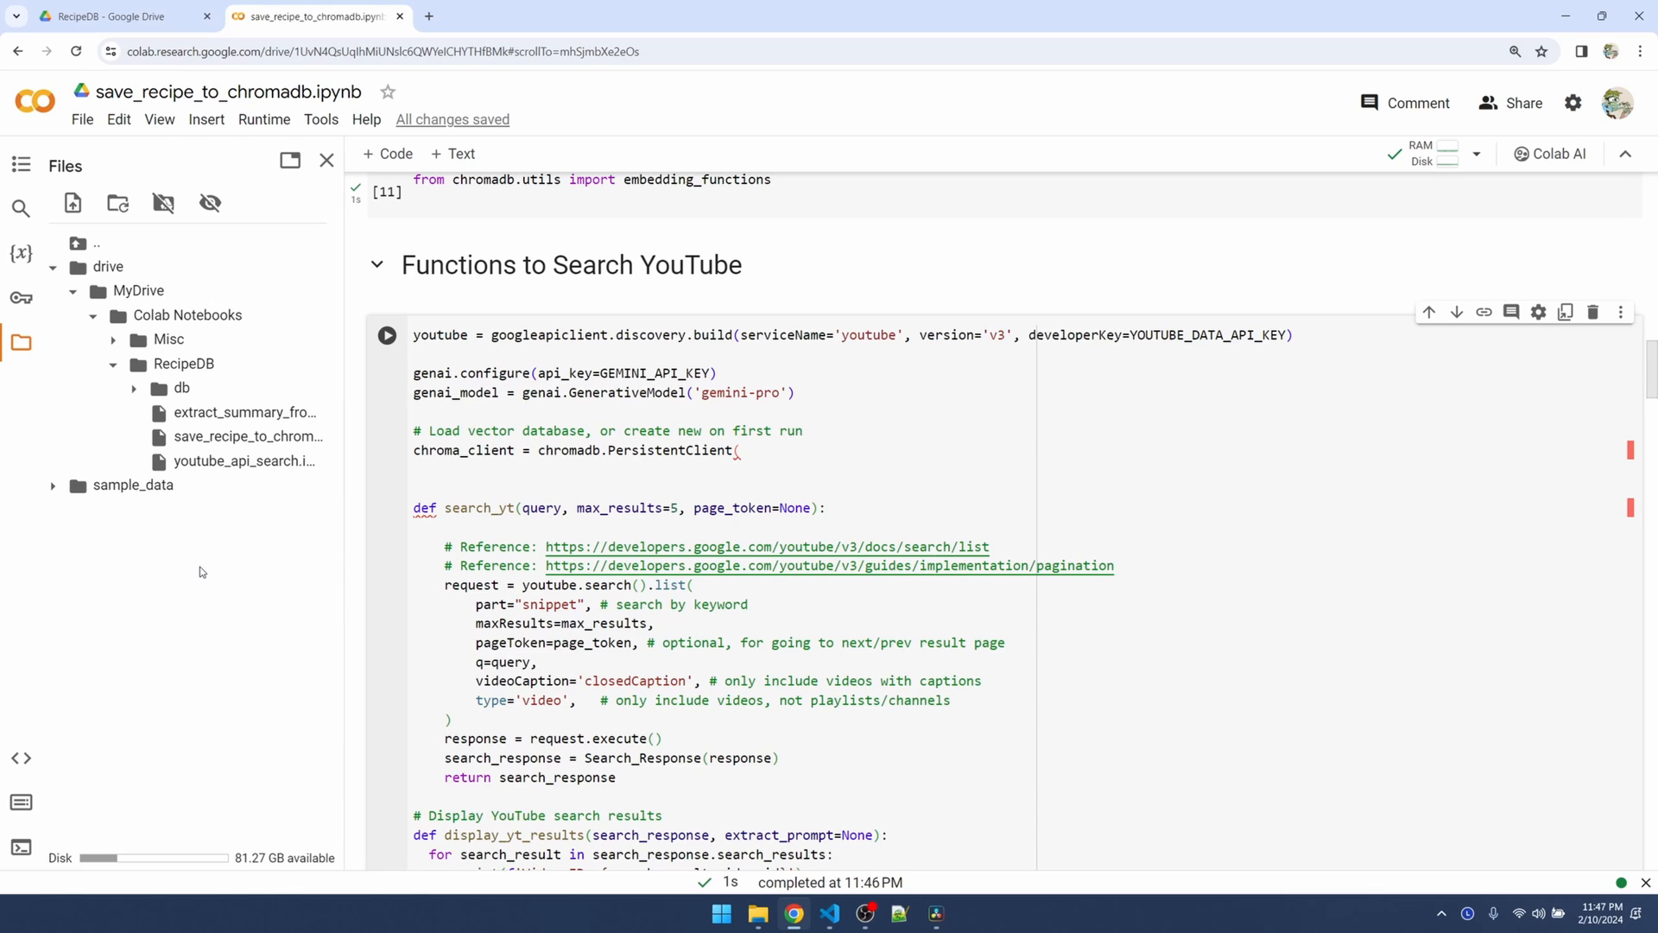
Set PersistentClient path to the RecipeDB db folder and run, creating chroma.sqlite3
text(path='/content/drive/MyDrive/Colab Notebooks/RecipeDB/db)
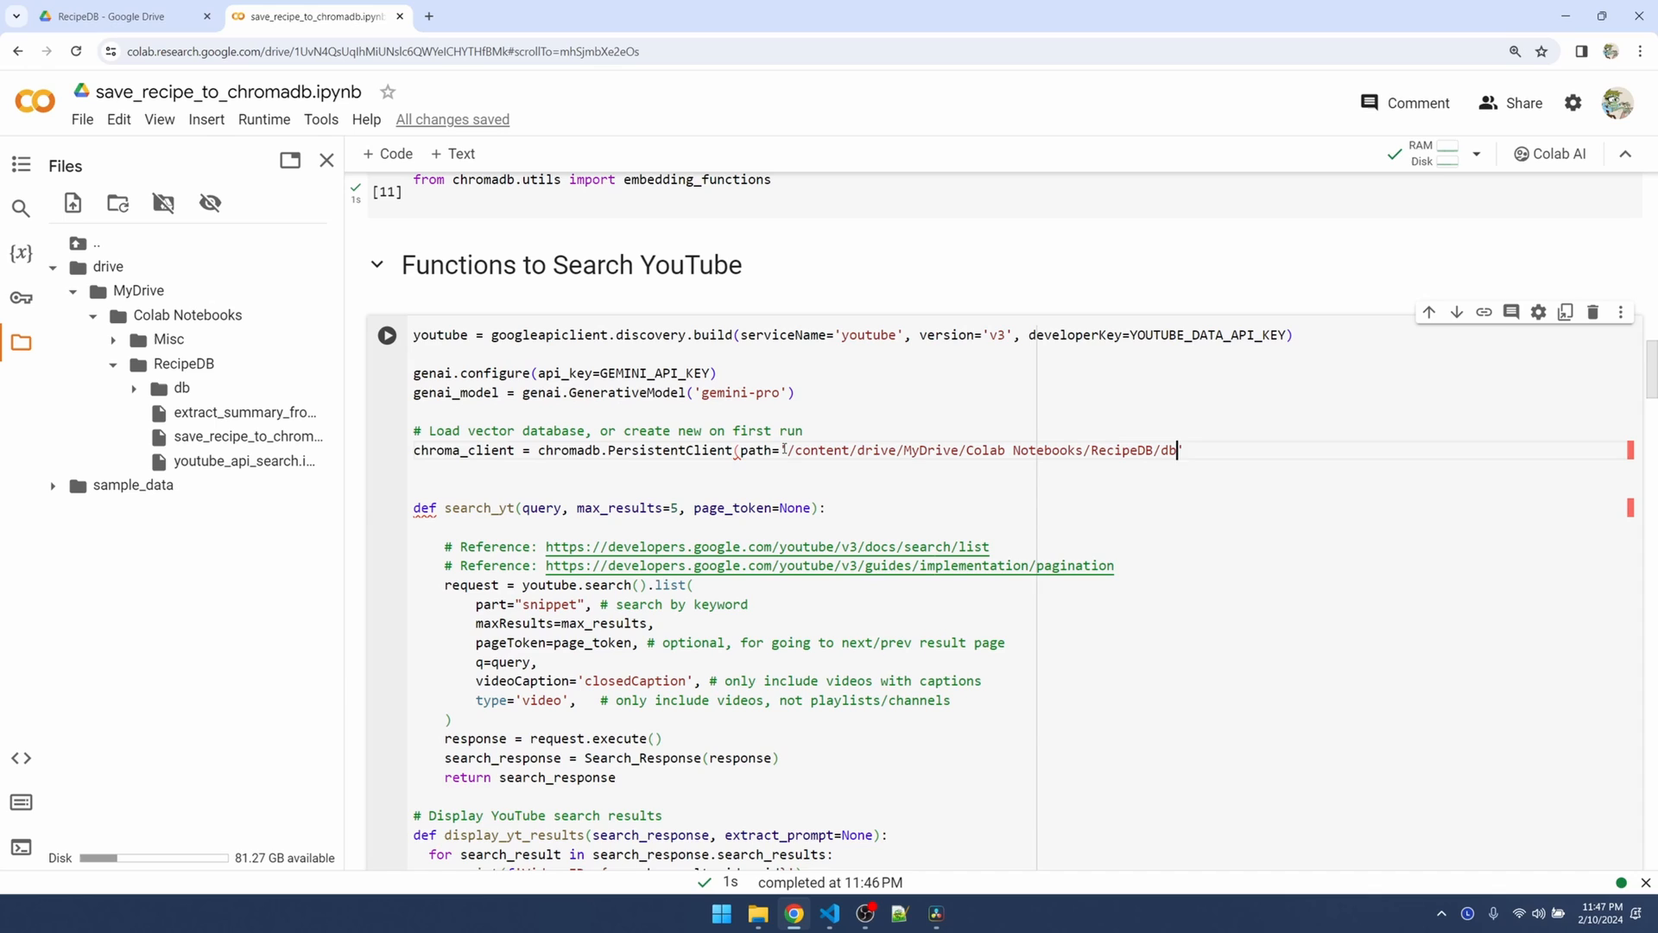
text())
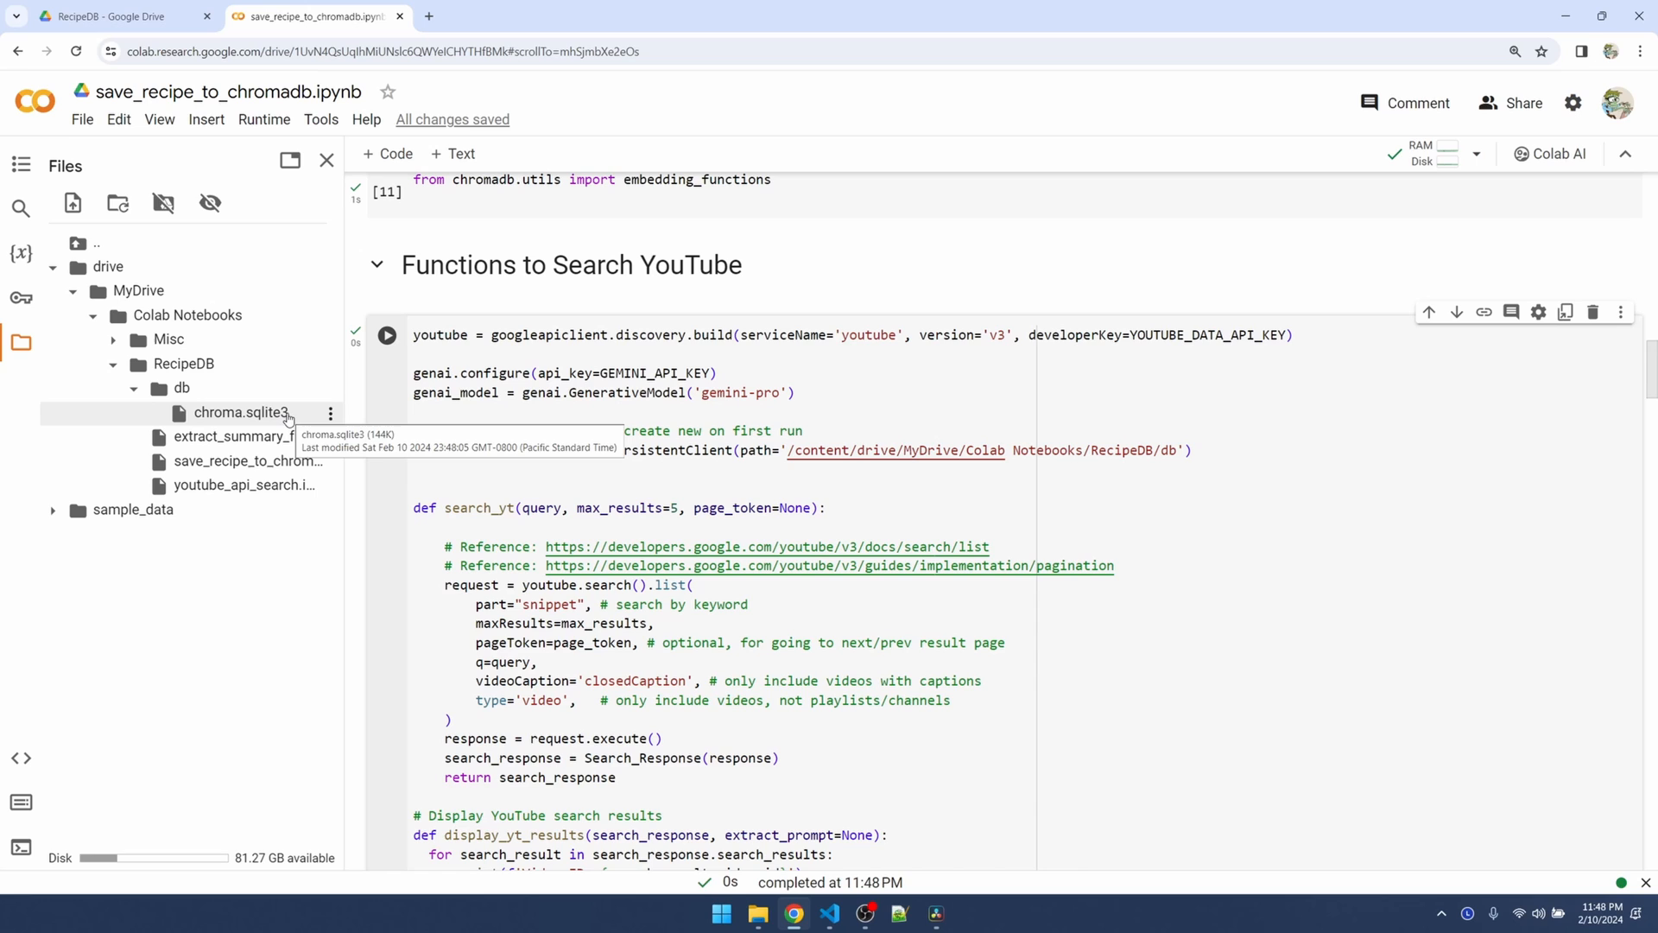
Add an all-mpnet-base-v2 embedding function and get_or_create_collection for 'recipedb' using it
click(594, 471)
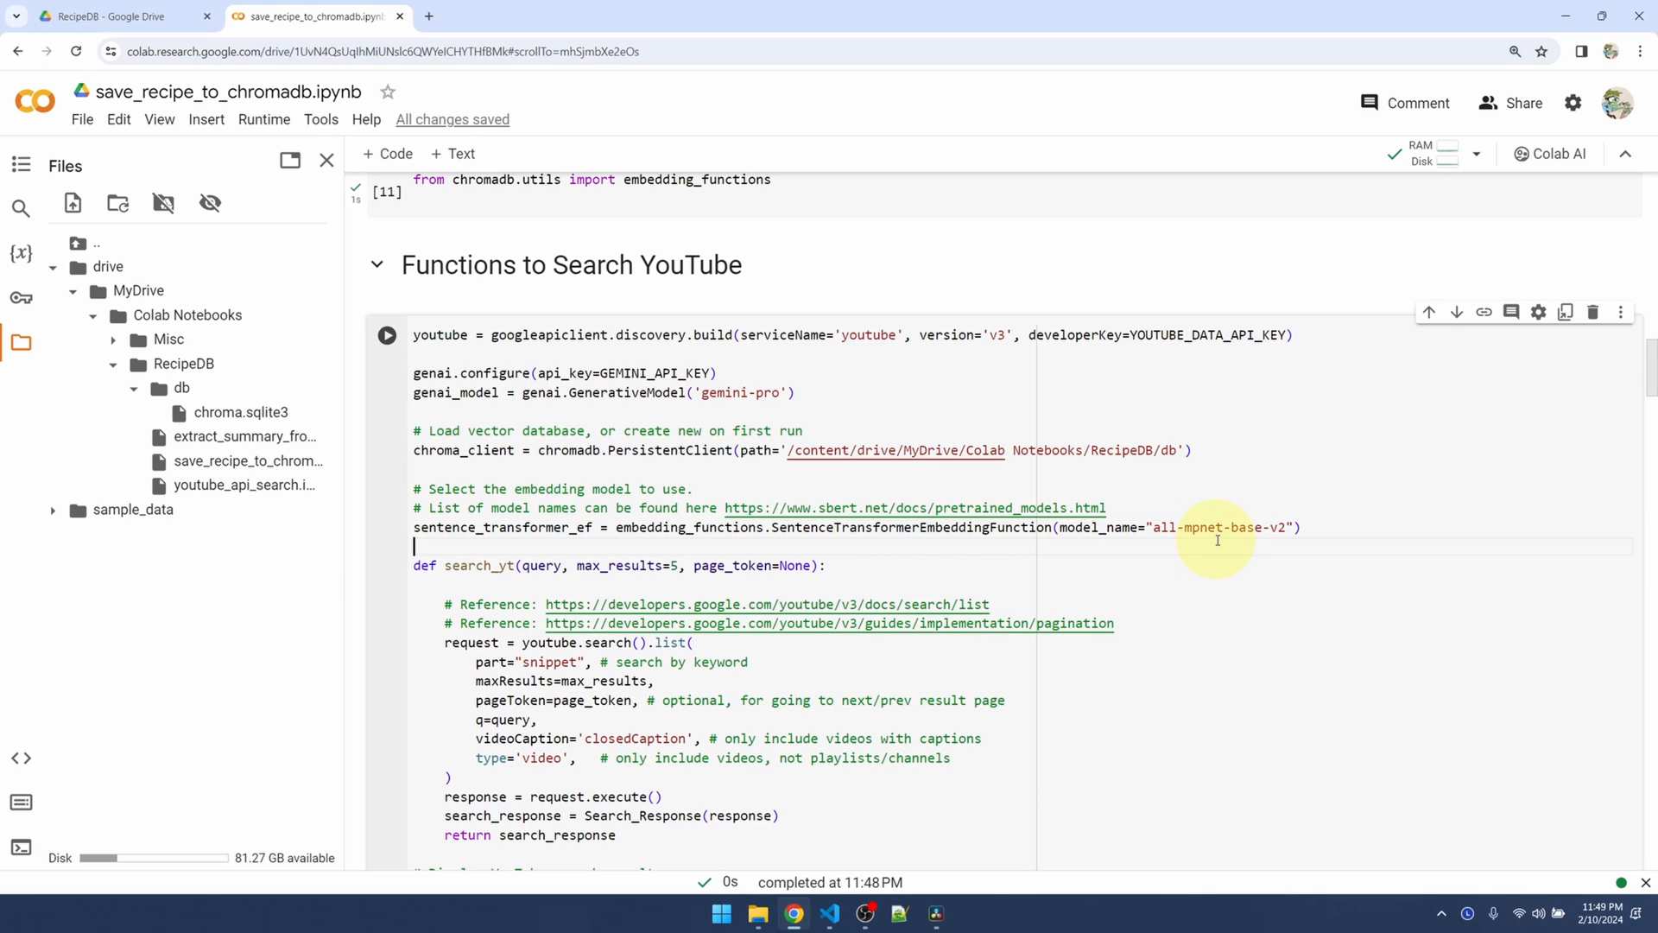
mouse_move(1119, 503)
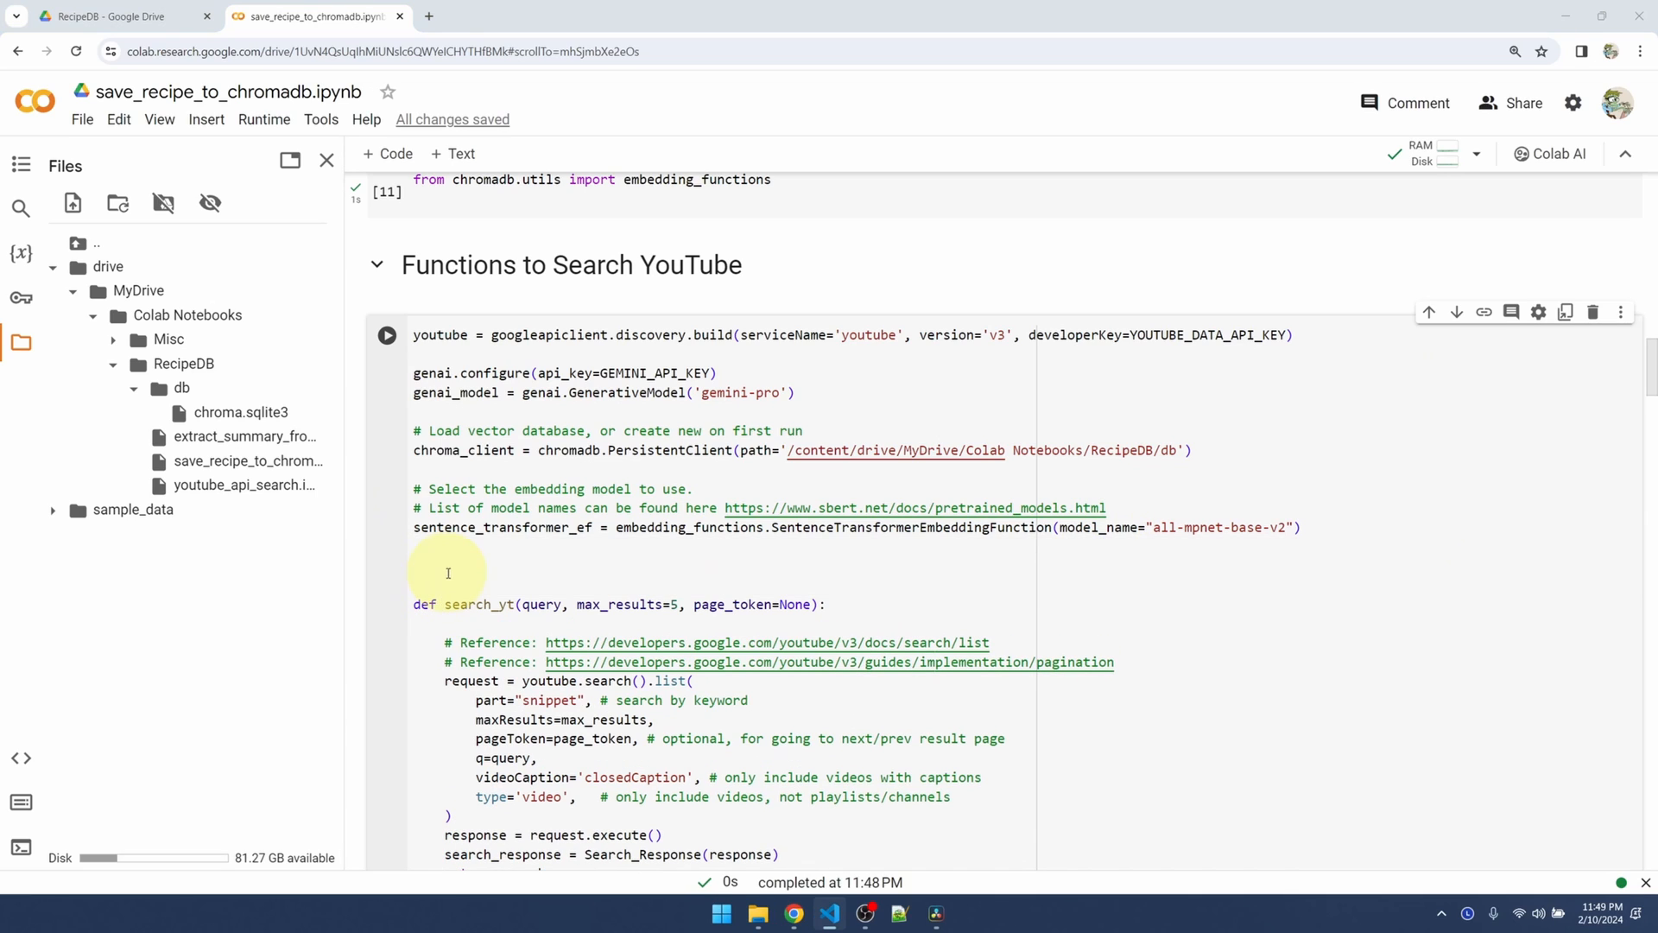
mouse_move(1143, 581)
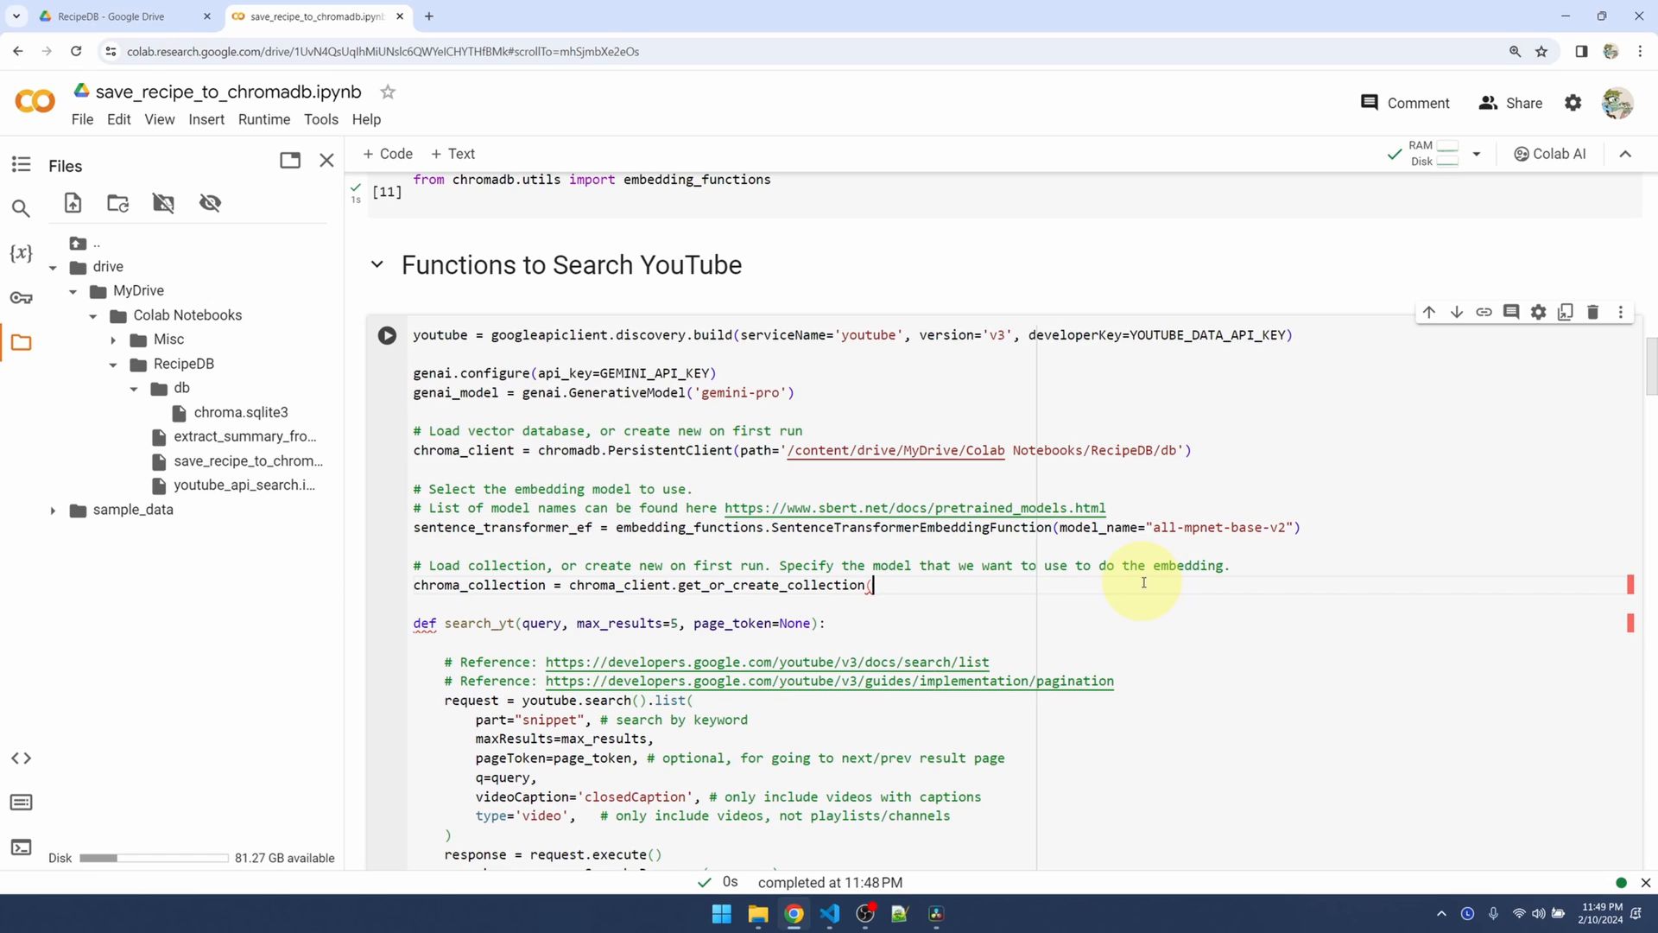
text(name=)
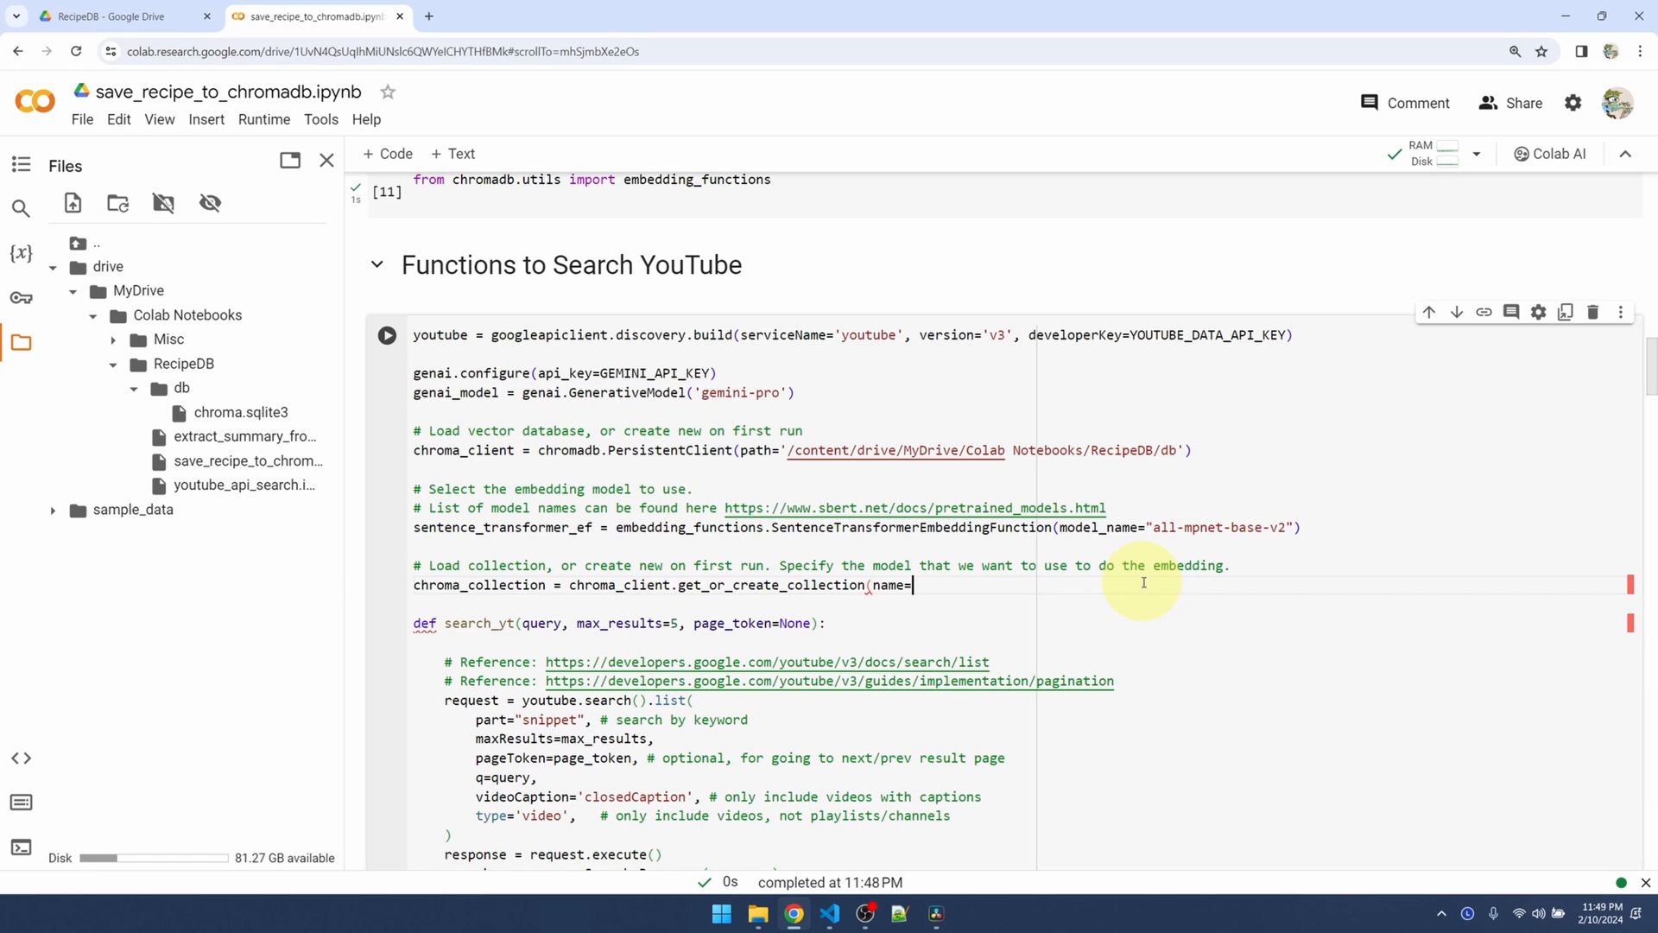
text('recip)
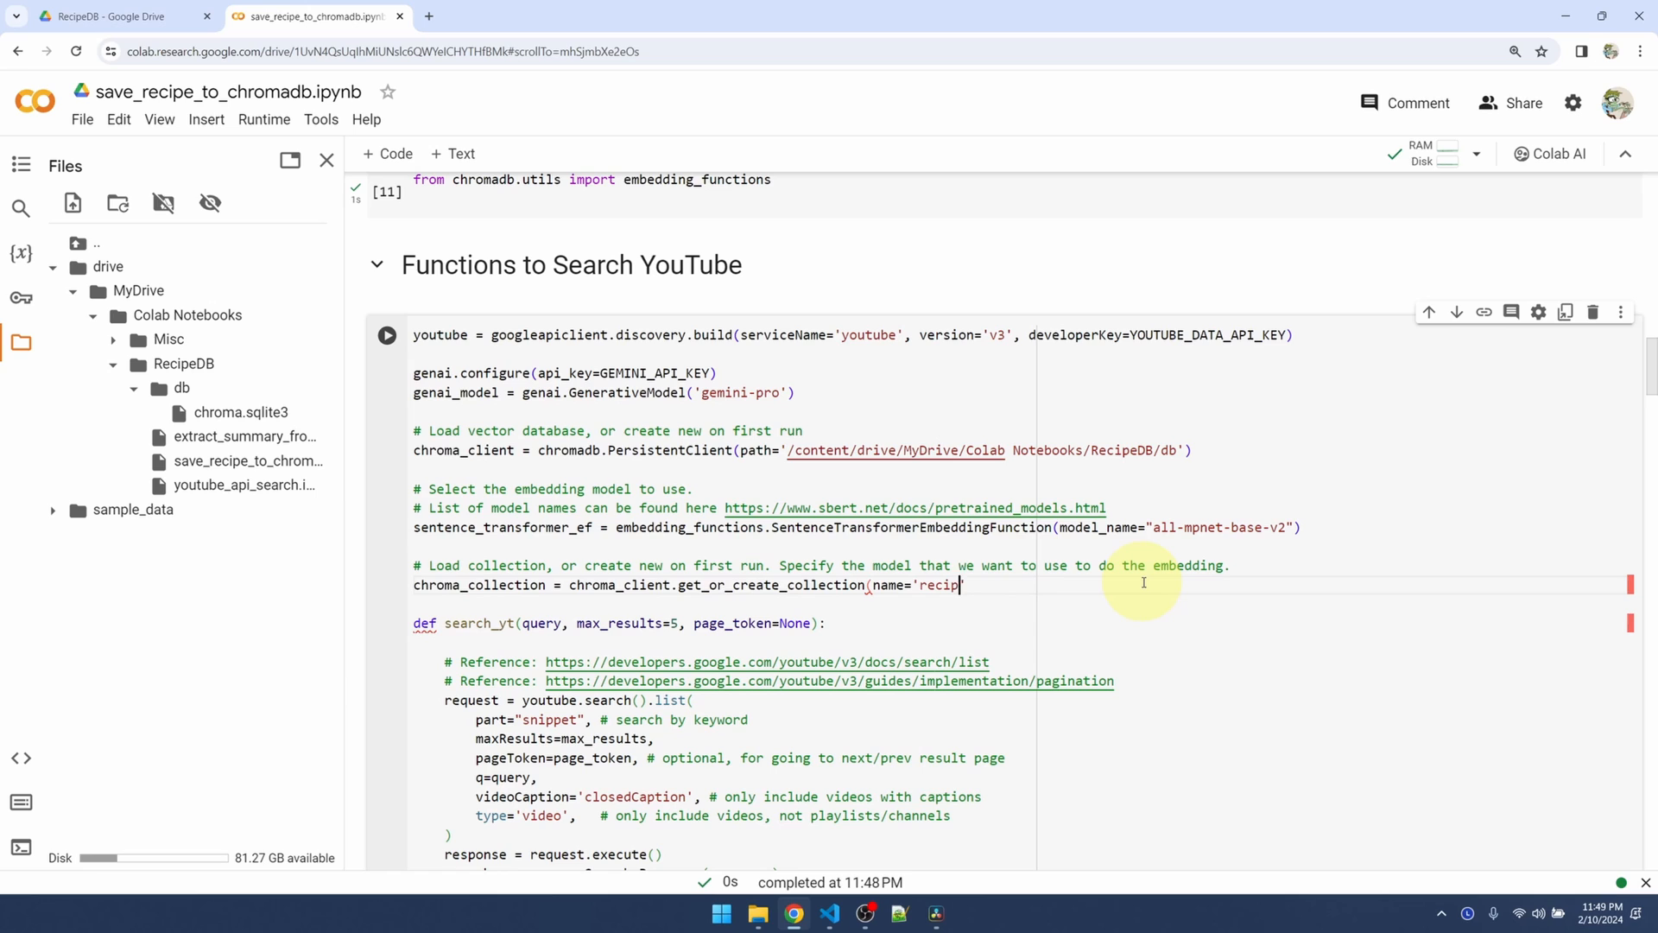
text(edb',)
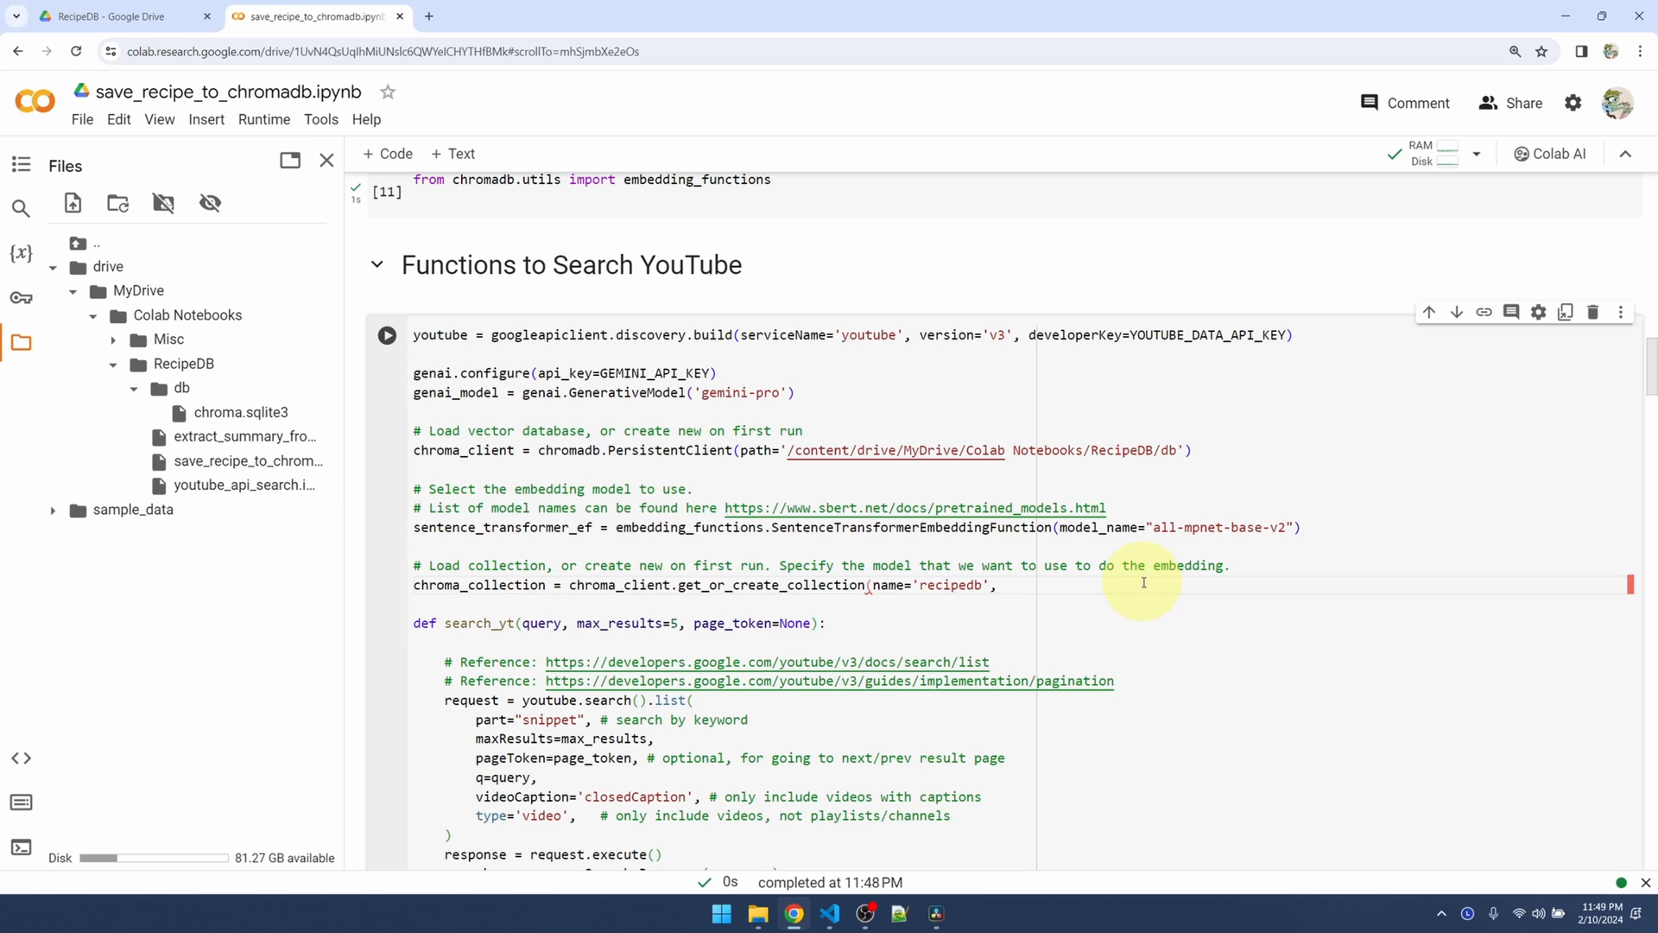
text(embedding_function=sentence_transformer_ef))
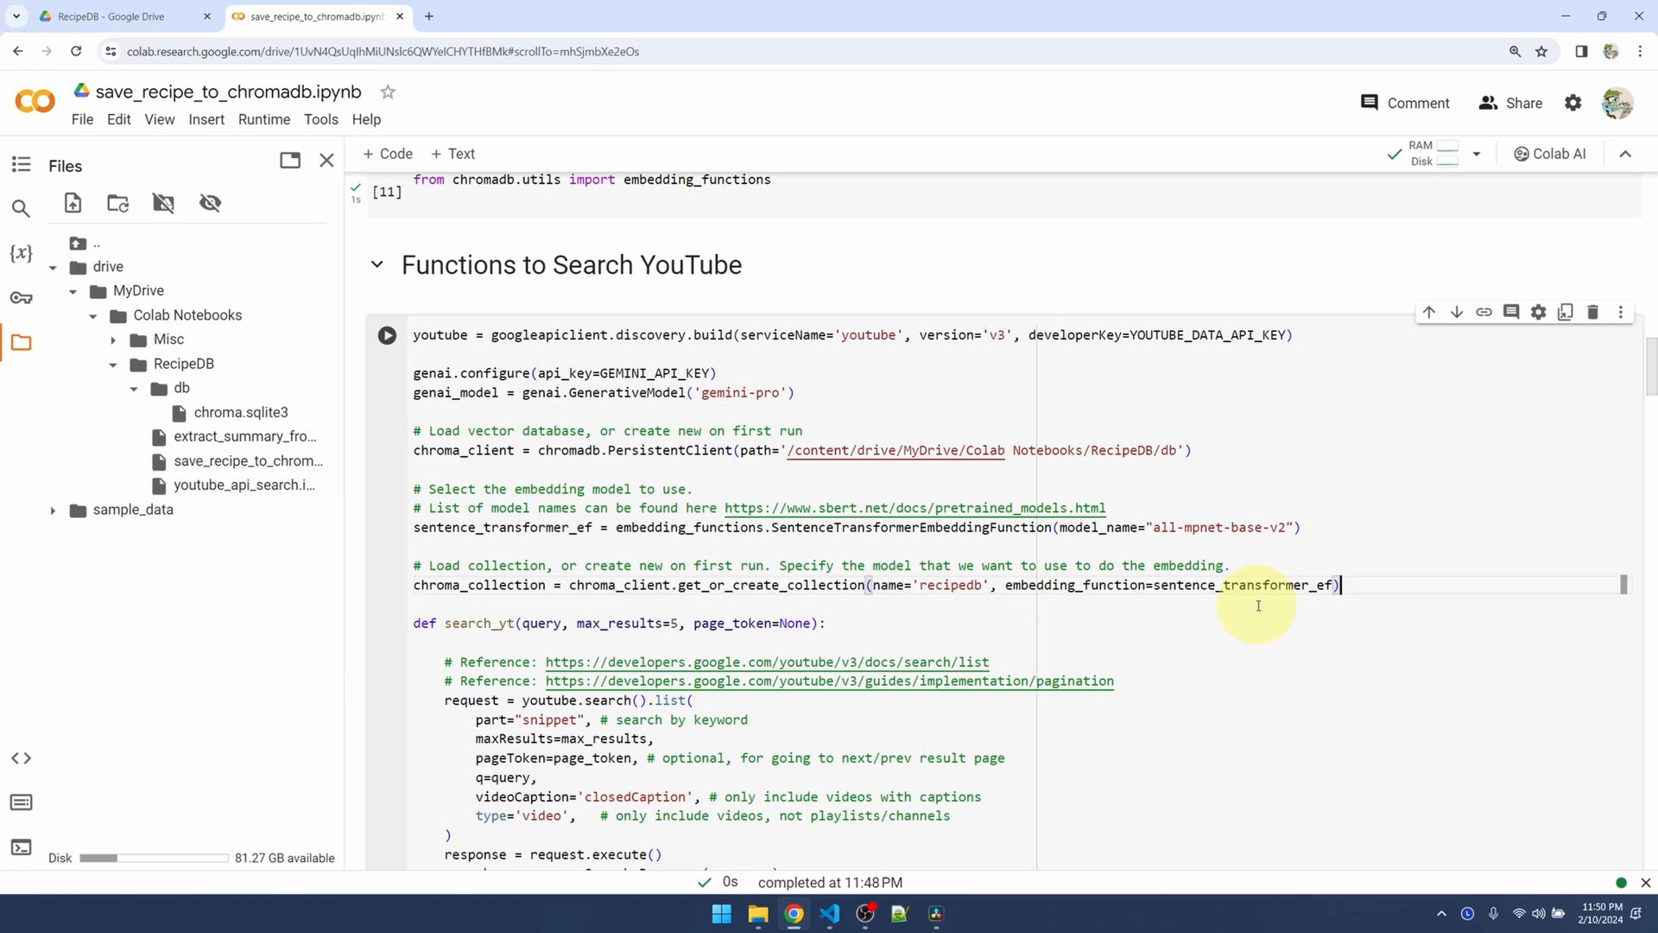
mouse_move(1232, 608)
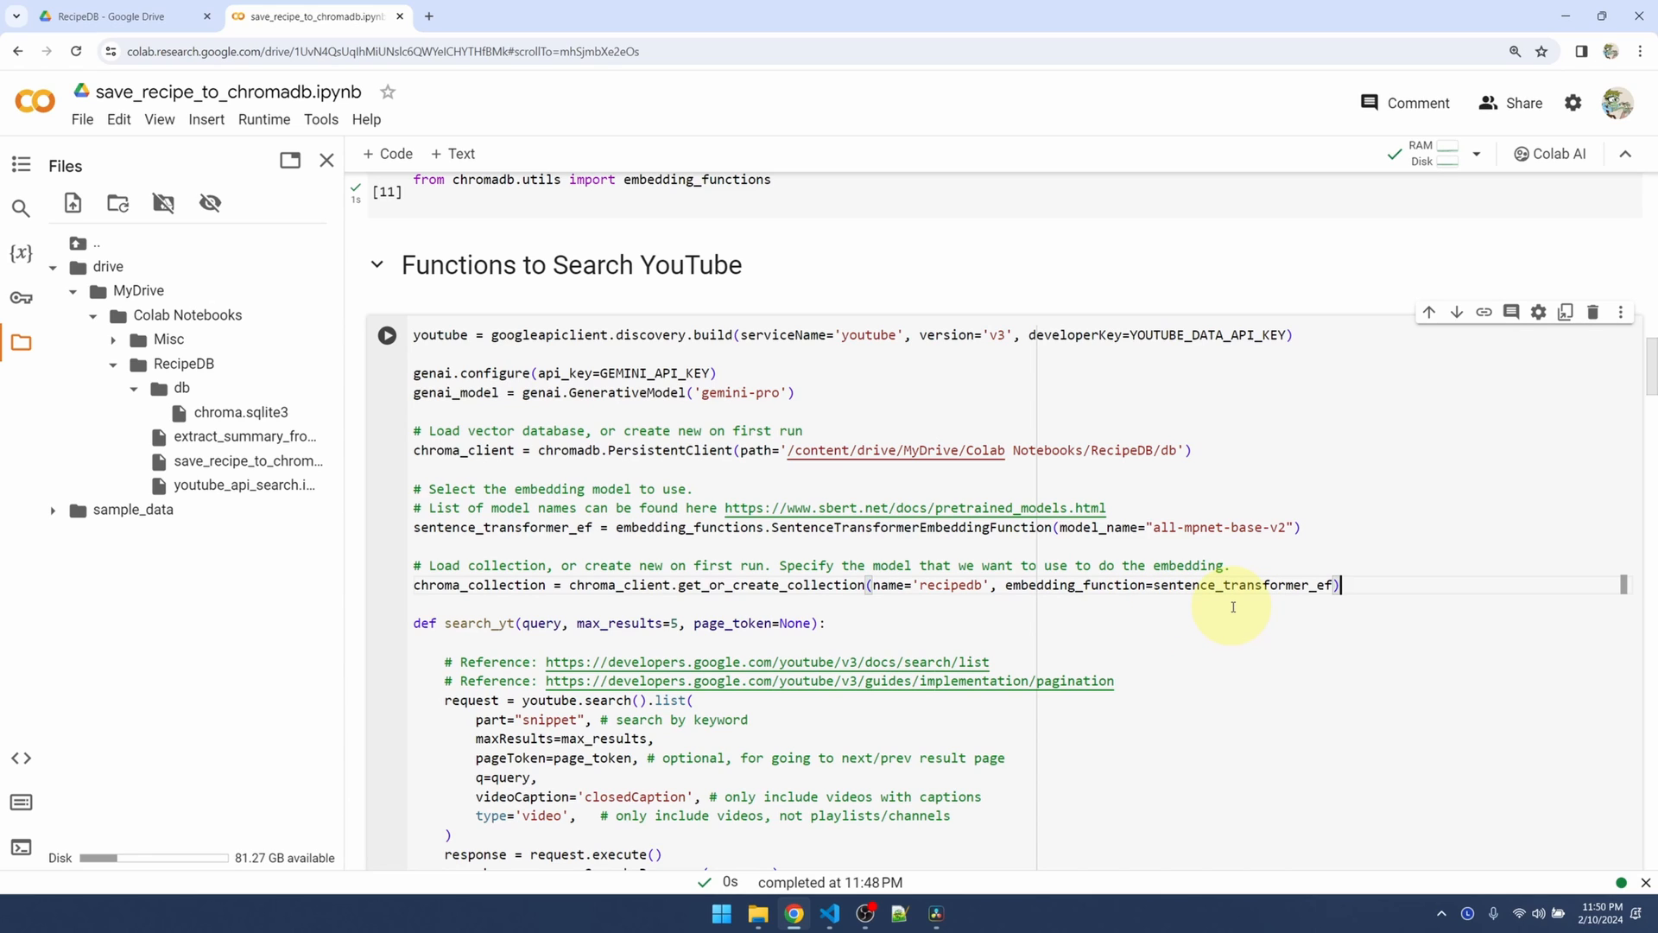
mouse_move(802, 606)
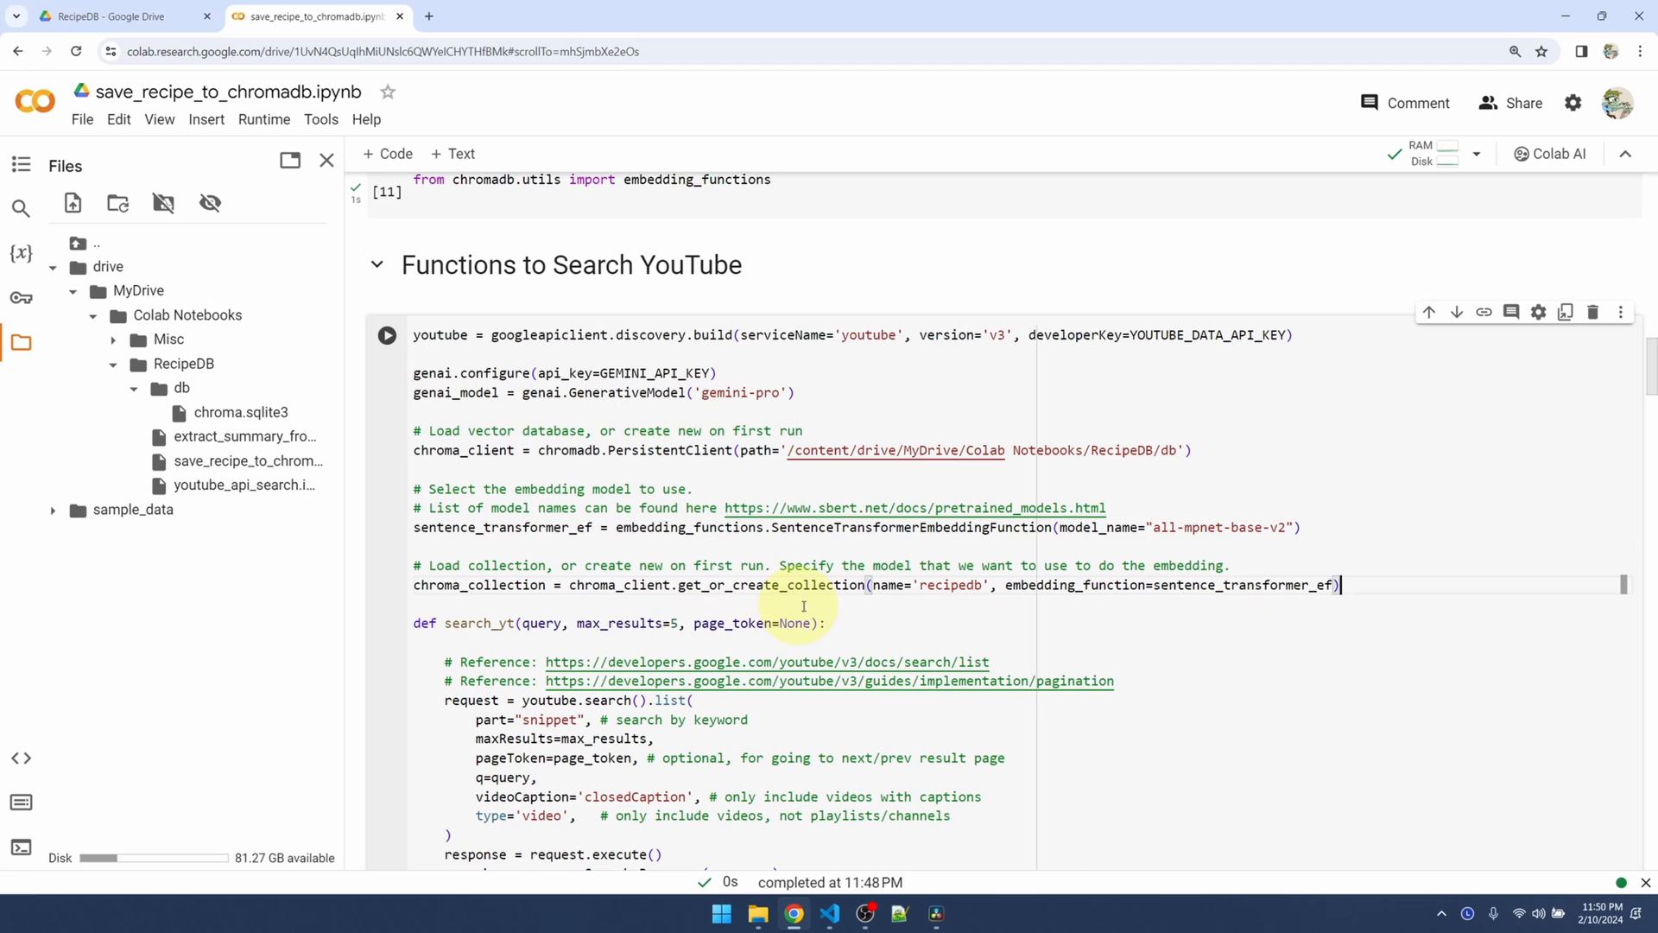
mouse_move(948, 599)
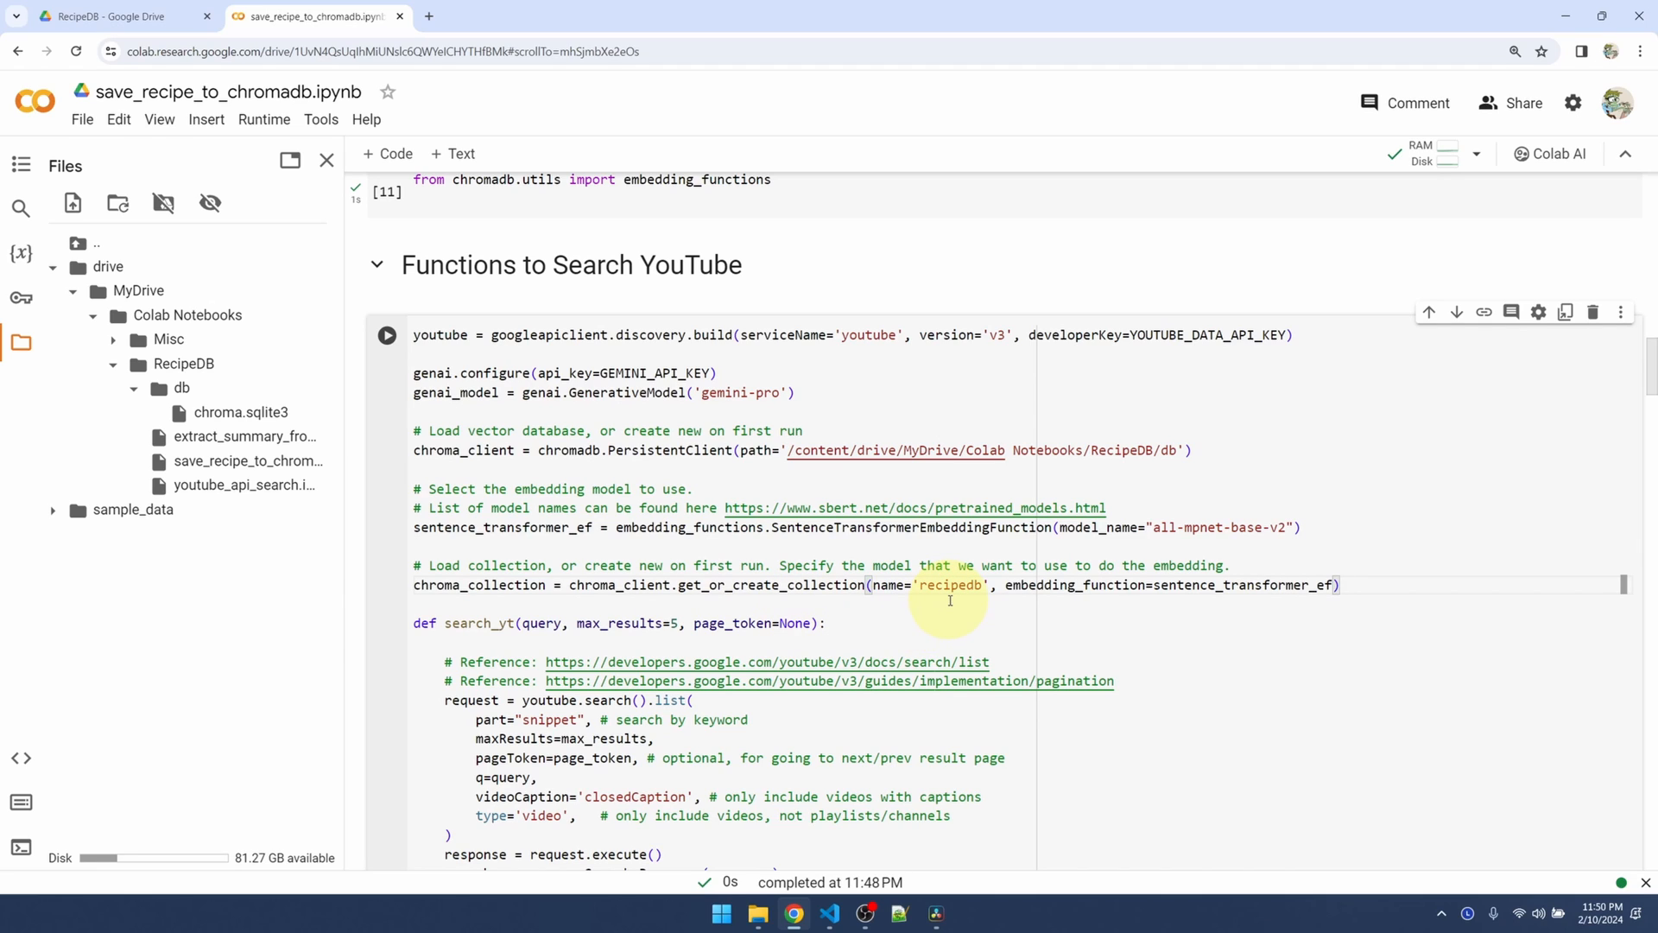
Run the setup cell, letting the sentence-transformer model download and recipedb load
click(386, 334)
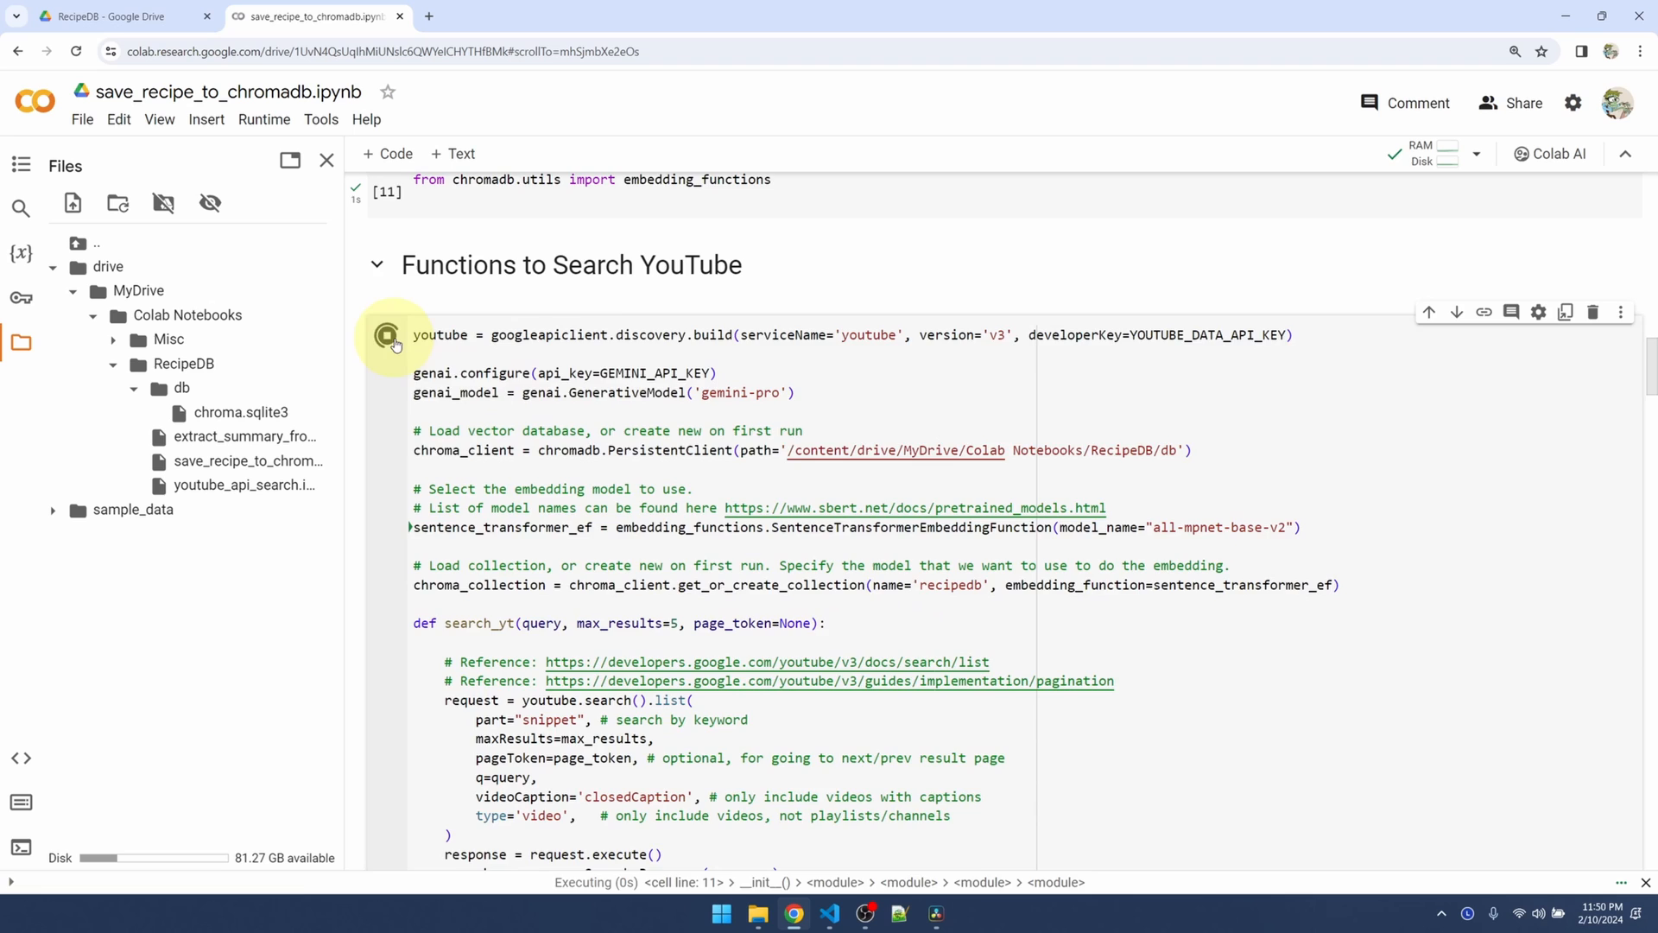
click(386, 335)
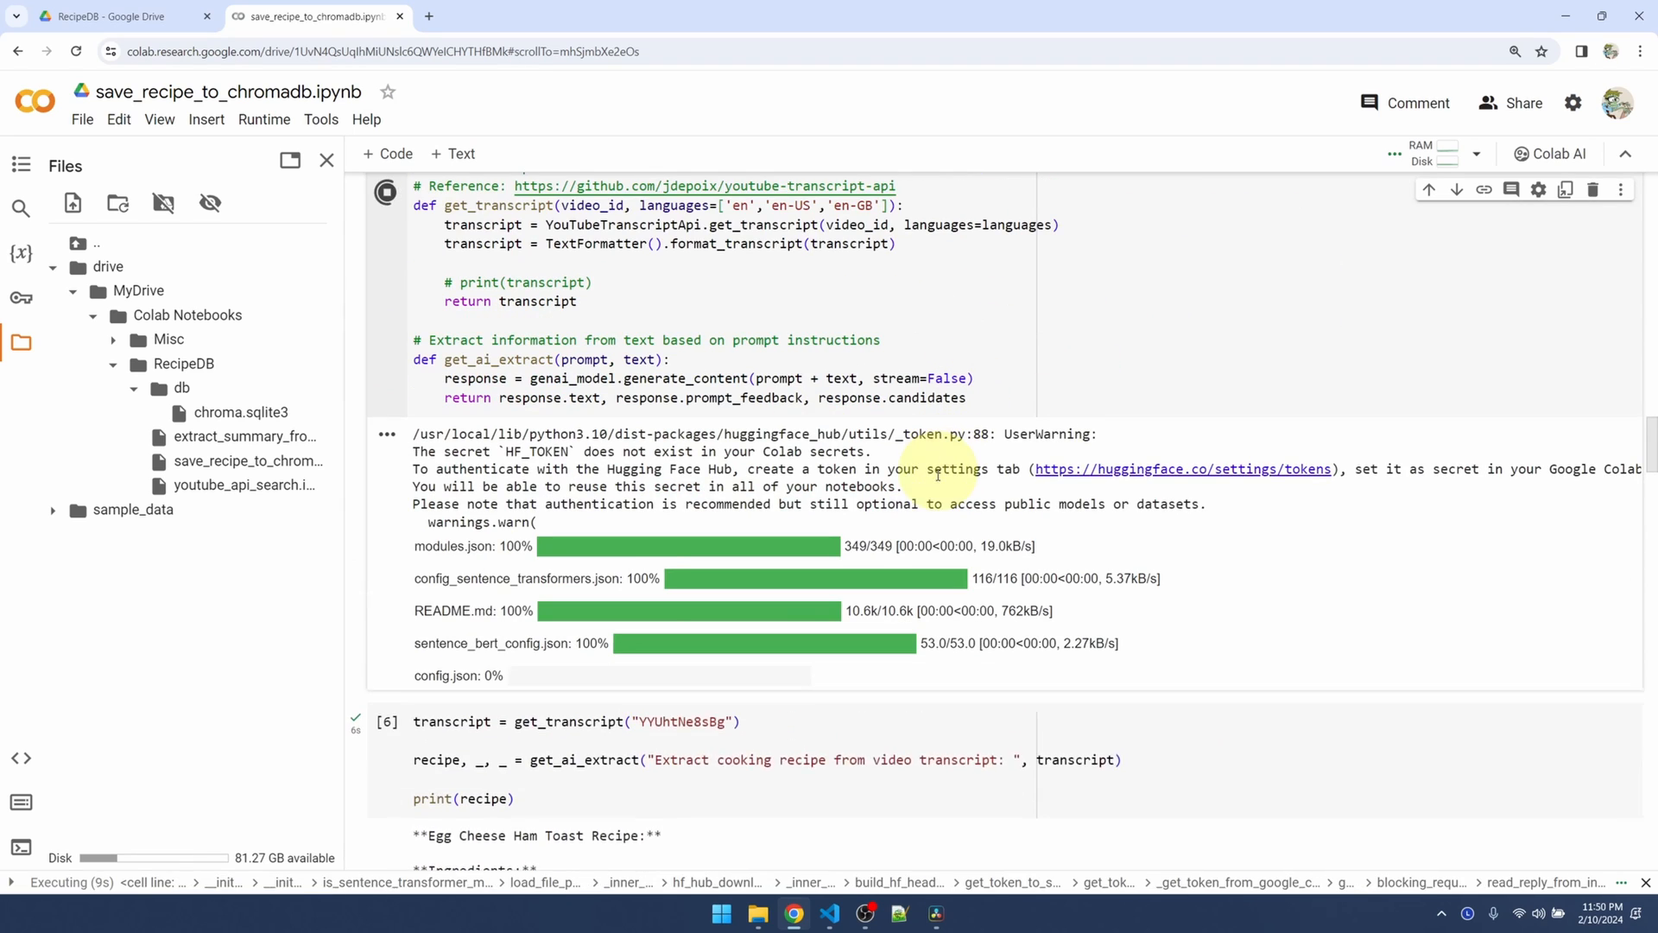
scroll(down, 3)
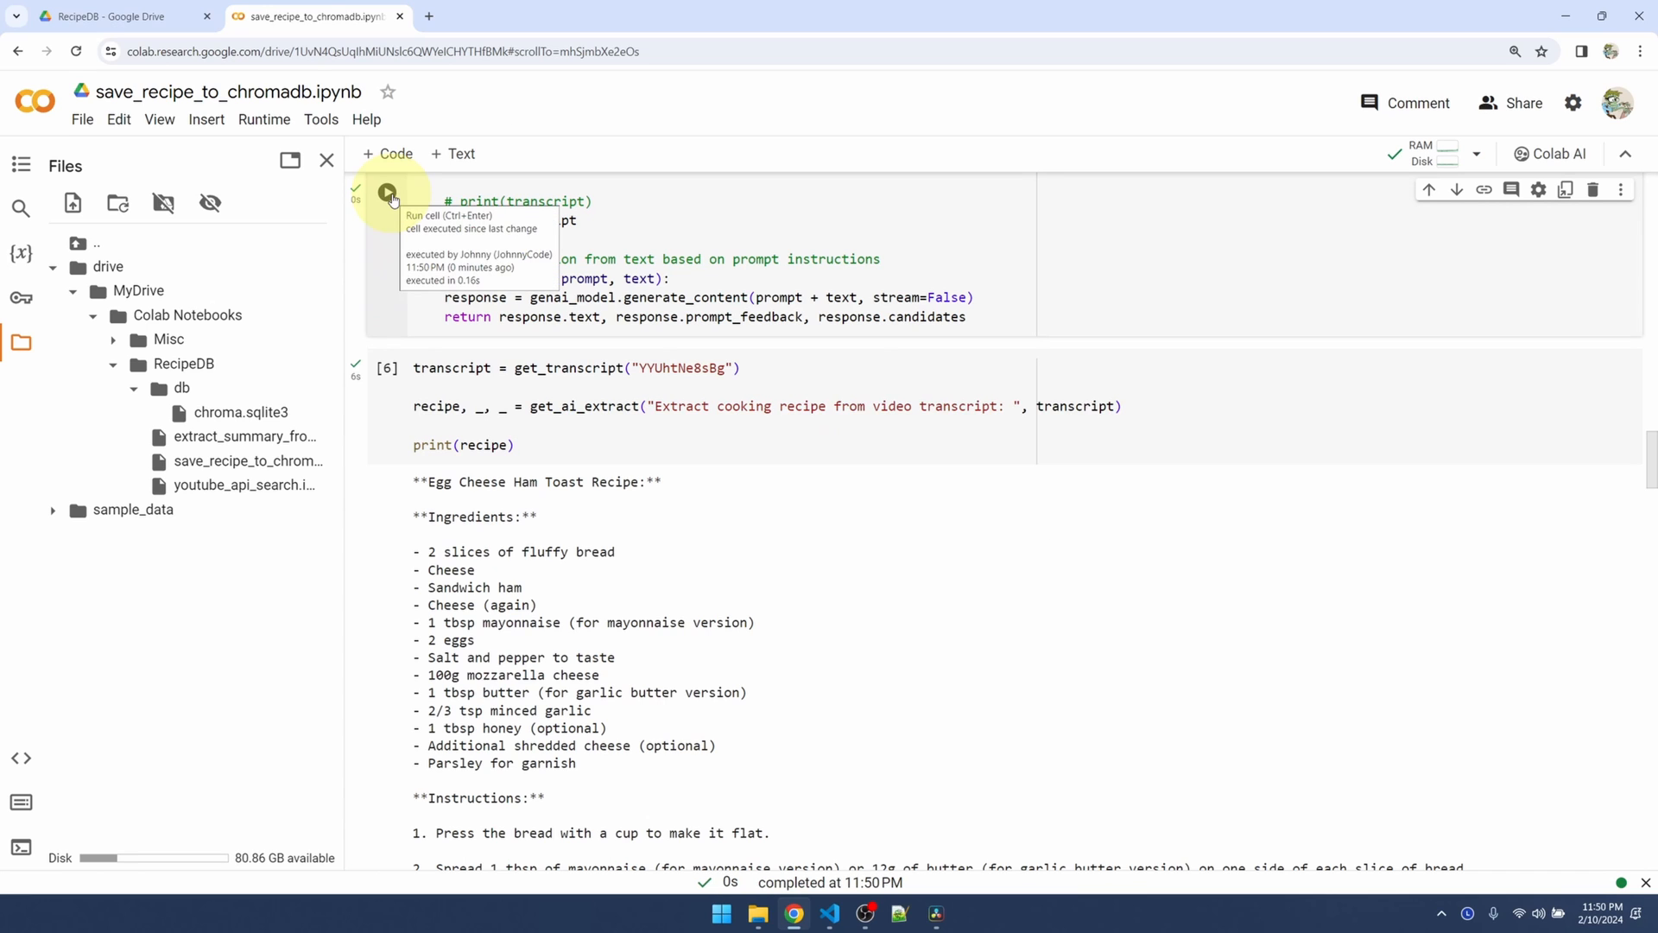
scroll(up, 3)
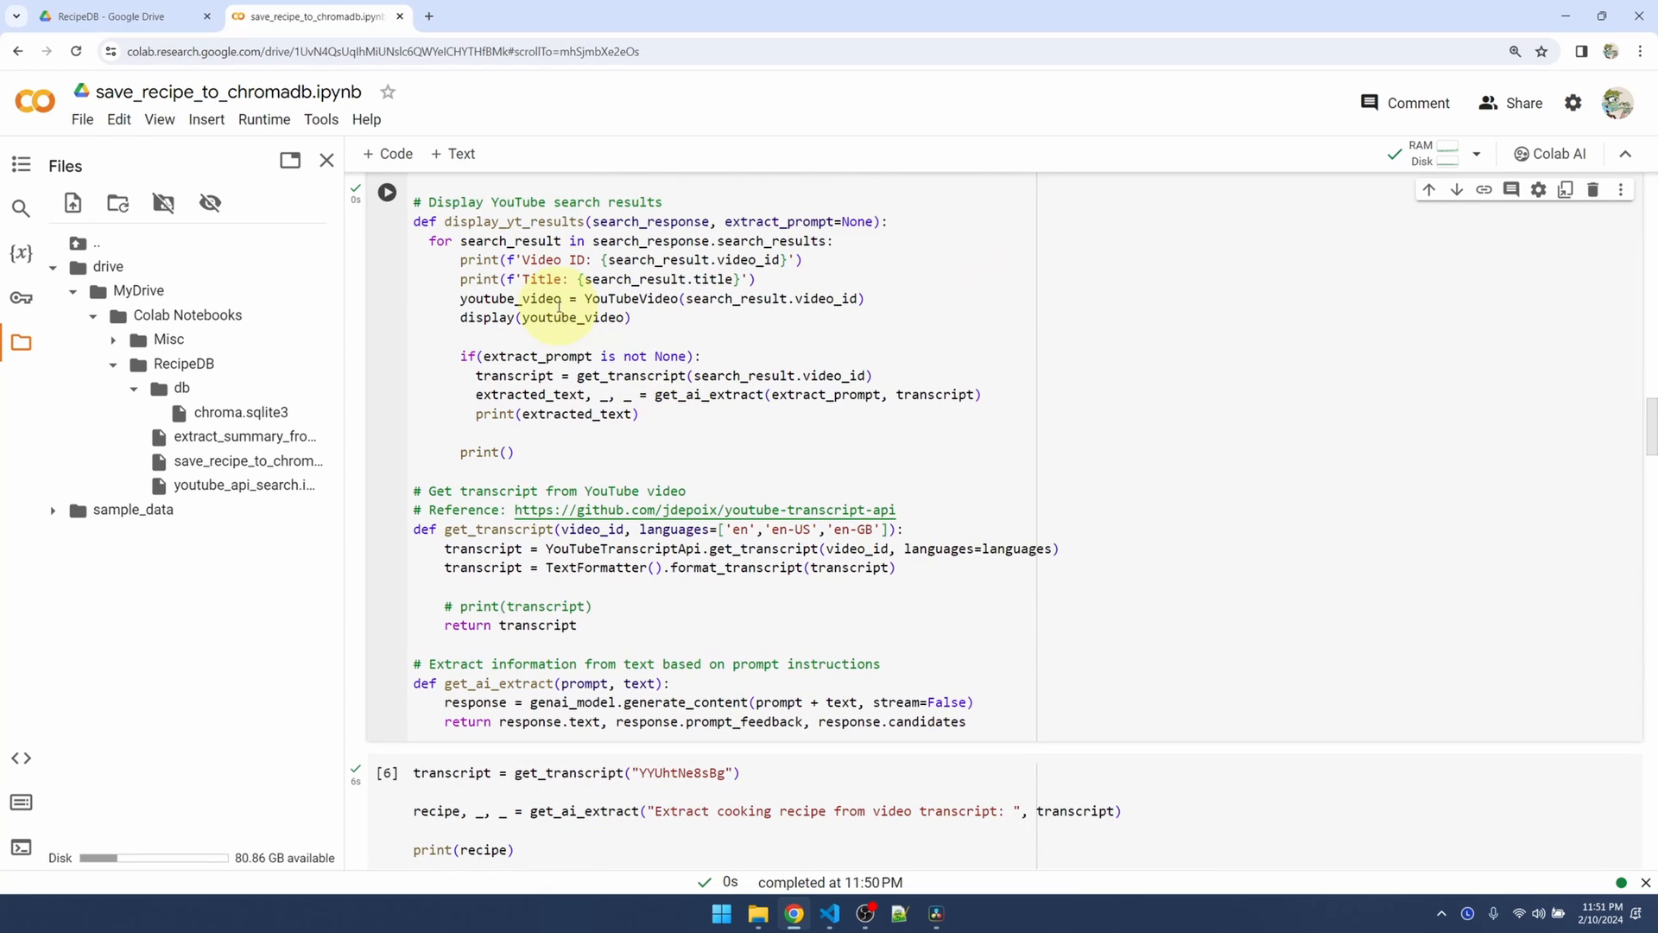
mouse_move(872, 247)
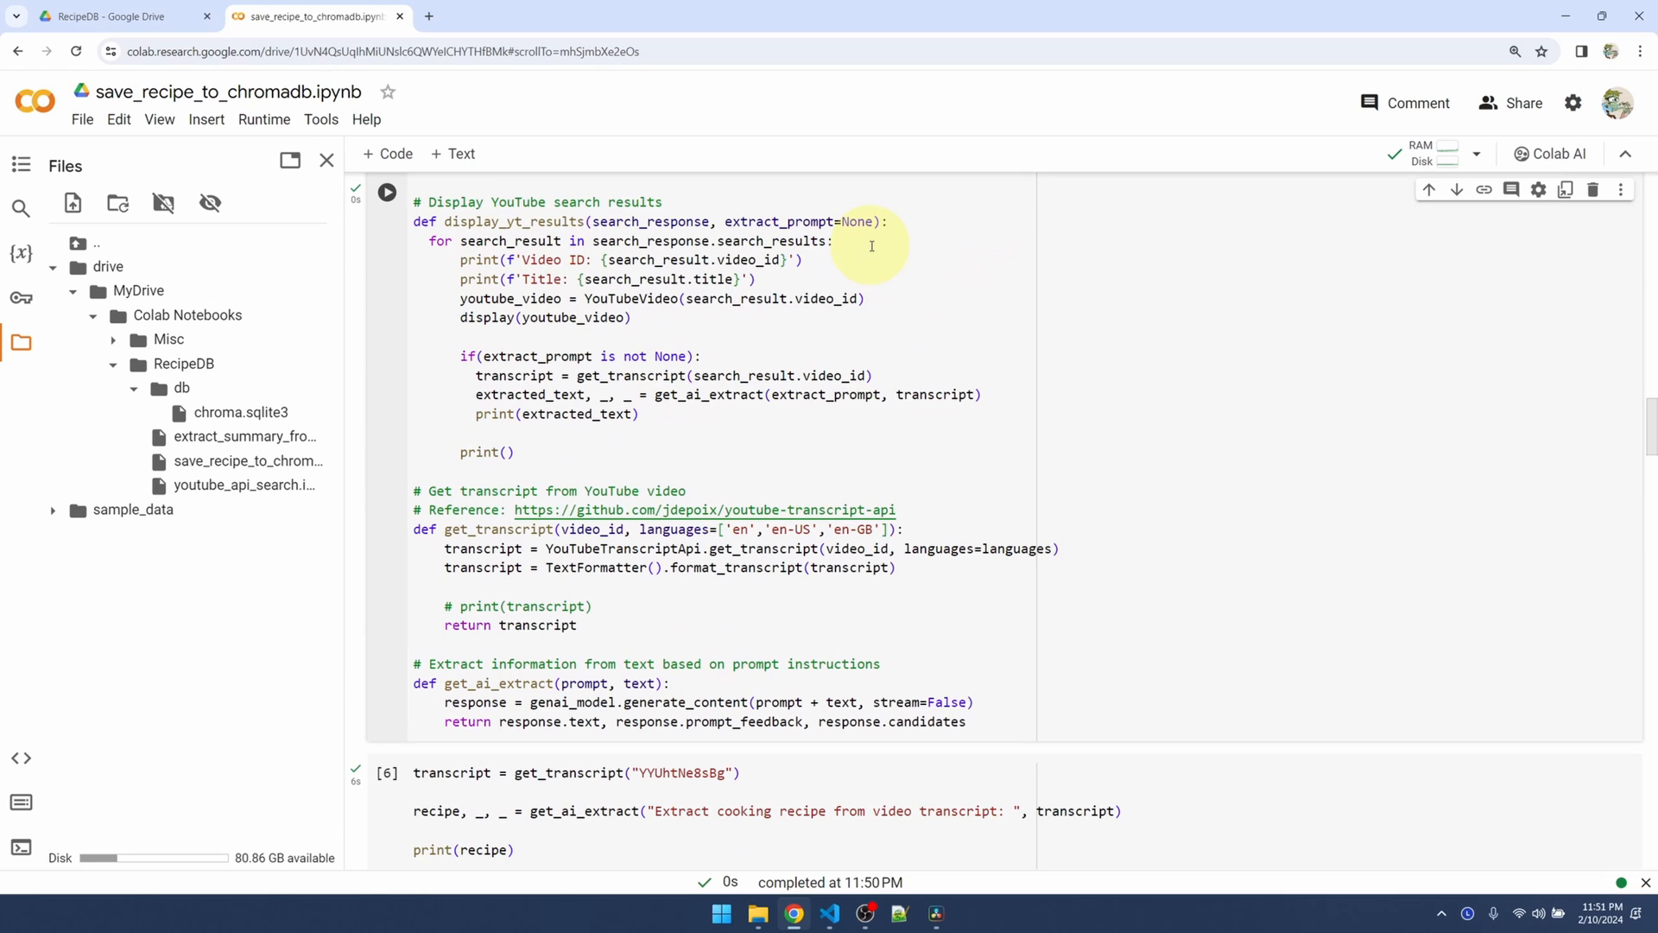
mouse_move(833, 265)
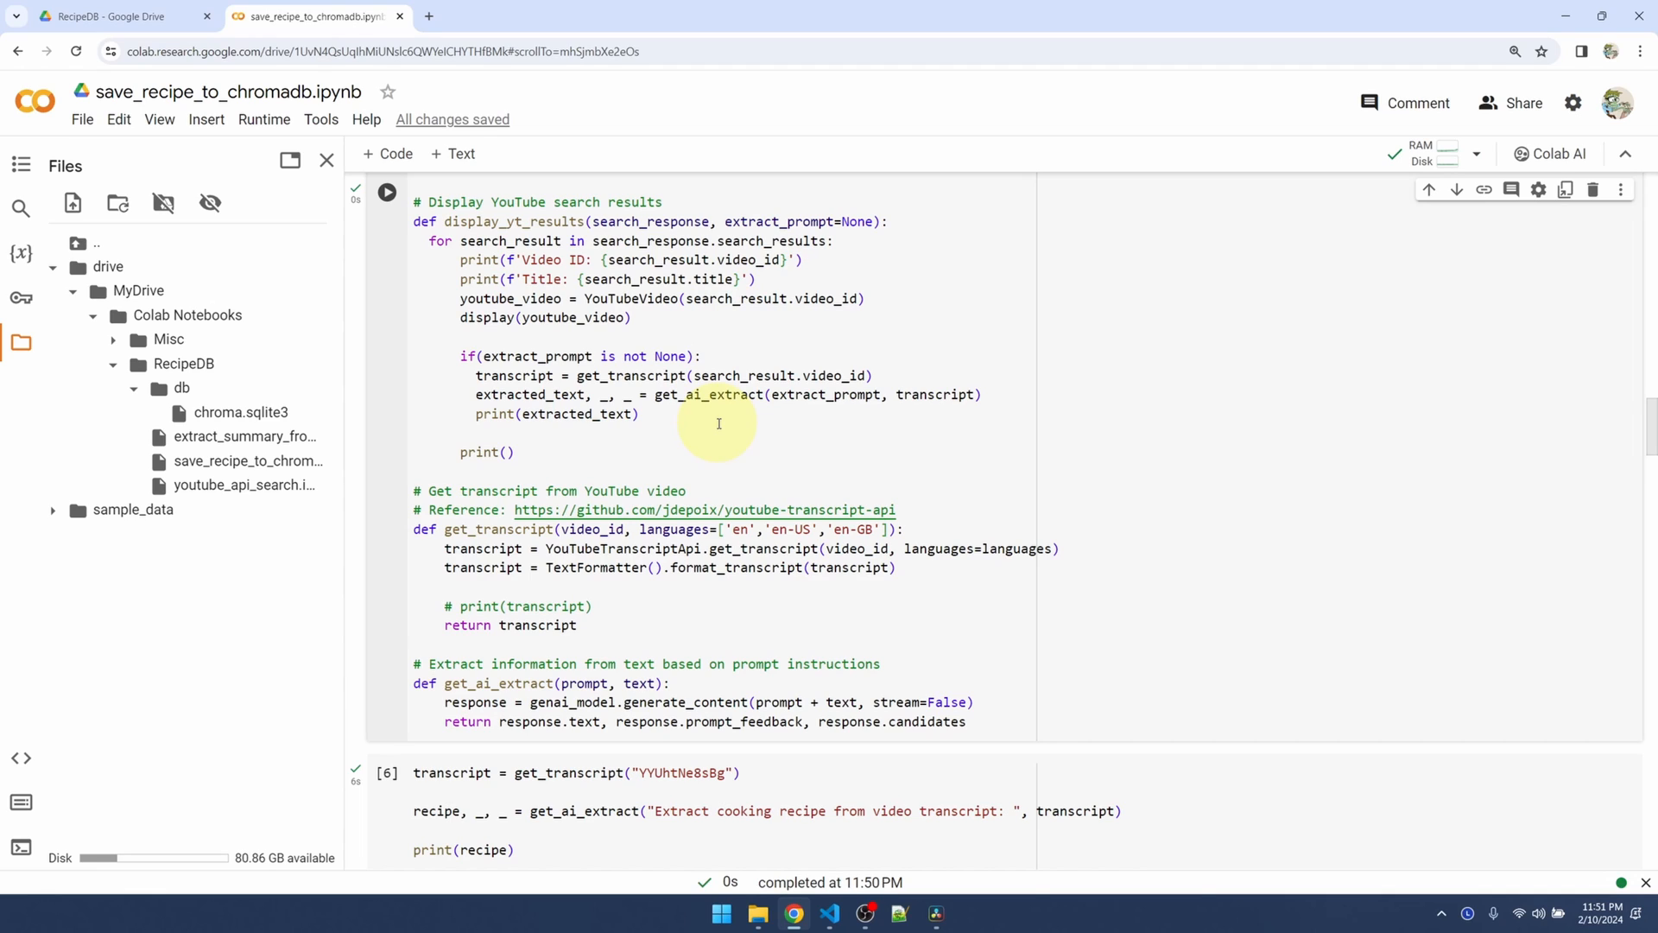
mouse_move(798, 342)
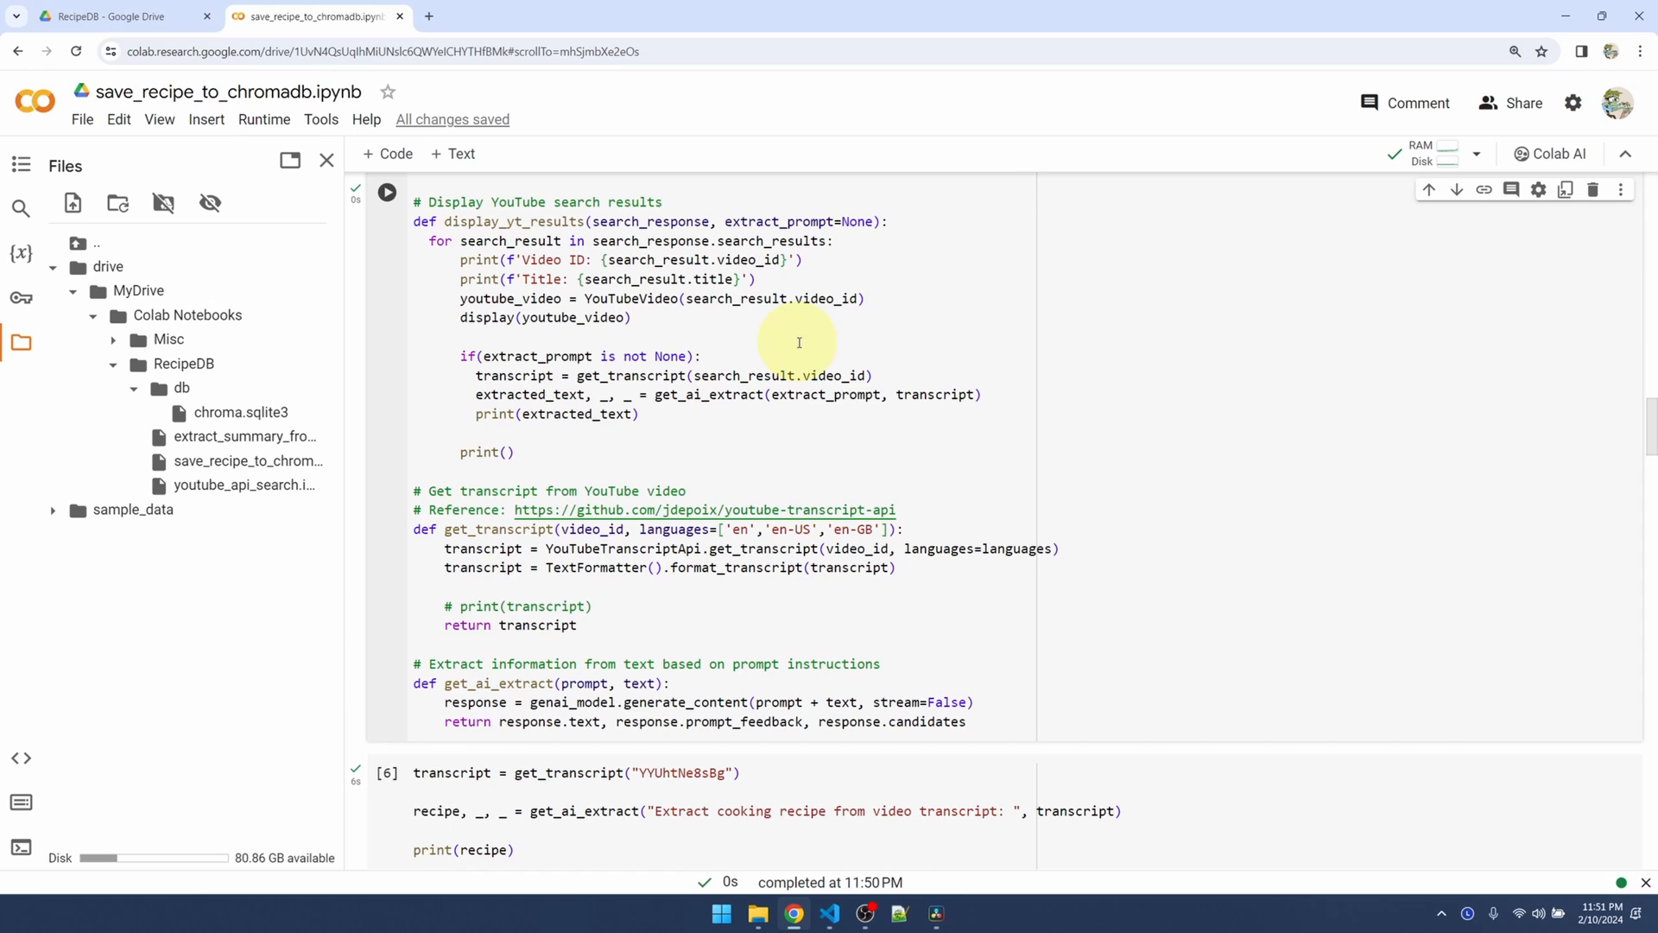
mouse_move(736, 419)
text(v)
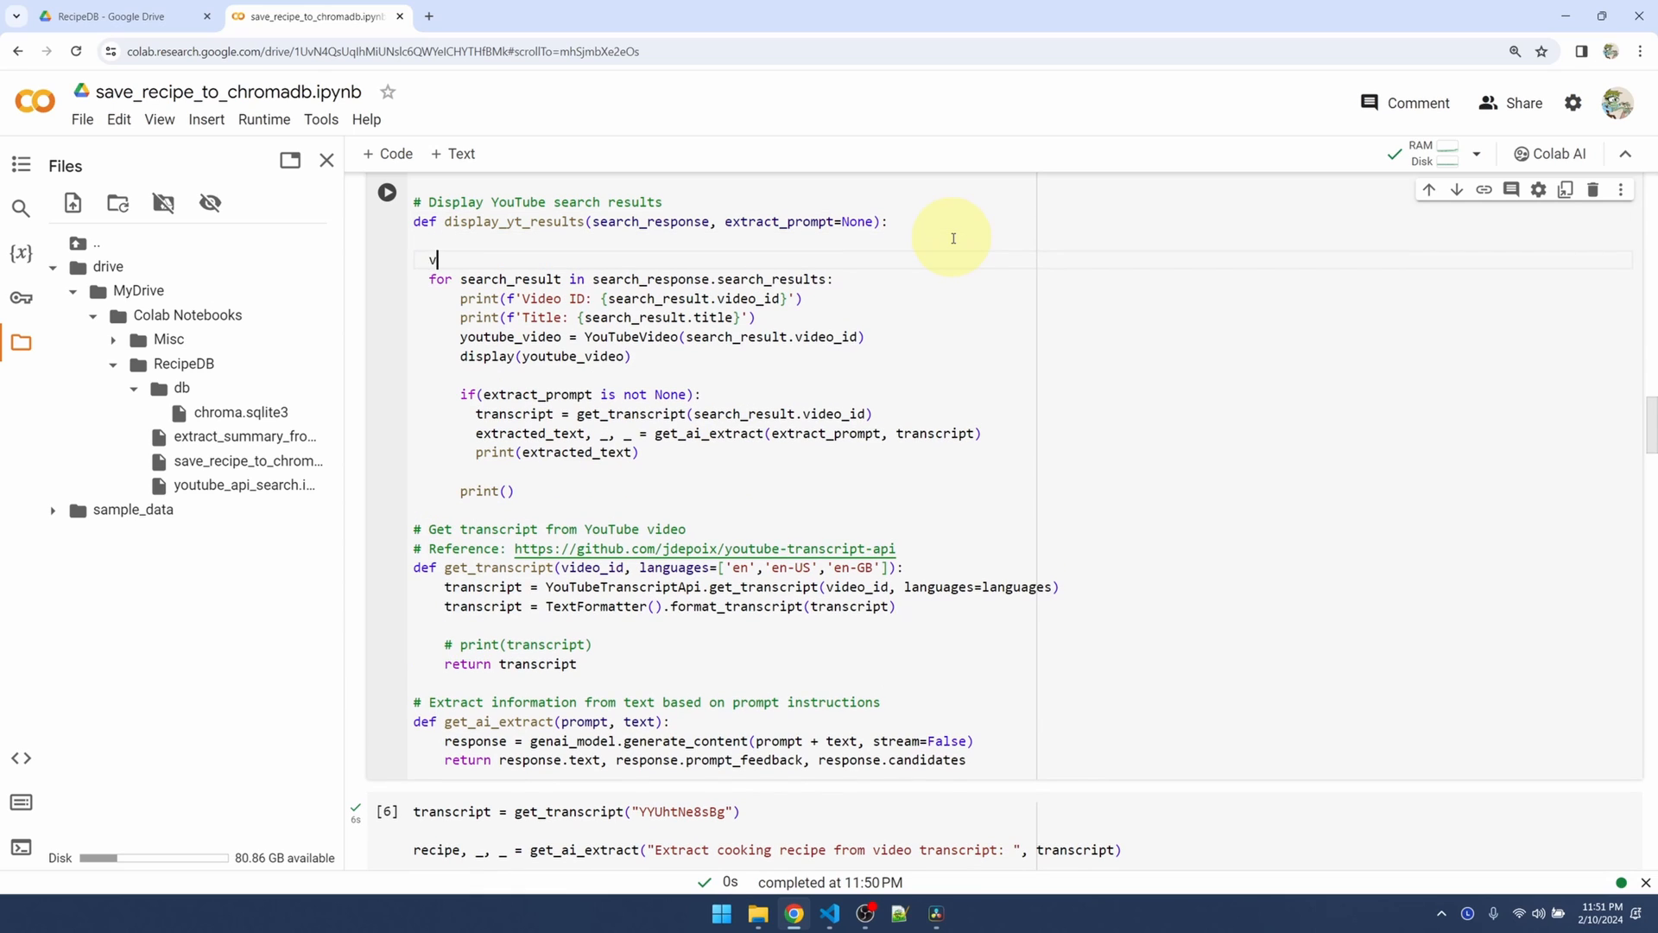
Initialize videos_info = {}, store each video's result tuple, and return videos_info
text(ideos_)
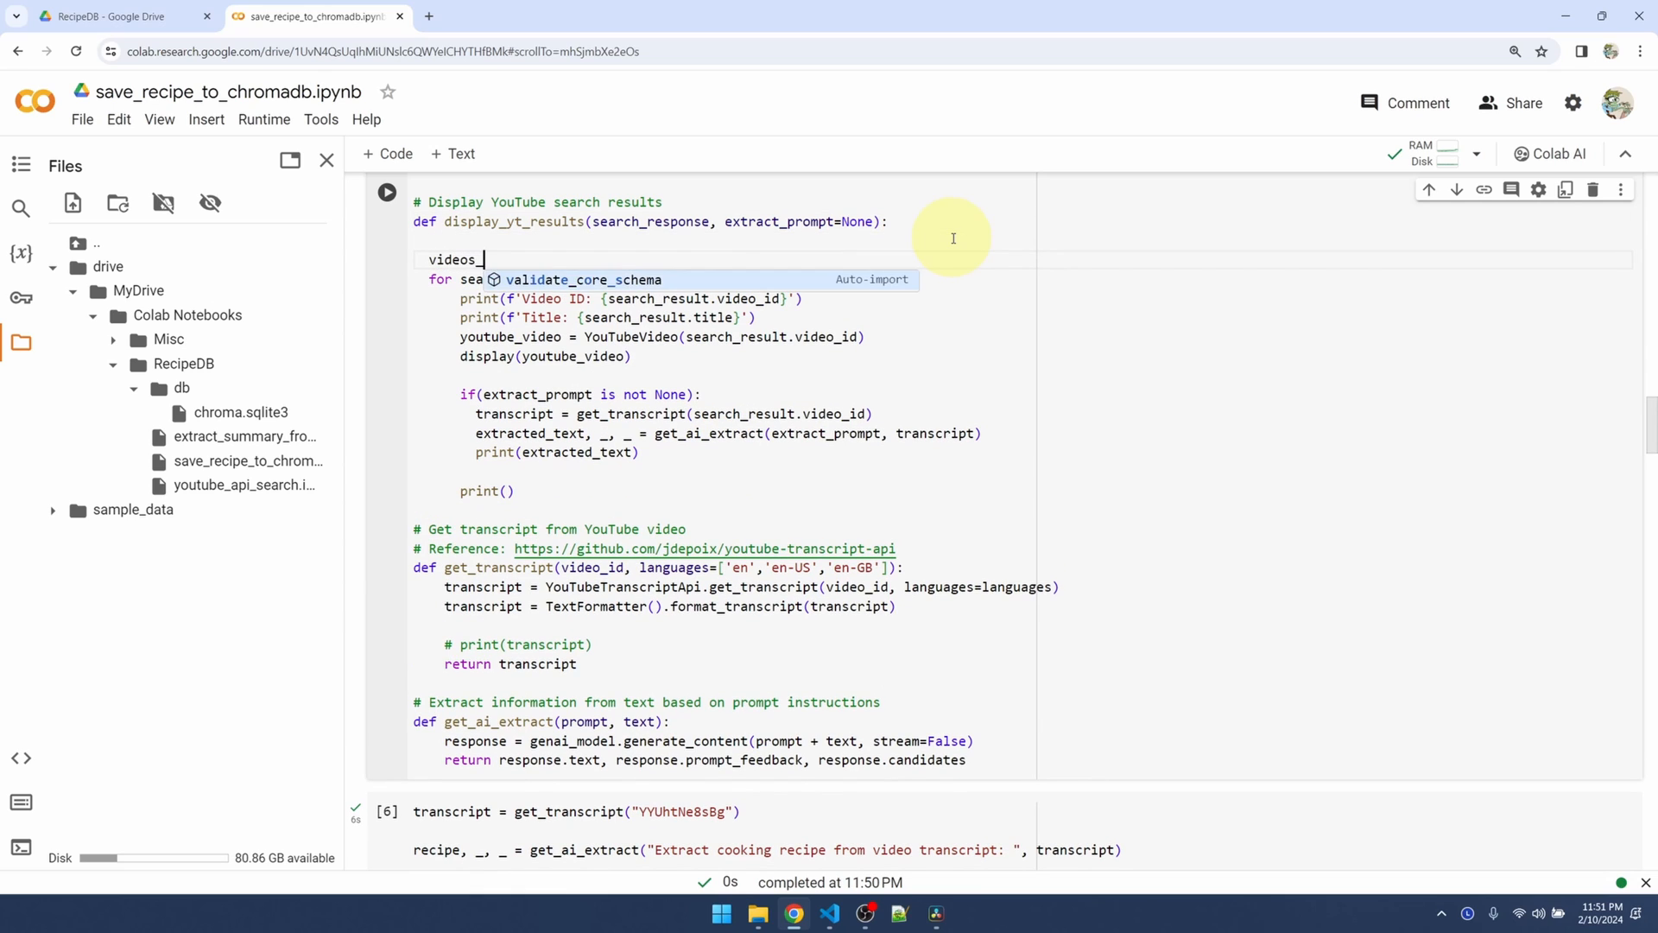
text(info = P)
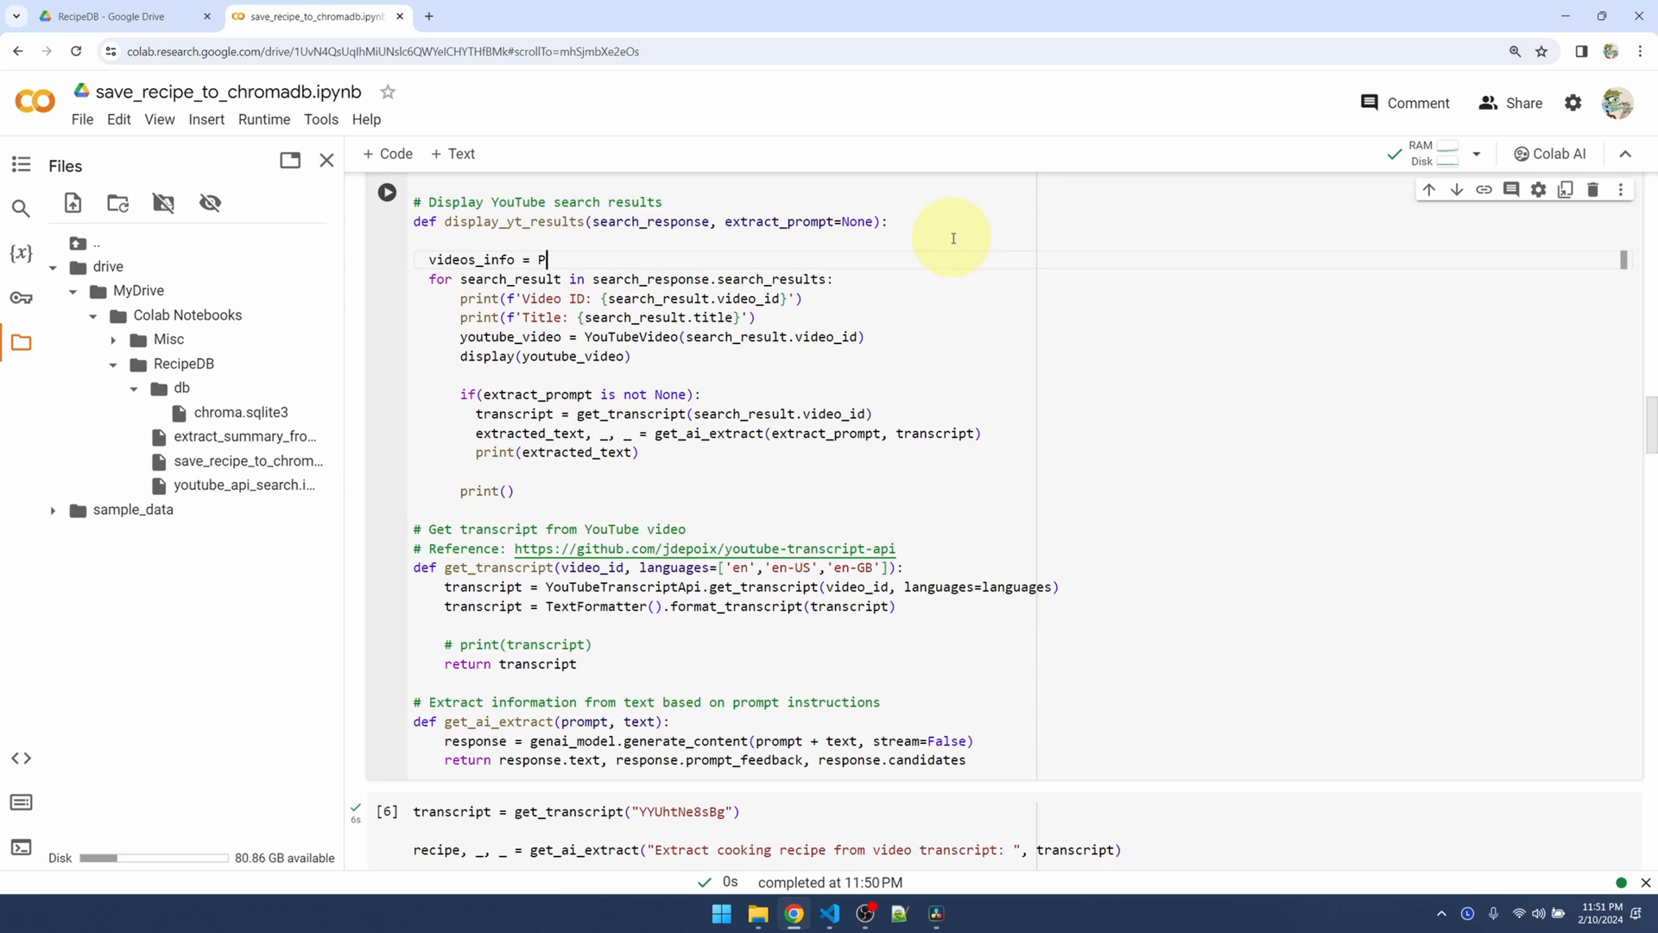
text({})
text(videos_info[search_result.video_id] = (search_result, transcript, extracted_text))
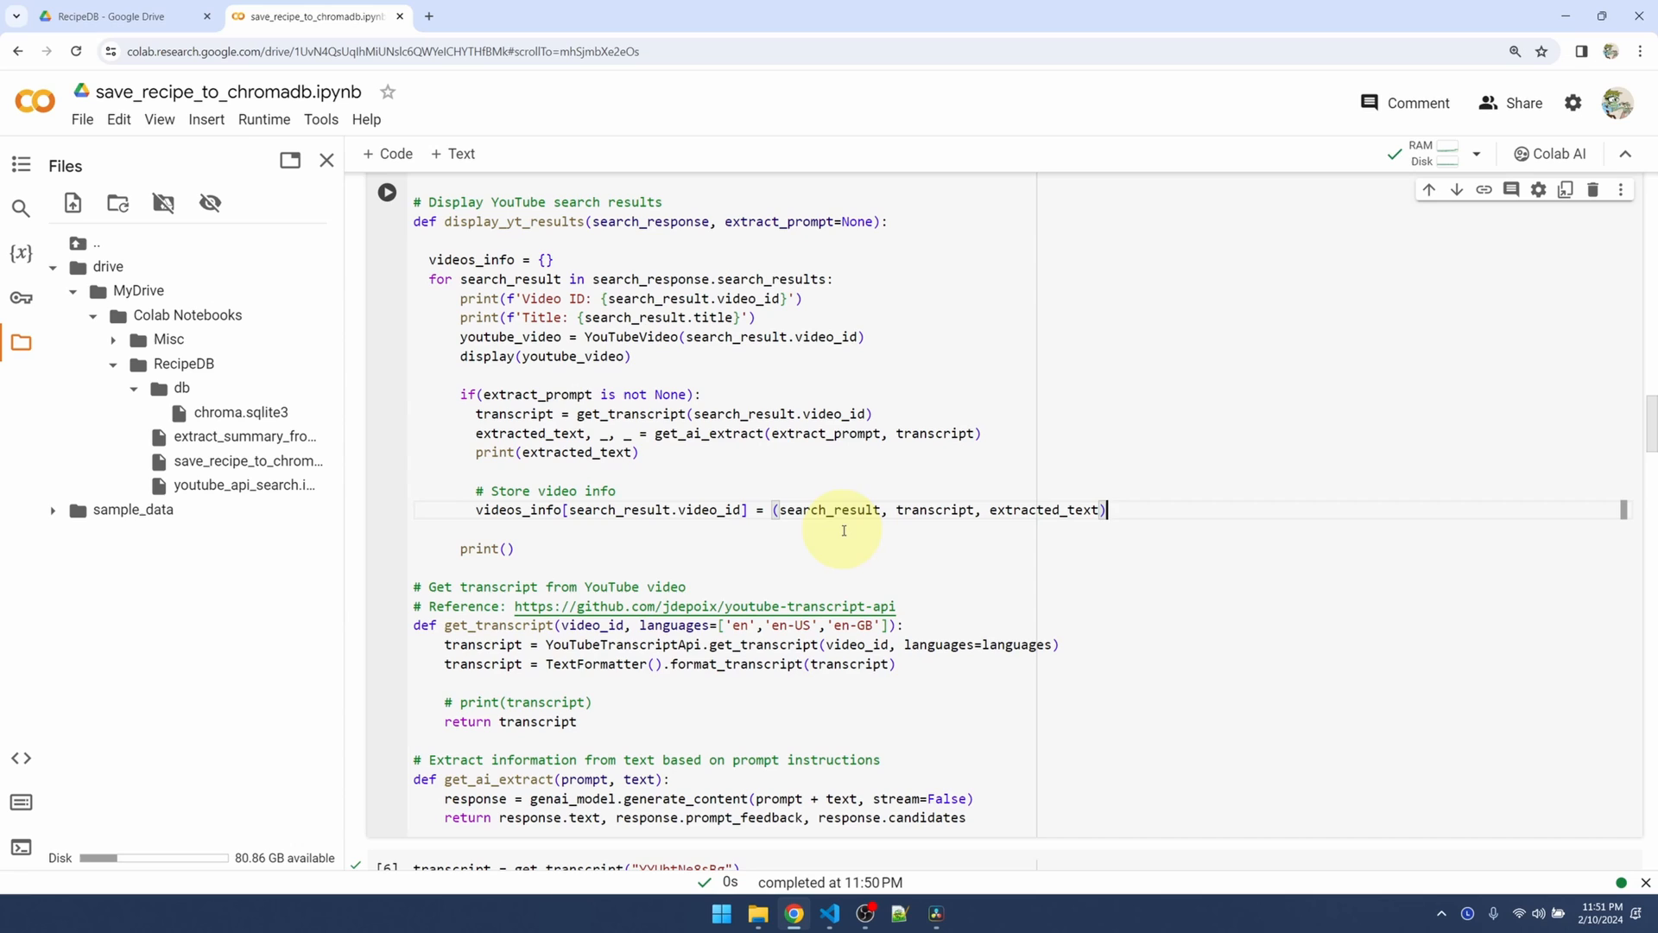
mouse_move(769, 282)
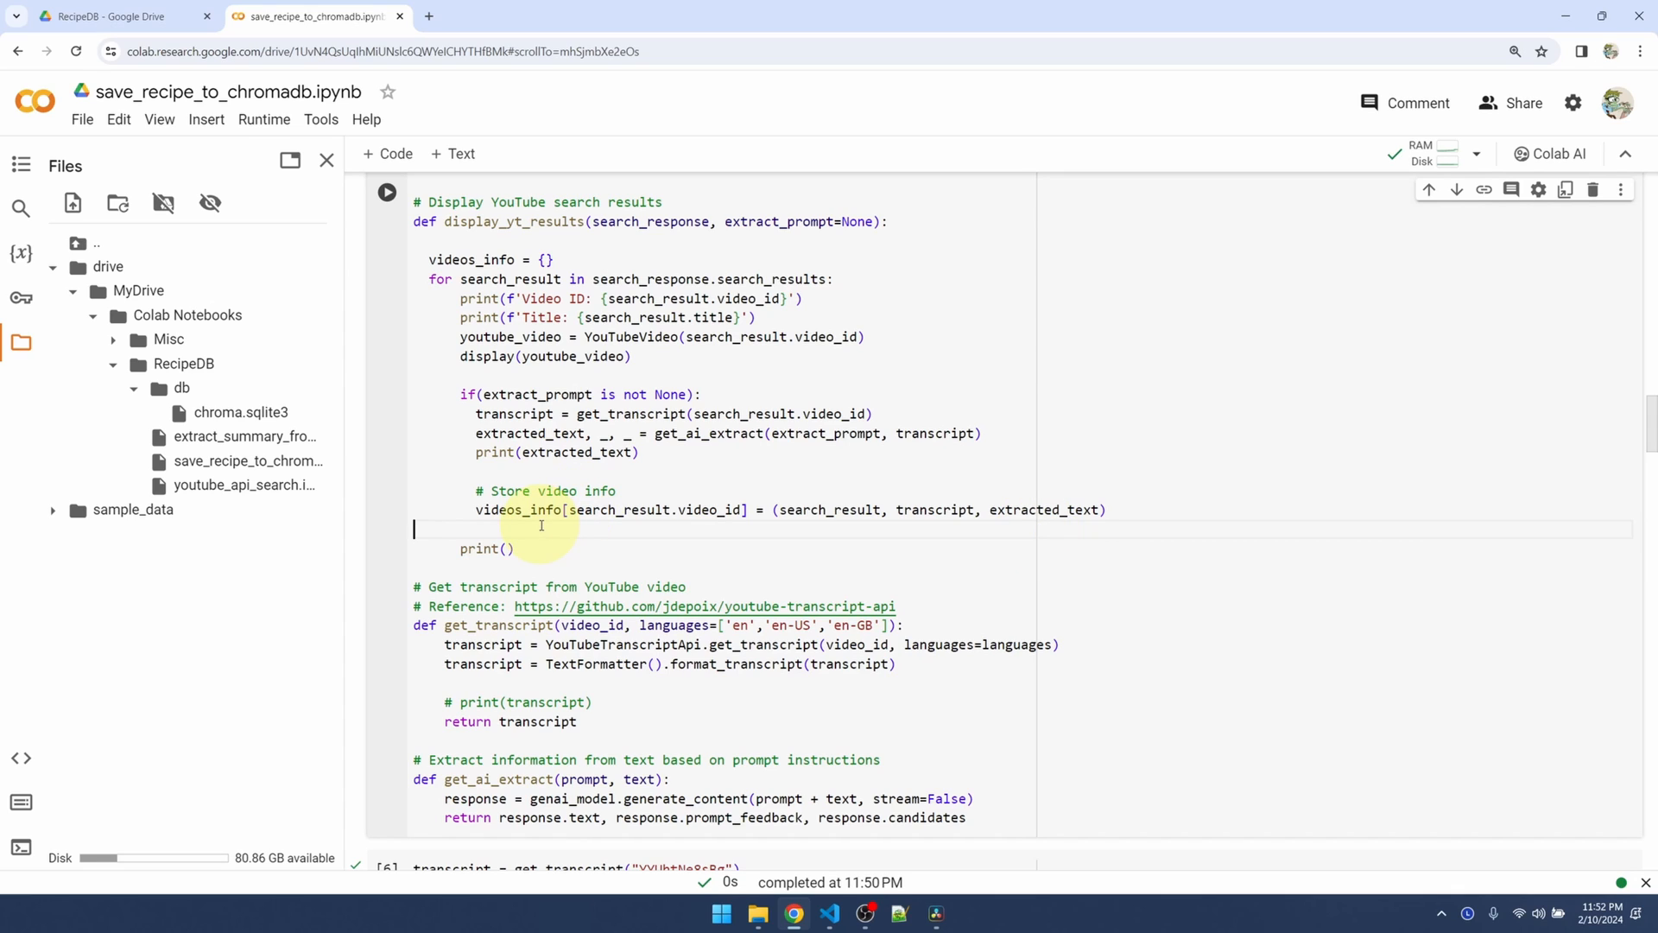
mouse_move(703, 526)
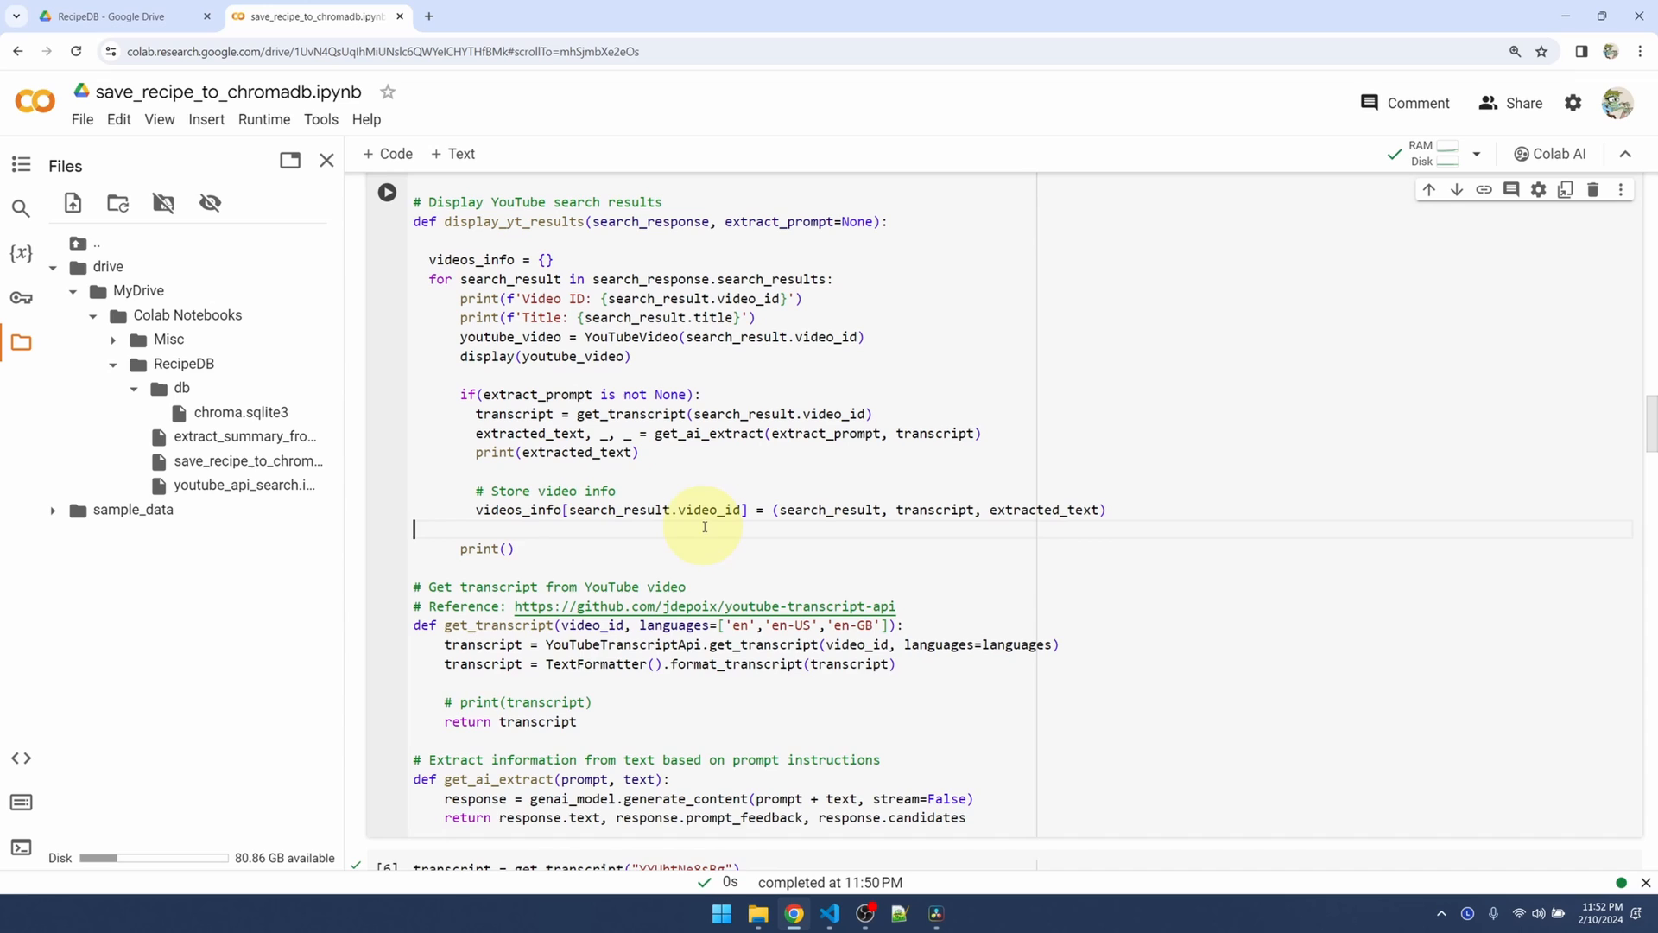
text(return vid)
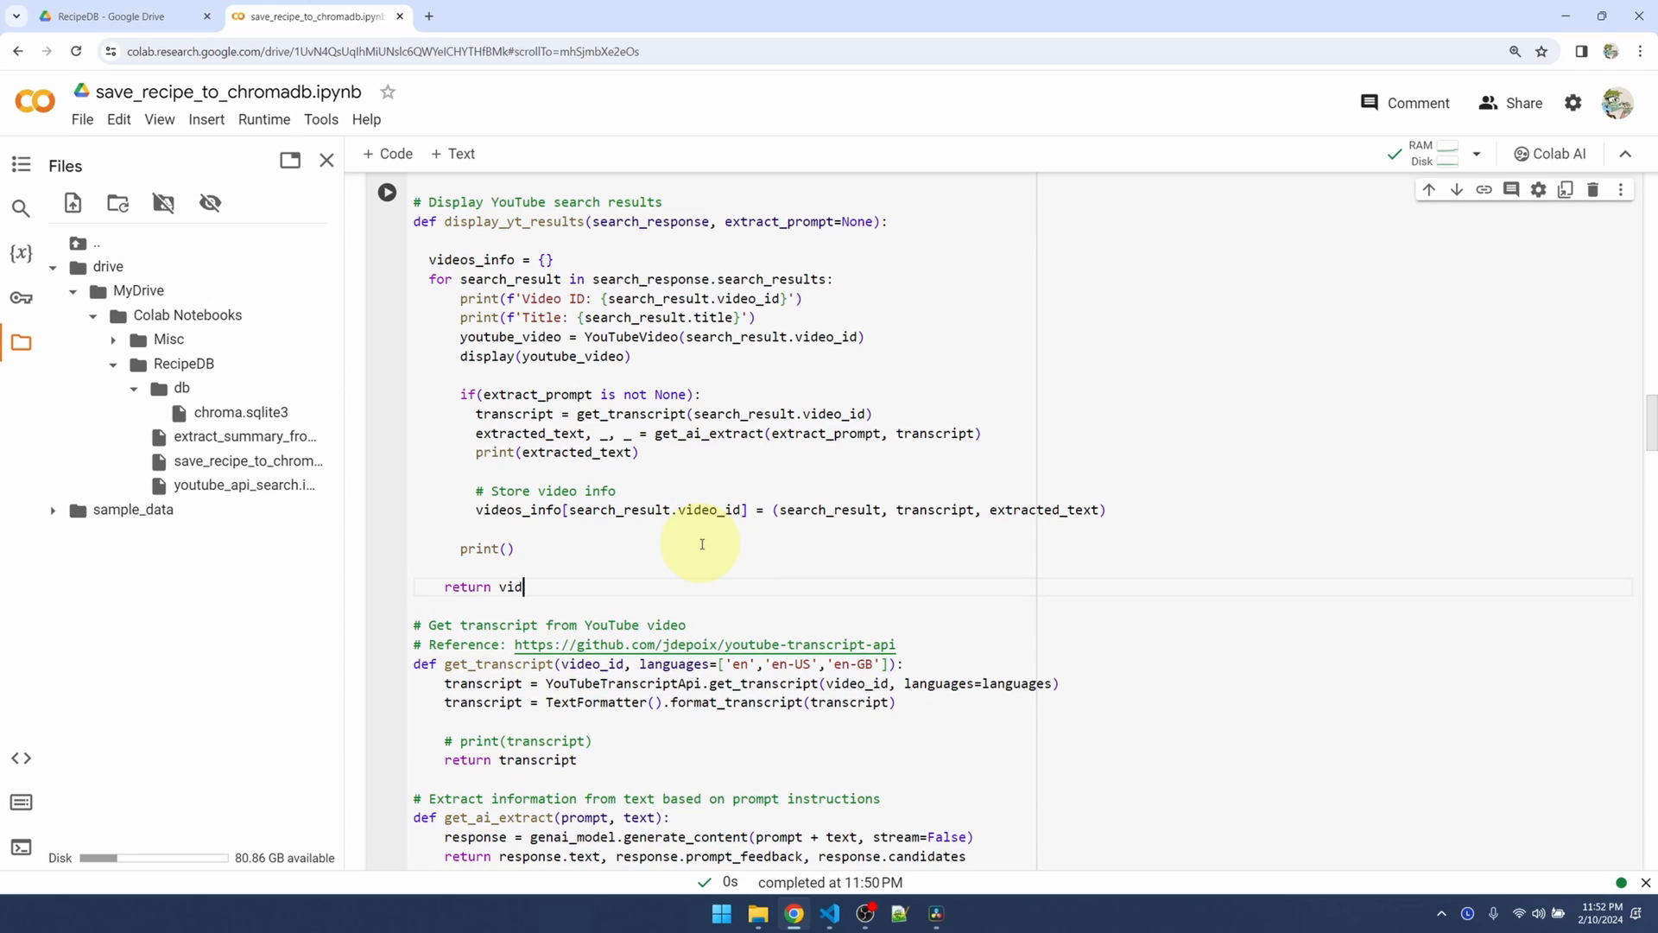
text(eos_info)
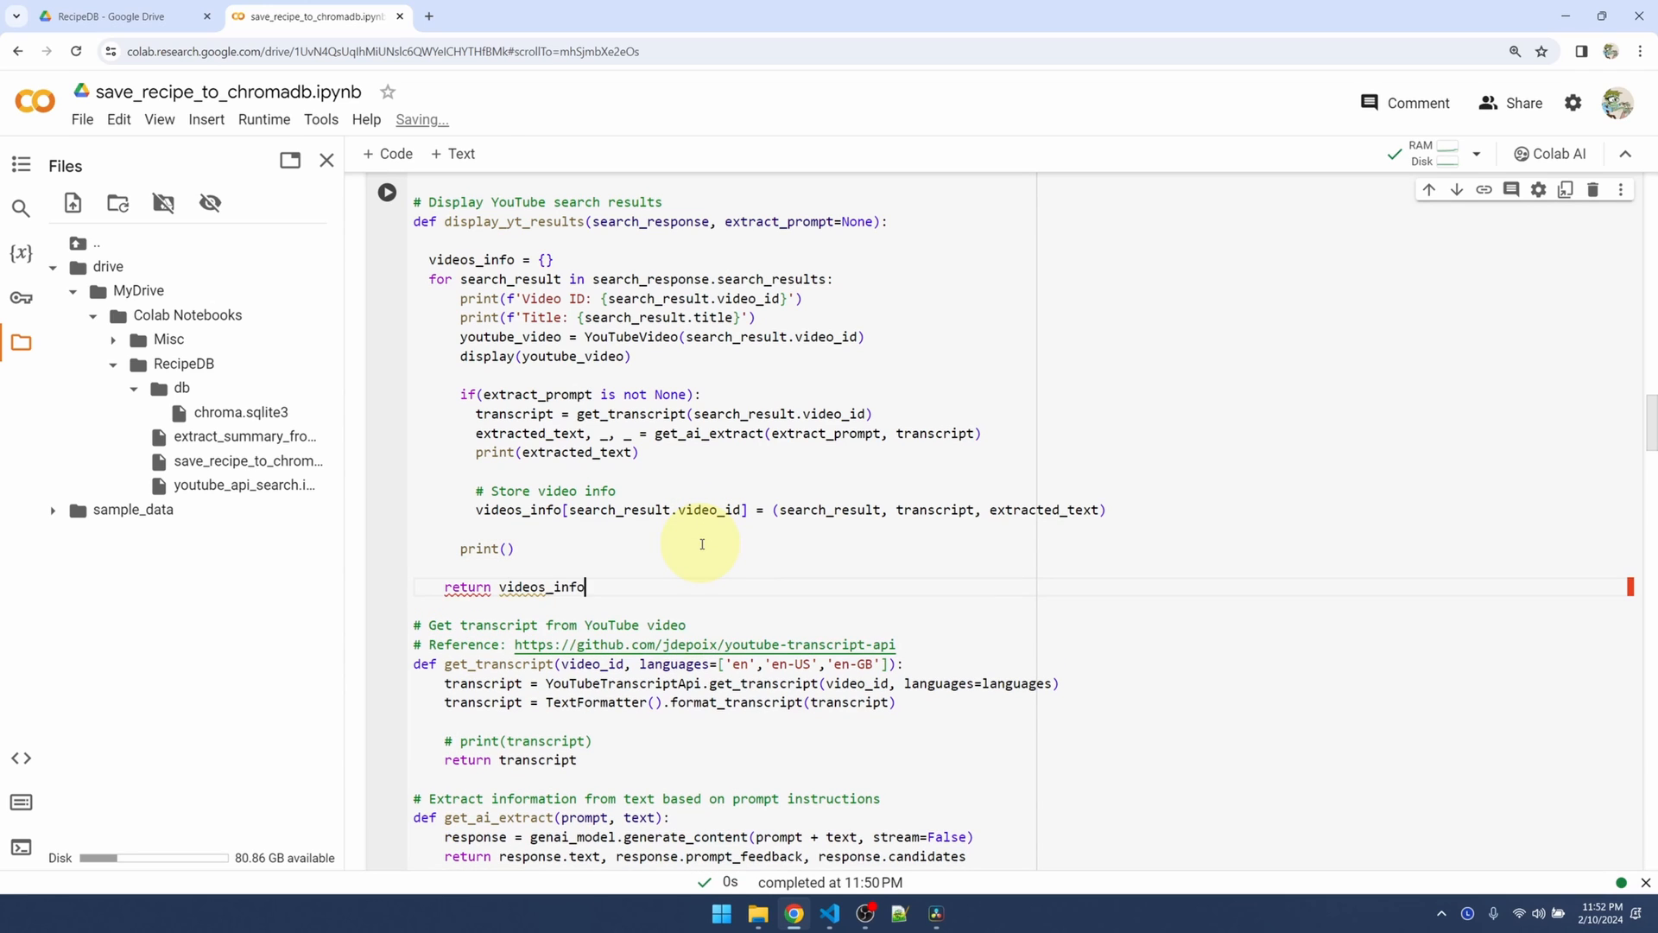
Add save_recipe below get_ai_extract, adding recipes to chroma_collection with video id and title
scroll(down, 3)
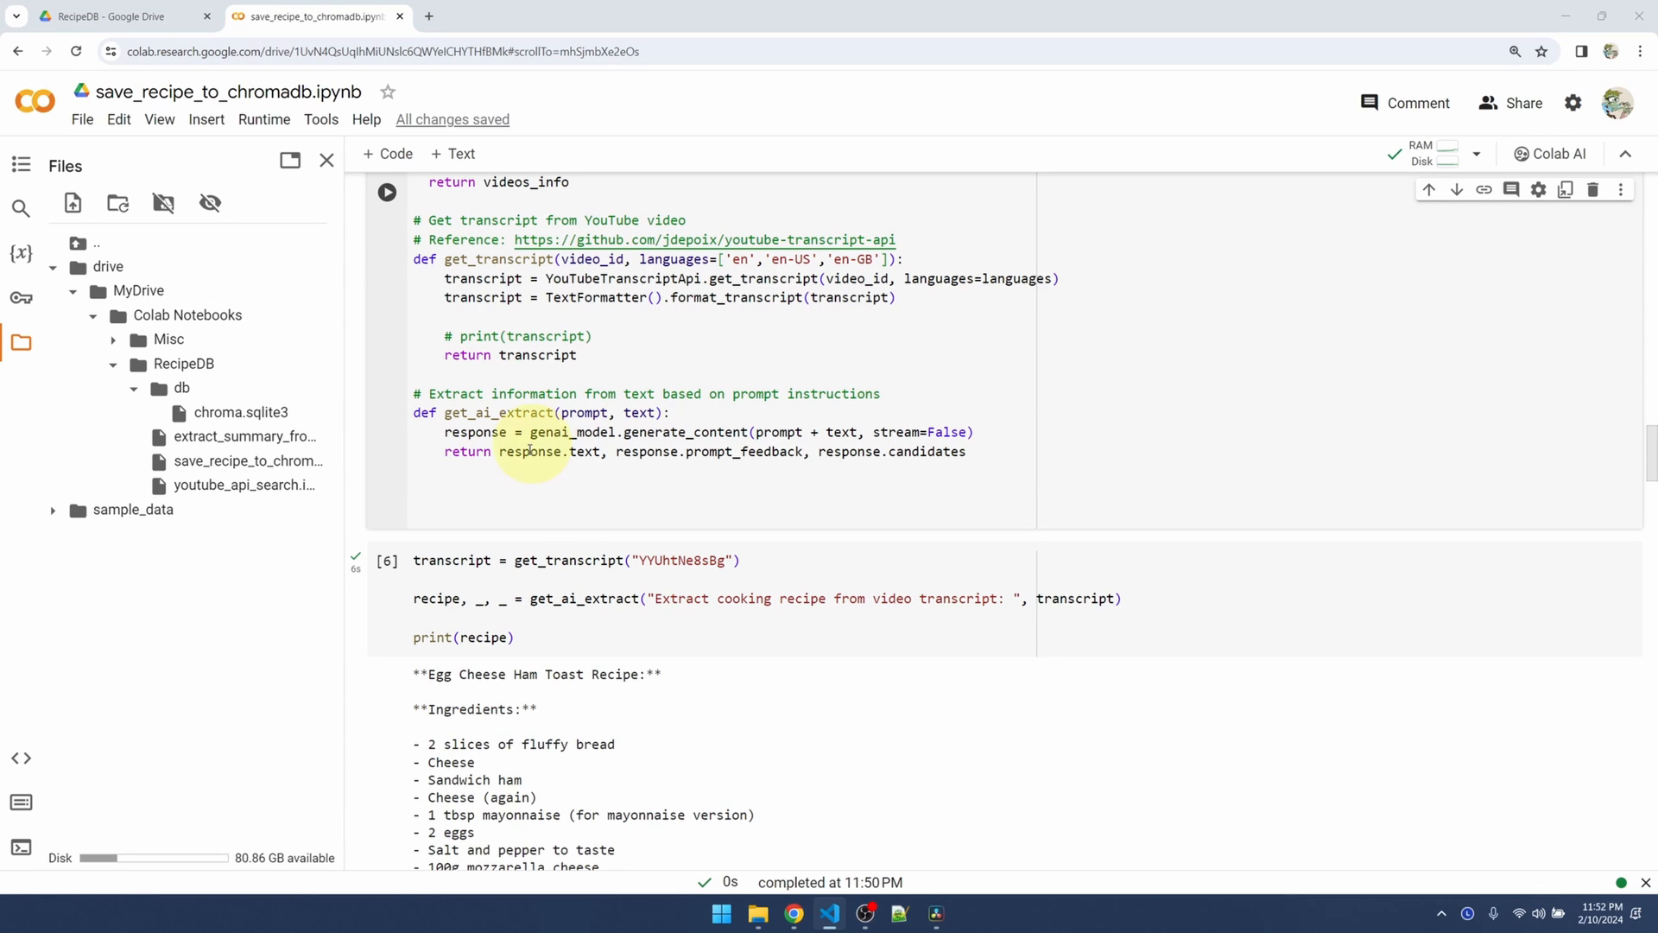
scroll(down, 3)
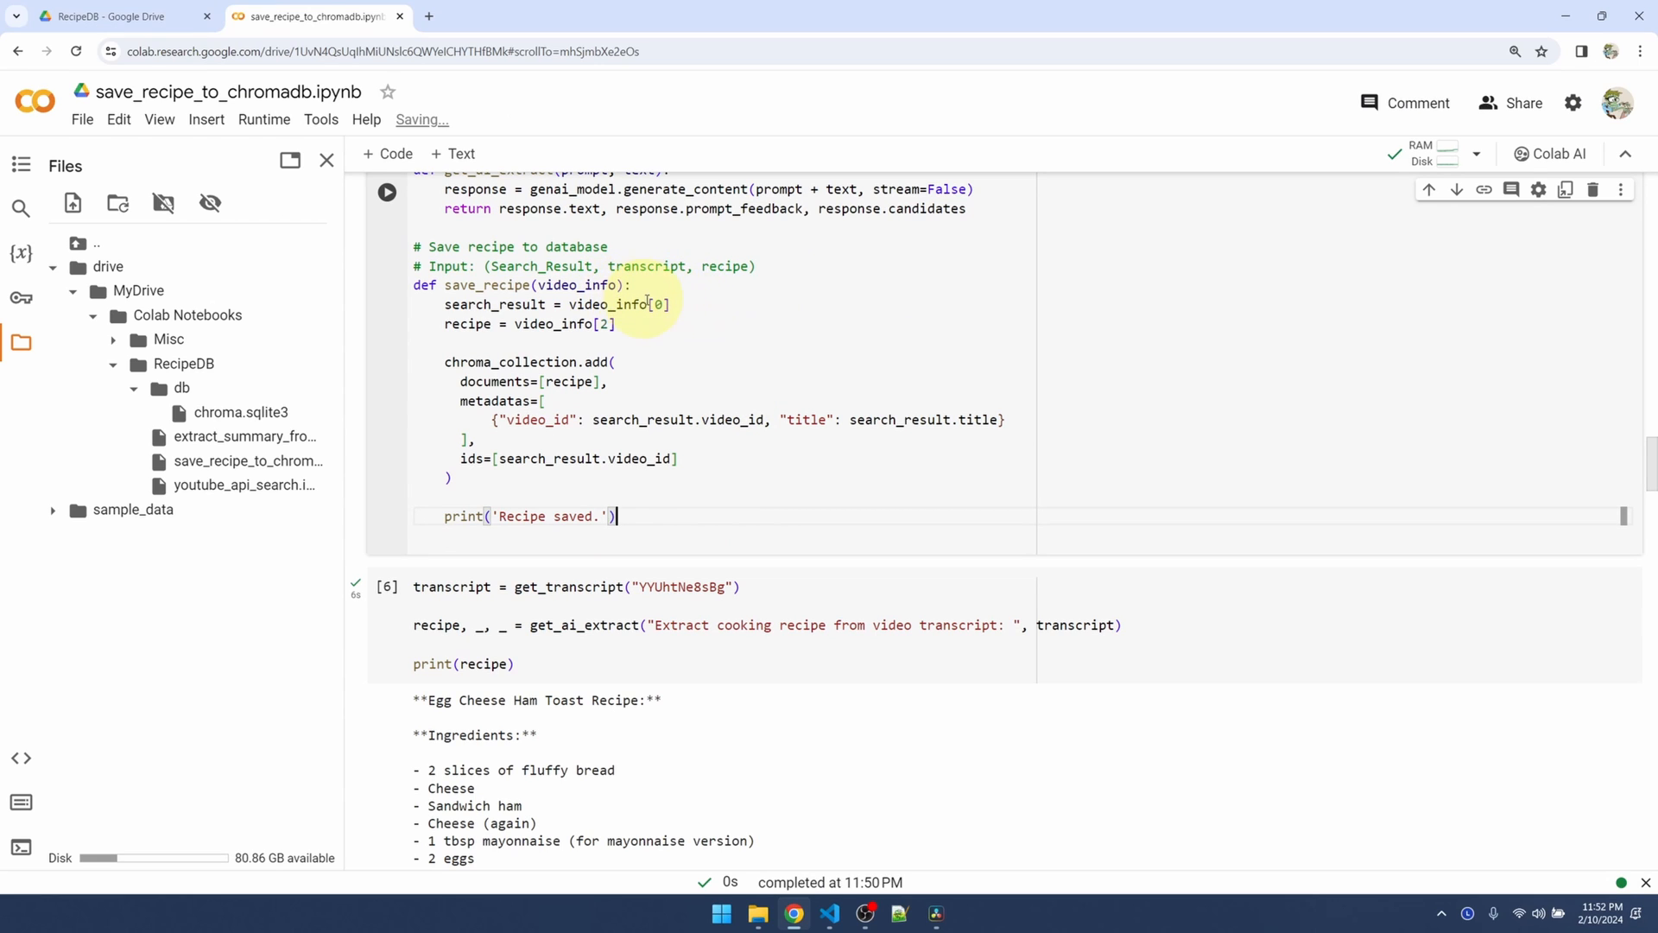
scroll(up, 3)
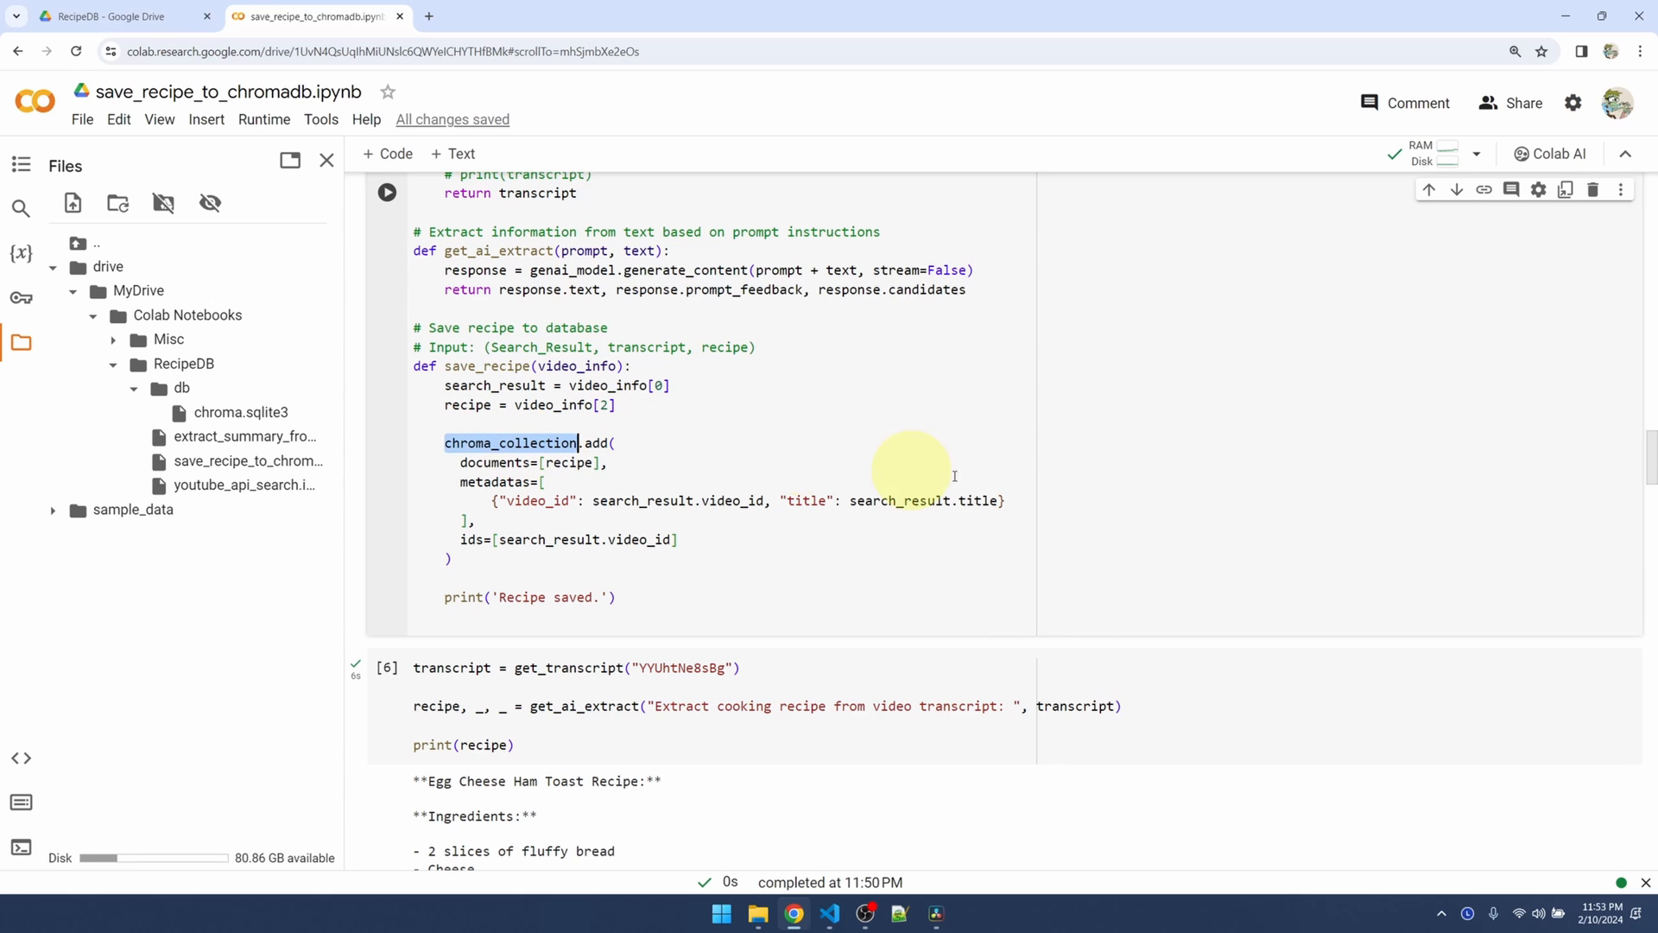
scroll(up, 3)
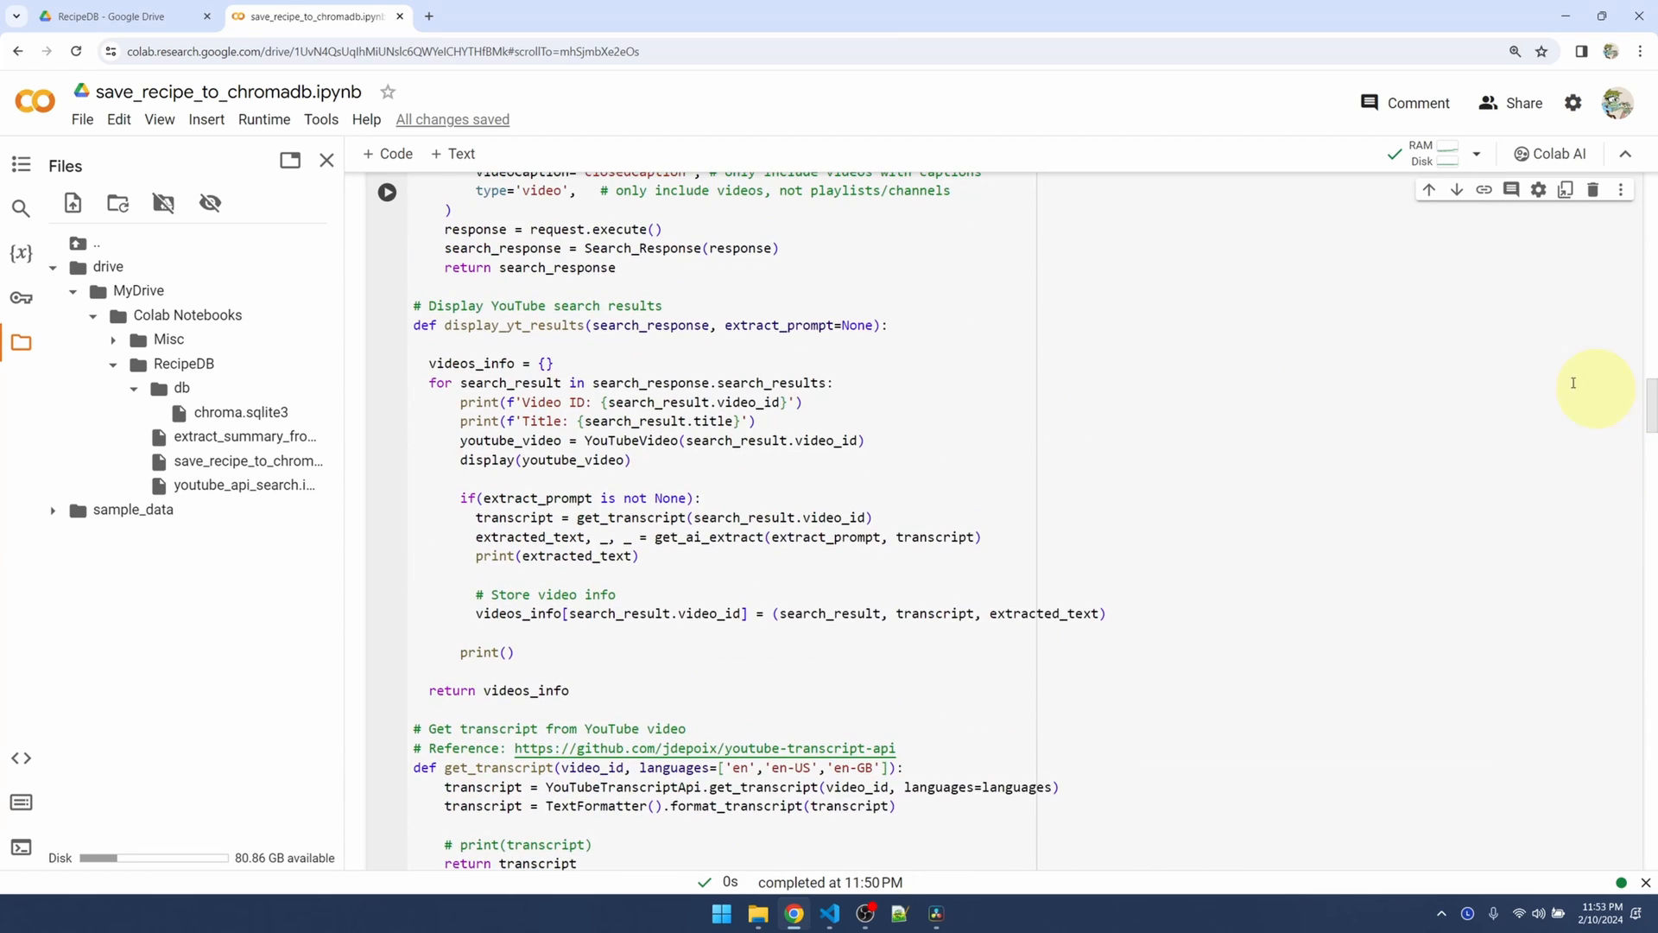
scroll(up, 3)
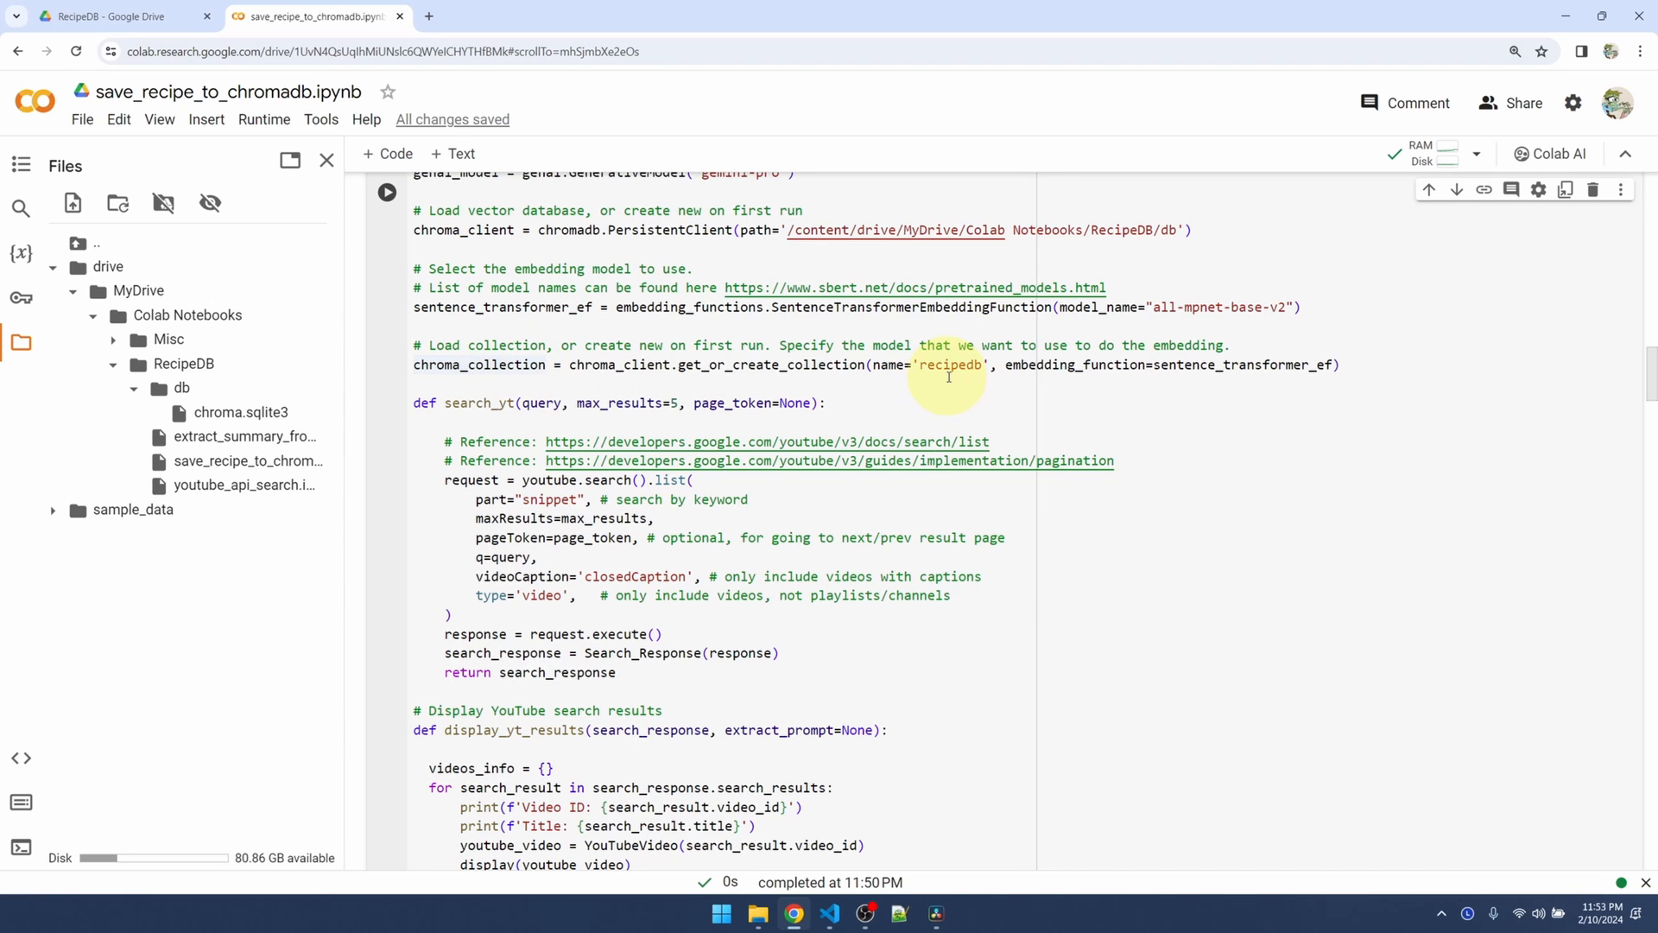
scroll(down, 3)
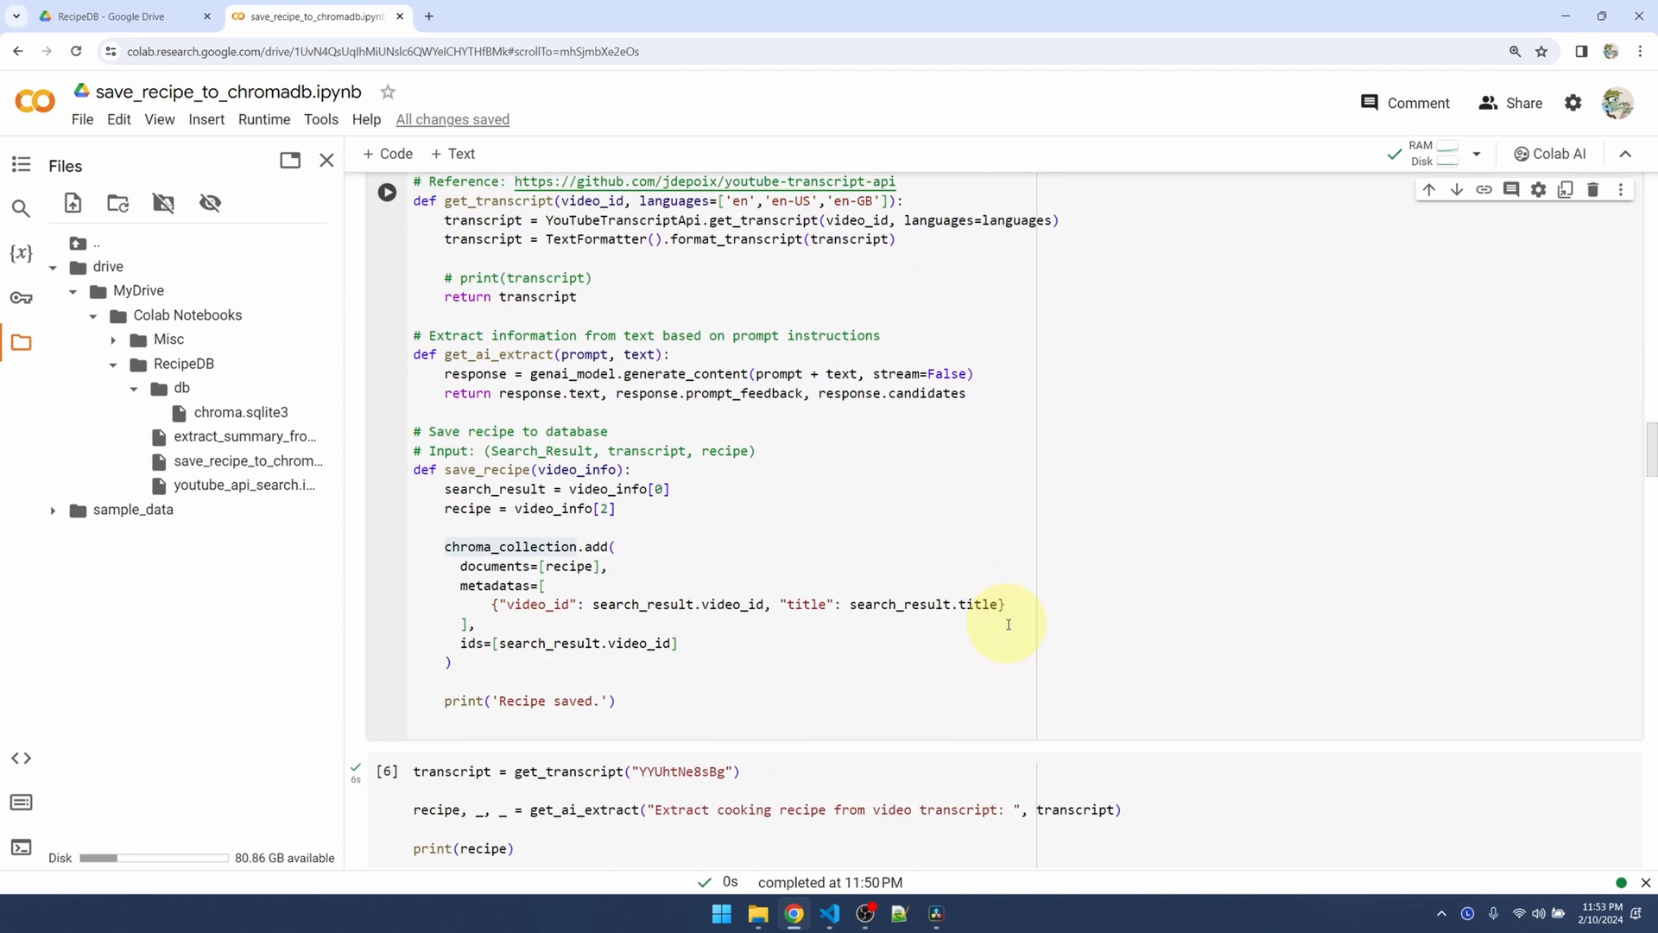
scroll(down, 3)
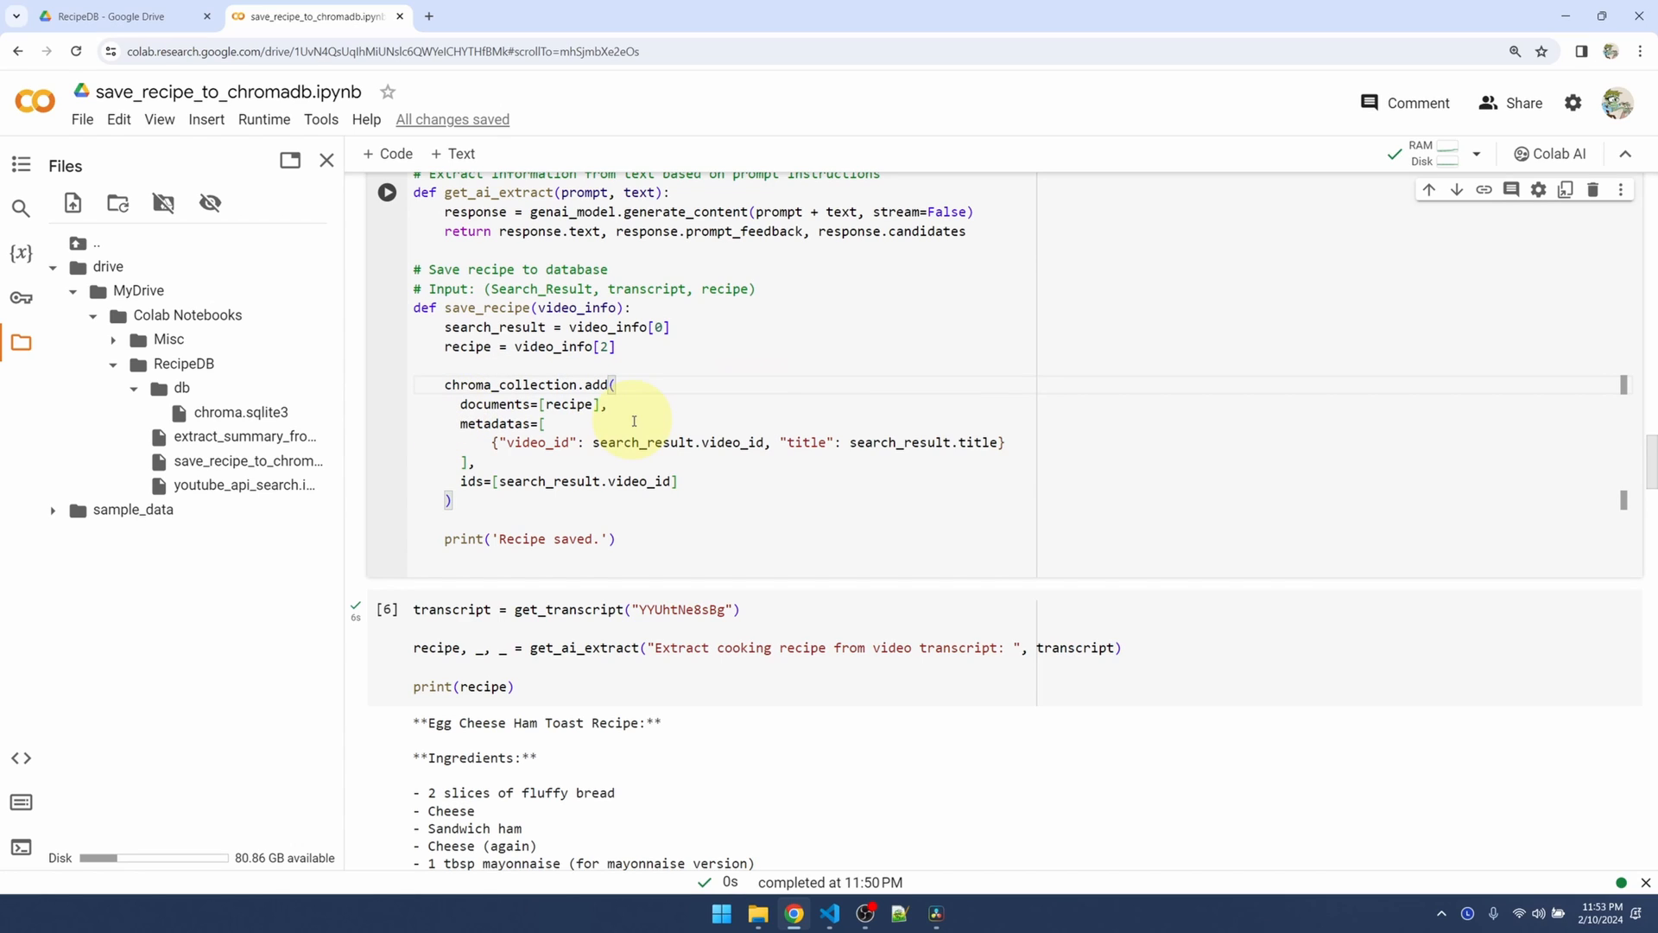
mouse_move(575, 423)
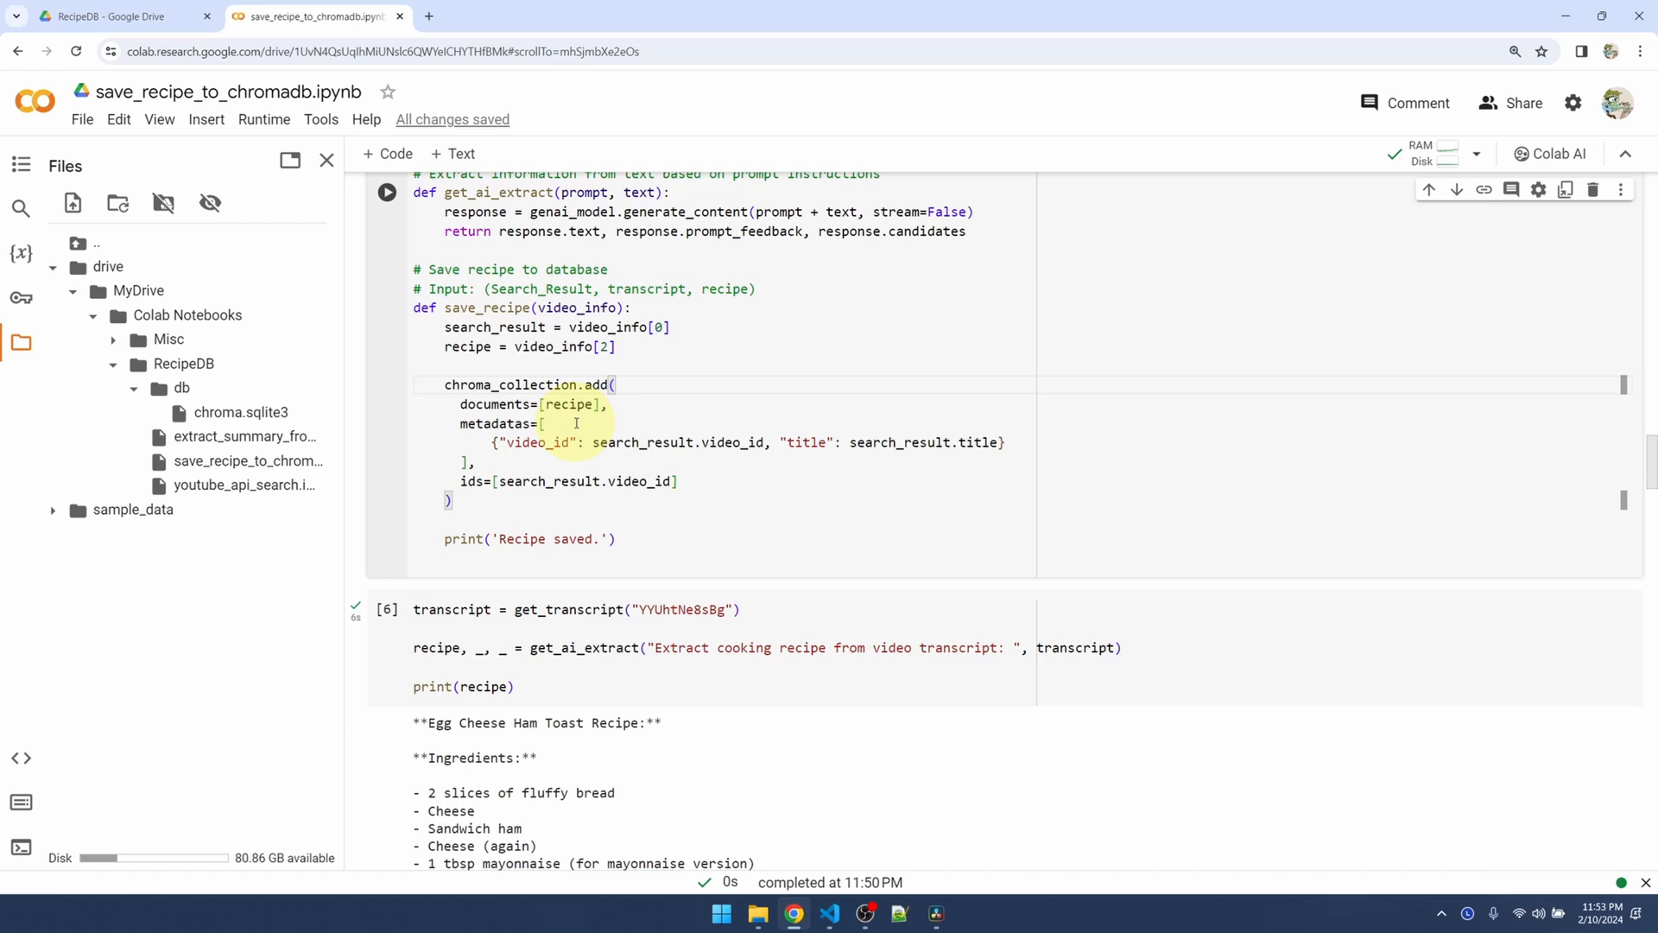
mouse_move(677, 410)
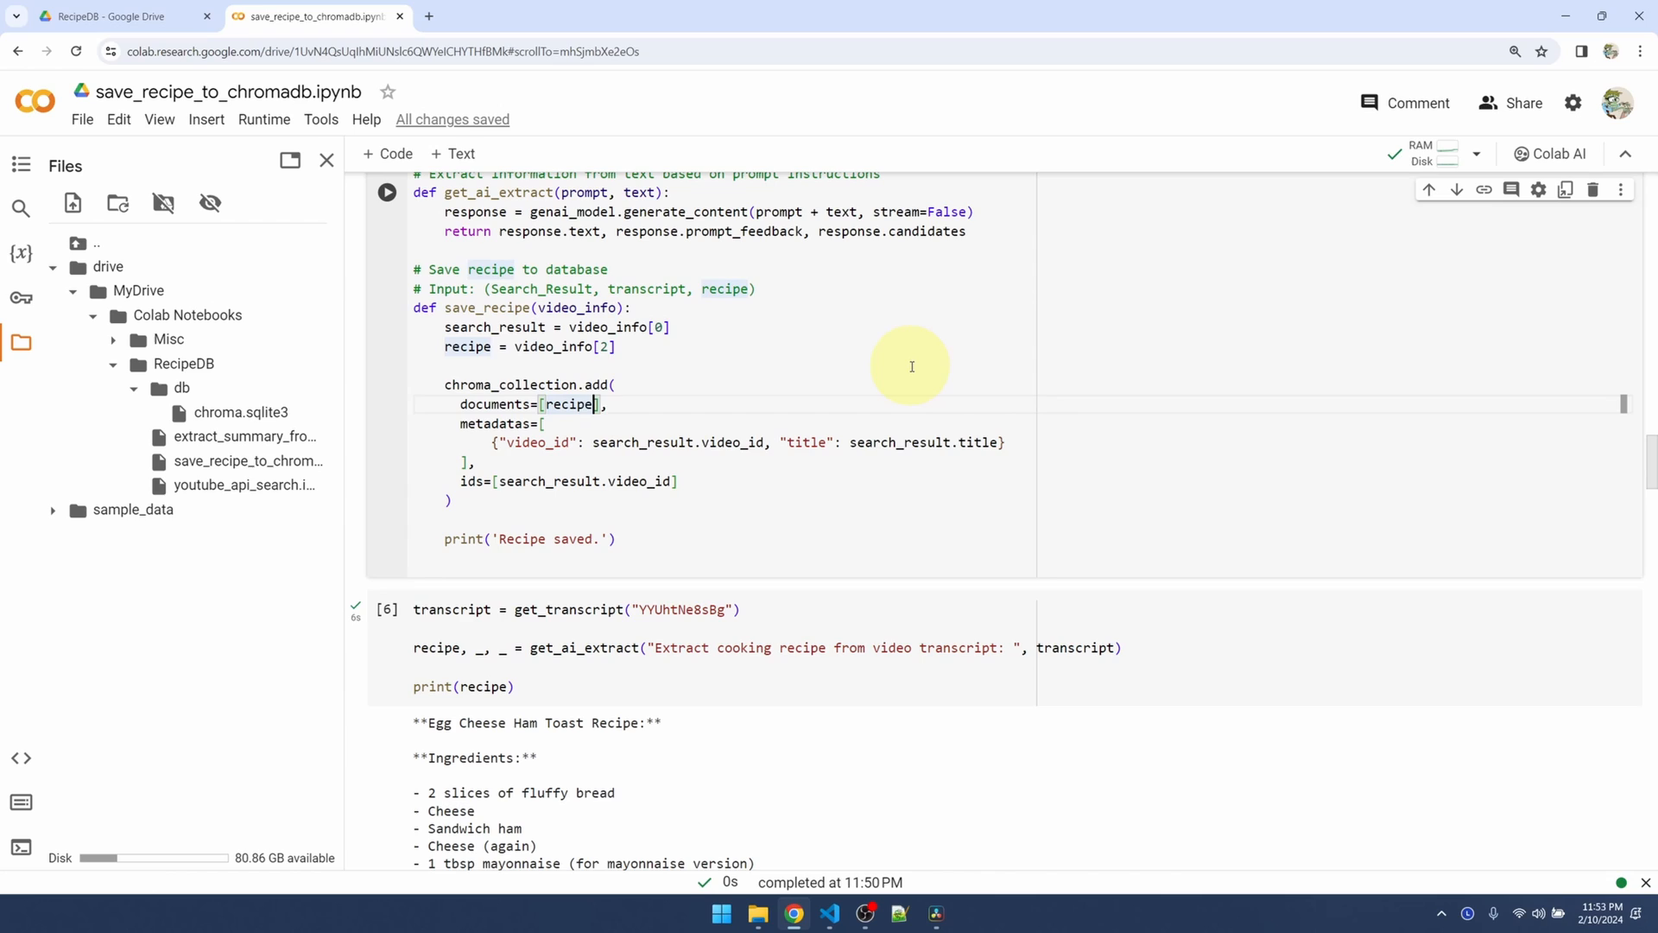
text(, recip)
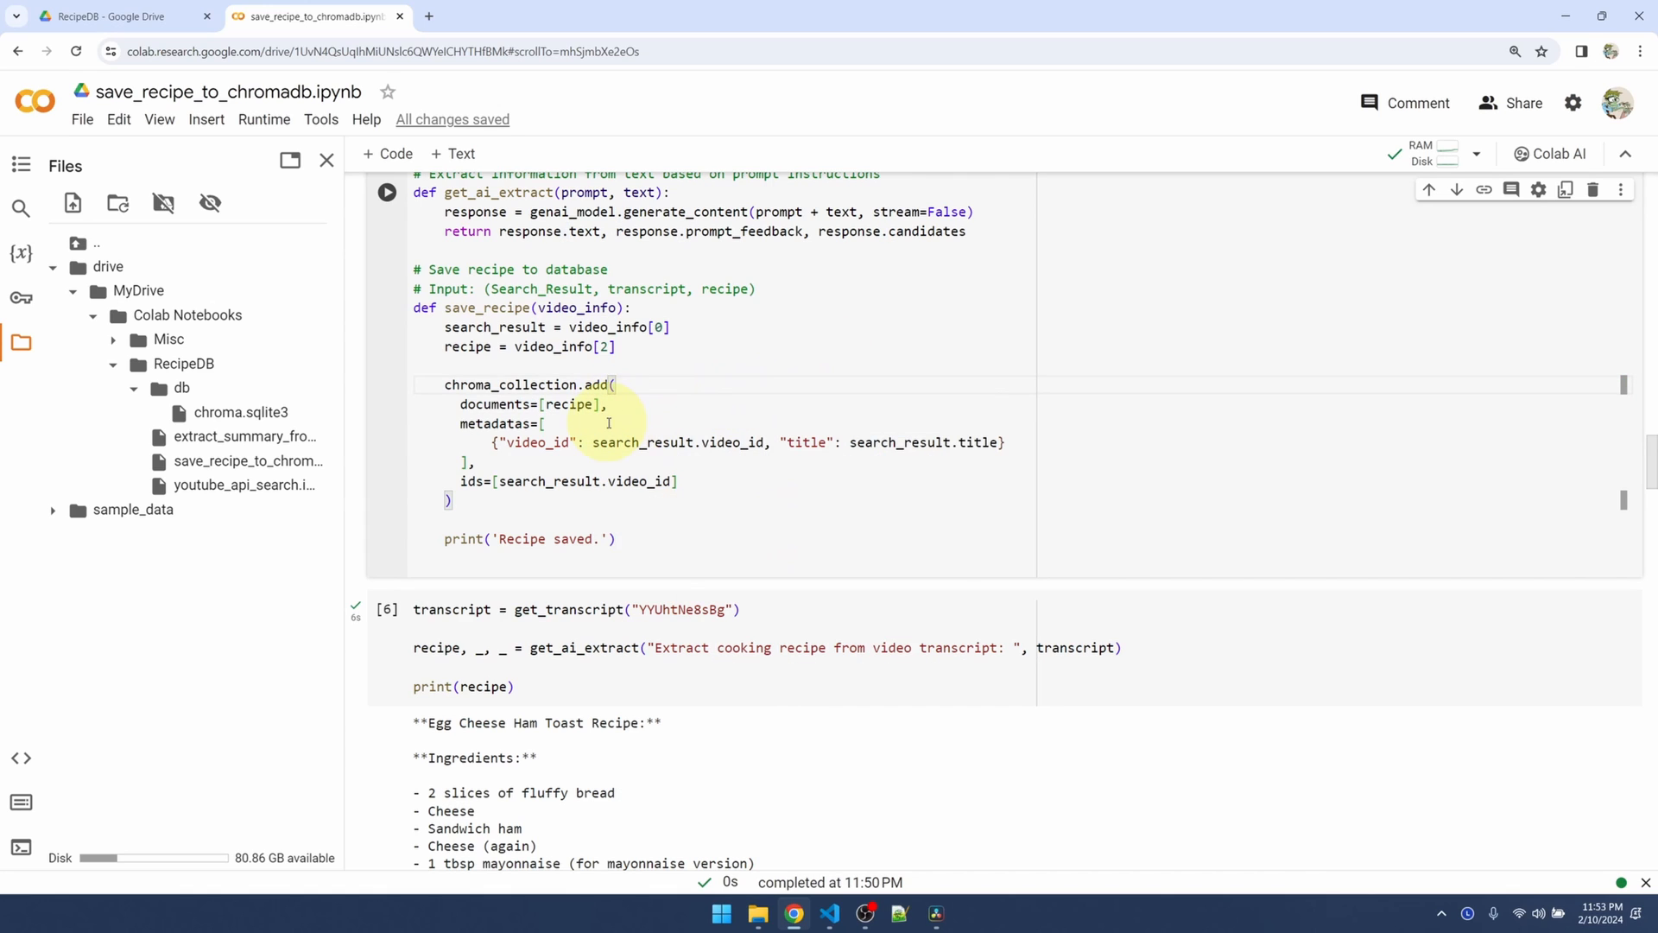
mouse_move(481, 444)
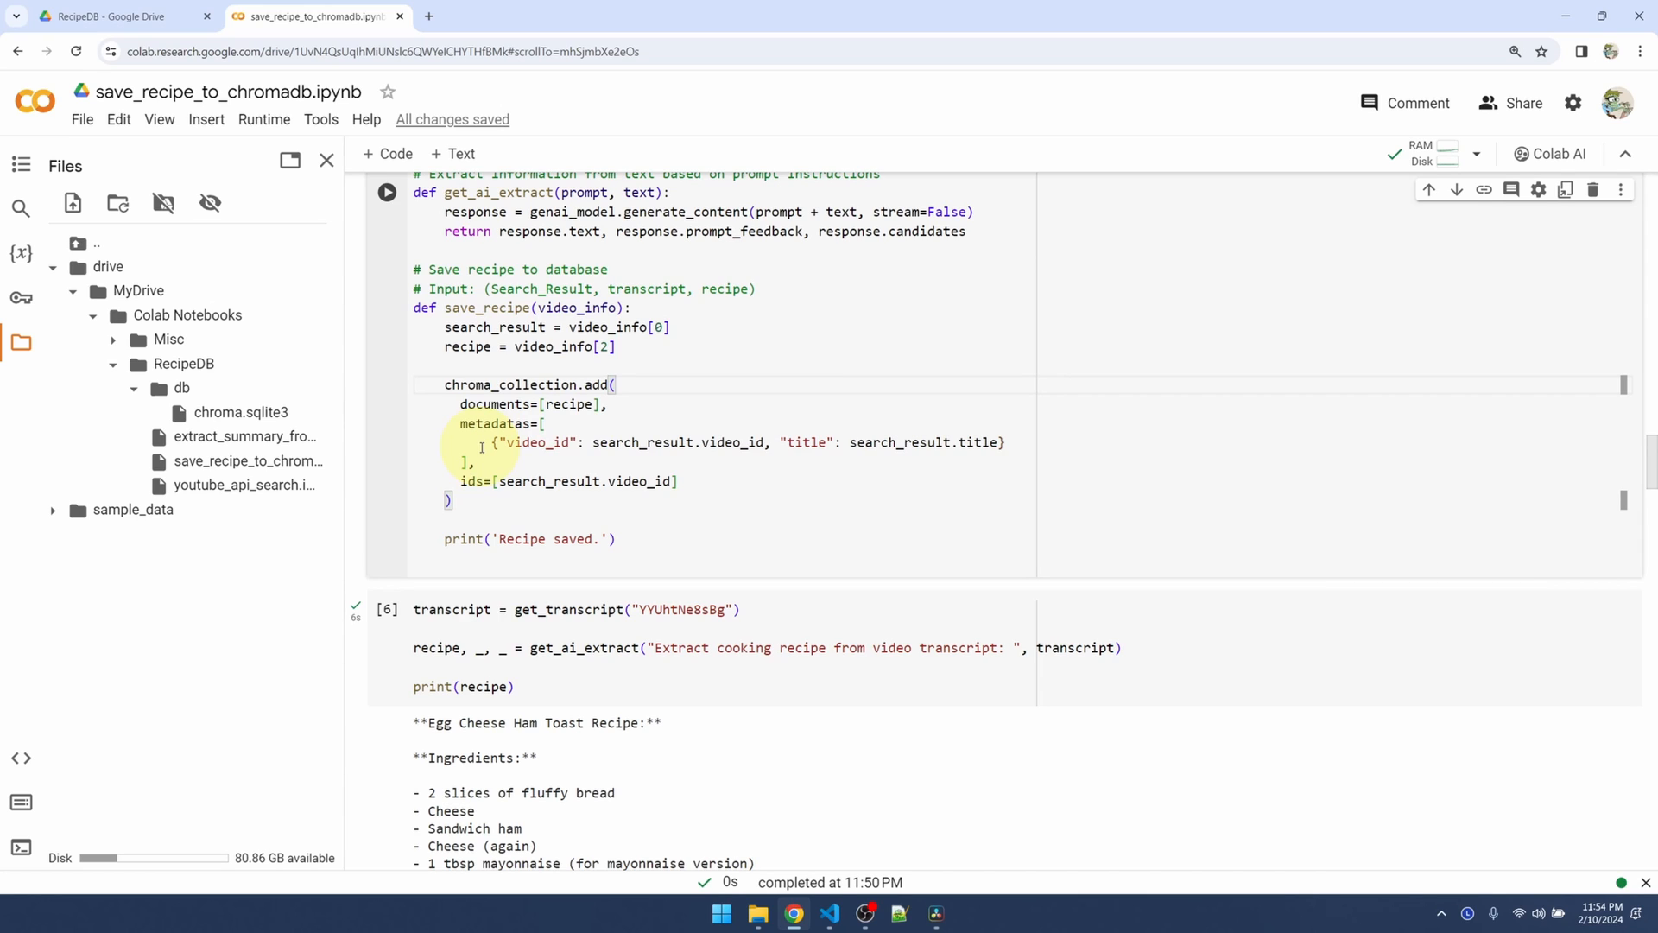
mouse_move(671, 465)
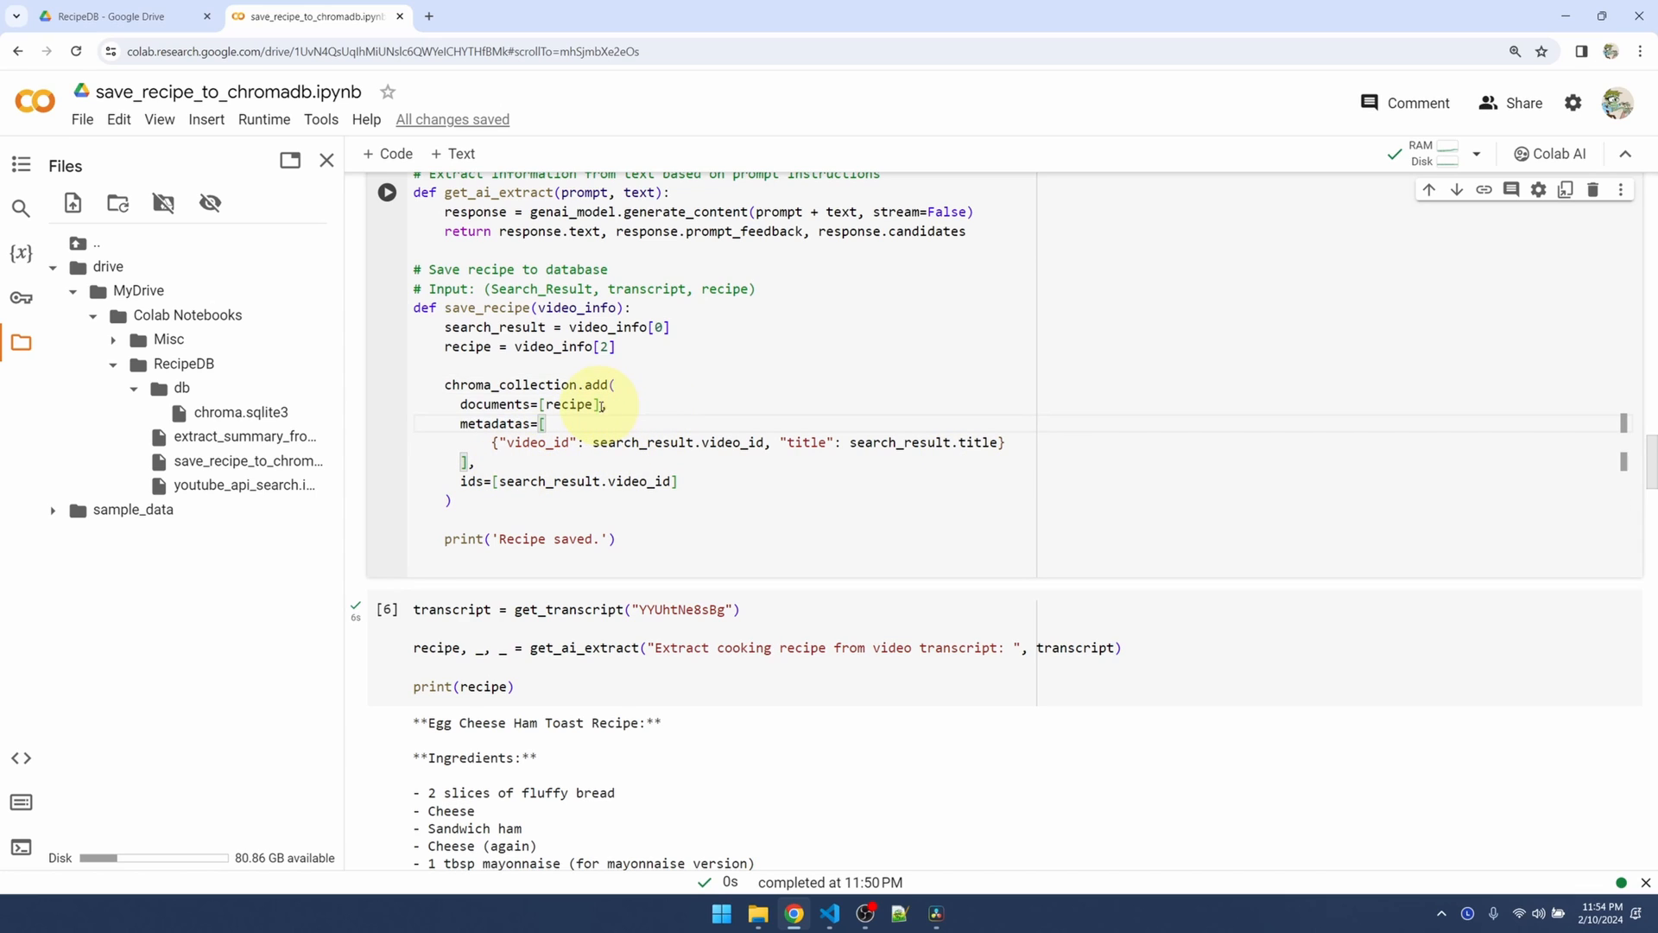
text(, re)
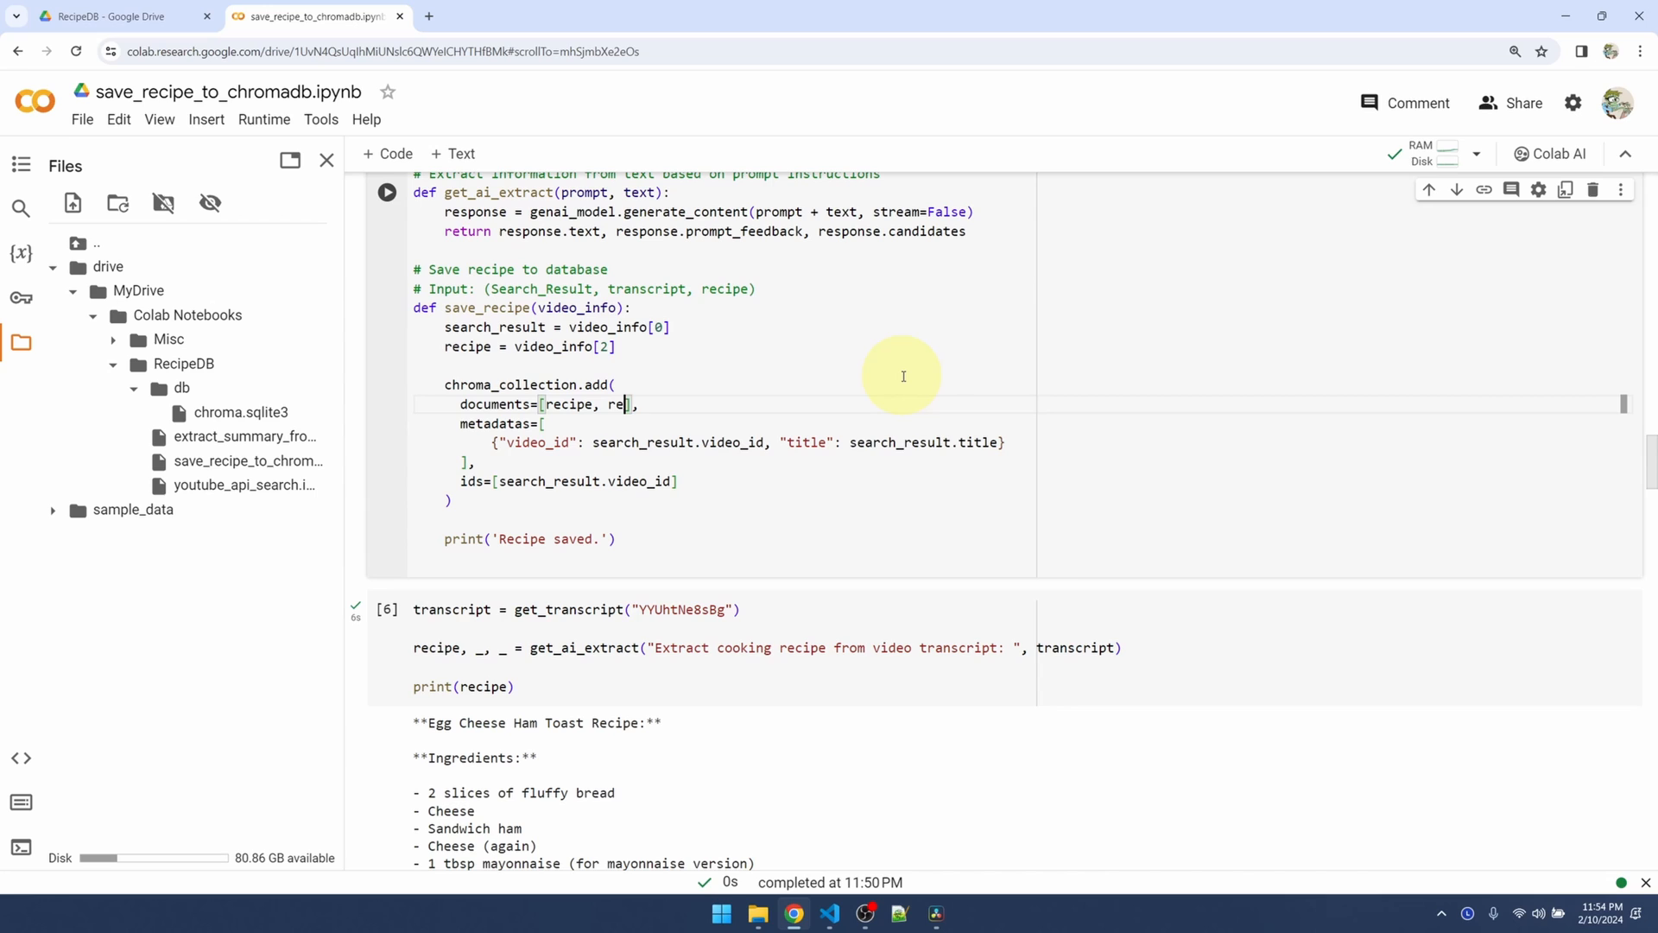
text(cipe2)
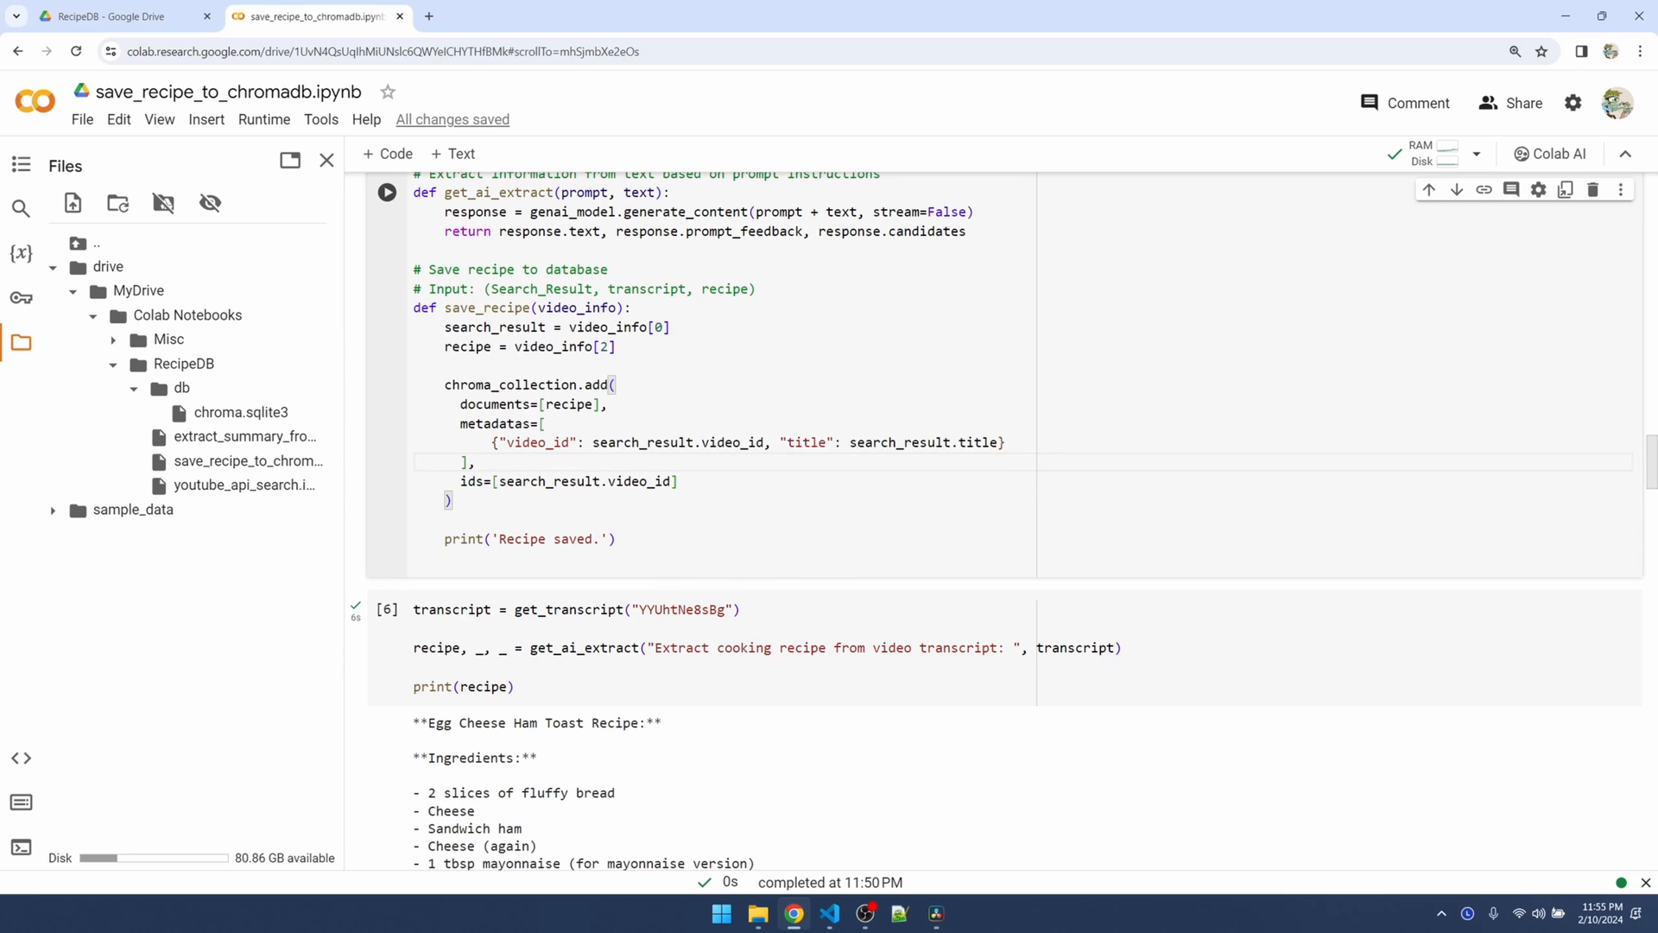
click(834, 575)
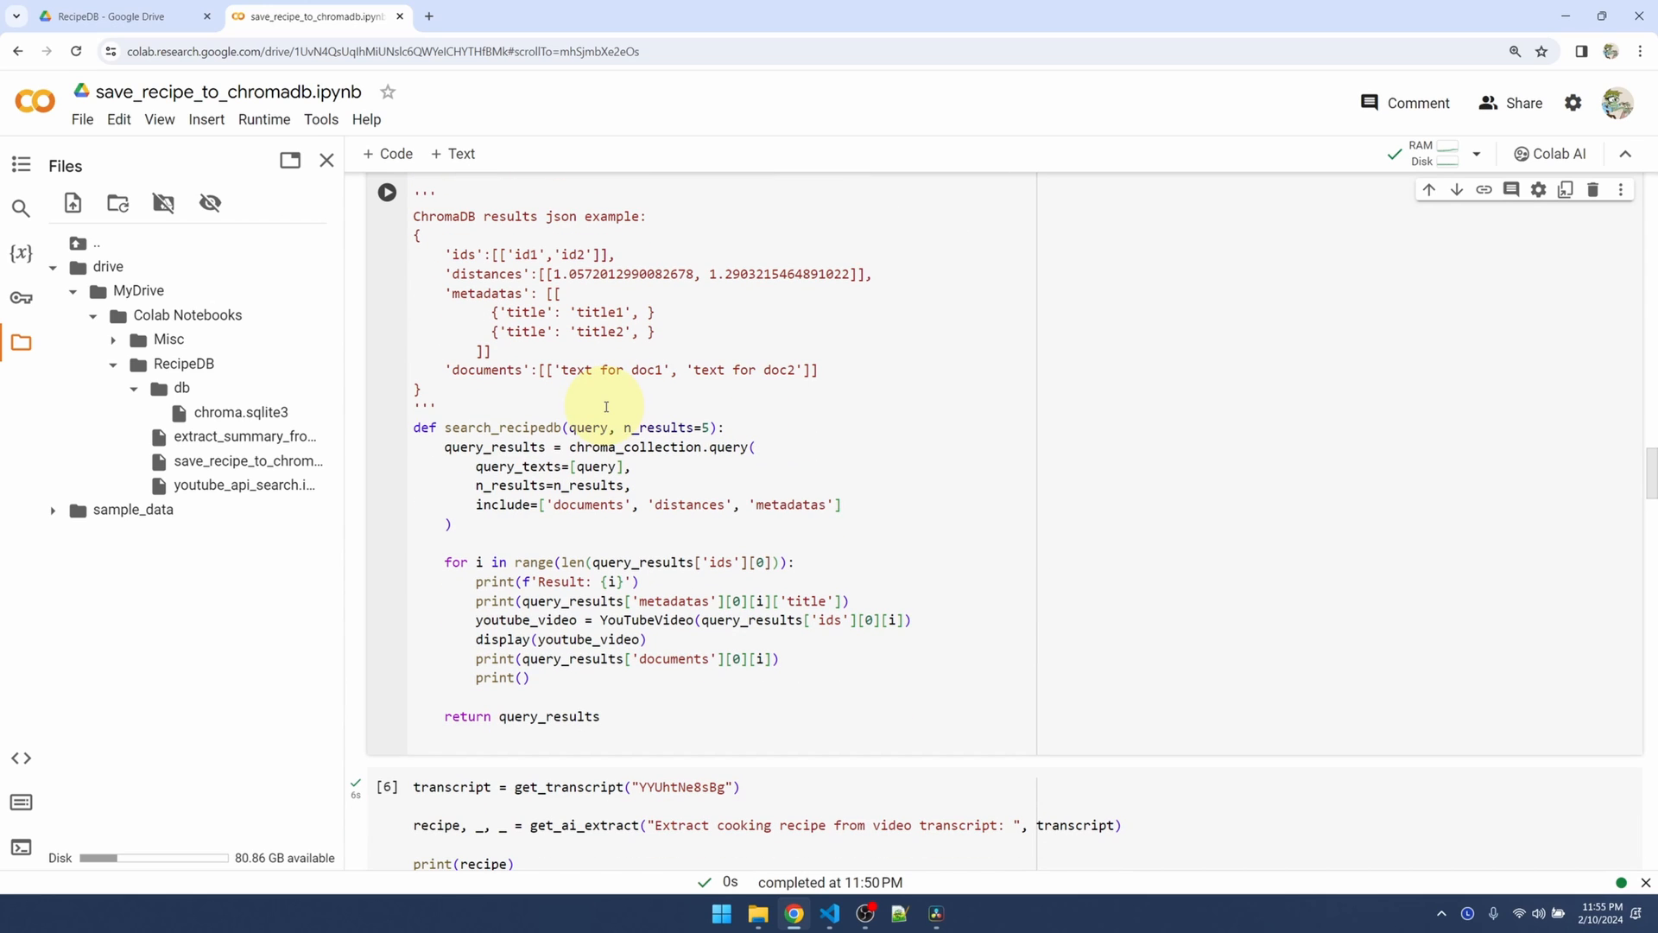
Save the notebook with Ctrl+S and review search_recipedb's ChromaDB results example
key(ctrl+s)
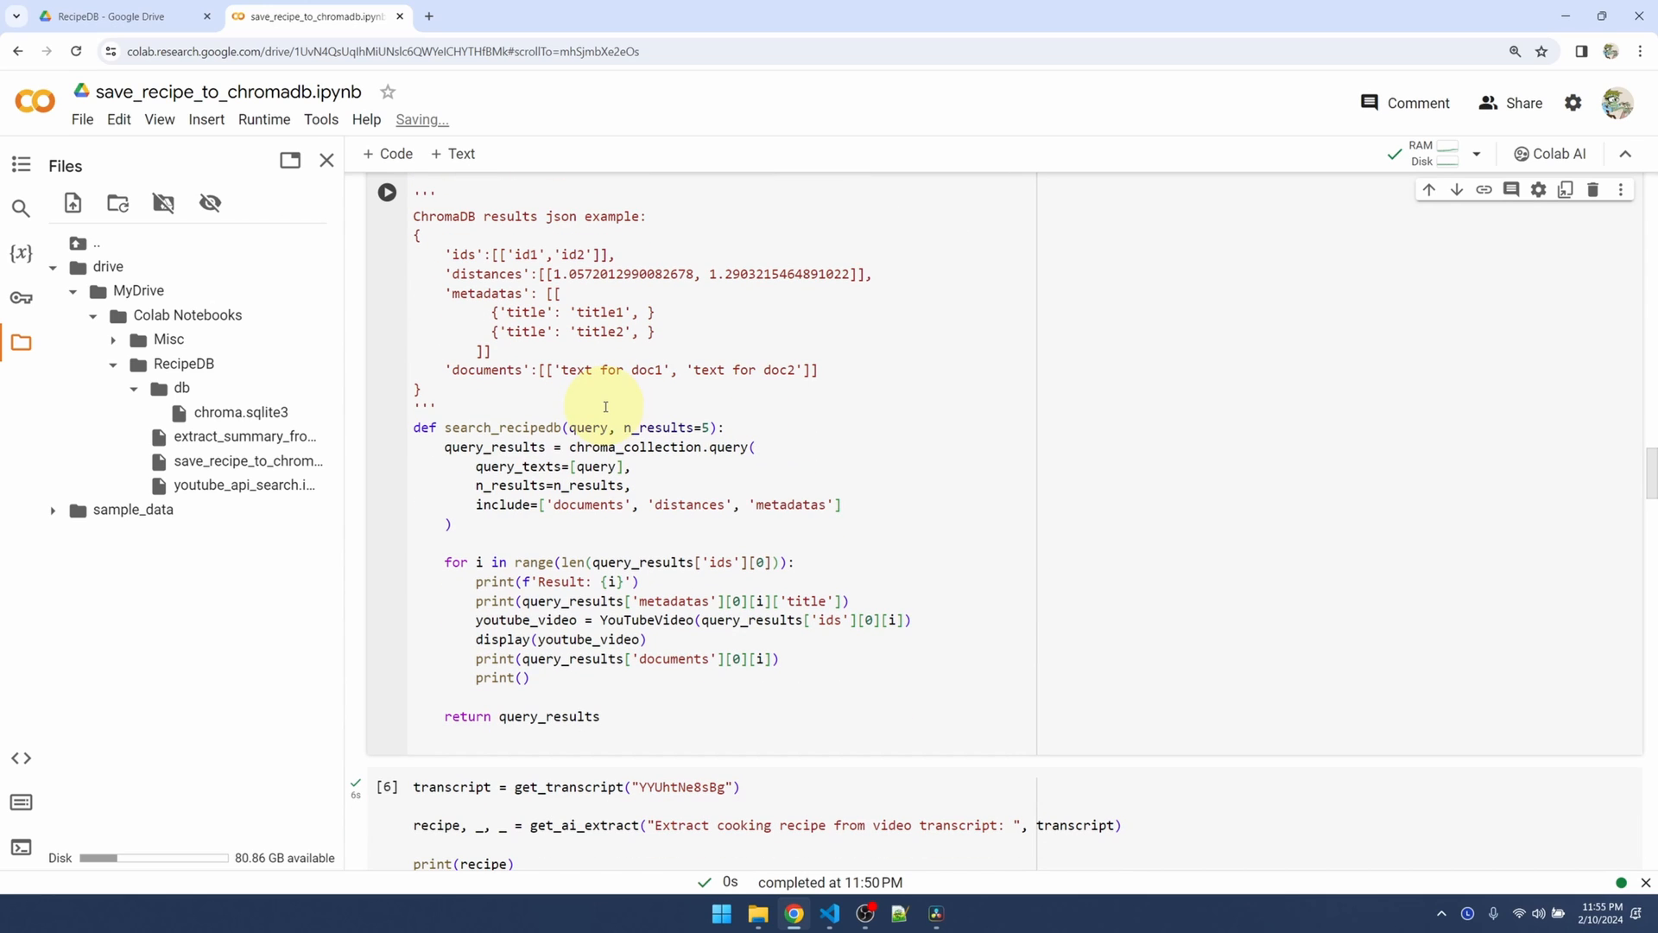
mouse_move(671, 416)
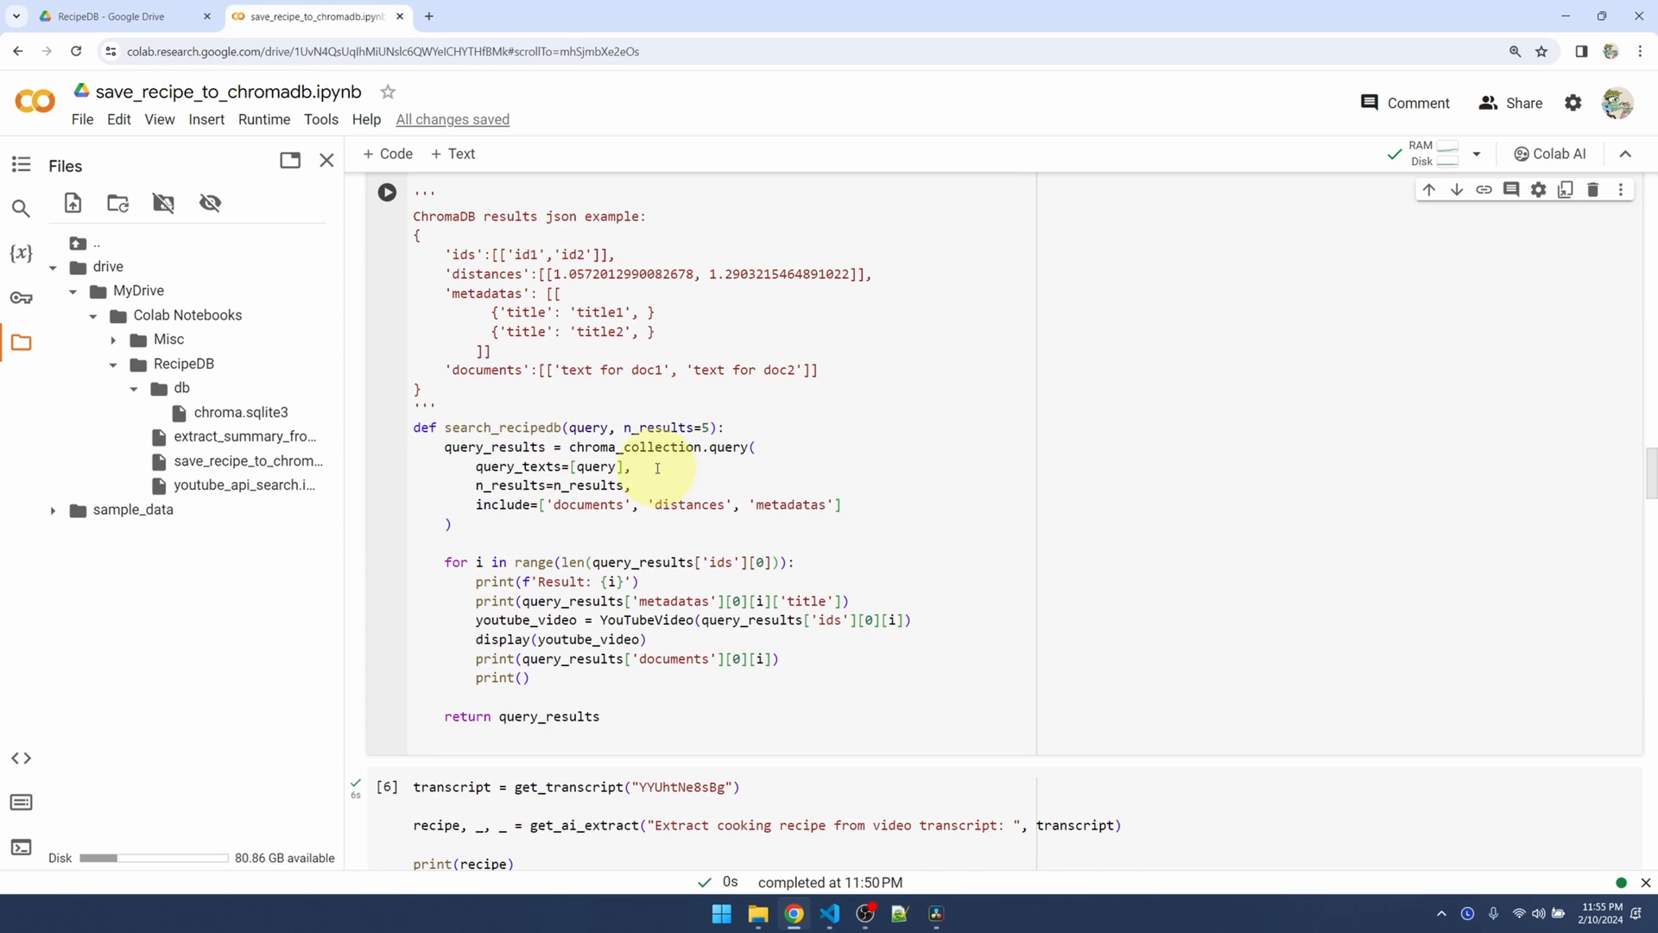
mouse_move(719, 463)
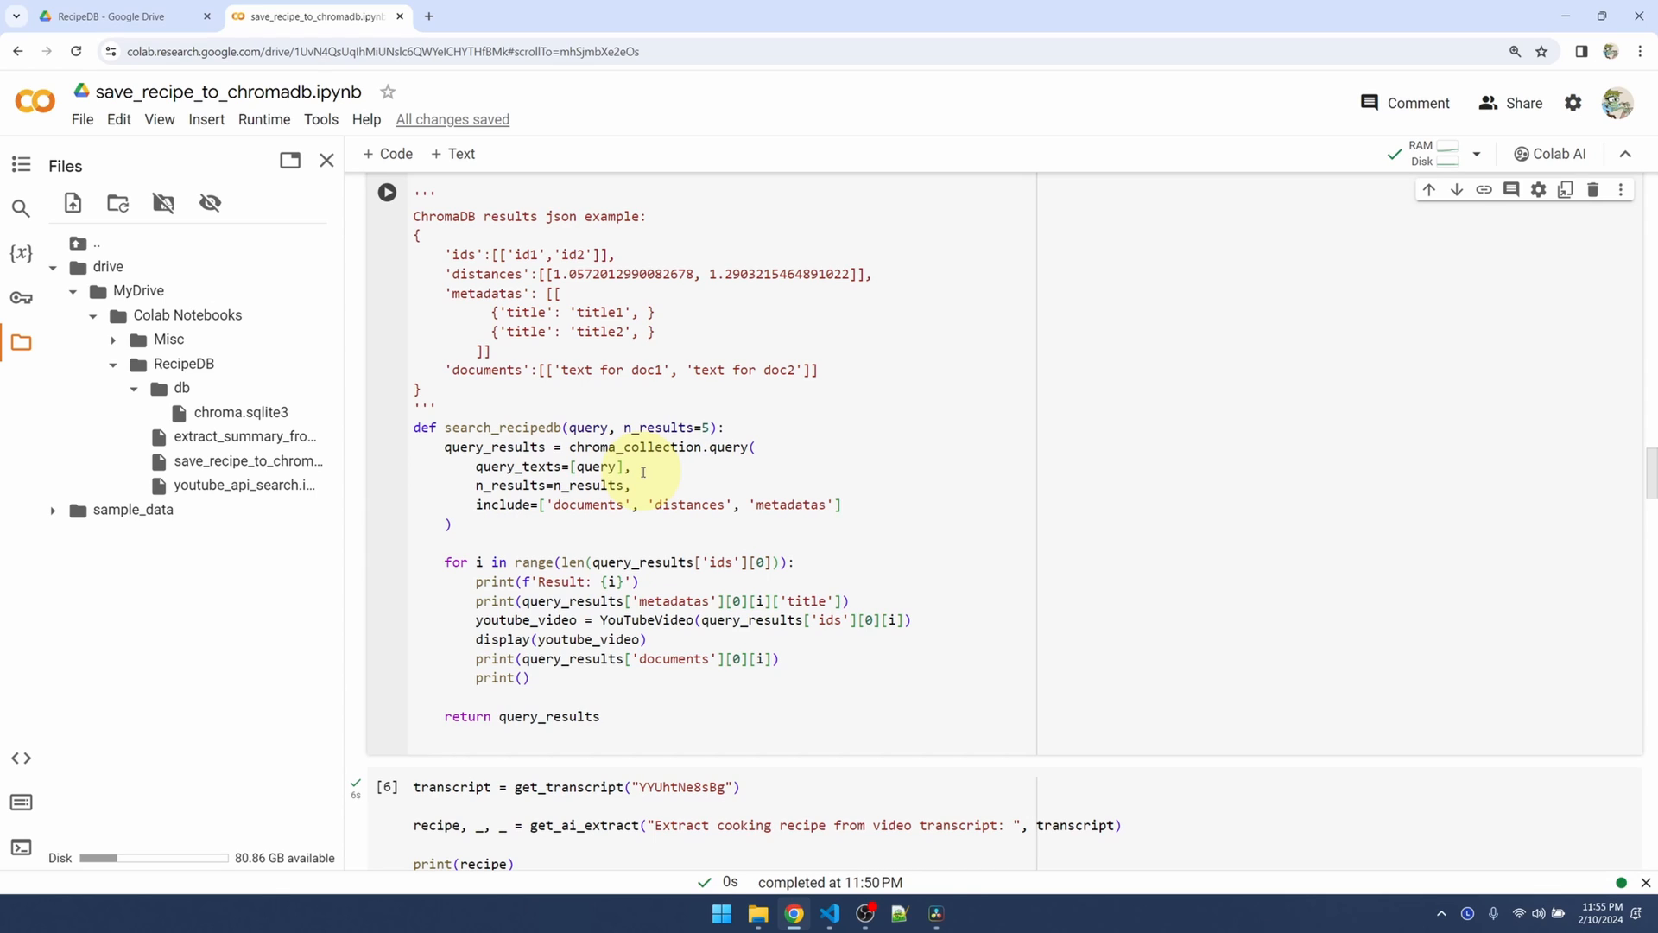
mouse_move(898, 505)
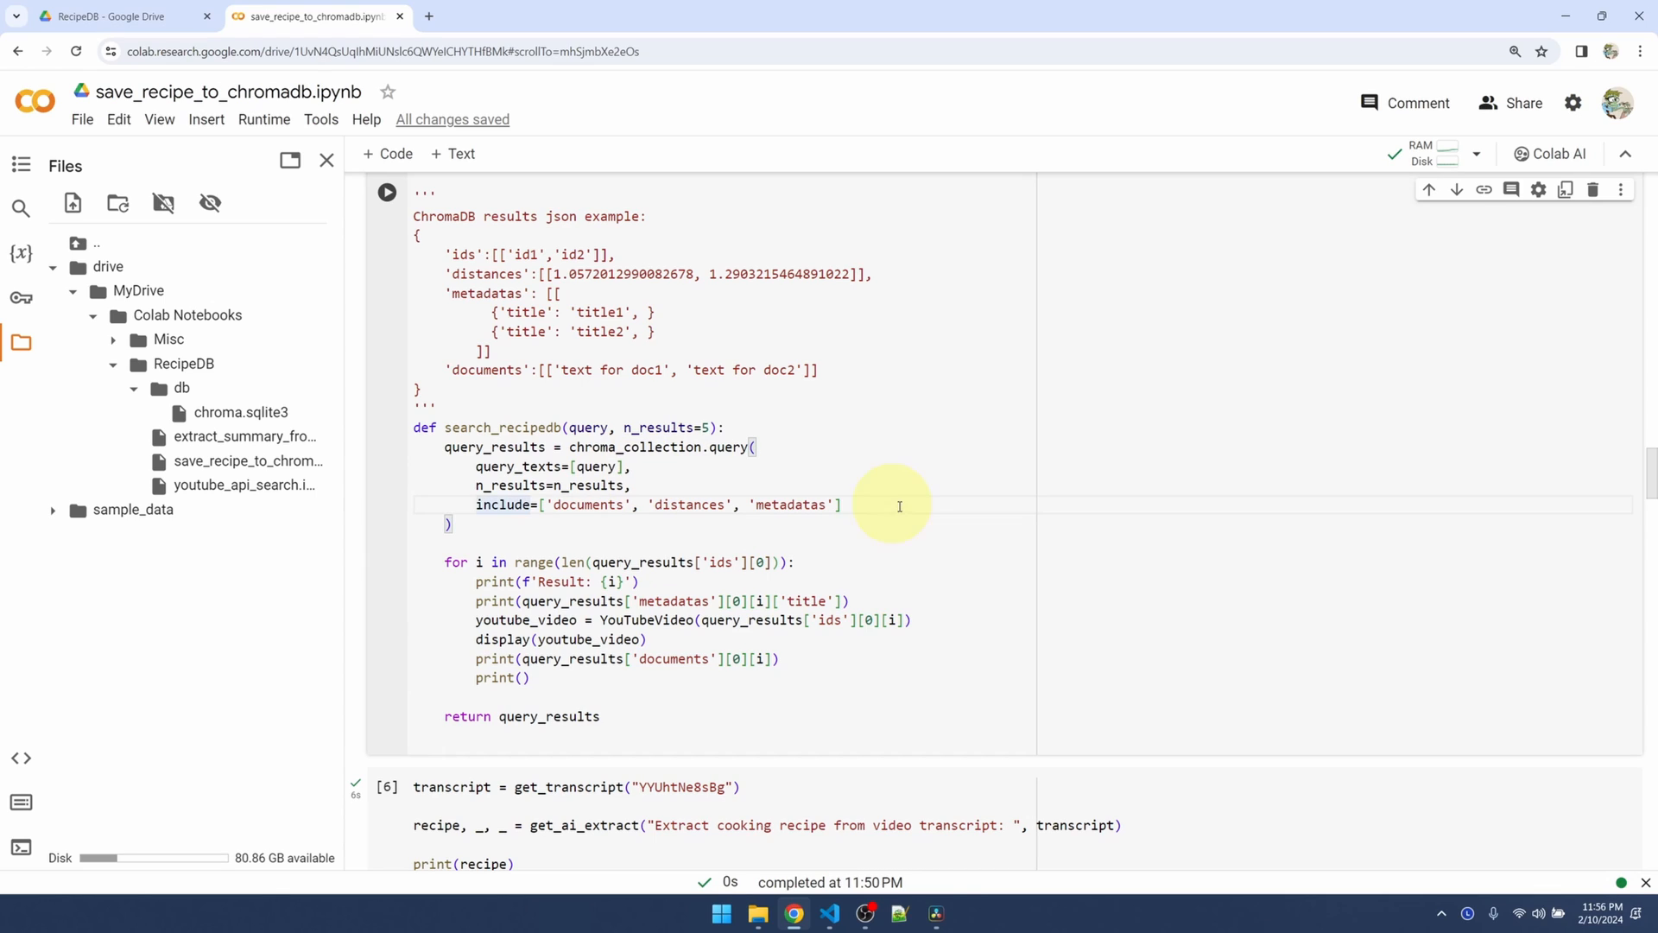
mouse_move(470, 225)
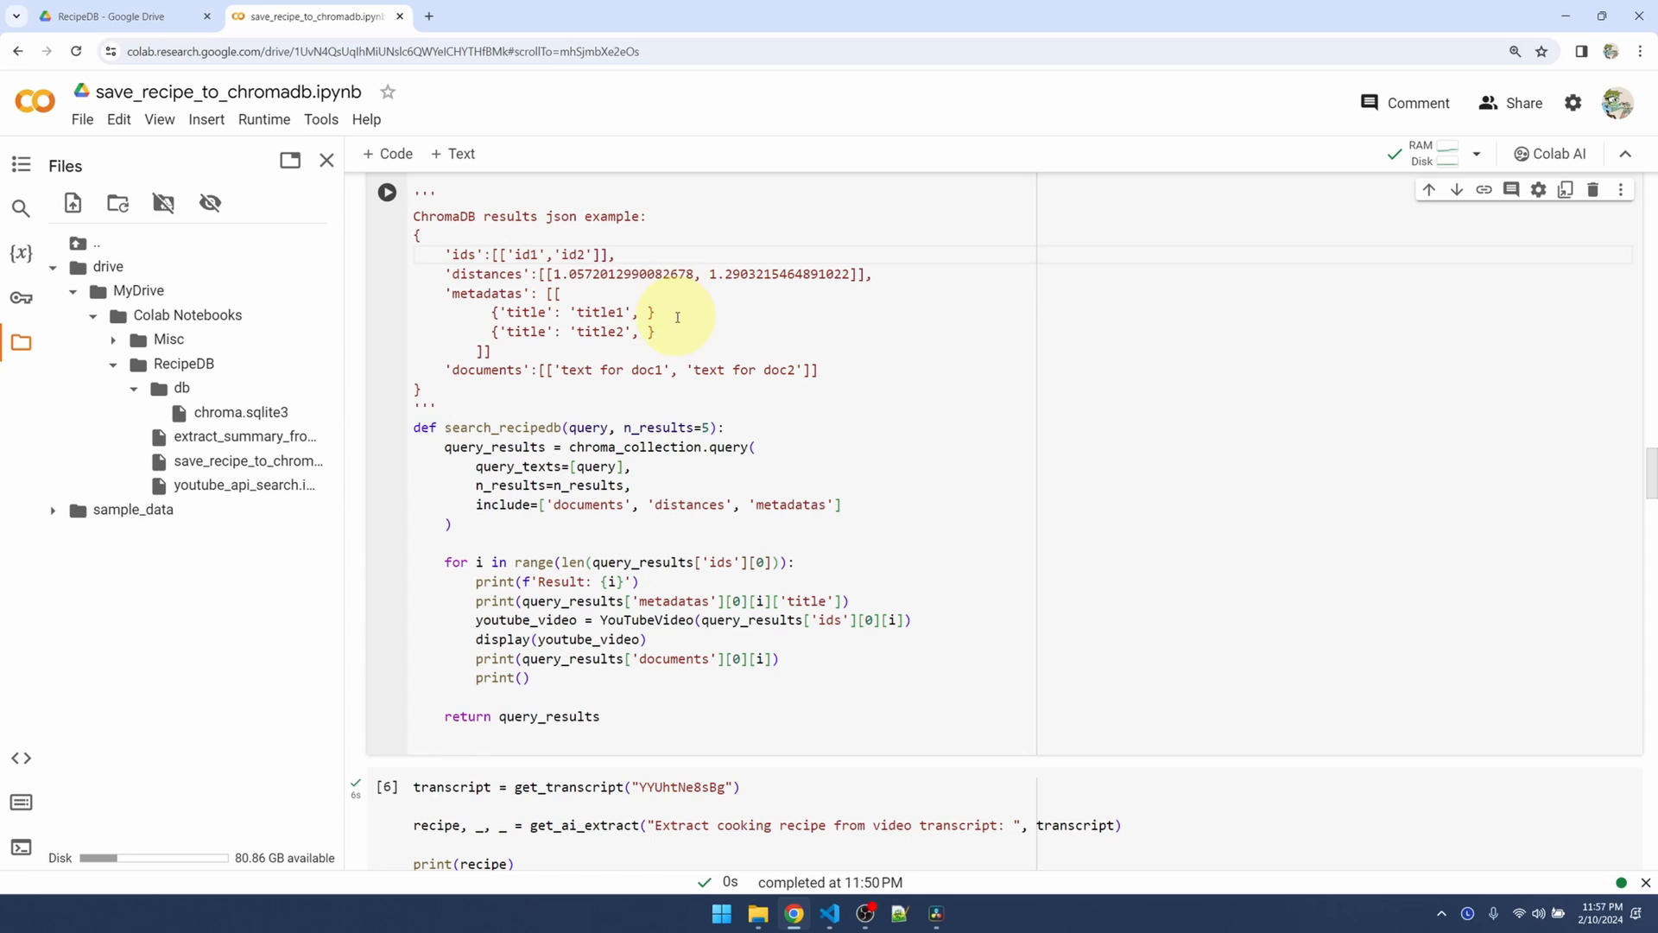
Jump to the 'Search YouTube and Display Results' section with the egg recipes output
click(819, 369)
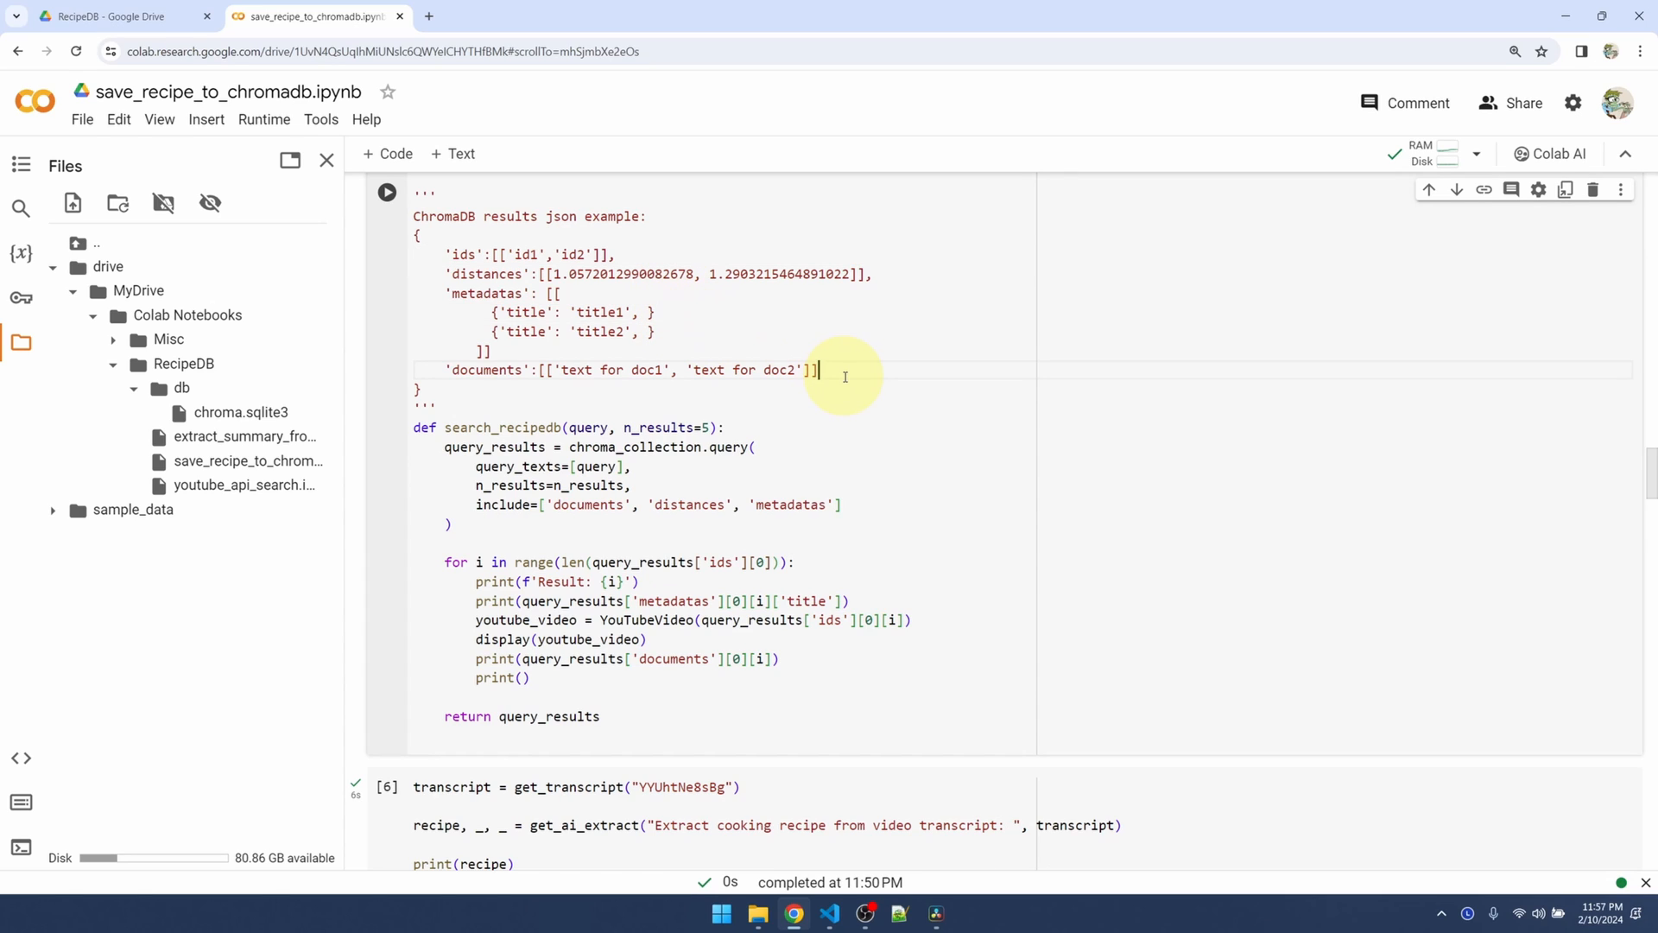
mouse_move(452, 581)
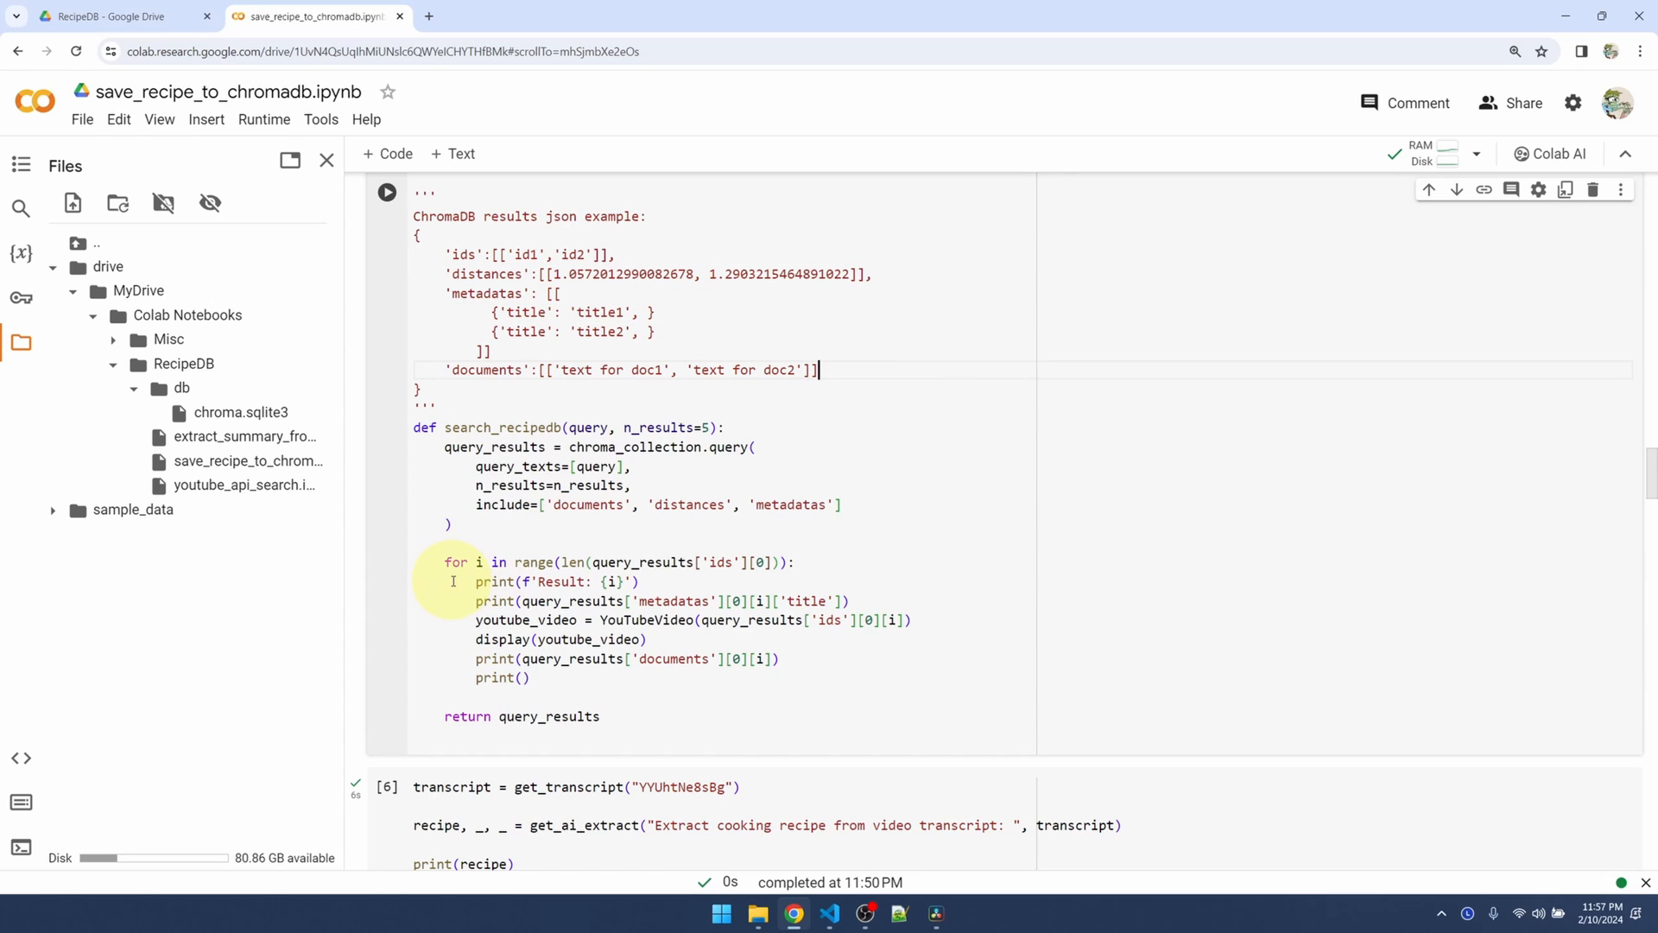
mouse_move(474, 400)
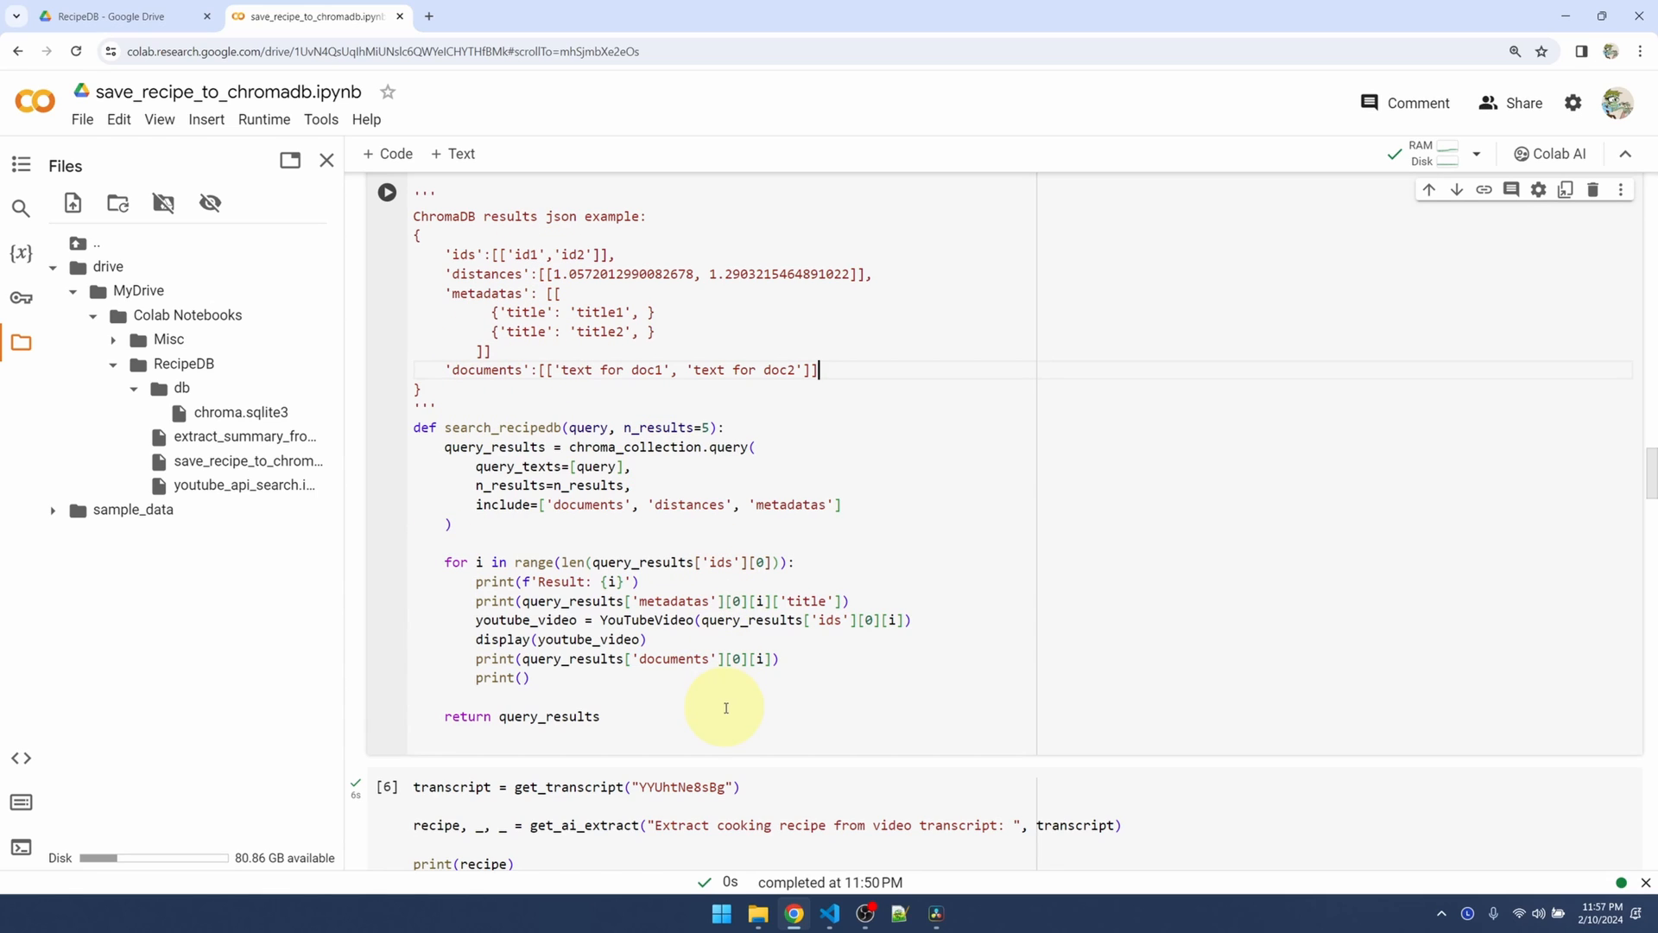
mouse_move(717, 322)
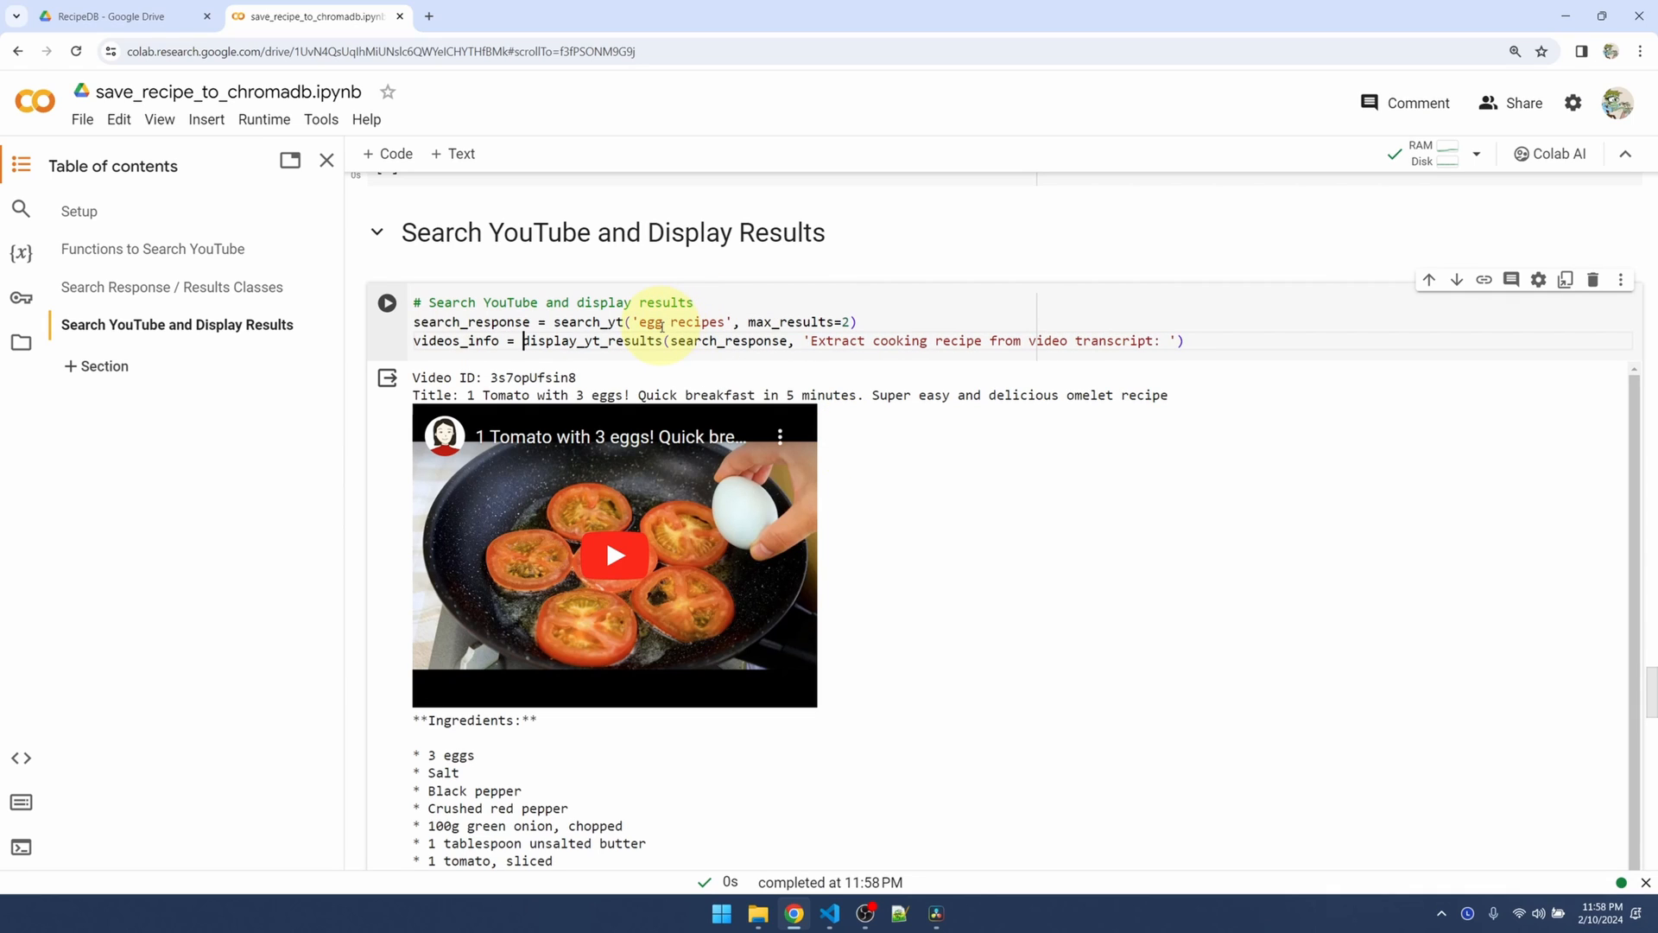
Rerun the YouTube search as 'salmon recipes' and select the Easy Tuscan Salmon video ID
text(salmon)
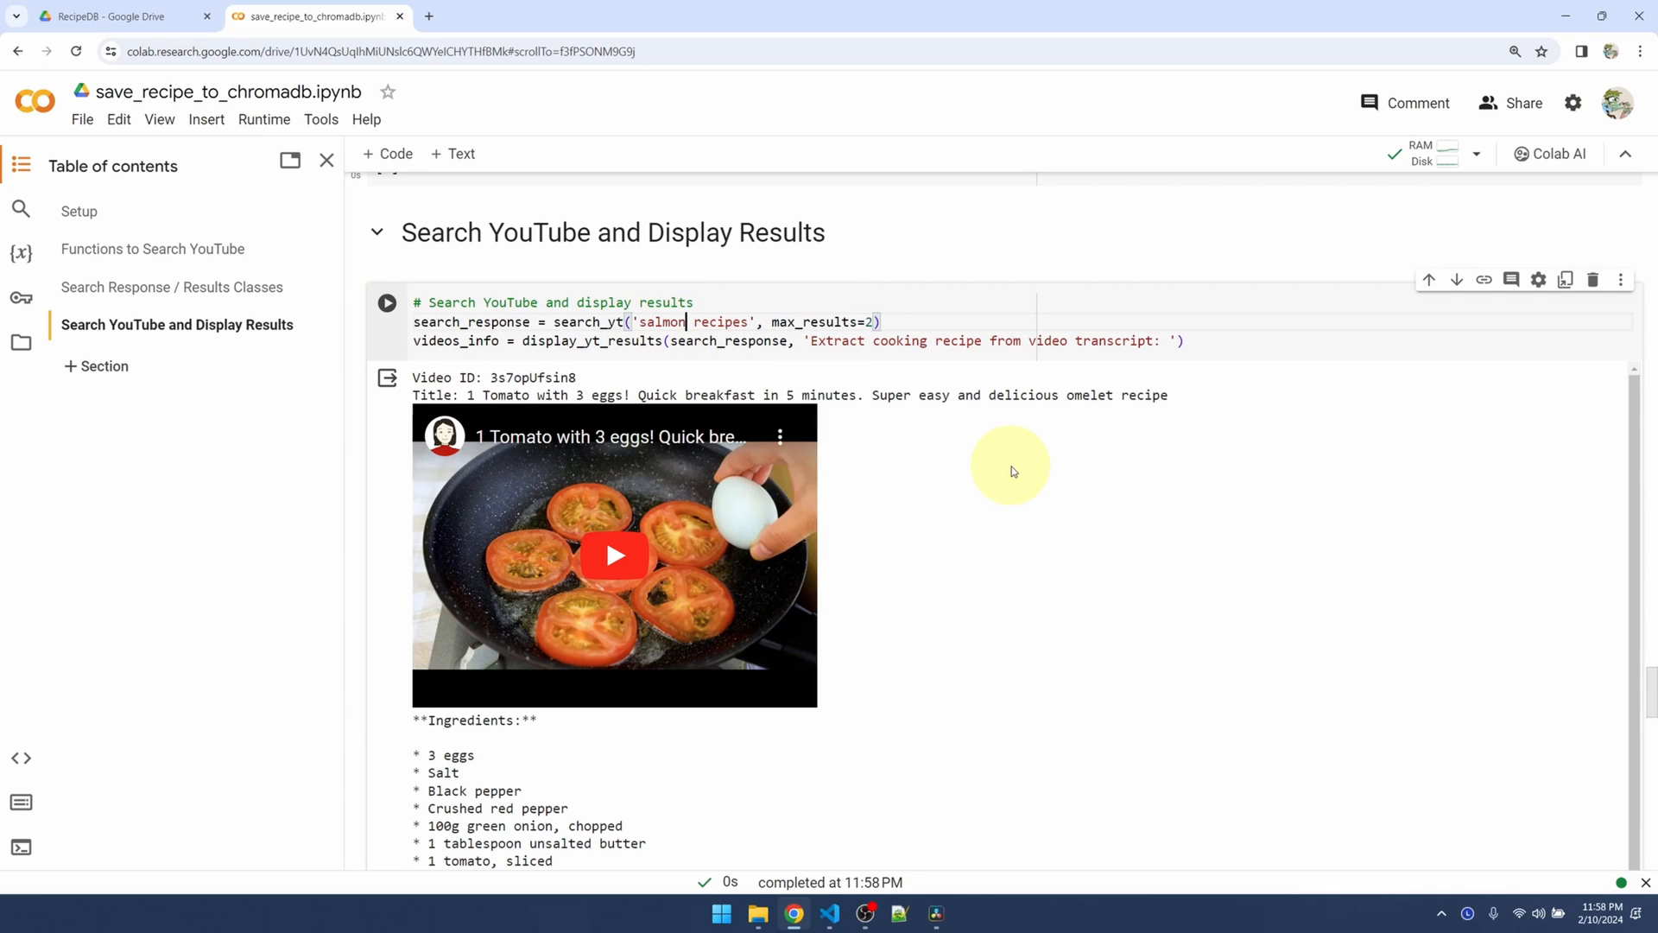
click(386, 303)
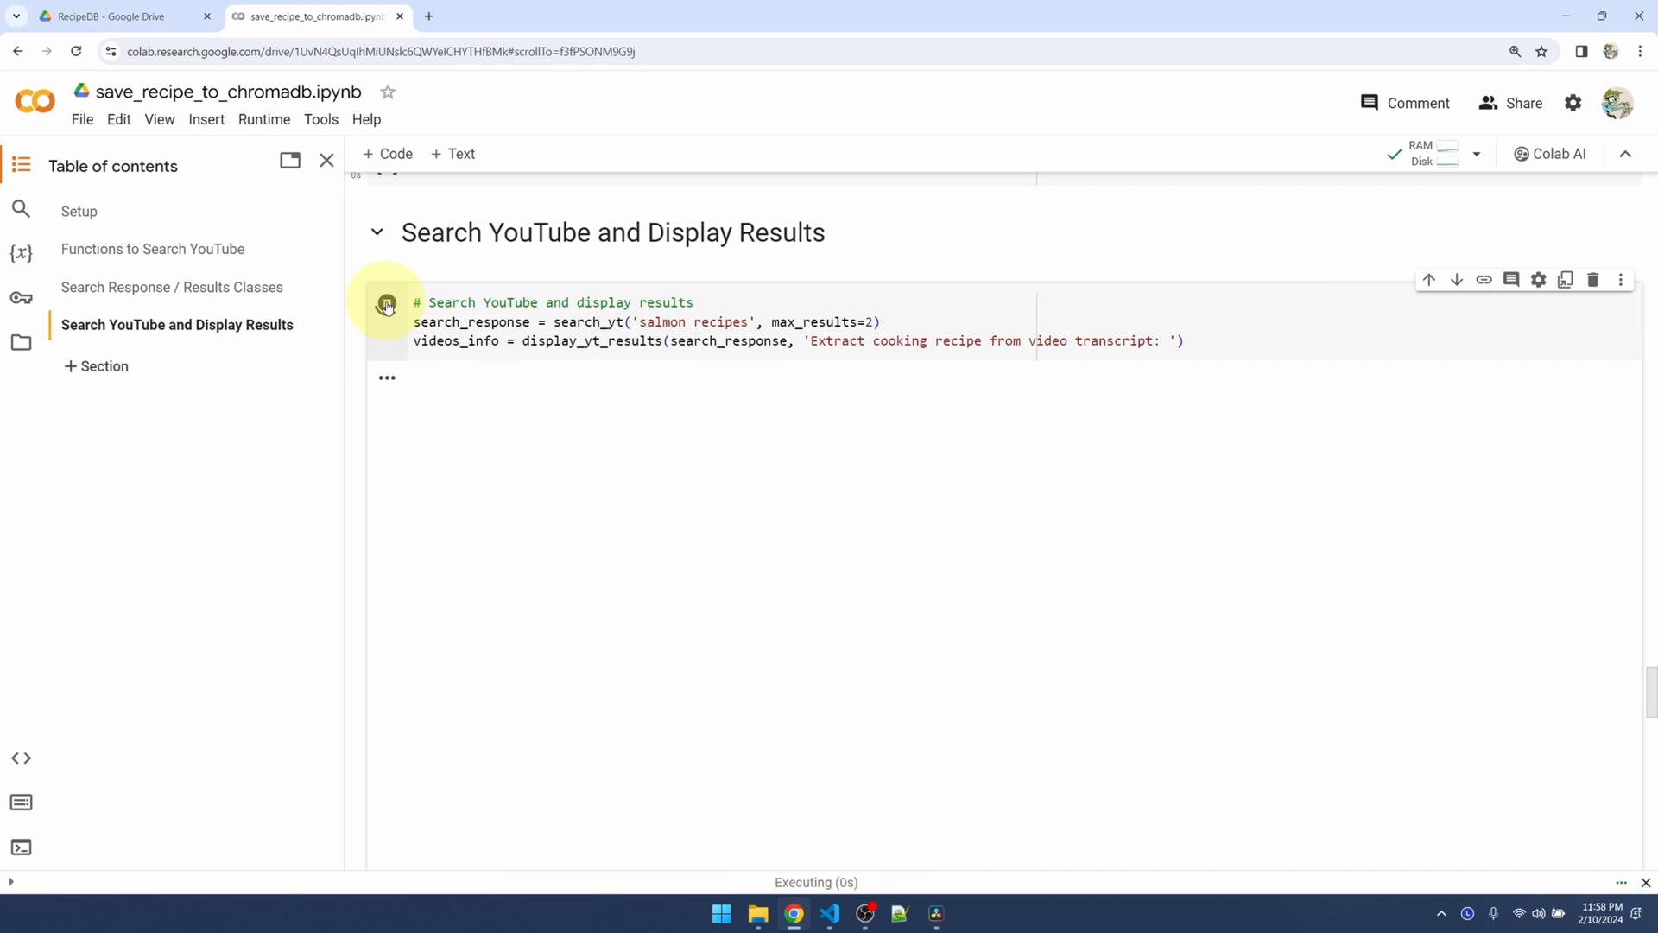
click(387, 306)
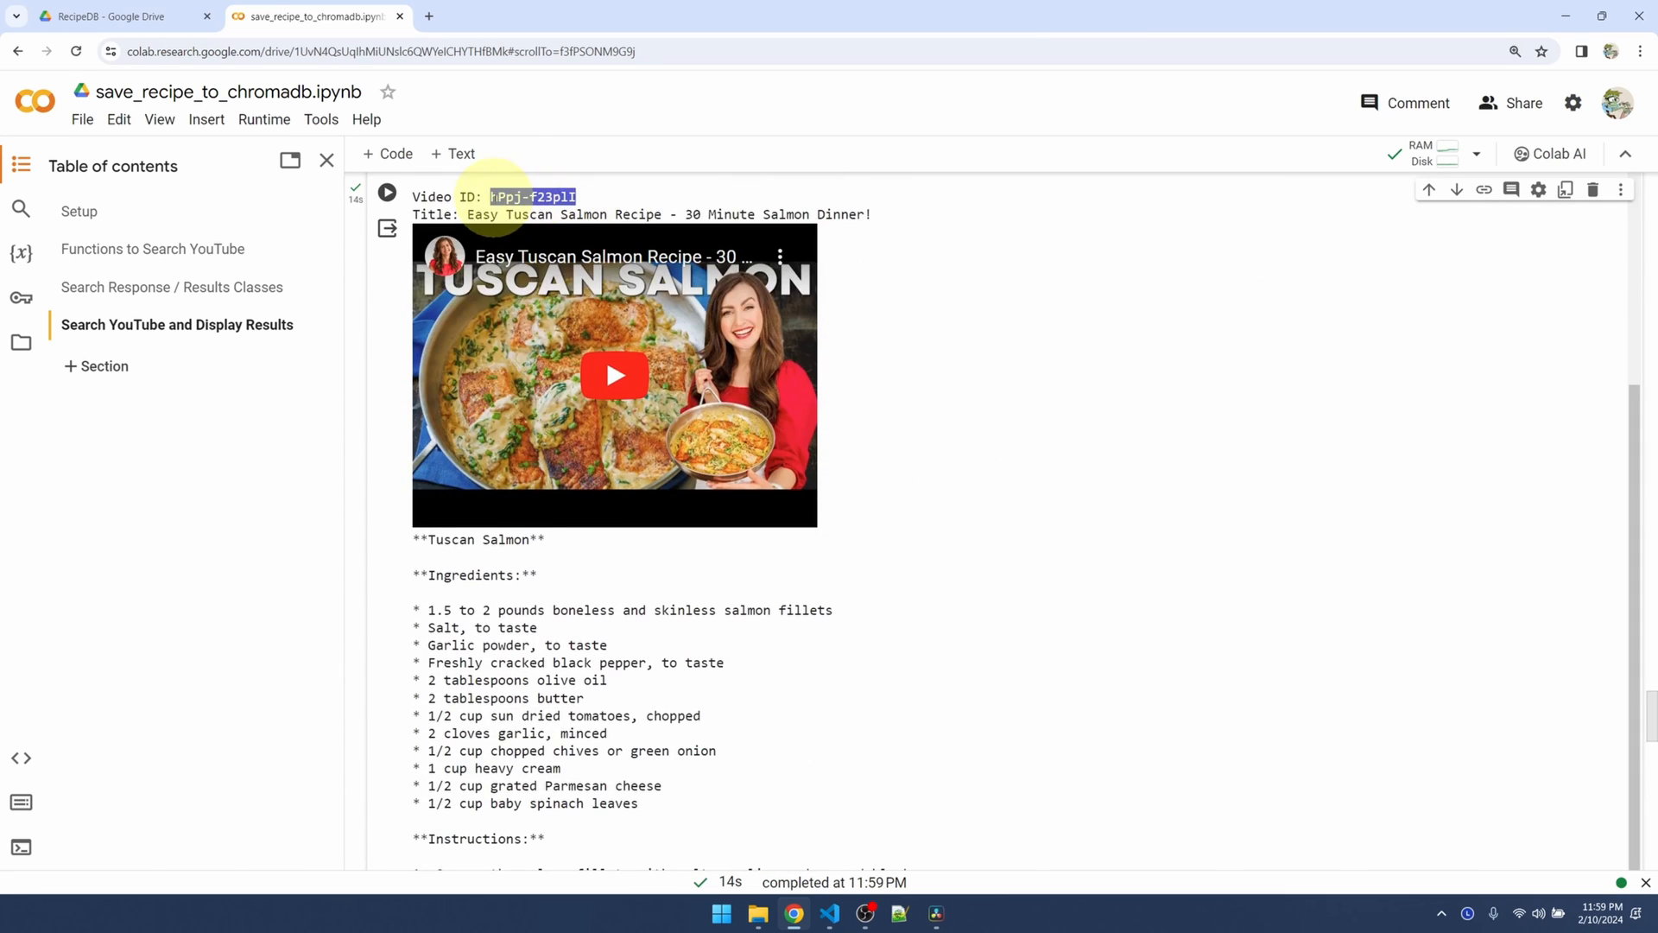
scroll(down, 3)
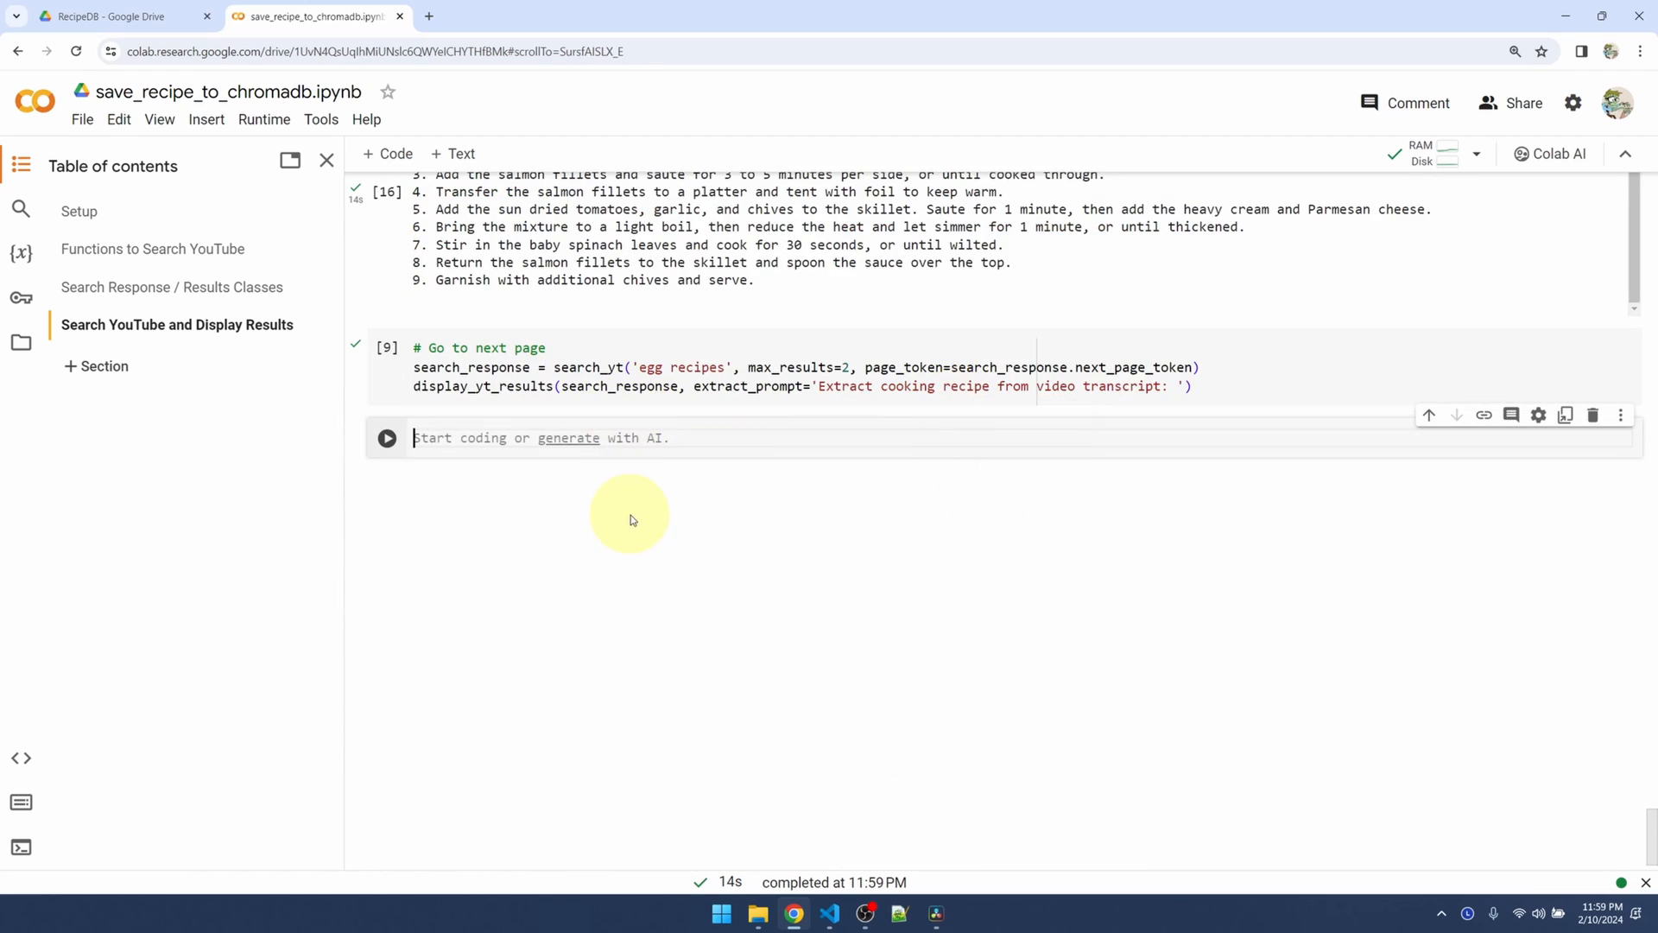
Run save_recipe on video 'hPpj-f23plI', then run search_recipedb('salmon') in a new cell
text(save_recipe(videos_info['hPpj-f23plI)
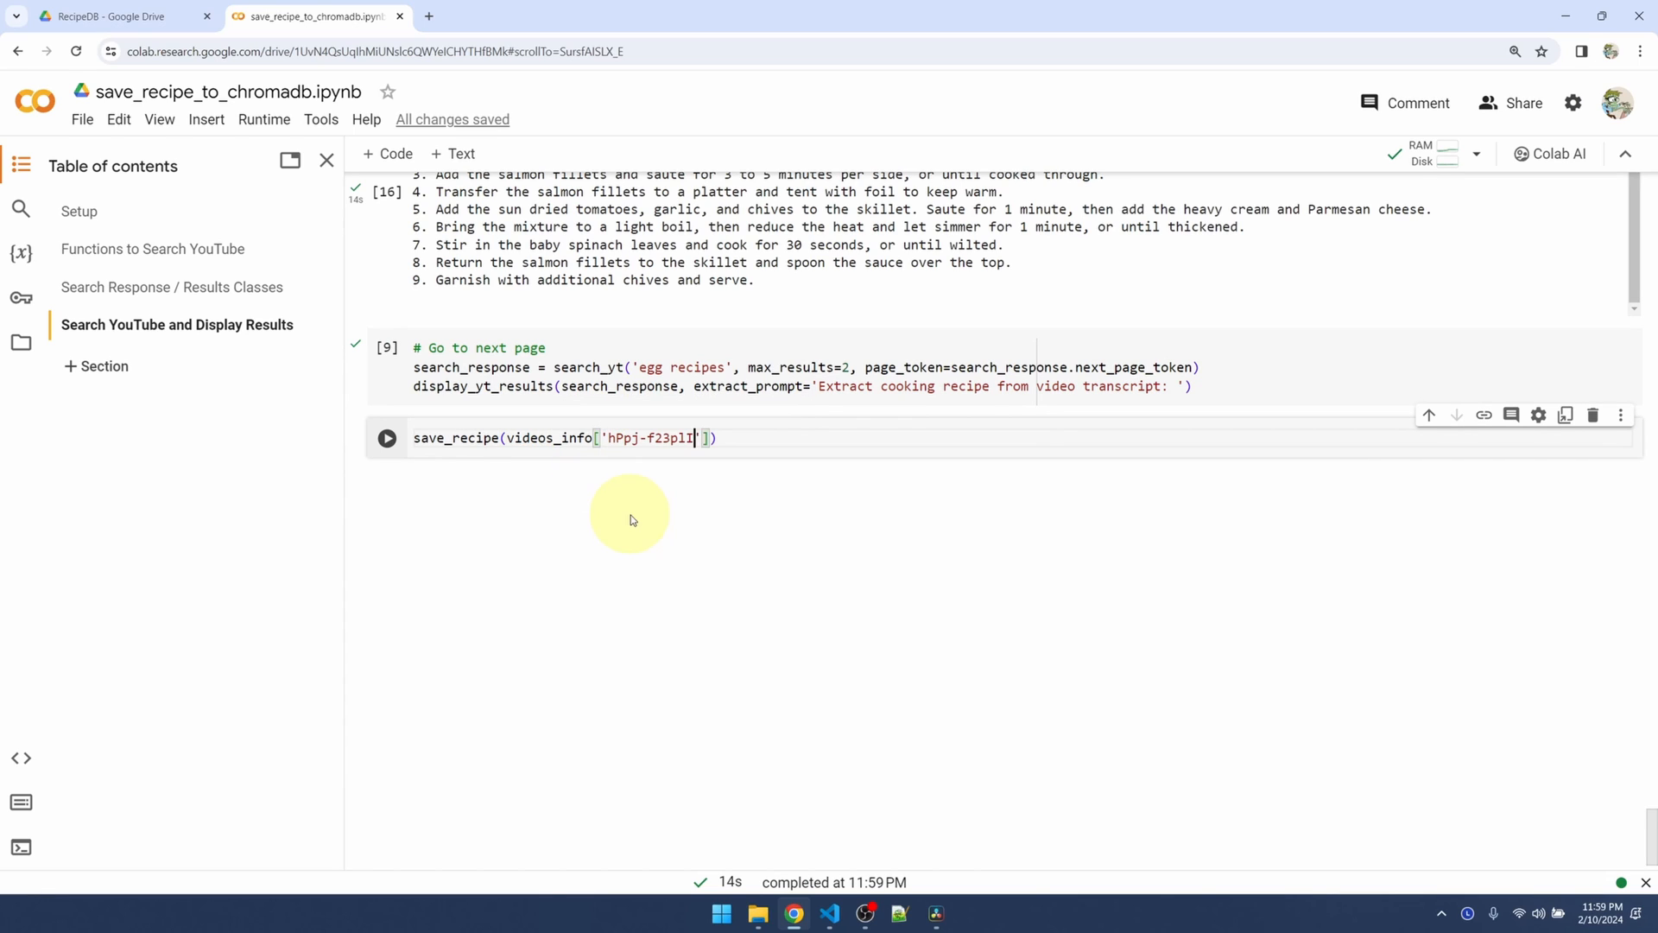
click(386, 438)
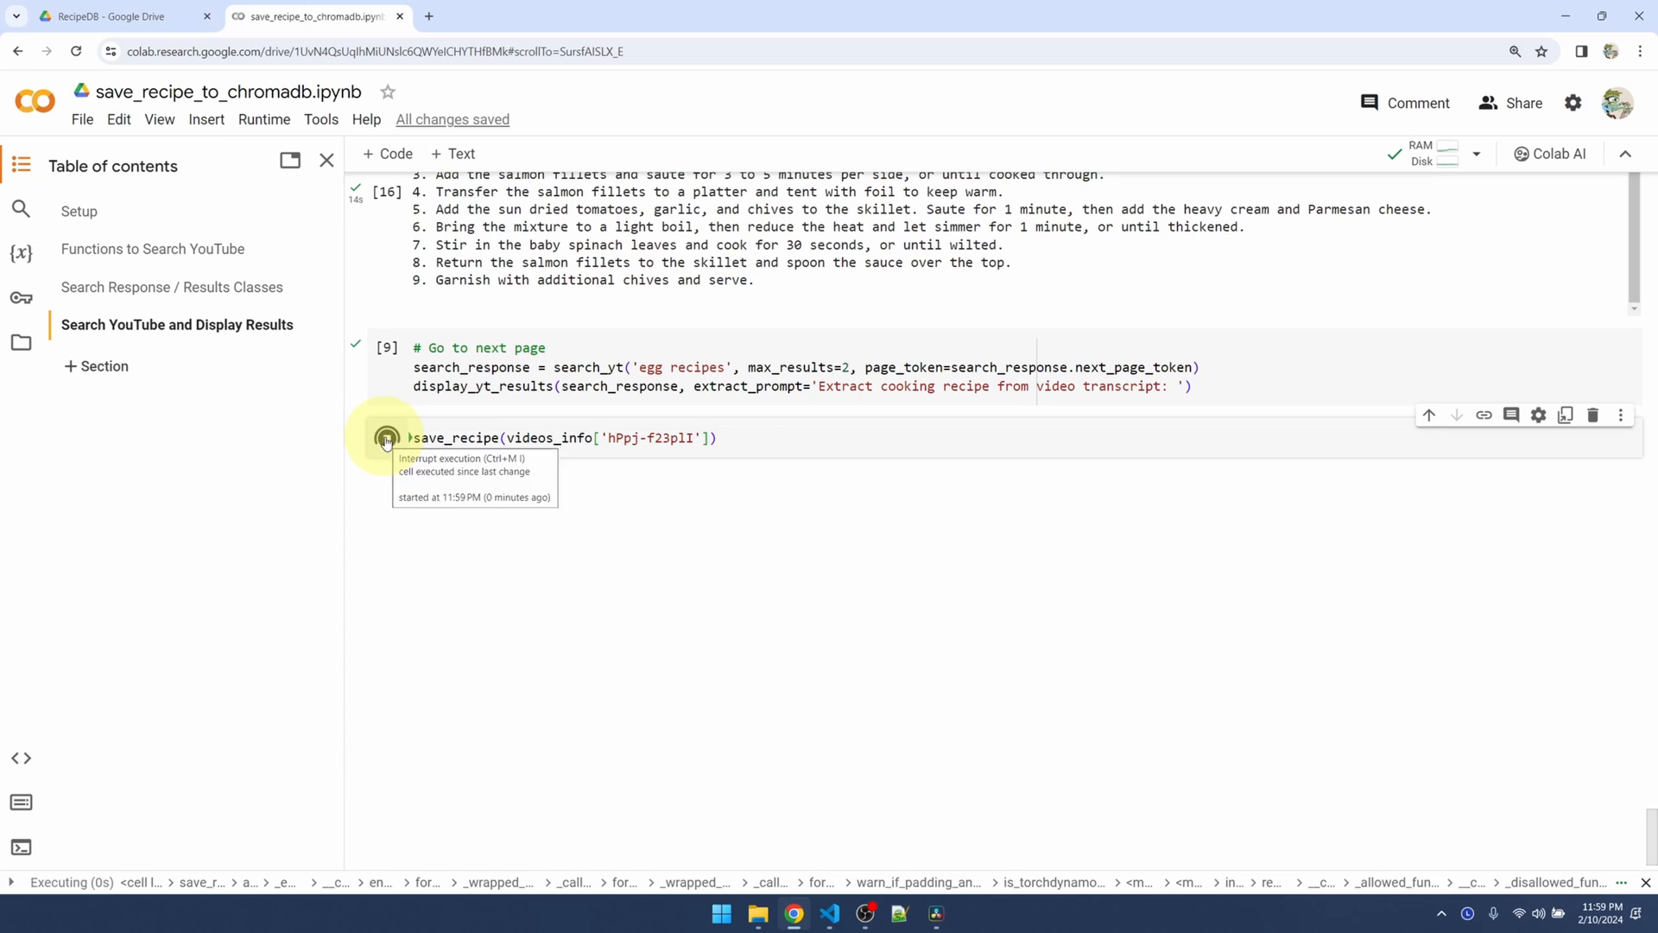
click(386, 437)
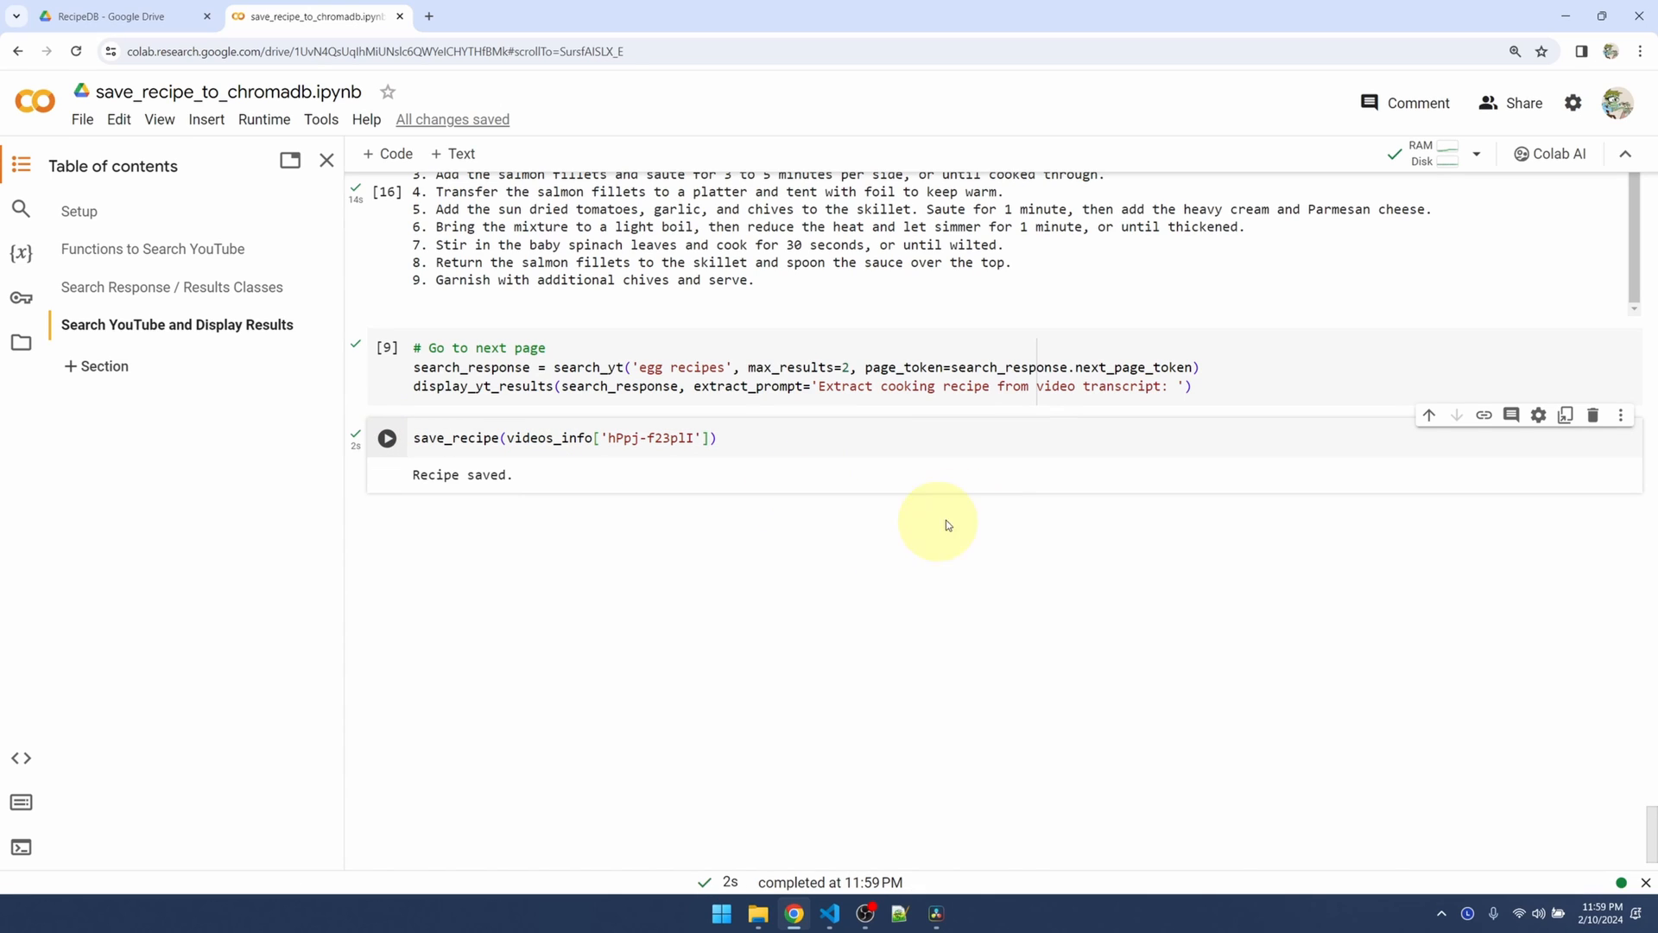
text(search)
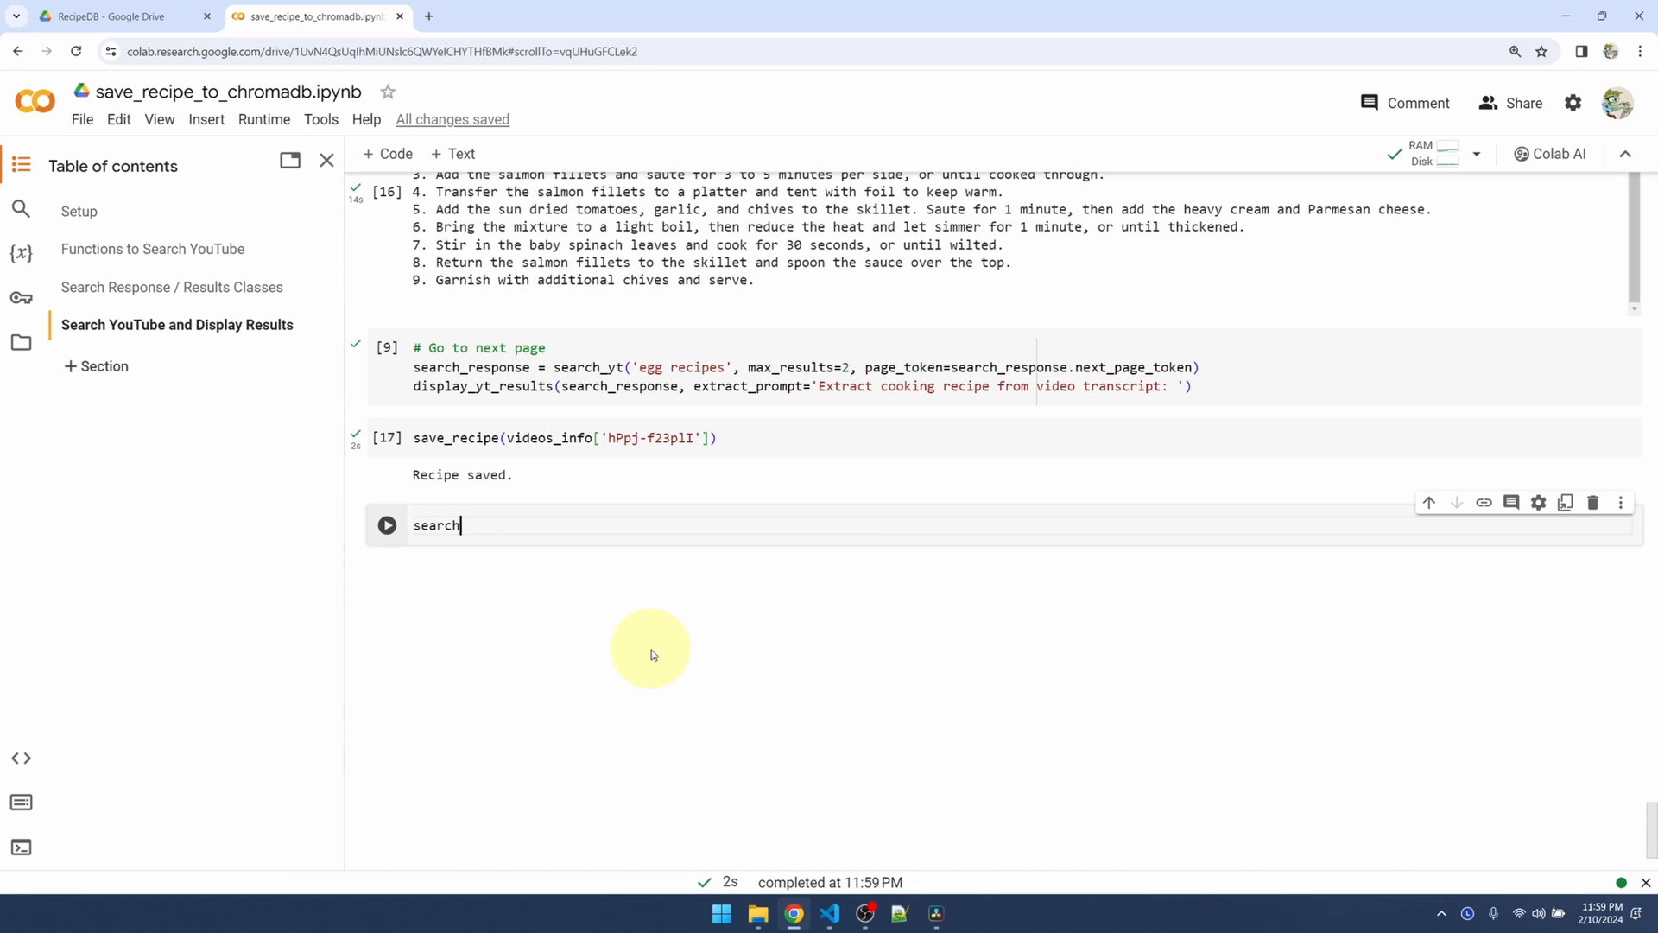
text(_recipedb(salmon')
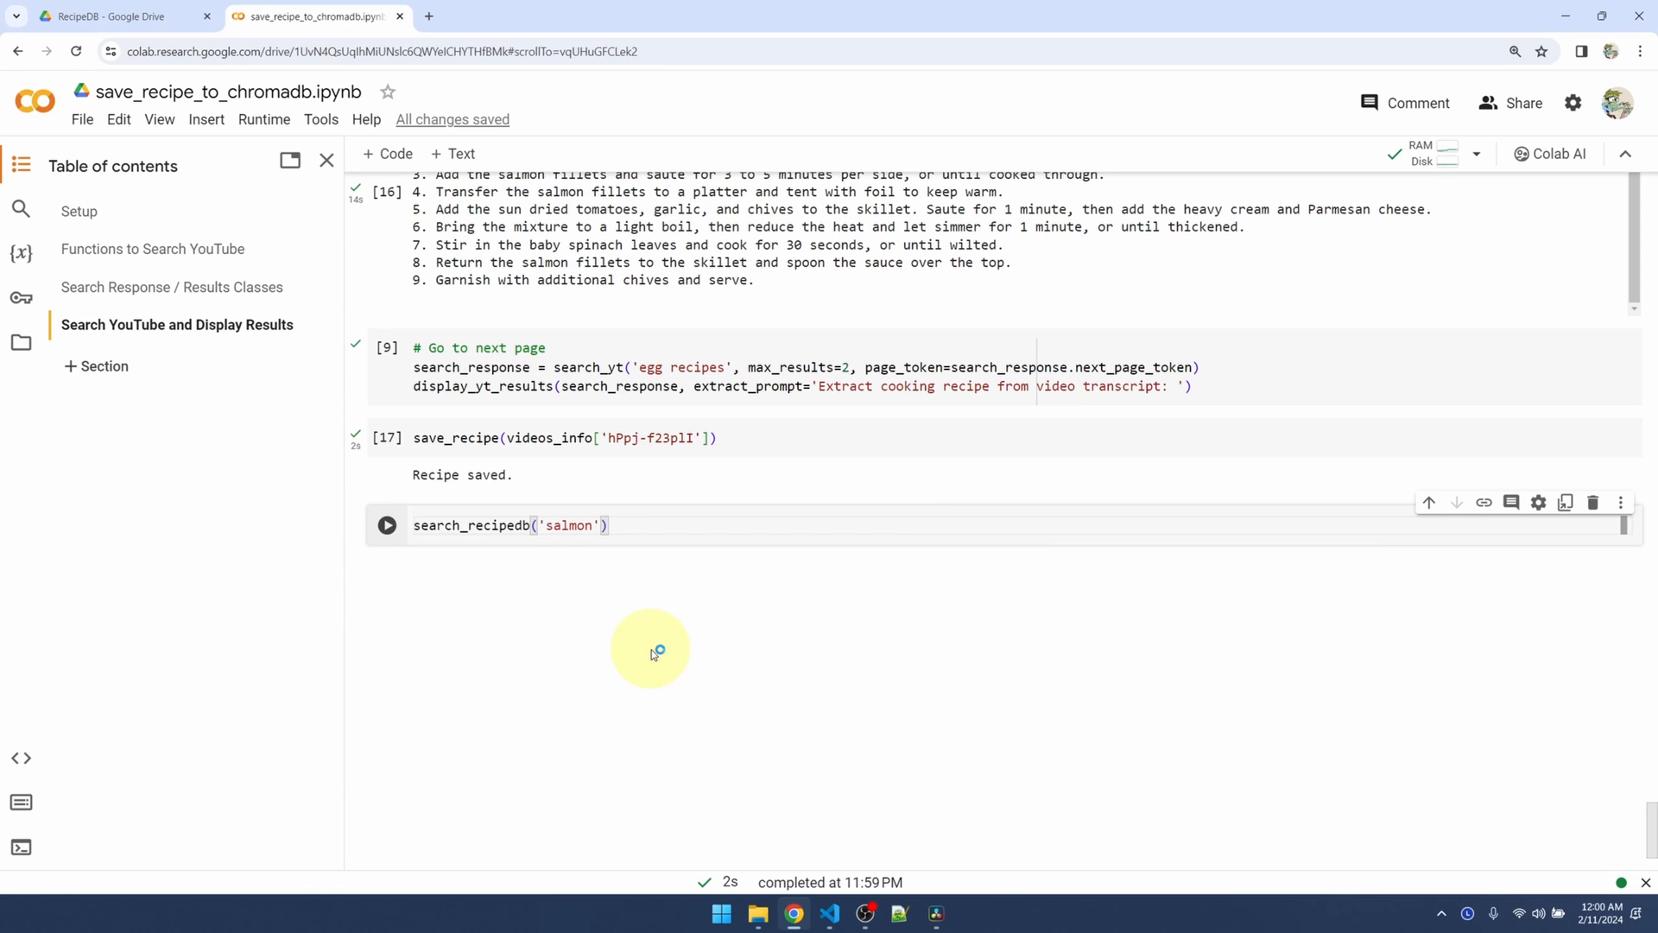
click(386, 524)
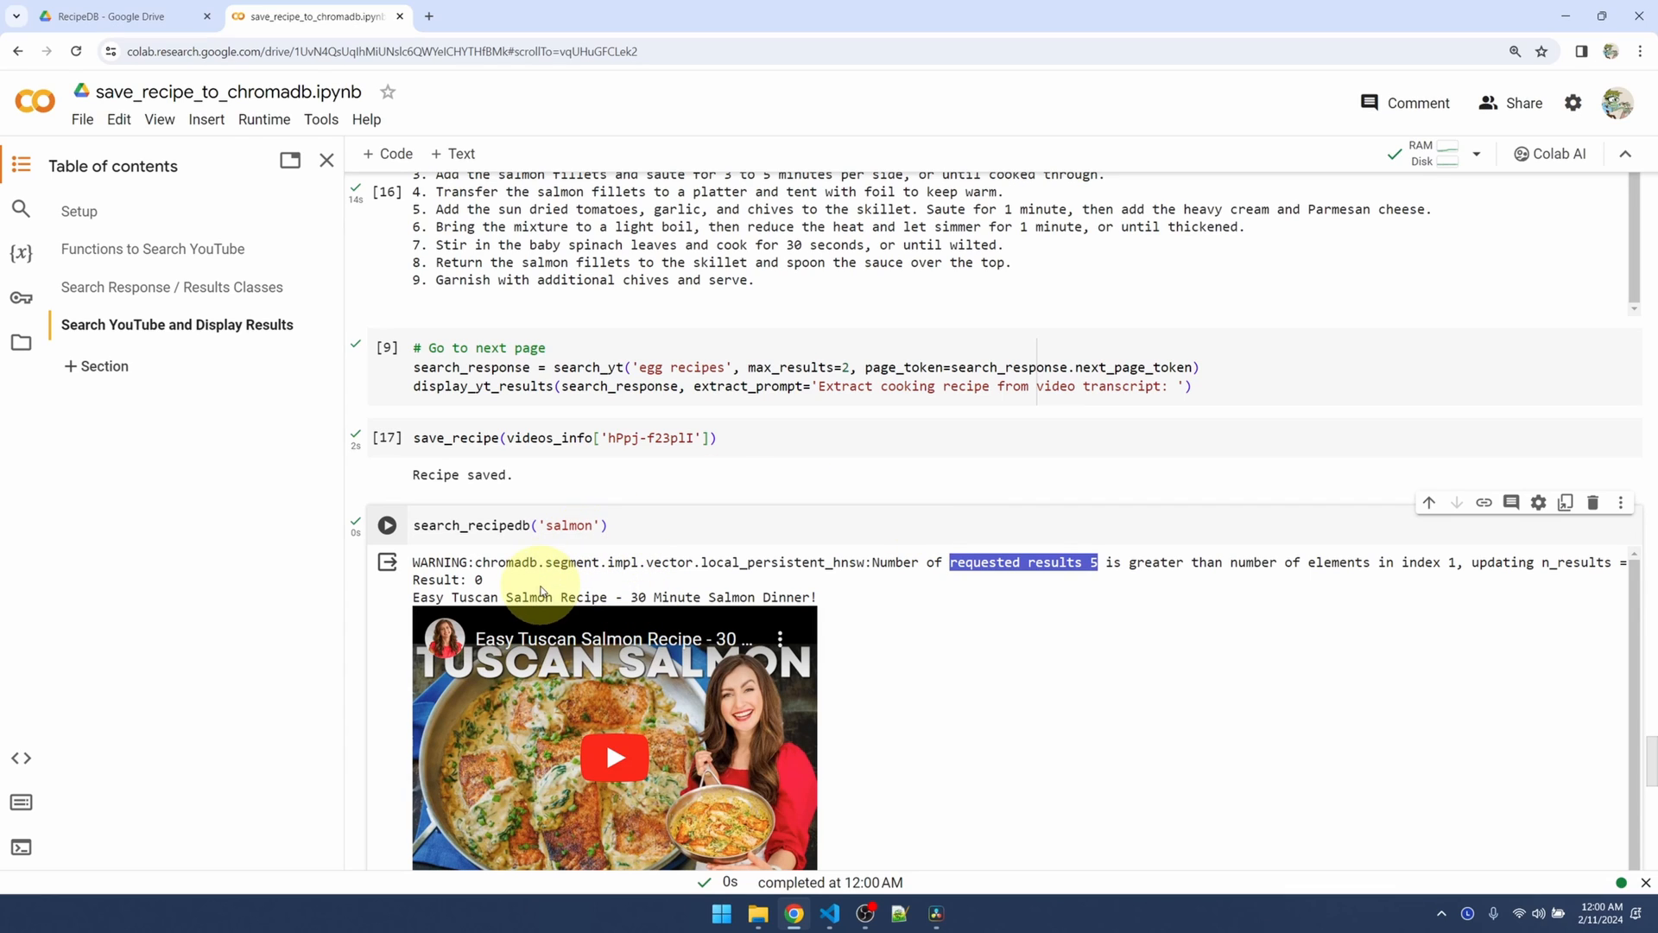
mouse_move(814, 579)
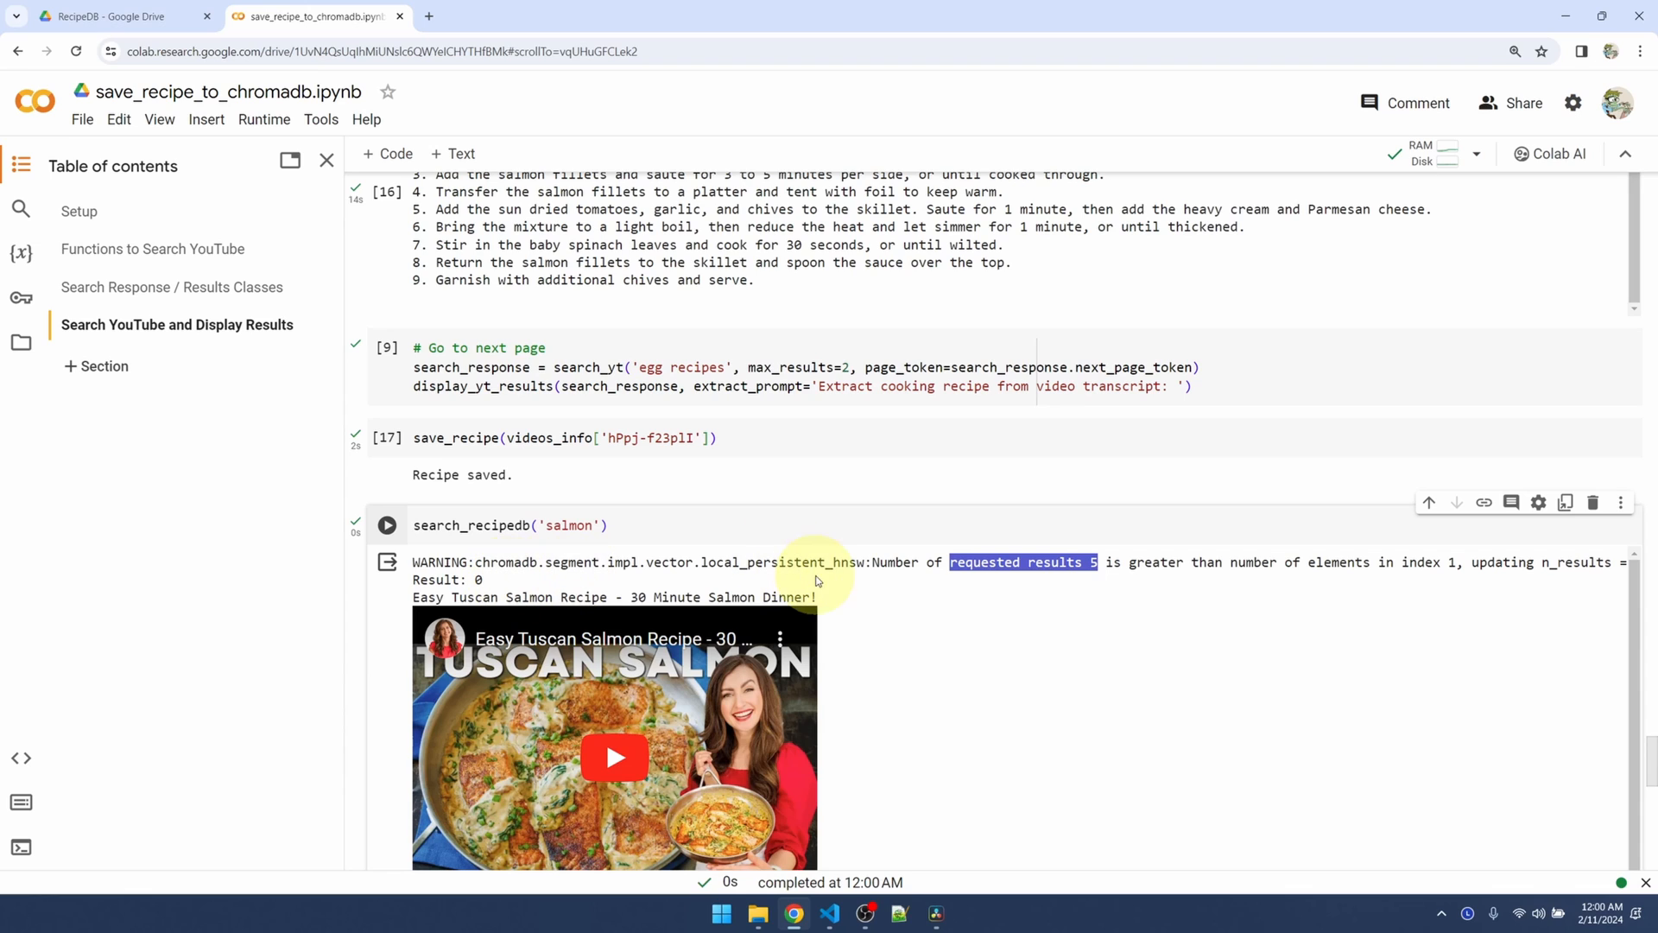
mouse_move(1106, 597)
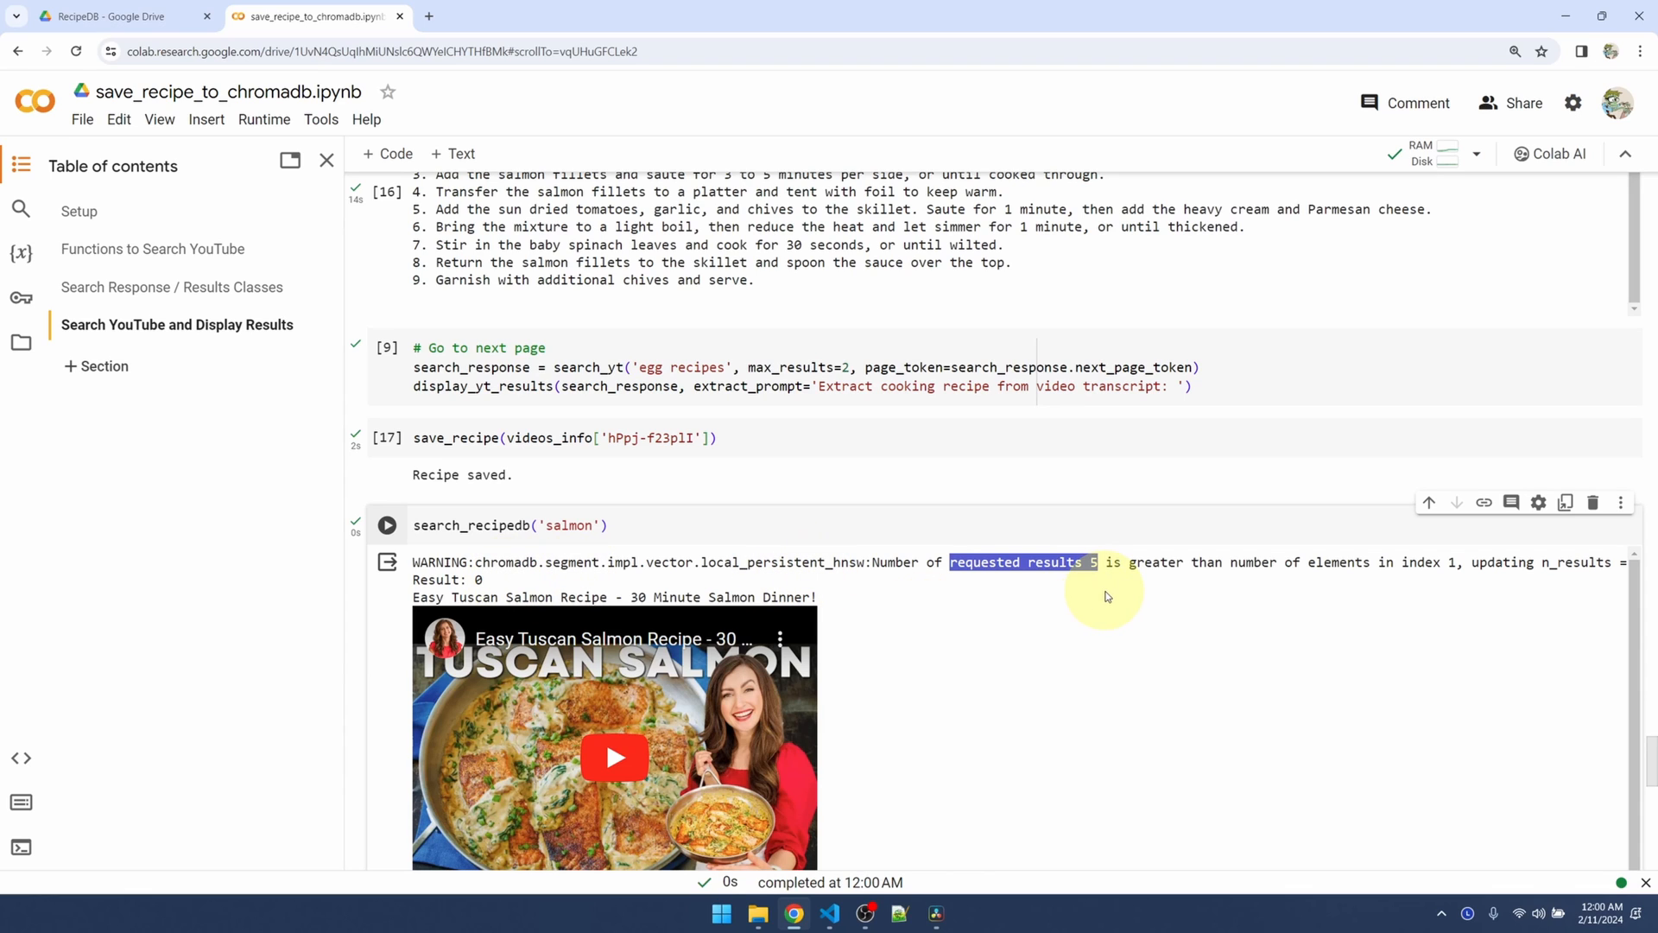
mouse_move(545, 590)
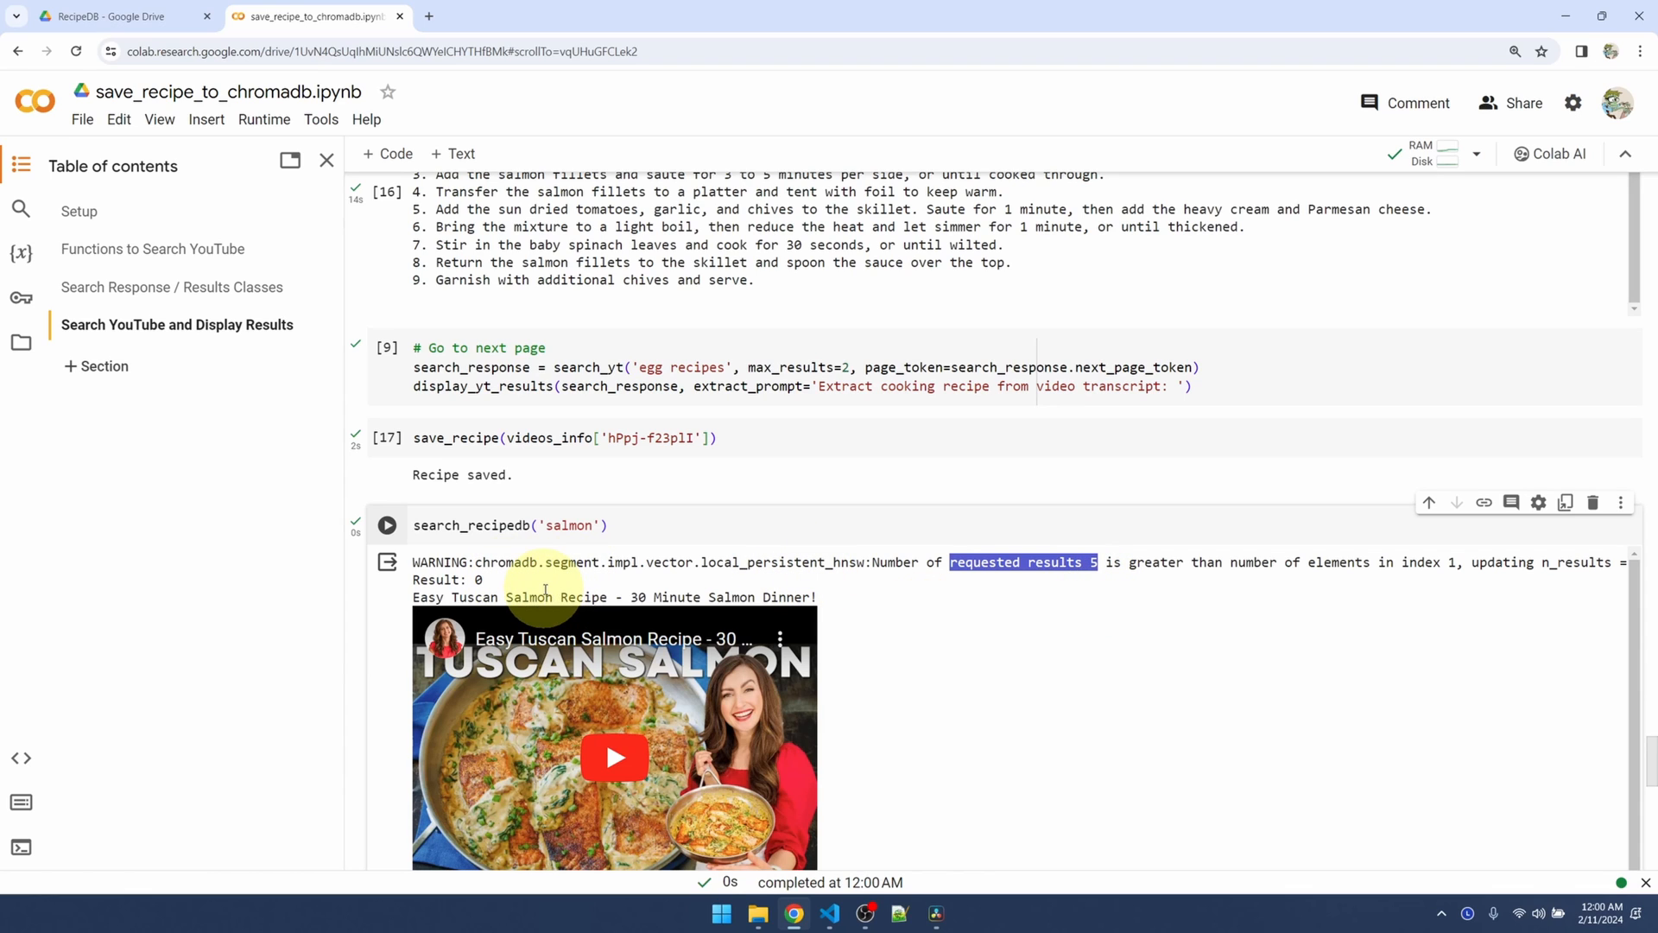
Run search_recipedb with the query 'fish', returning the Tuscan Salmon recipe
scroll(down, 3)
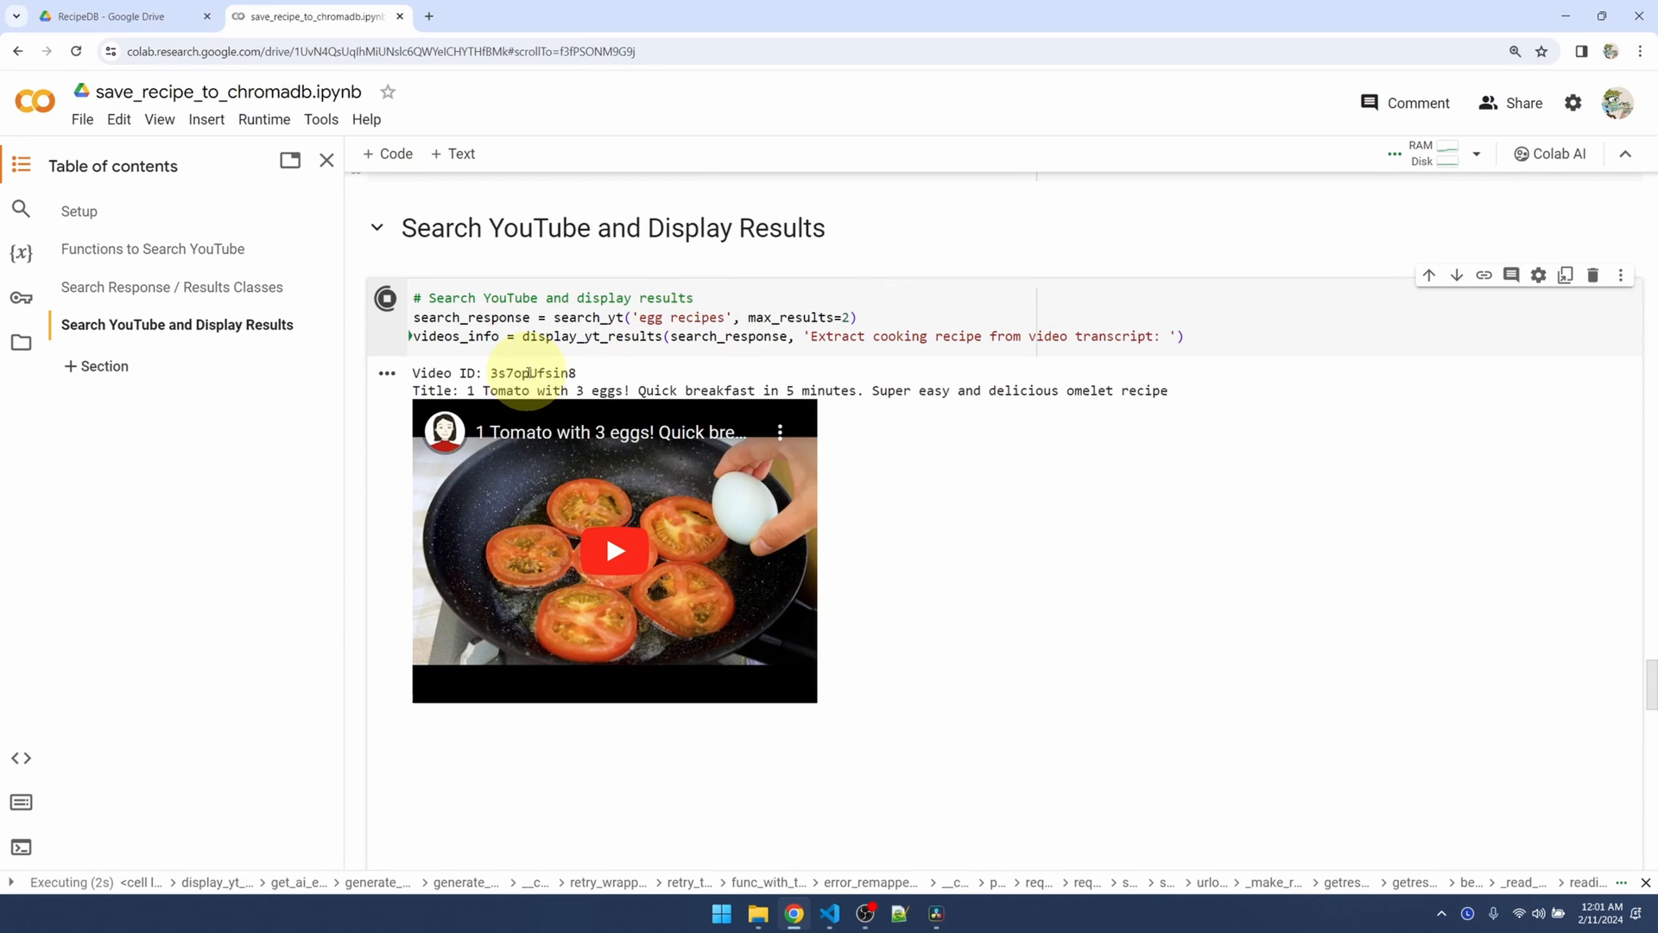
scroll(down, 3)
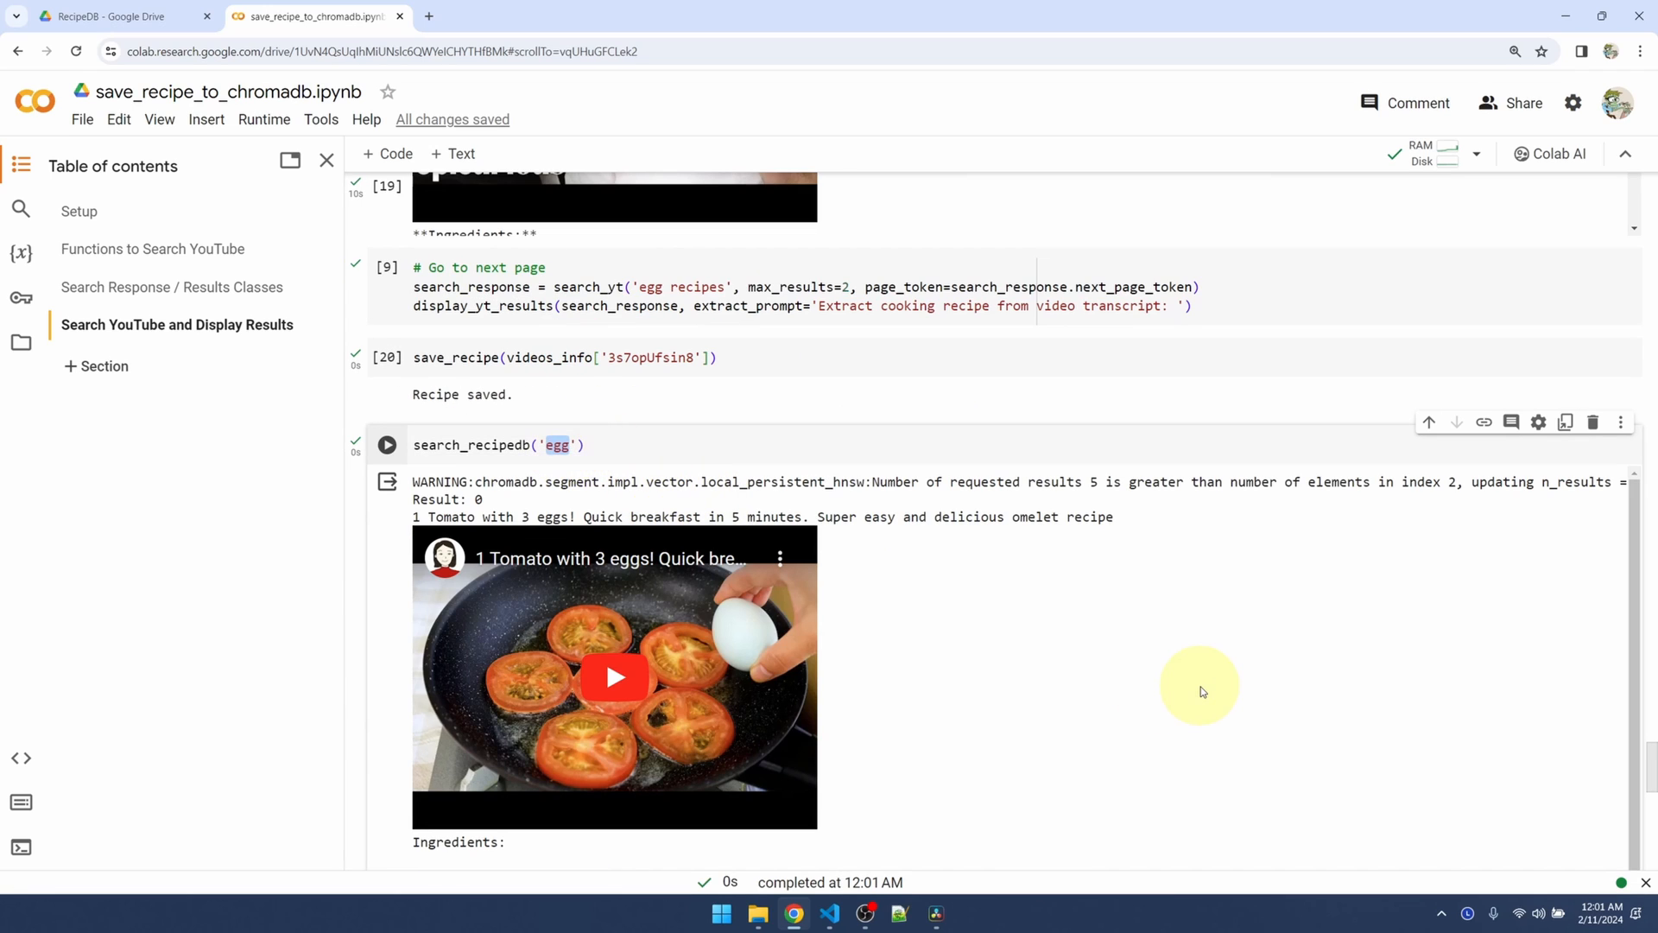
text(fish)
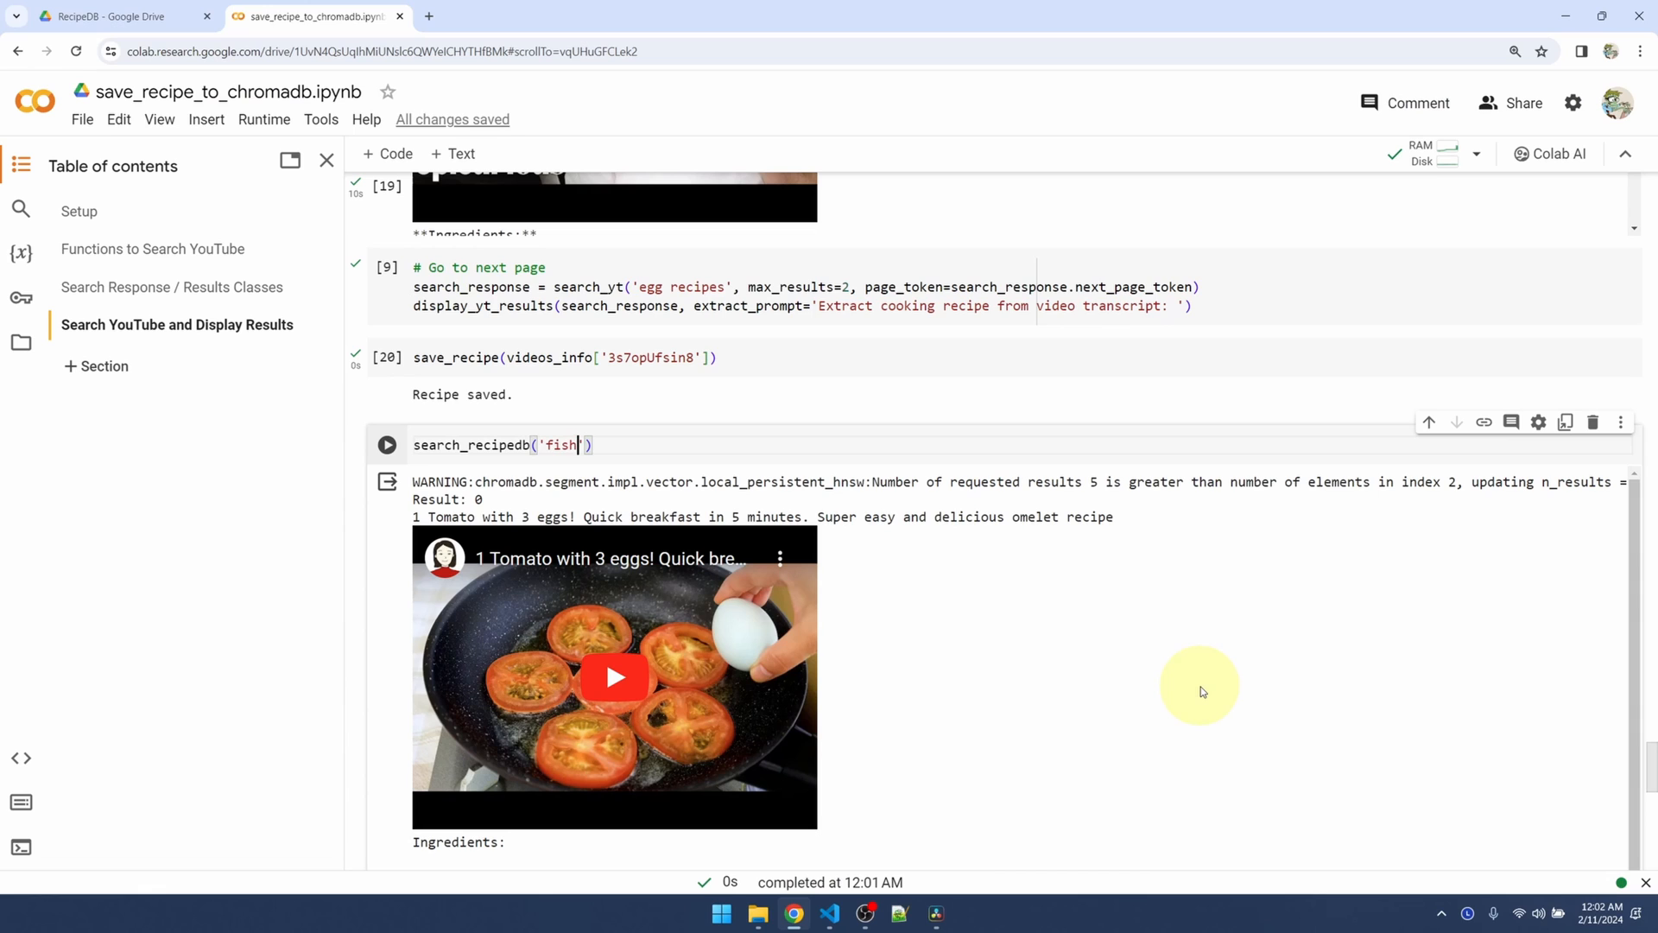
click(387, 444)
text(c)
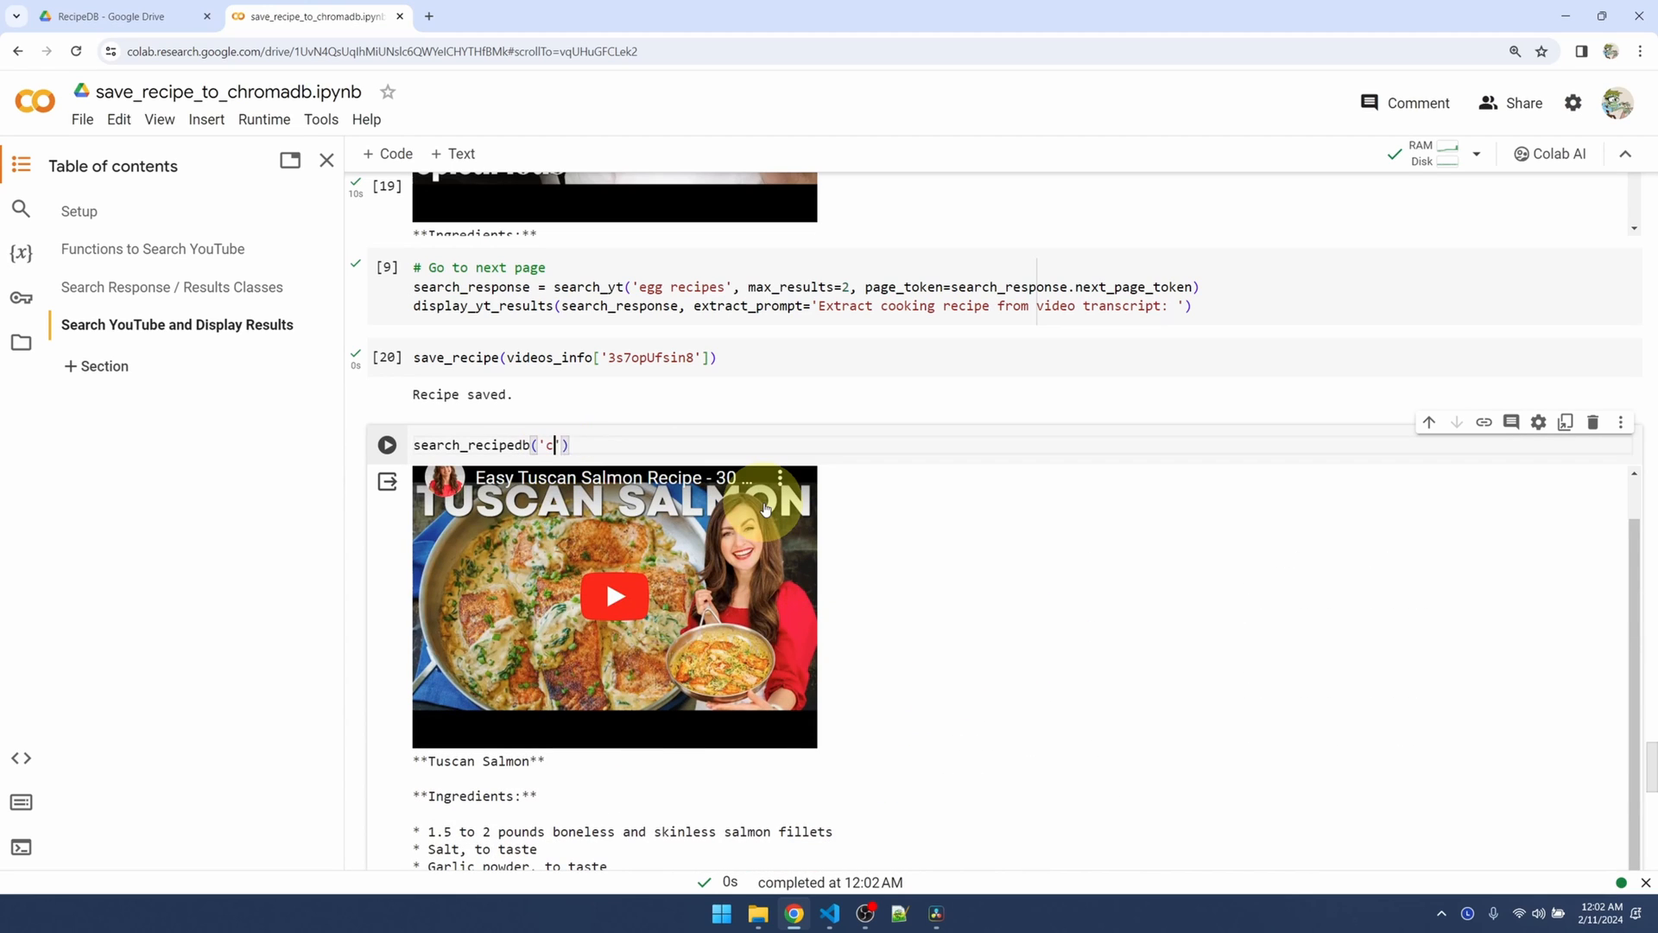
Run search_recipedb('chicken') and review the omelet and Tuscan Salmon results
text(hicken)
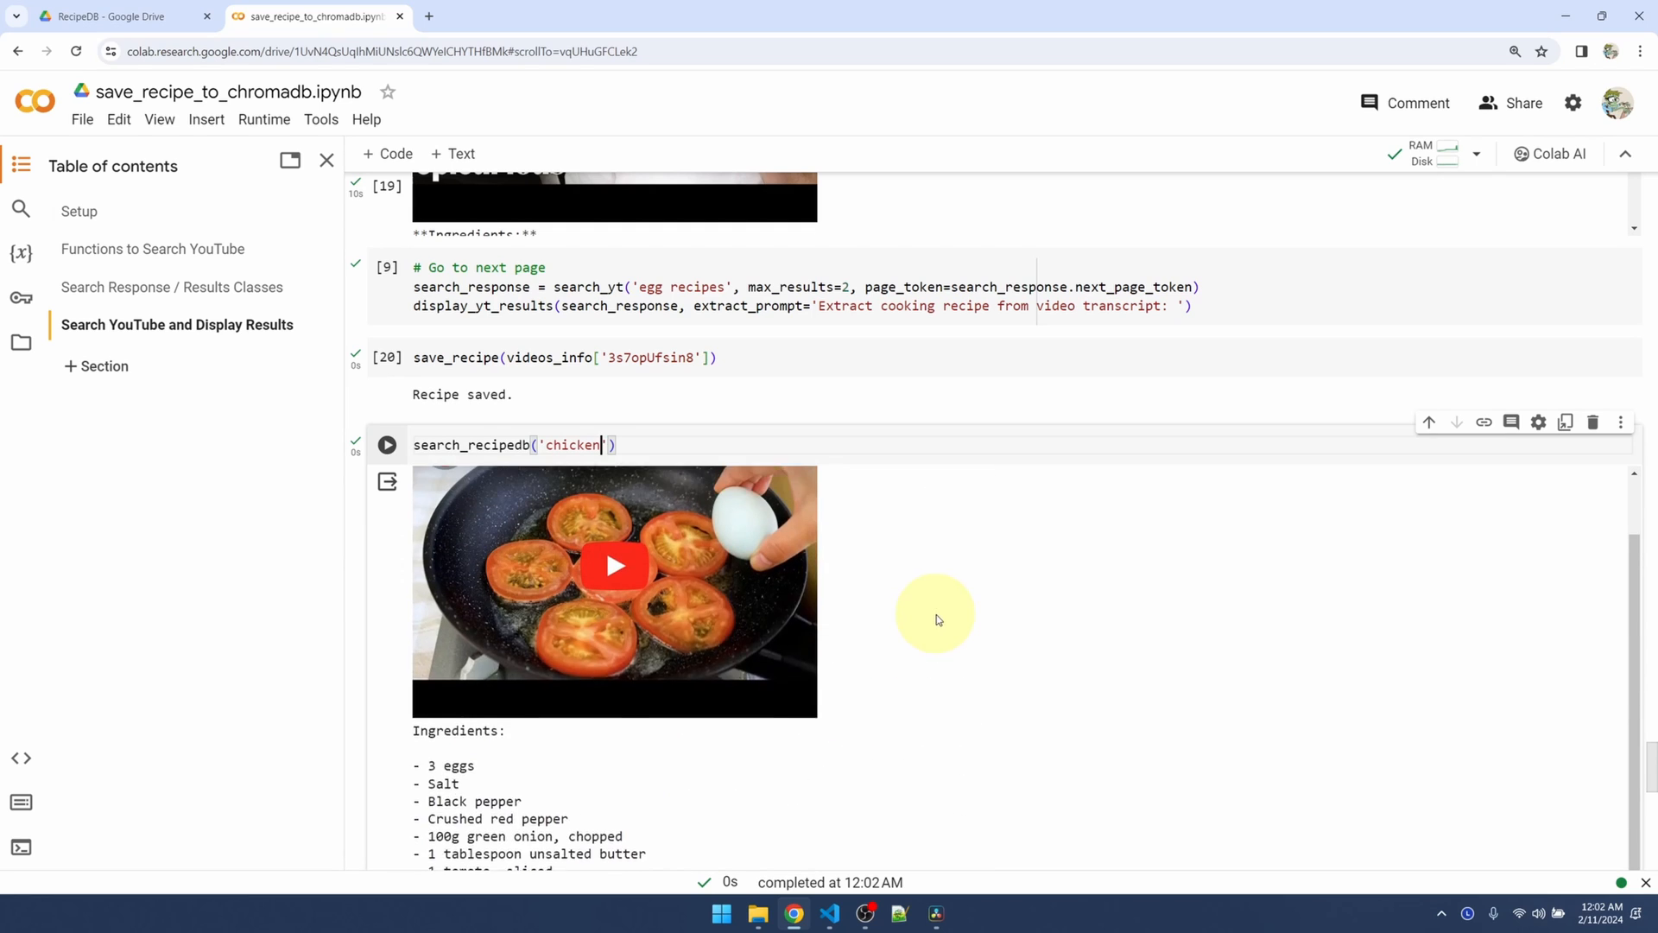
click(387, 444)
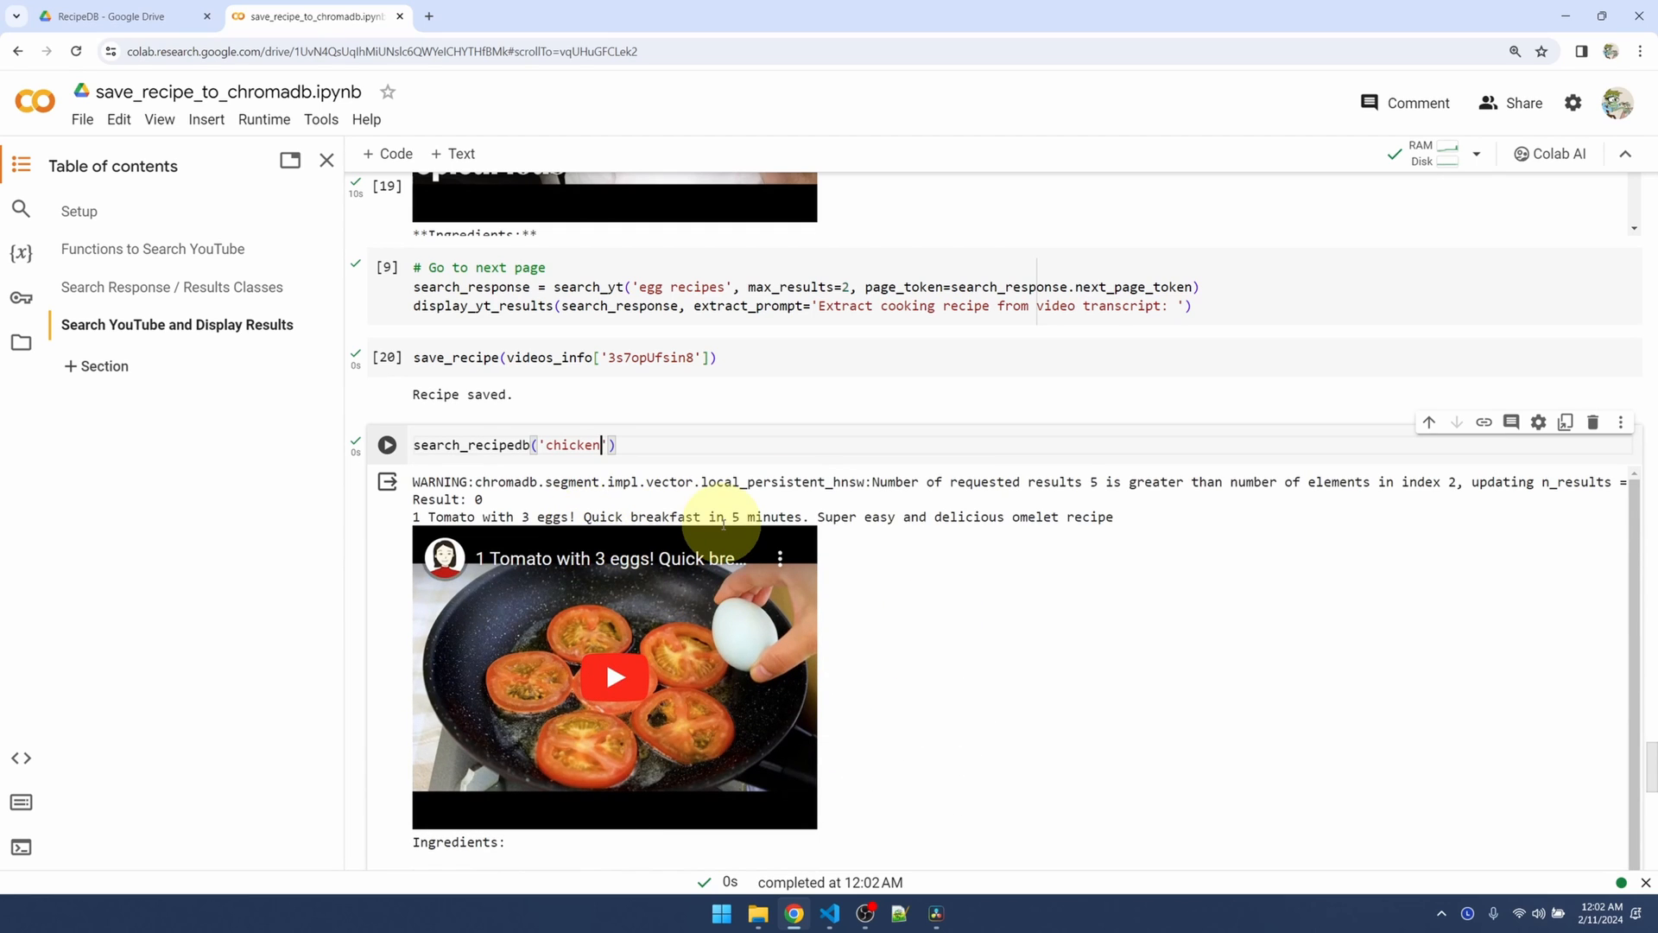
scroll(down, 3)
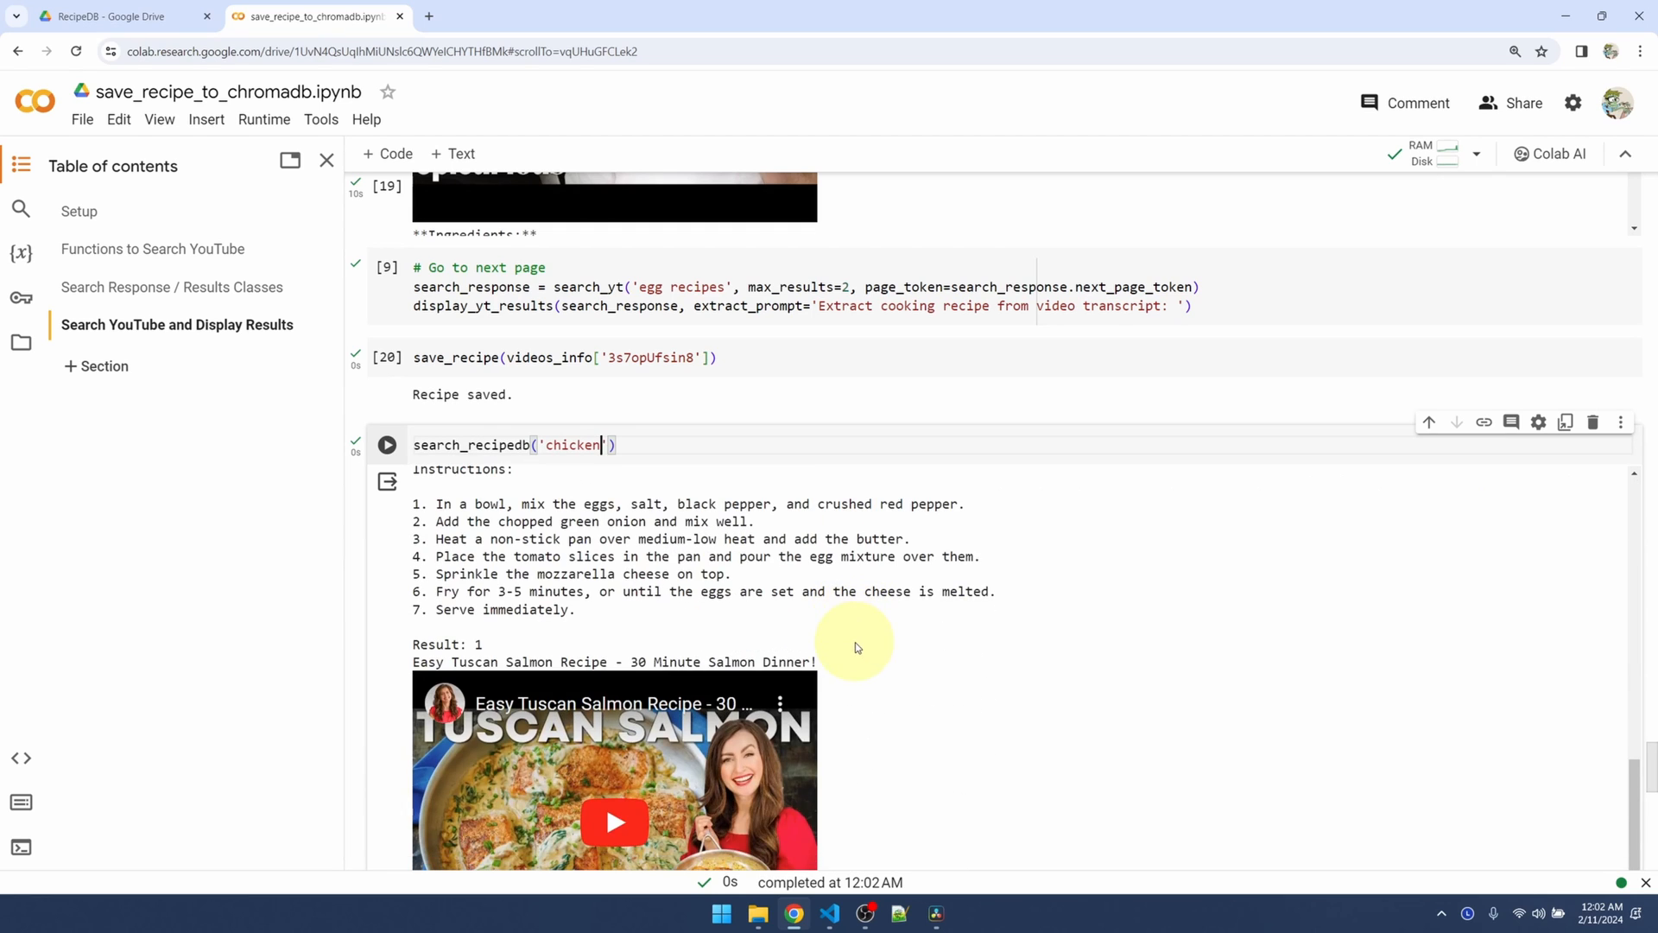
click(387, 444)
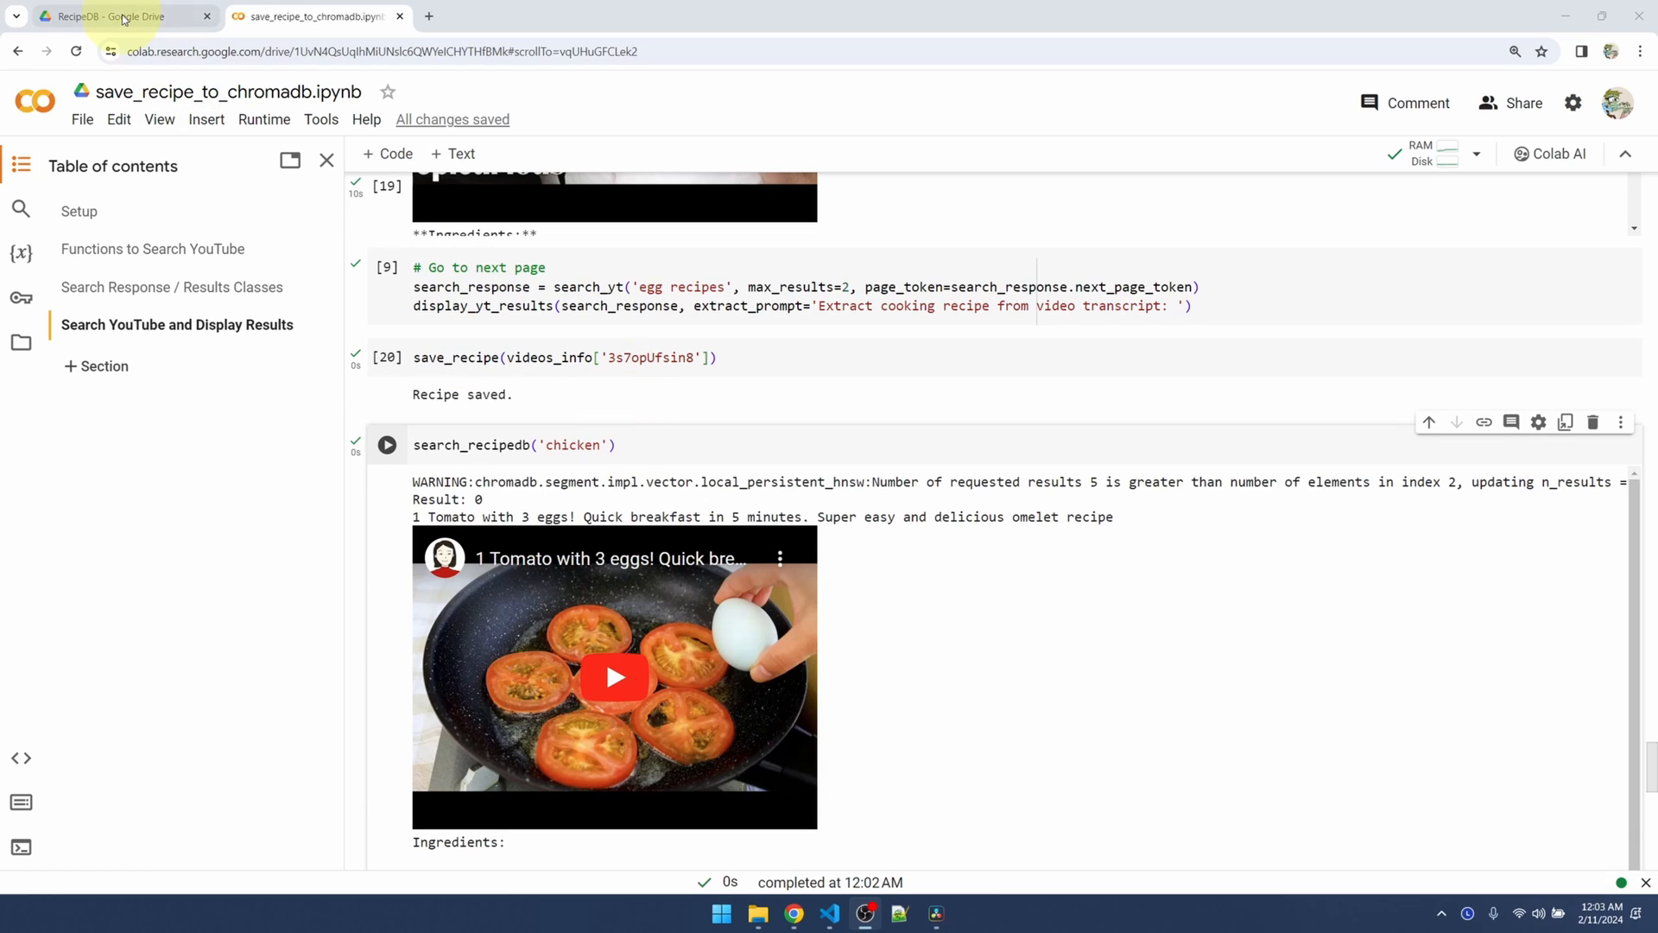
Switch to the Google Drive tab showing RecipeDB > db with chroma.sqlite3
click(122, 15)
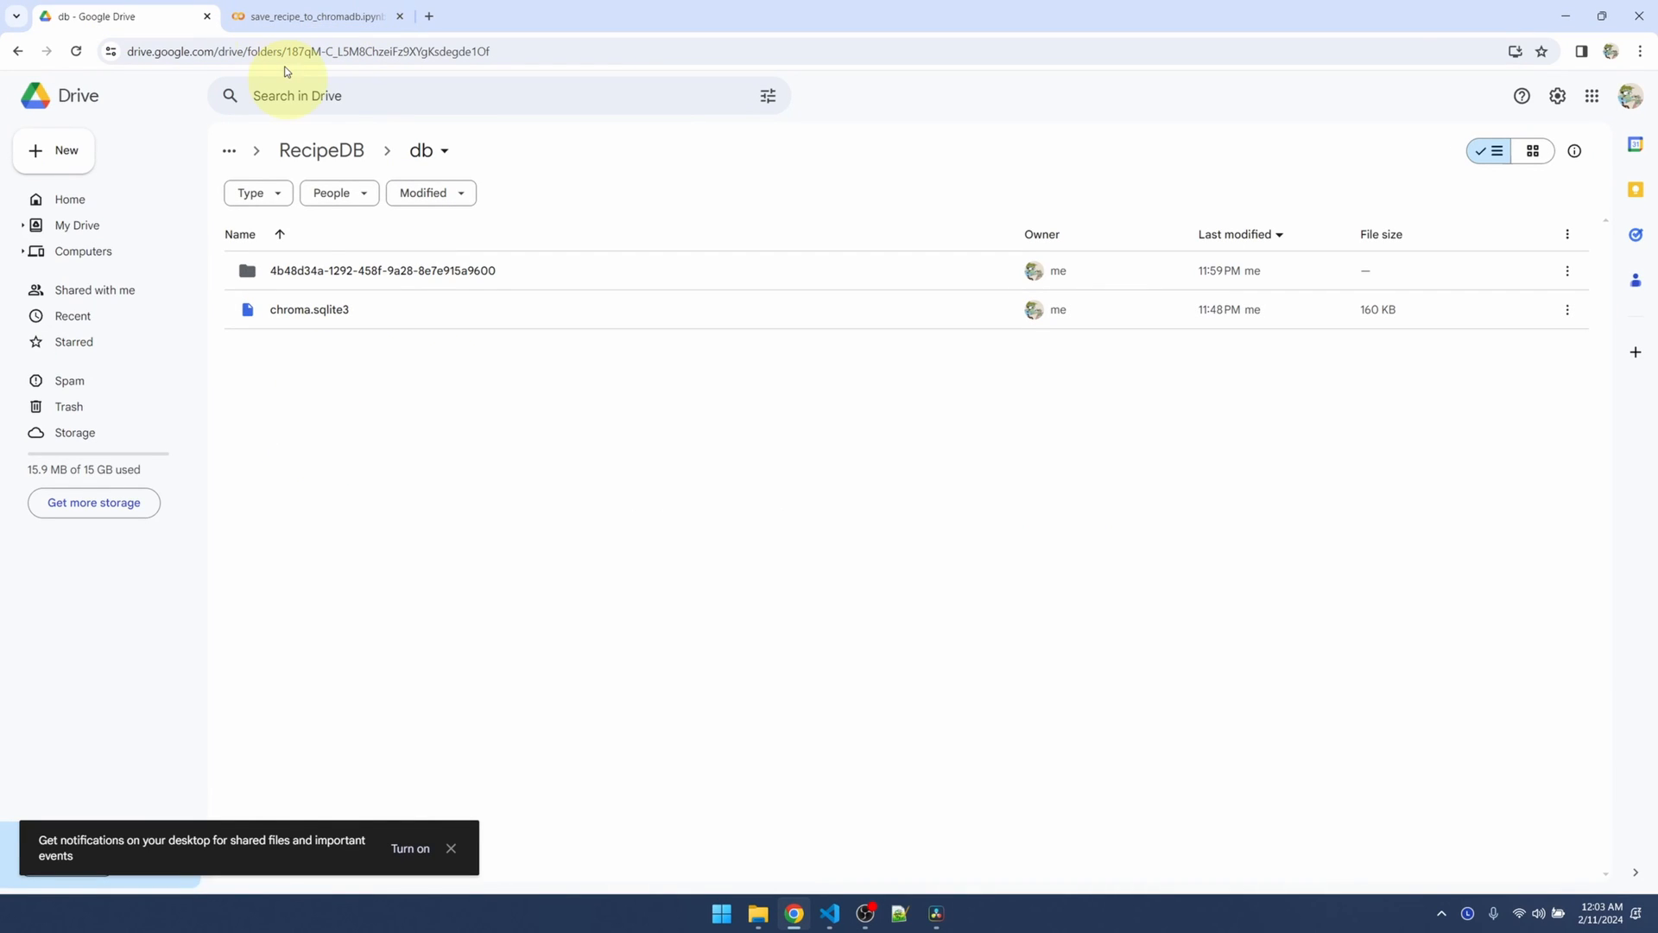
mouse_move(347, 364)
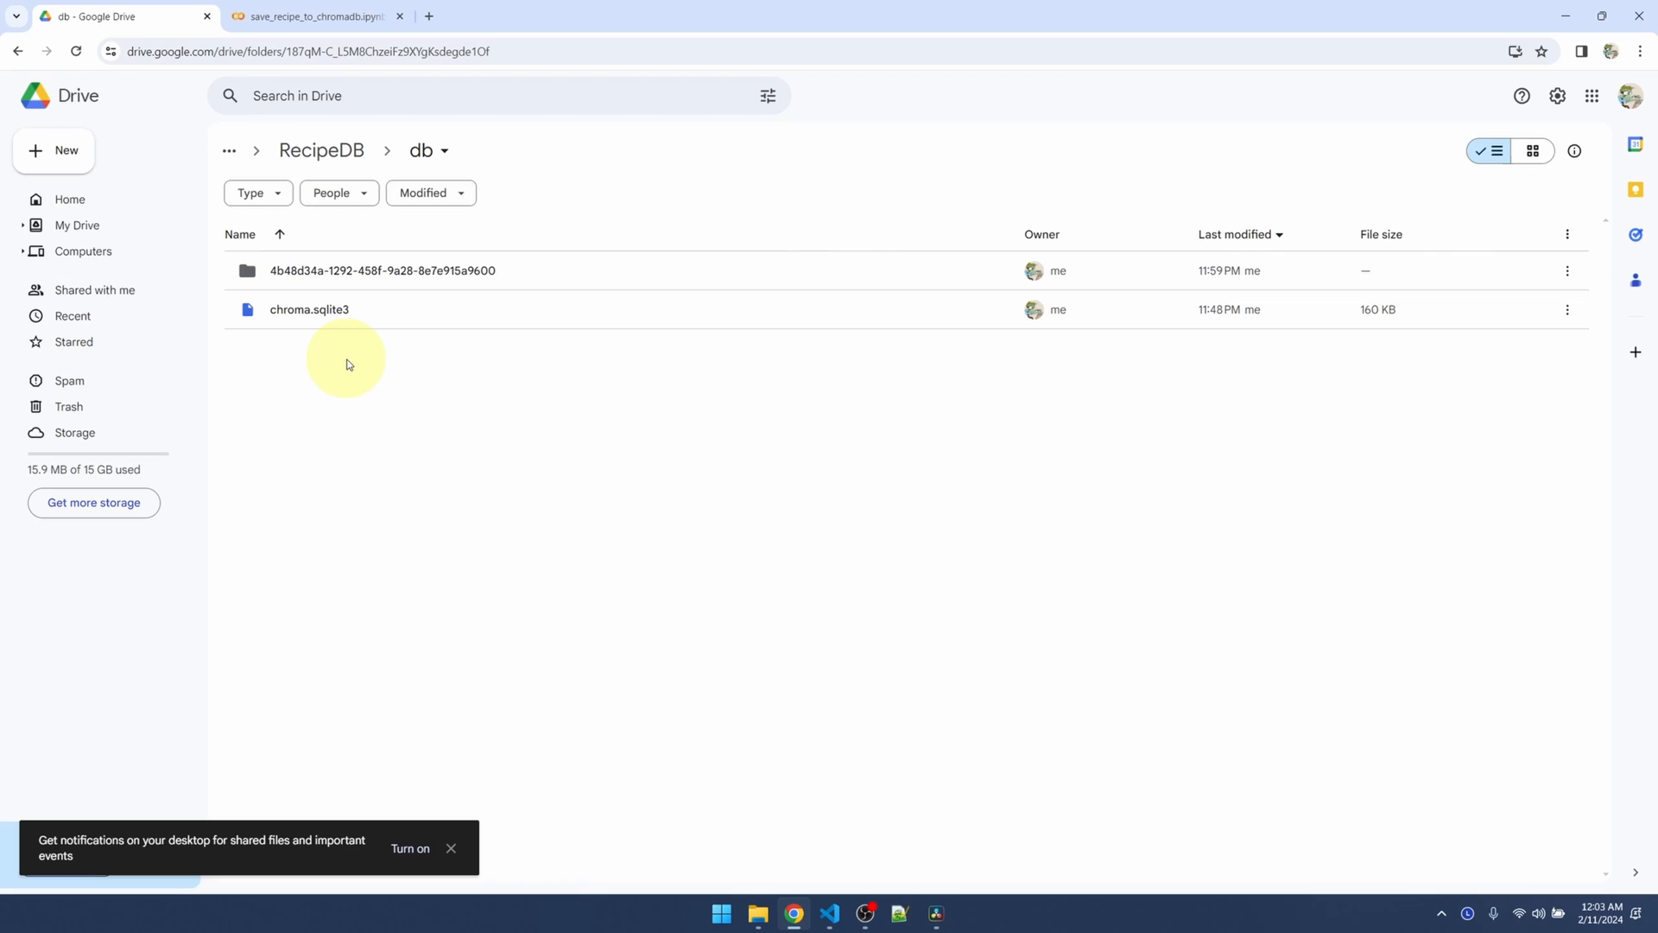
mouse_move(415, 303)
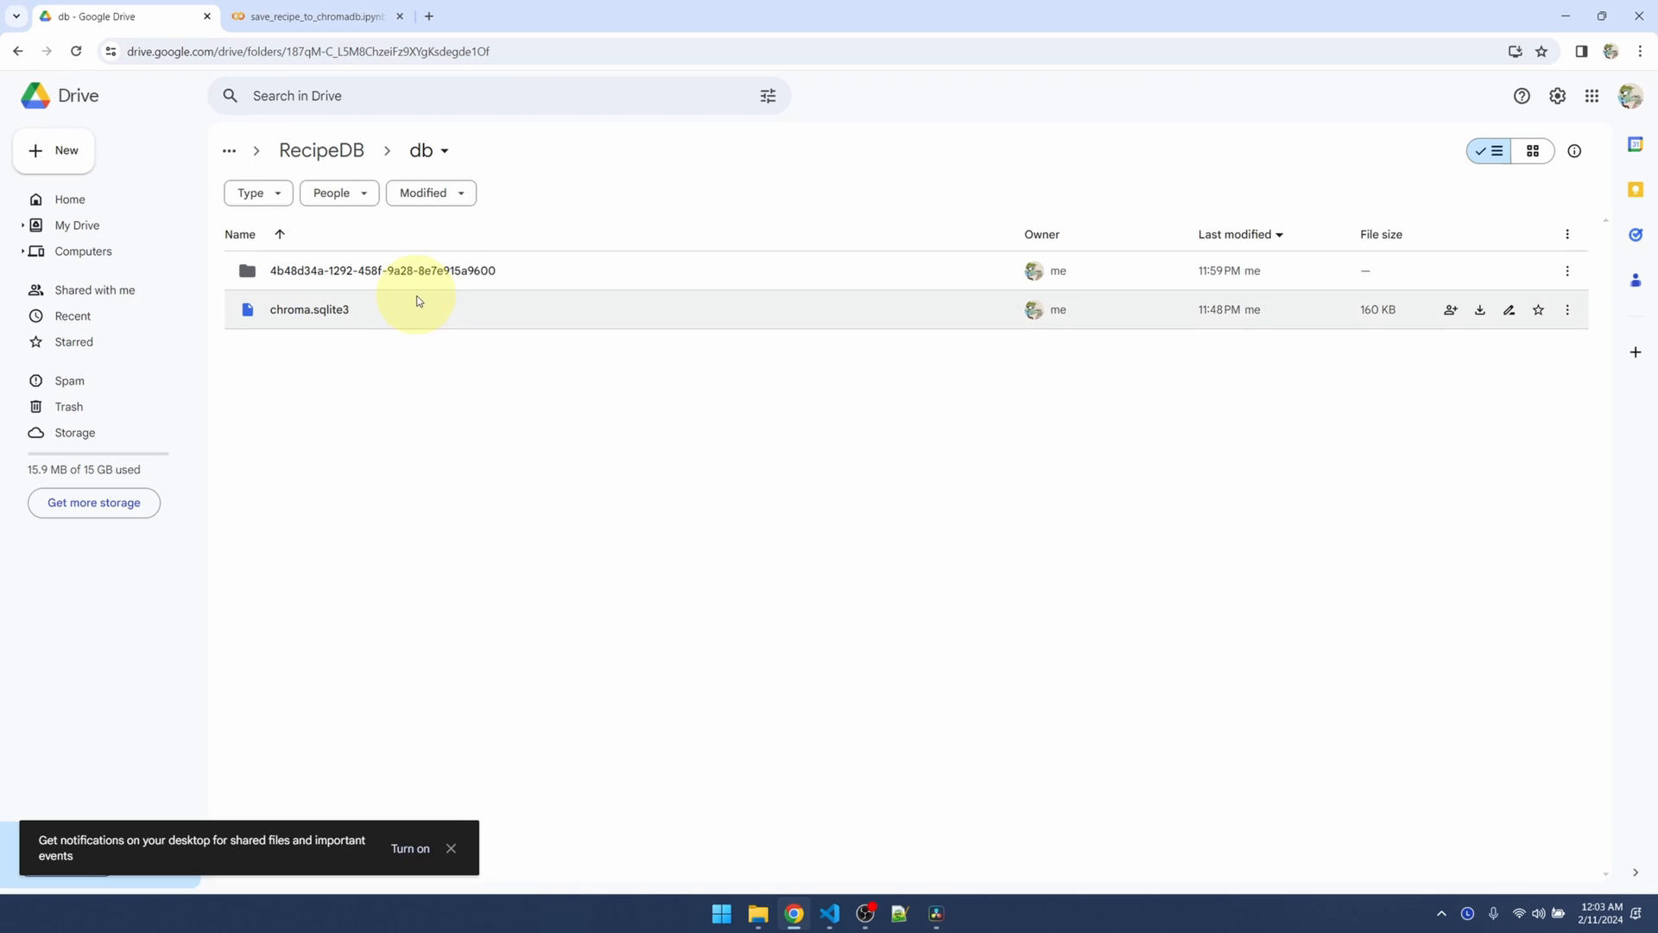
mouse_move(385, 350)
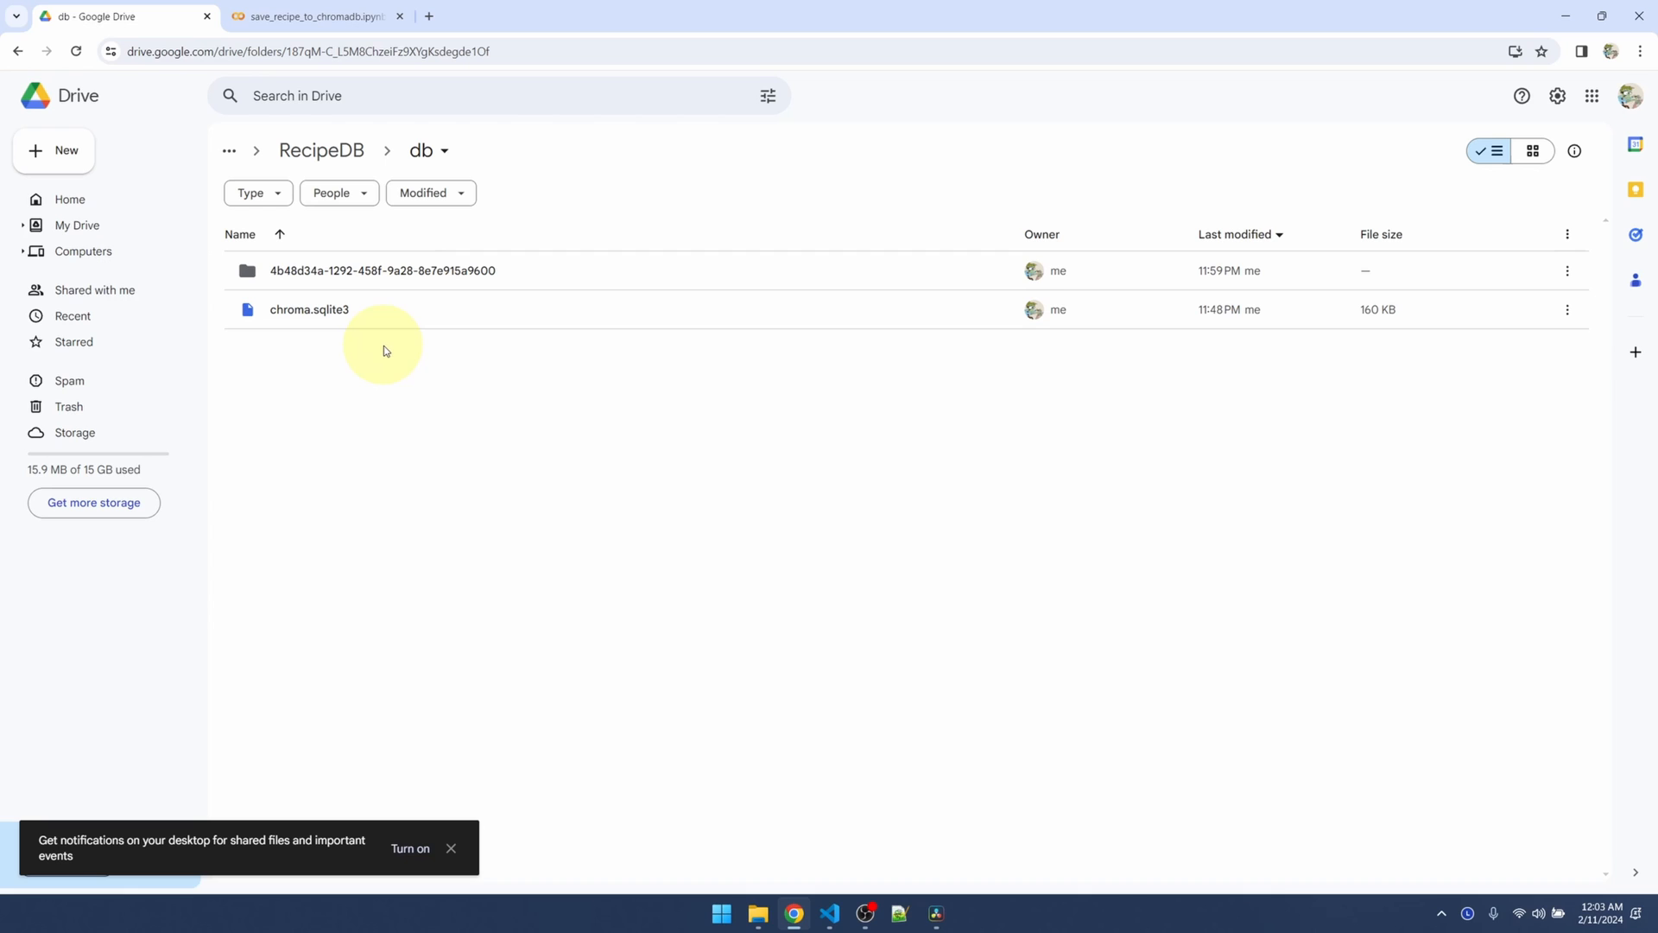
mouse_move(341, 387)
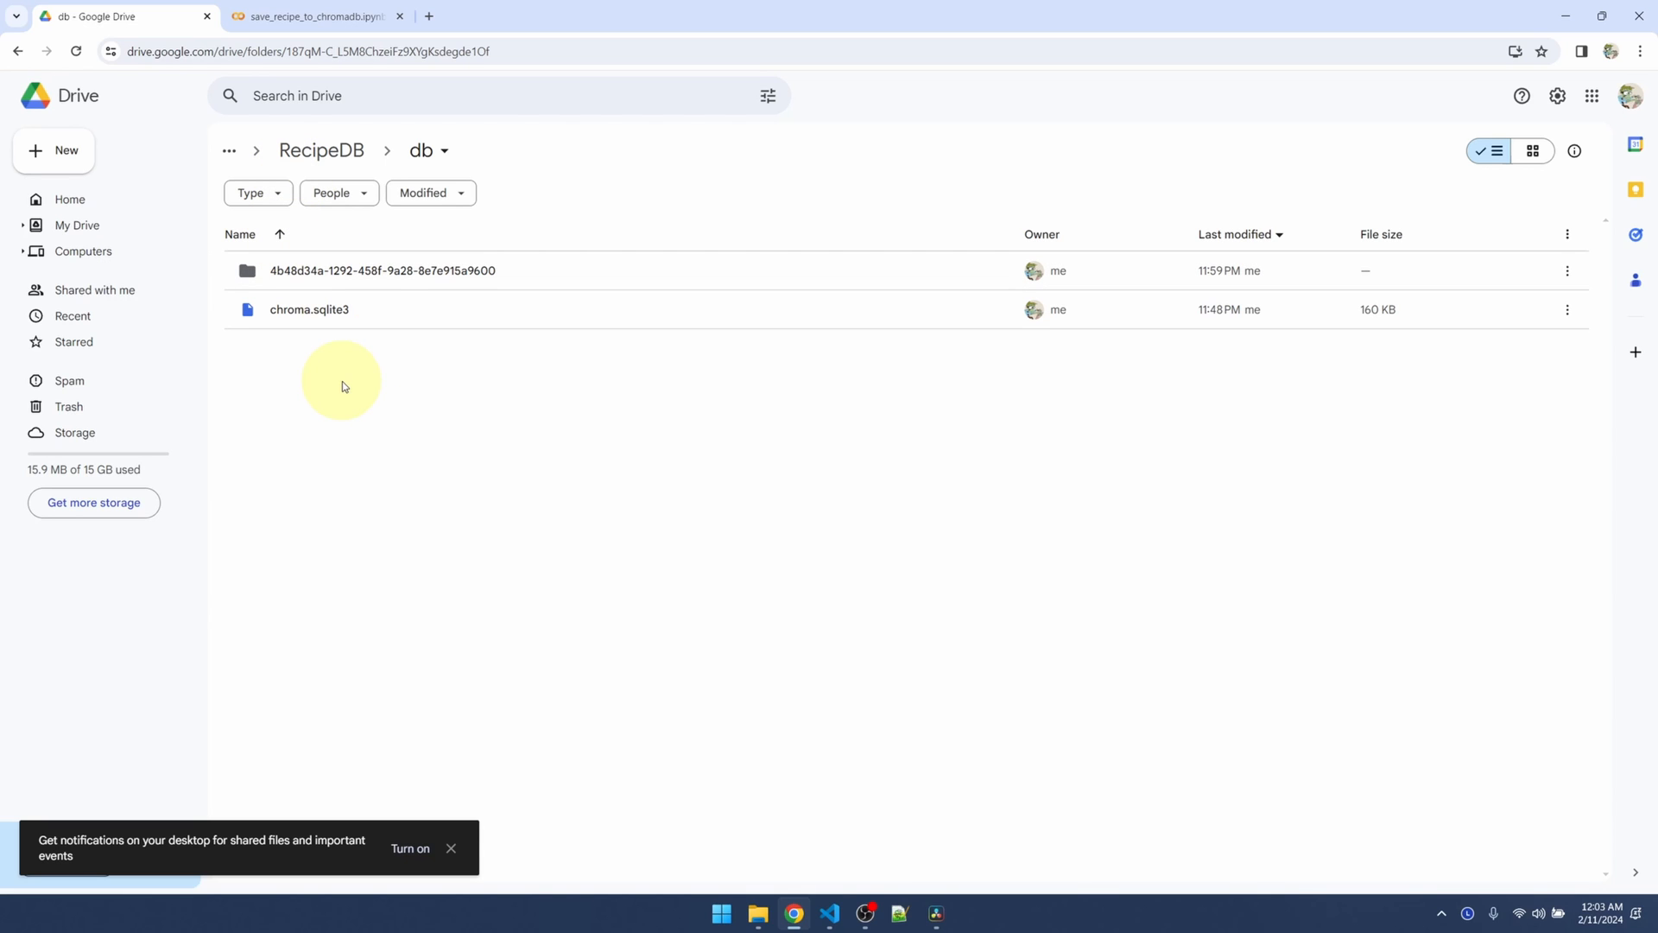